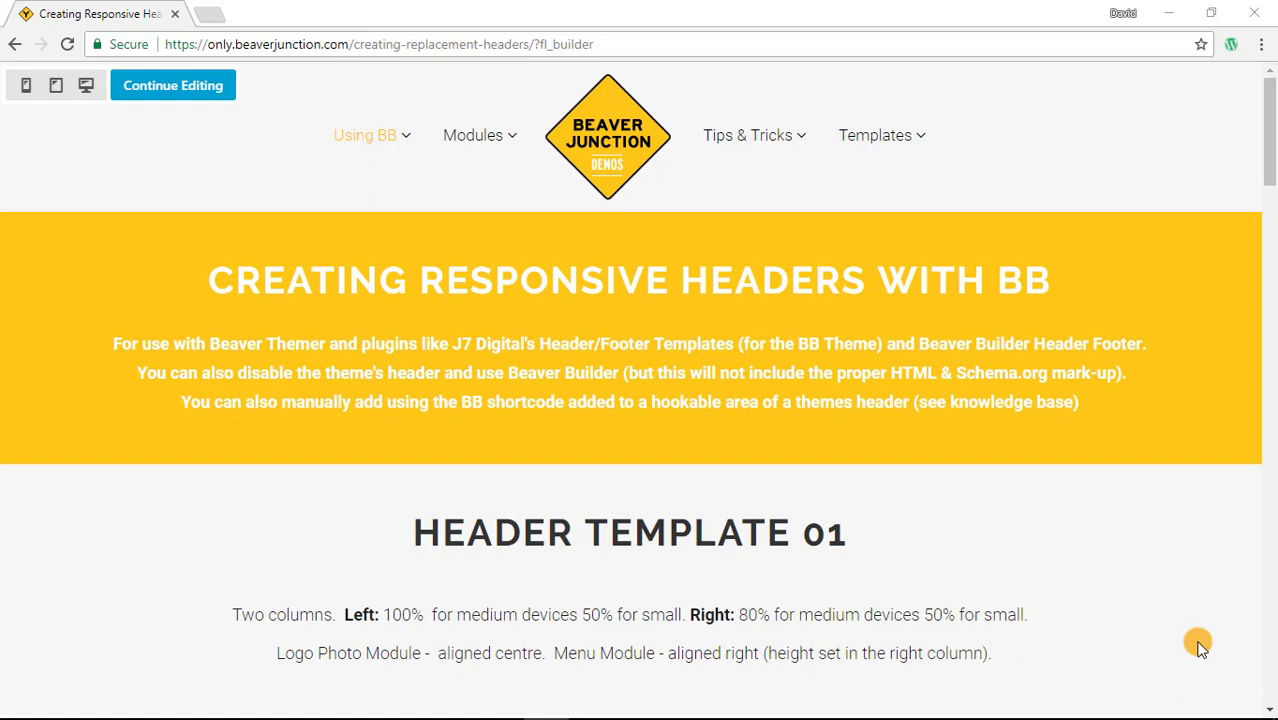
Restore down Chrome and narrow it to preview Header Template 01's medium-device layout.
{"action": "scroll", "scroll_direction": "down", "scroll_amount": 3}
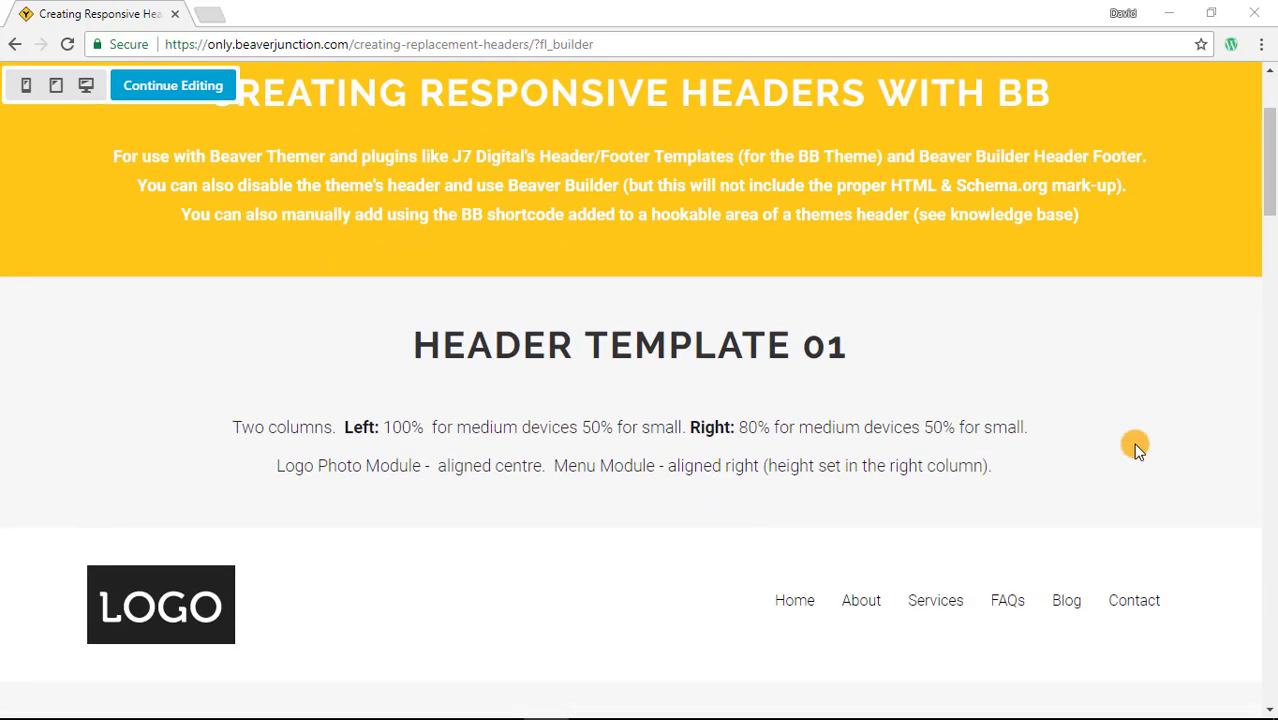
{"action": "scroll", "scroll_direction": "down", "scroll_amount": 3}
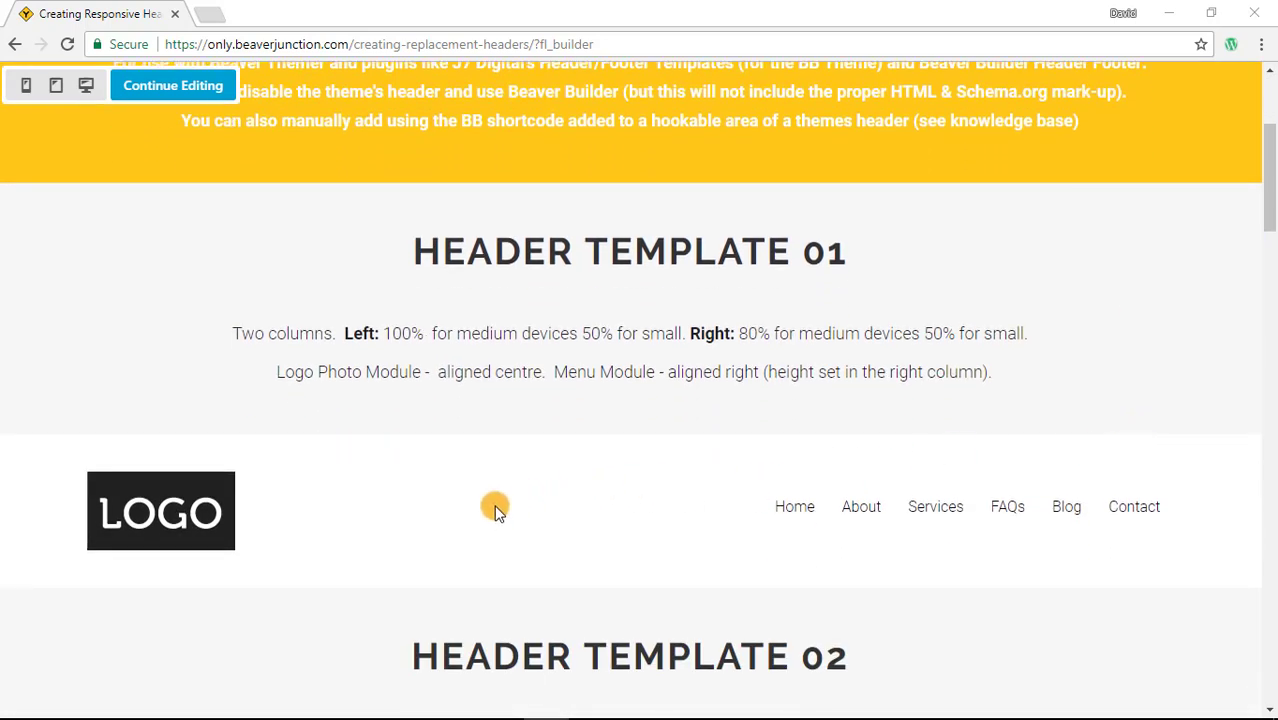
{"action": "mouse_move", "coordinate": [575, 528]}
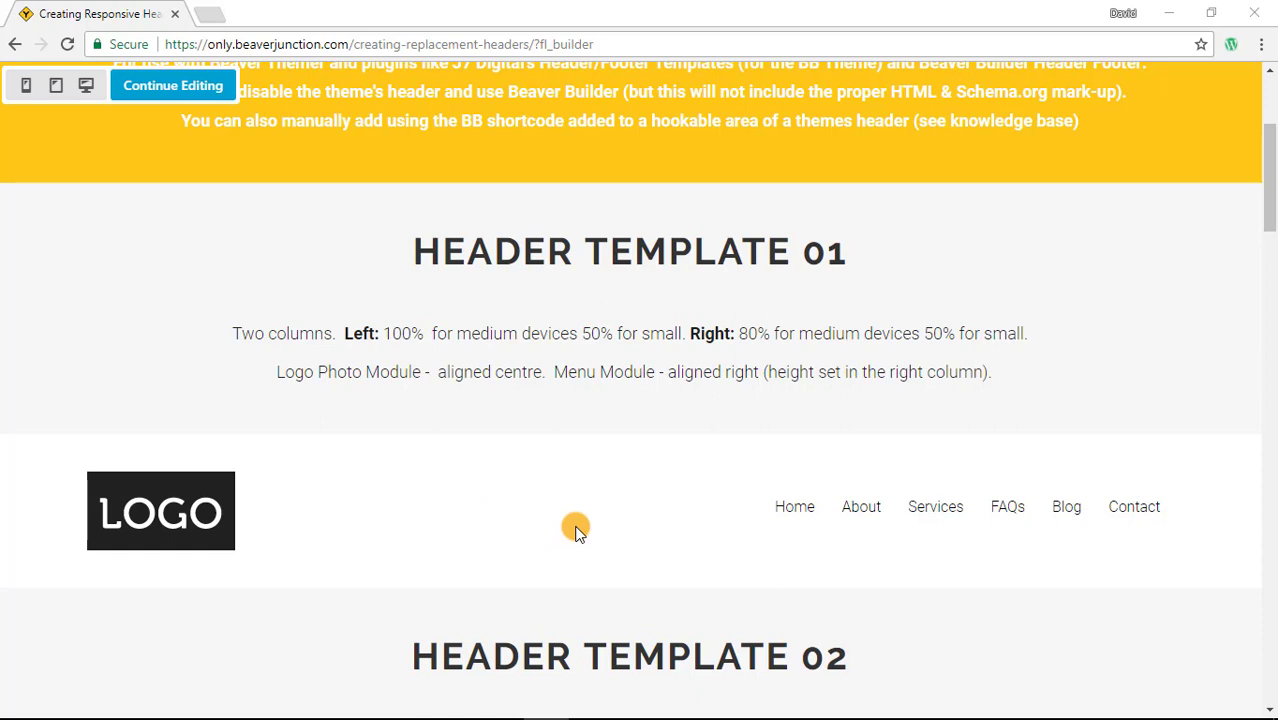
{"action": "mouse_move", "coordinate": [357, 463]}
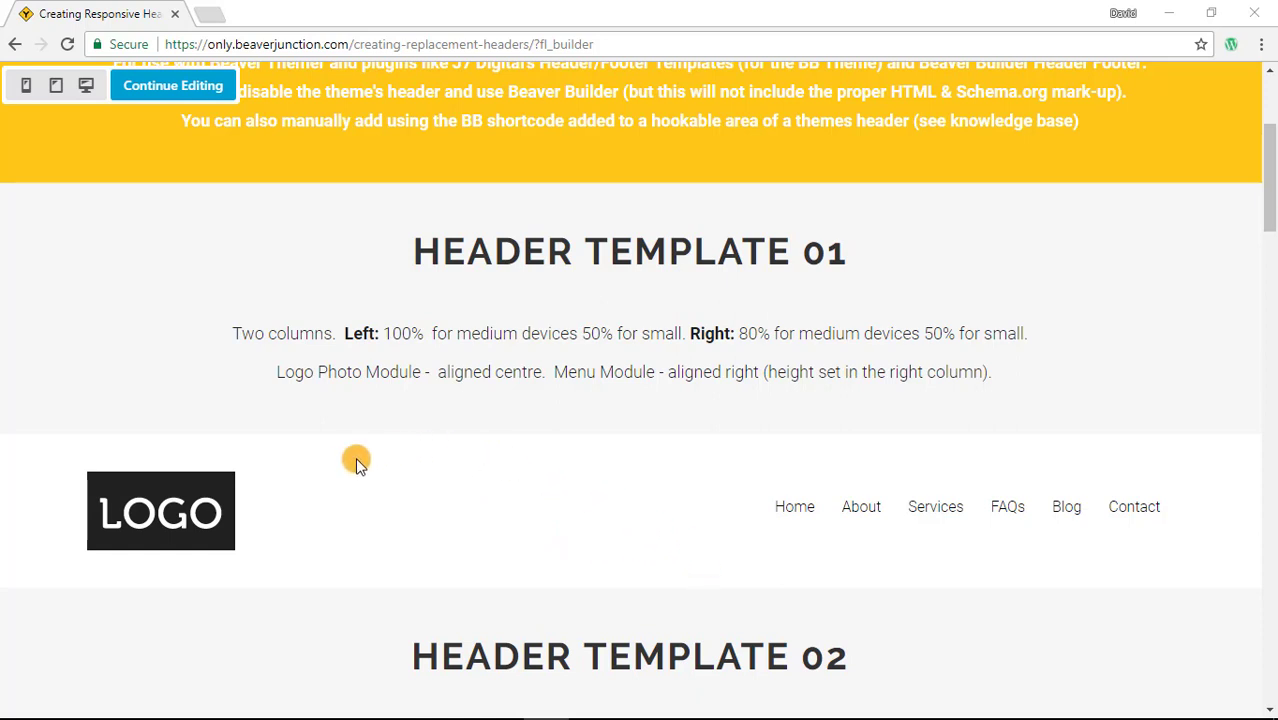
{"action": "mouse_move", "coordinate": [347, 465]}
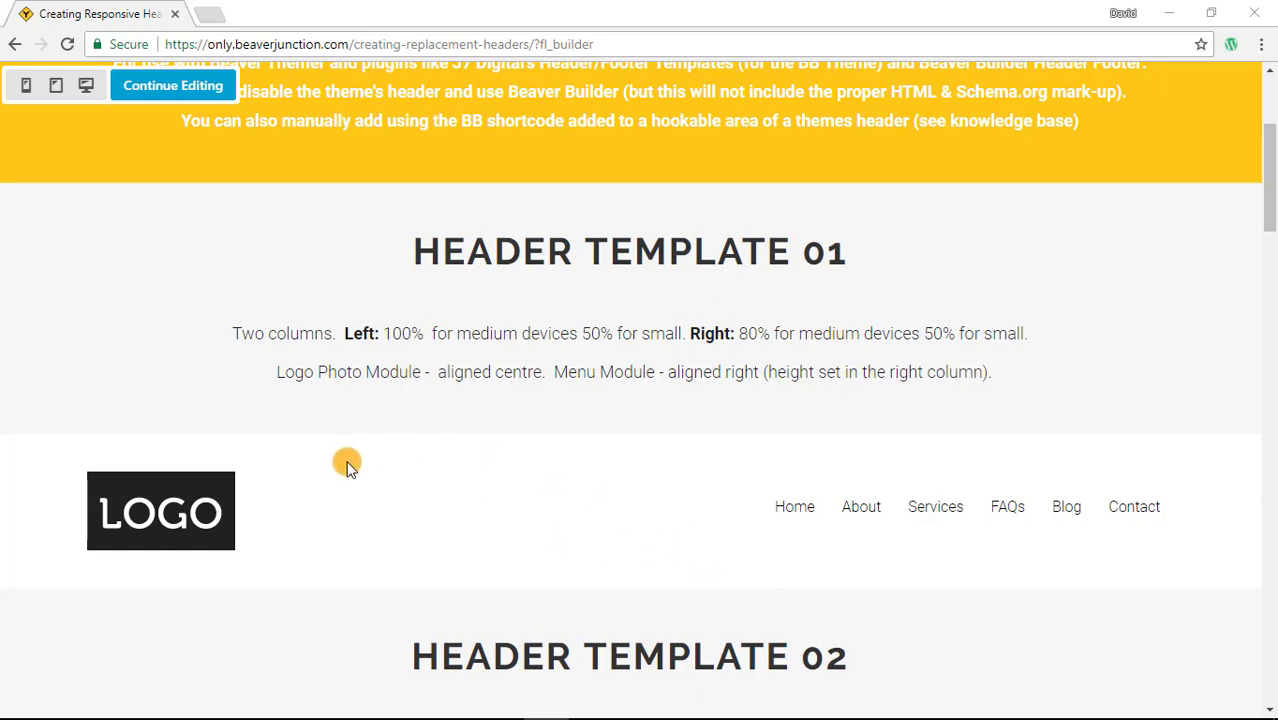
{"action": "mouse_move", "coordinate": [1163, 560]}
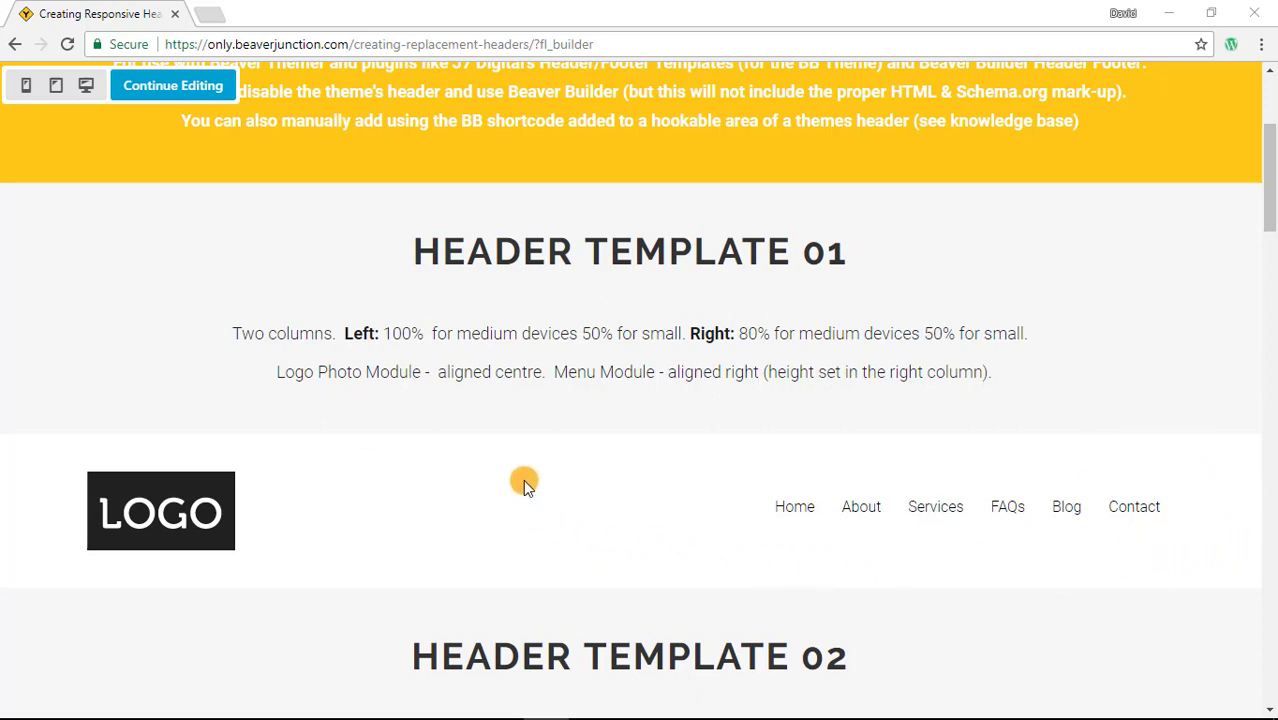
{"action": "mouse_move", "coordinate": [660, 445]}
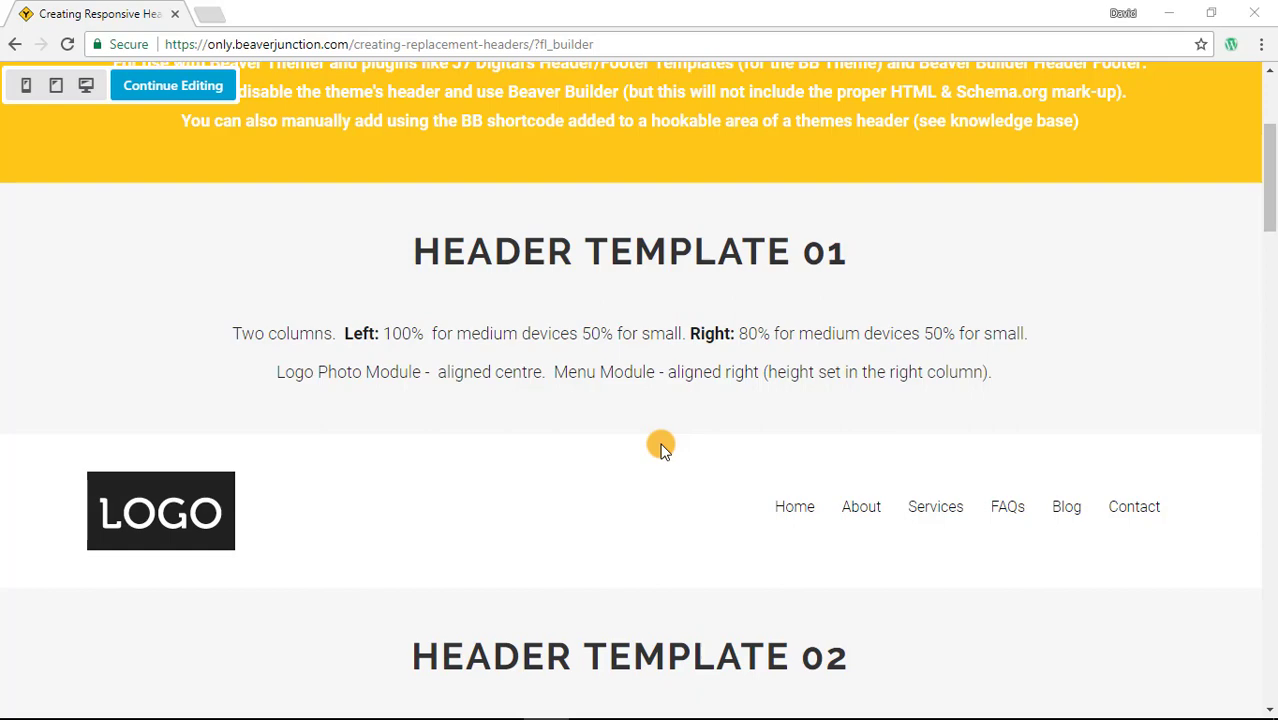
{"action": "scroll", "scroll_direction": "down", "scroll_amount": 3}
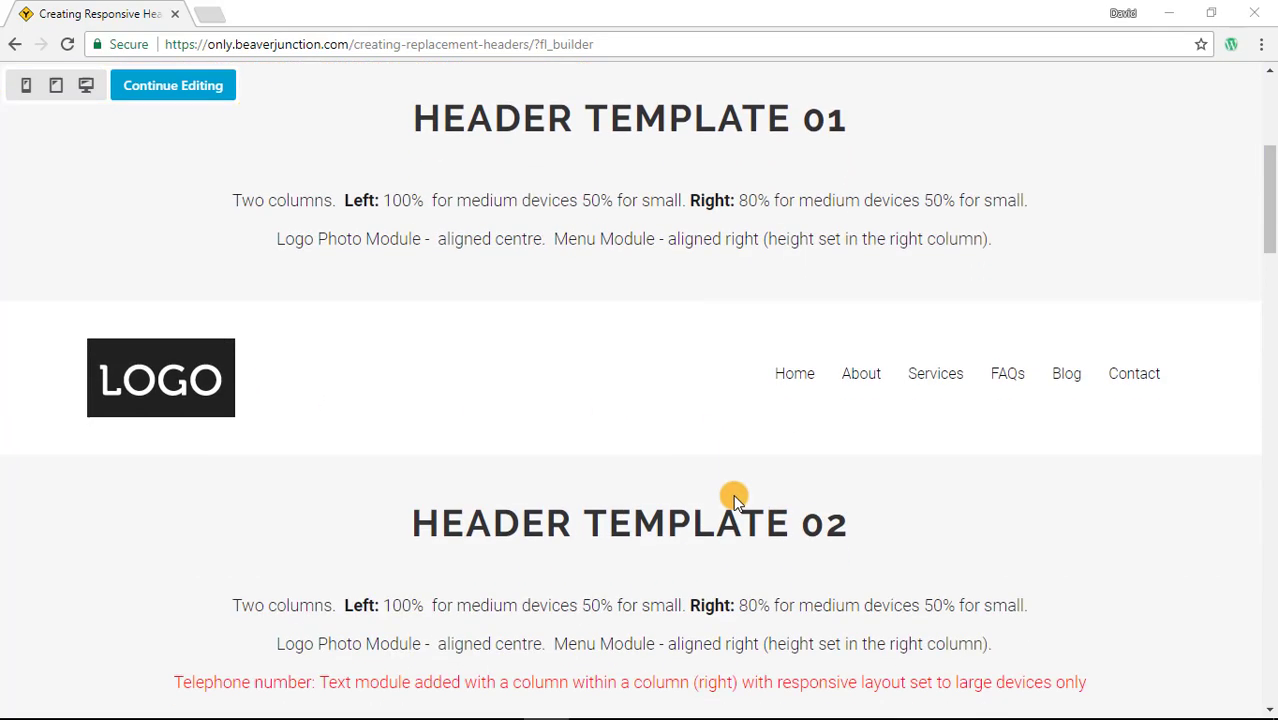
{"action": "scroll", "scroll_direction": "down", "scroll_amount": 3}
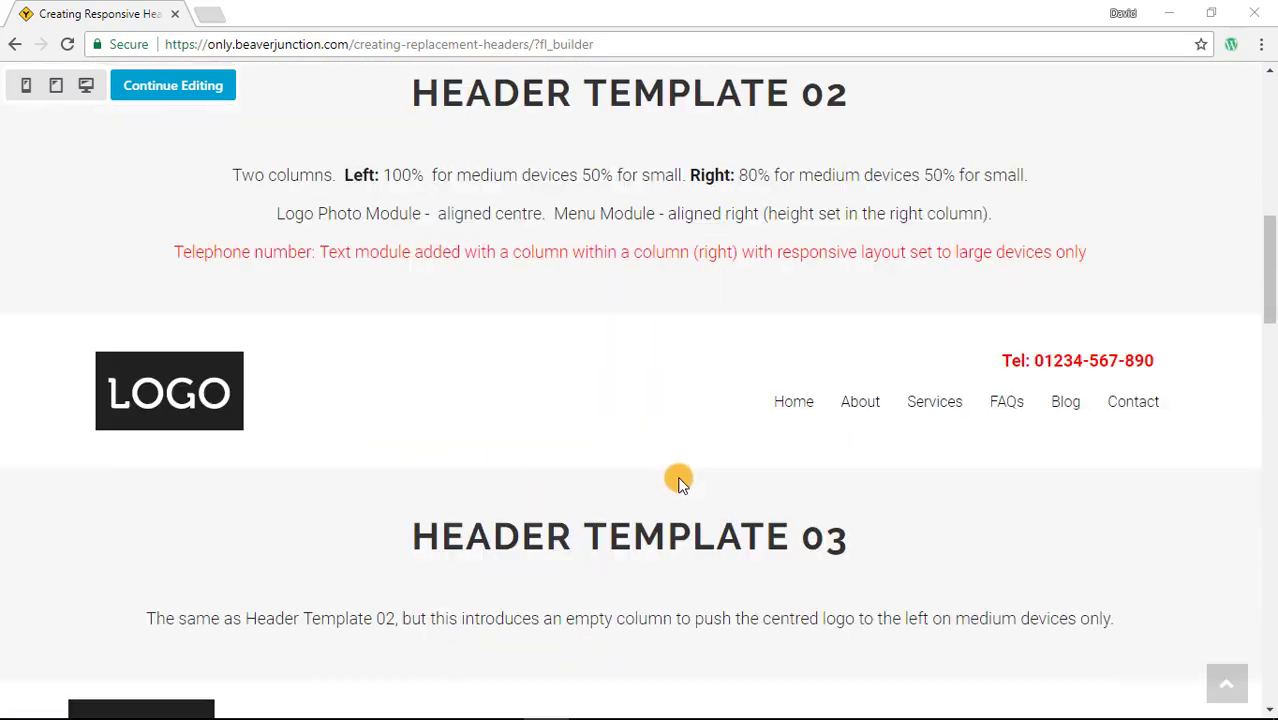
{"action": "scroll", "scroll_direction": "down", "scroll_amount": 3}
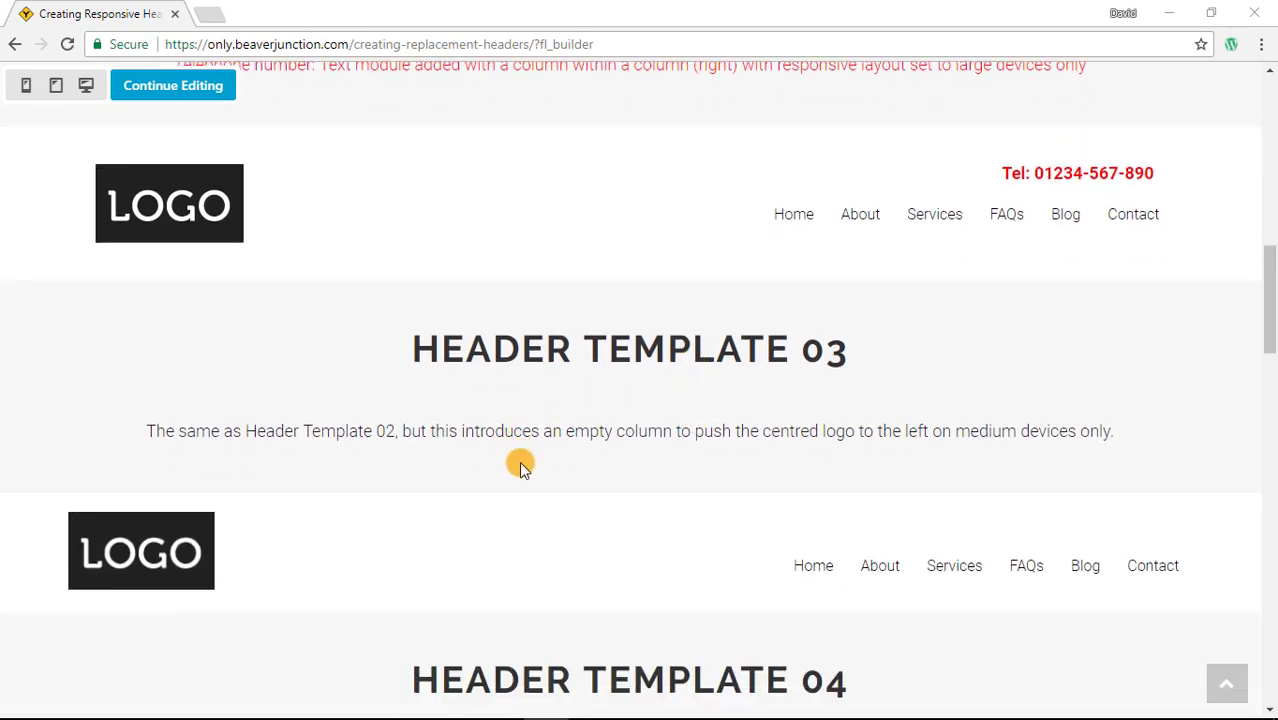
{"action": "scroll", "scroll_direction": "down", "scroll_amount": 3}
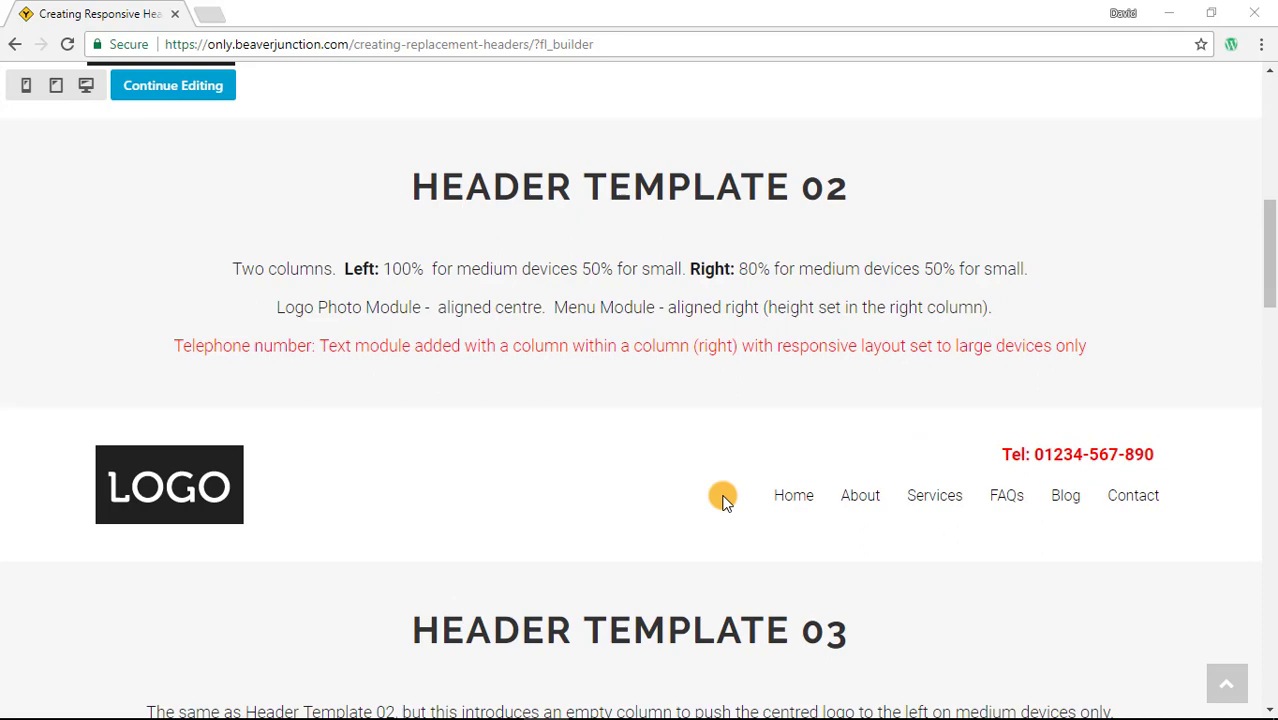
{"action": "scroll", "scroll_direction": "up", "scroll_amount": 3}
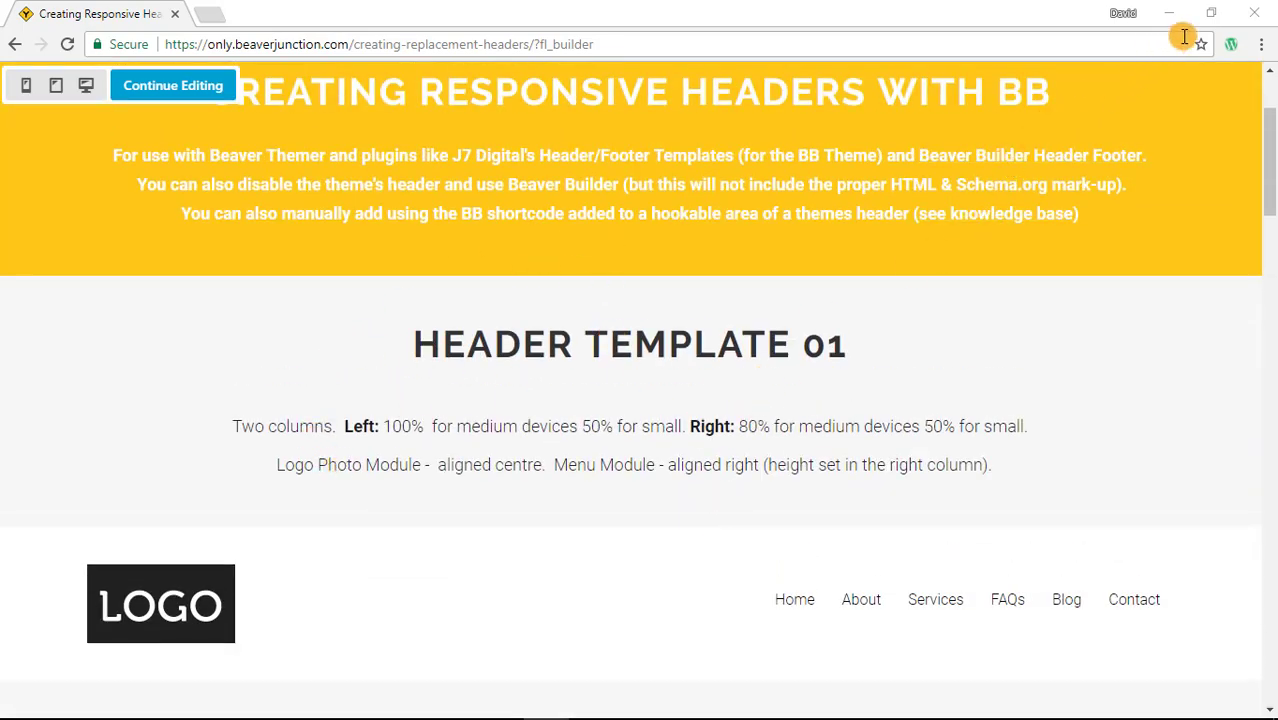
{"action": "left_click", "coordinate": [1211, 12]}
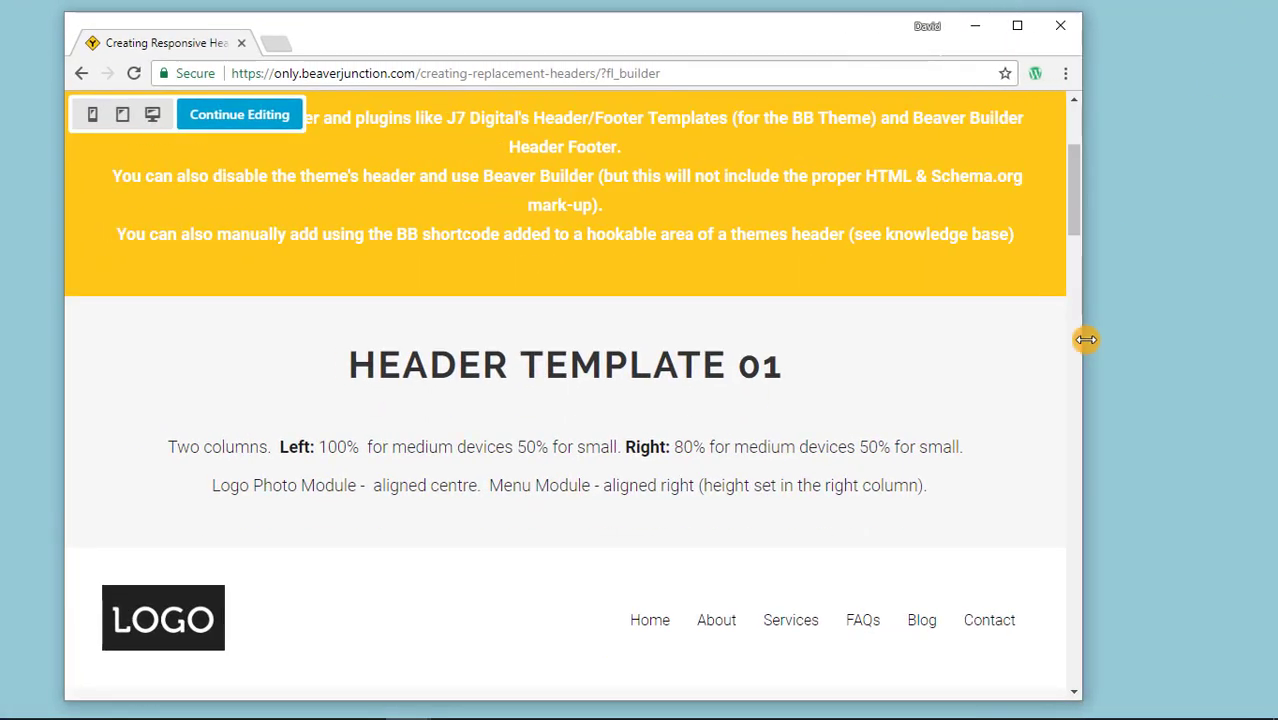
{"action": "mouse_move", "coordinate": [930, 360]}
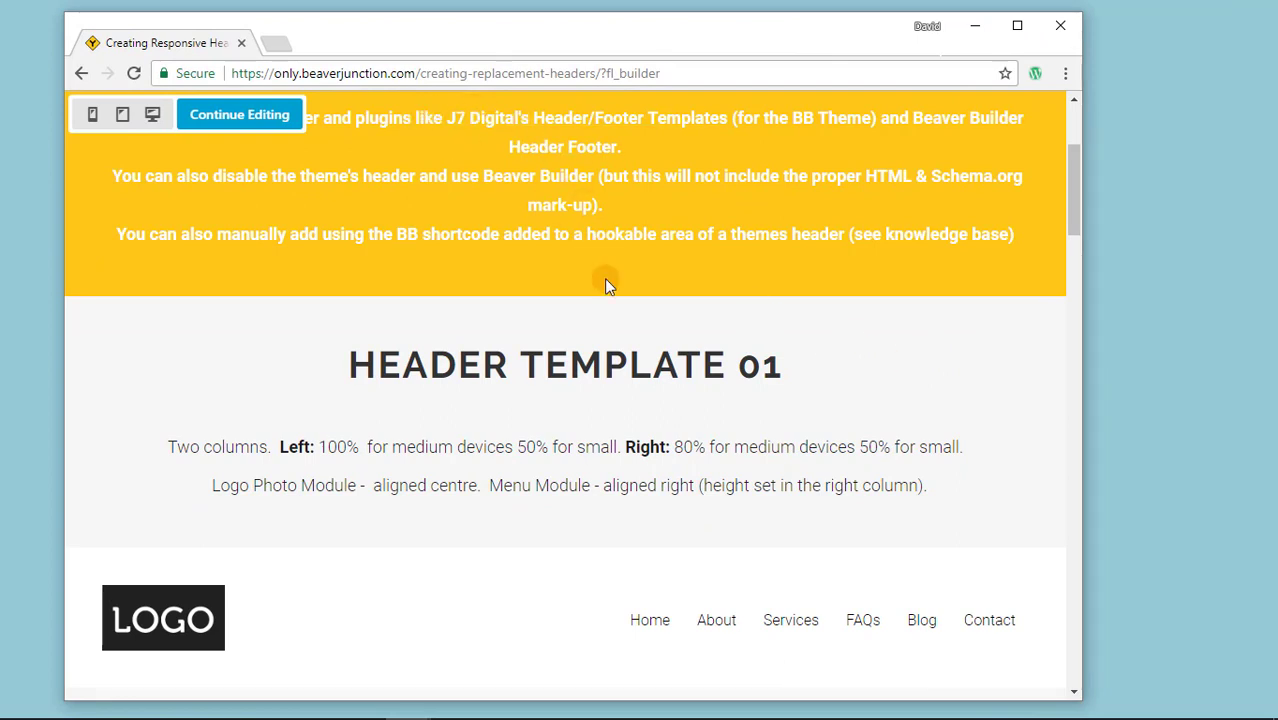
{"action": "mouse_move", "coordinate": [662, 310]}
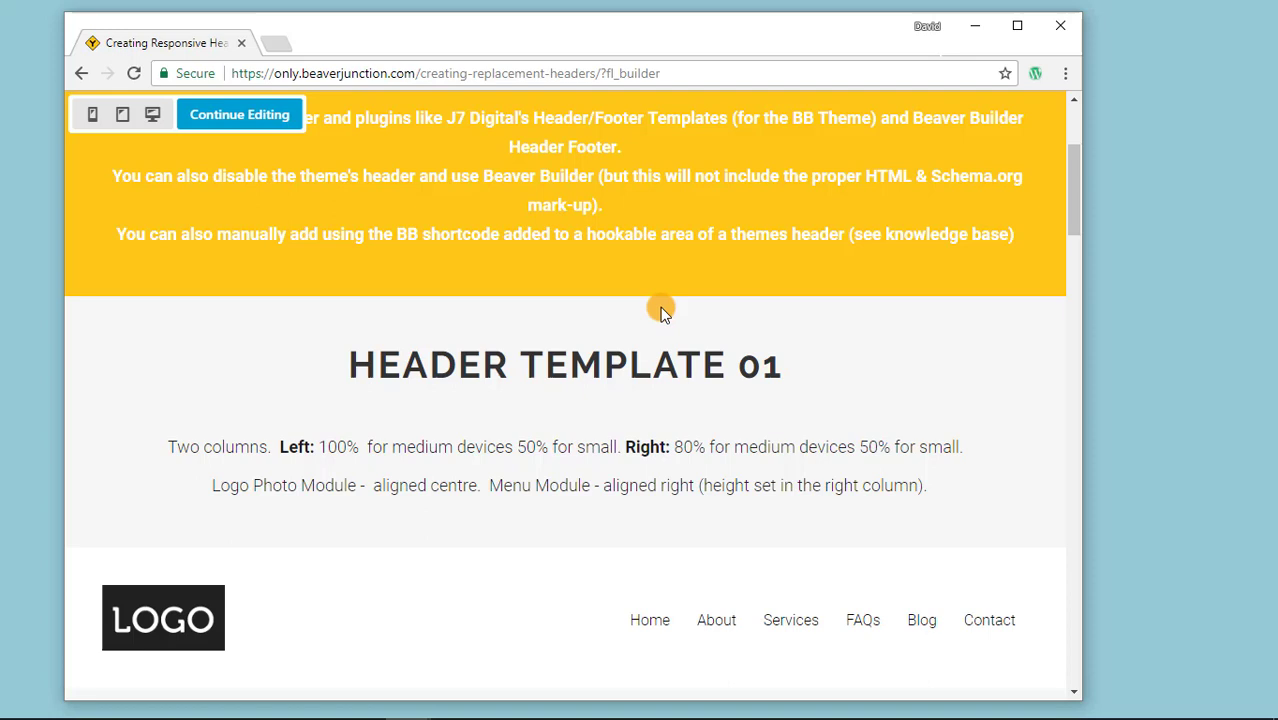
{"action": "mouse_move", "coordinate": [957, 282]}
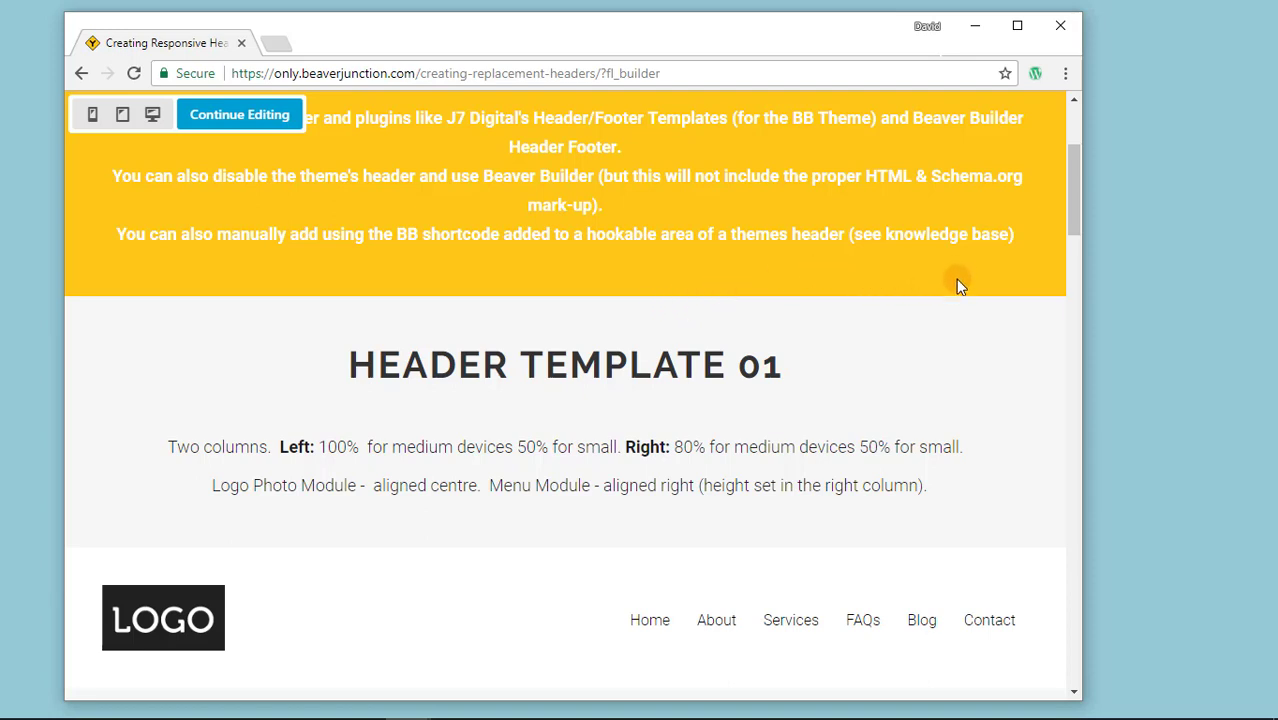
{"action": "mouse_move", "coordinate": [882, 353]}
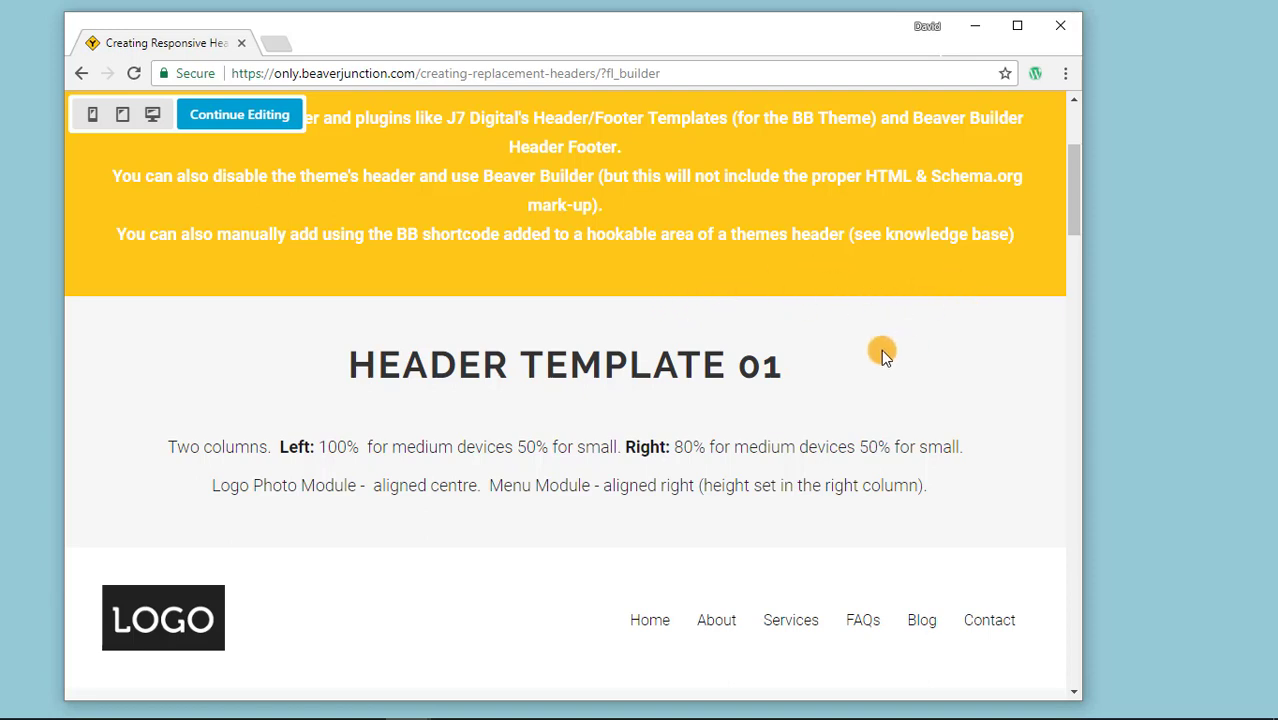
{"action": "scroll", "scroll_direction": "down", "scroll_amount": 3}
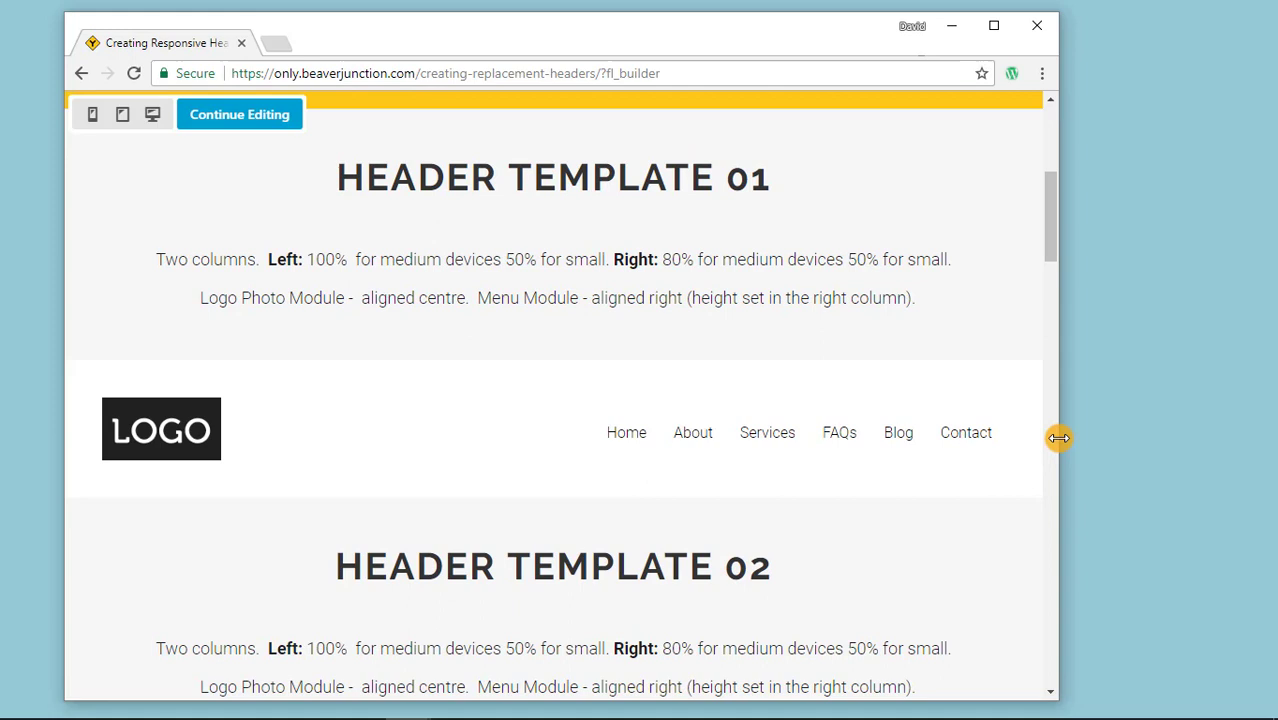
{"action": "scroll", "scroll_direction": "down", "scroll_amount": 3}
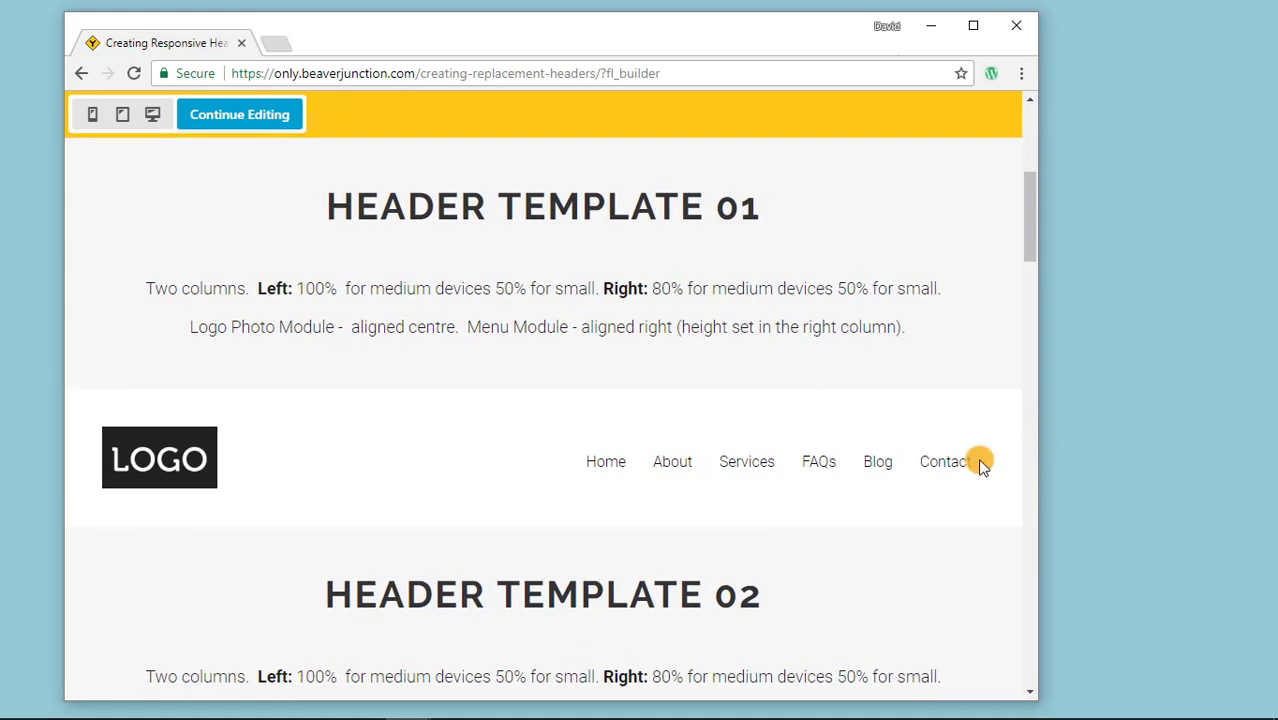
{"action": "mouse_move", "coordinate": [960, 465]}
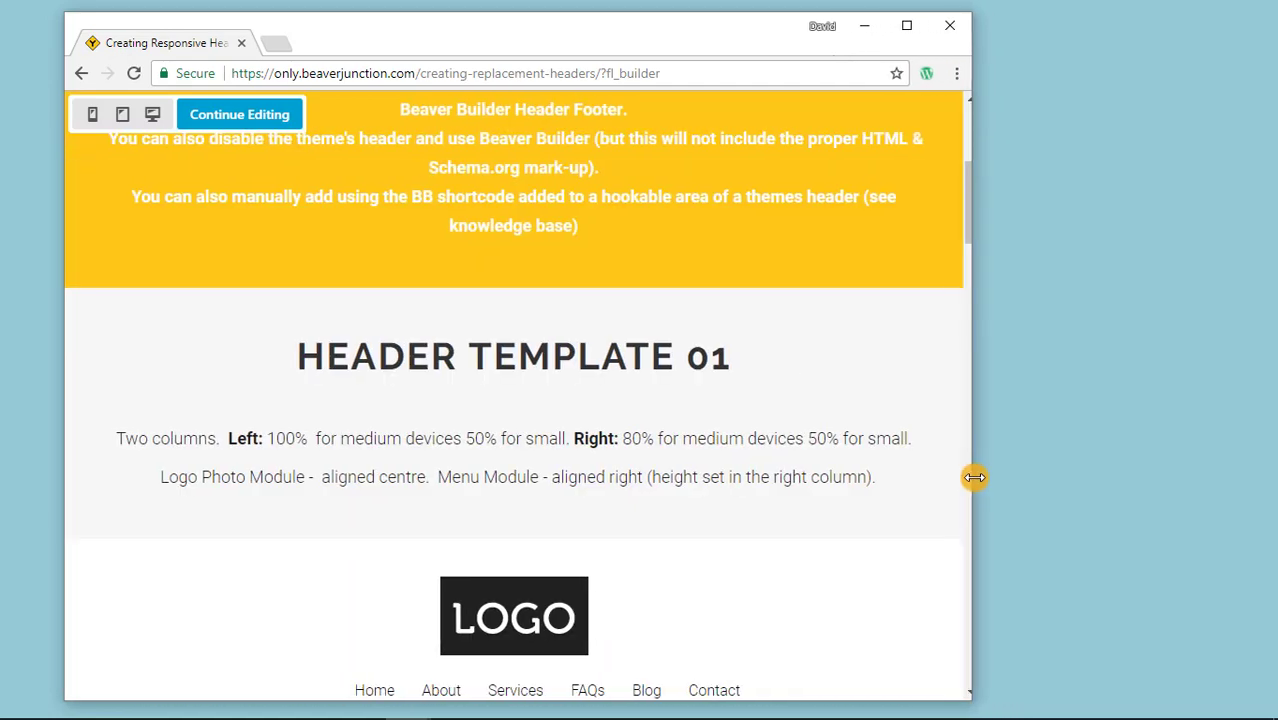
Narrow the window further so Header Template 01 shows its small-device layout.
{"action": "scroll", "scroll_direction": "down", "scroll_amount": 3}
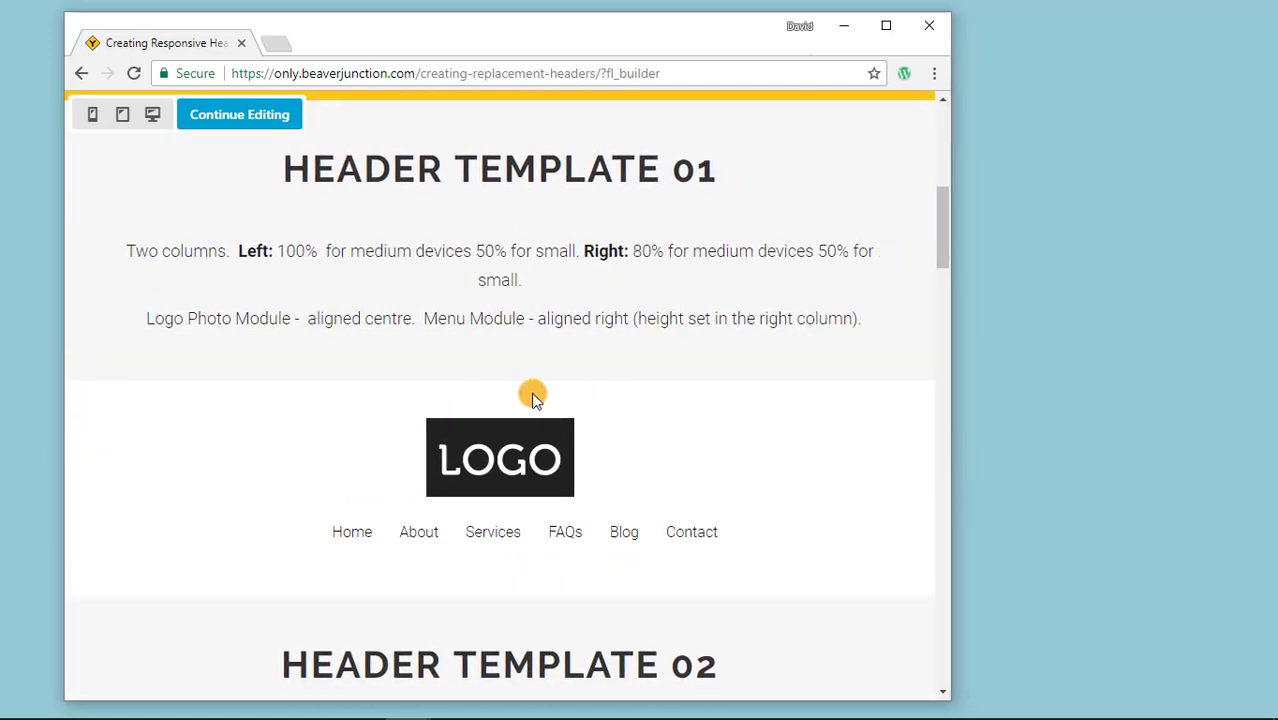
{"action": "mouse_move", "coordinate": [548, 418]}
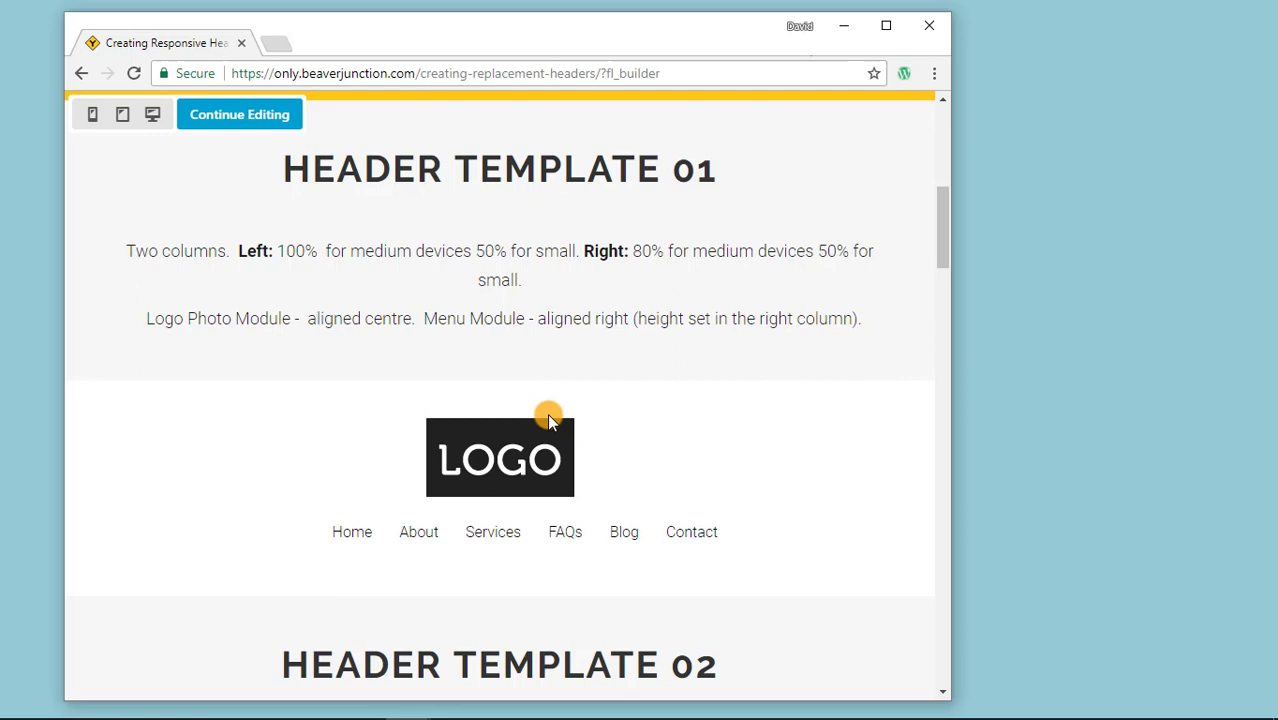
{"action": "mouse_move", "coordinate": [718, 517]}
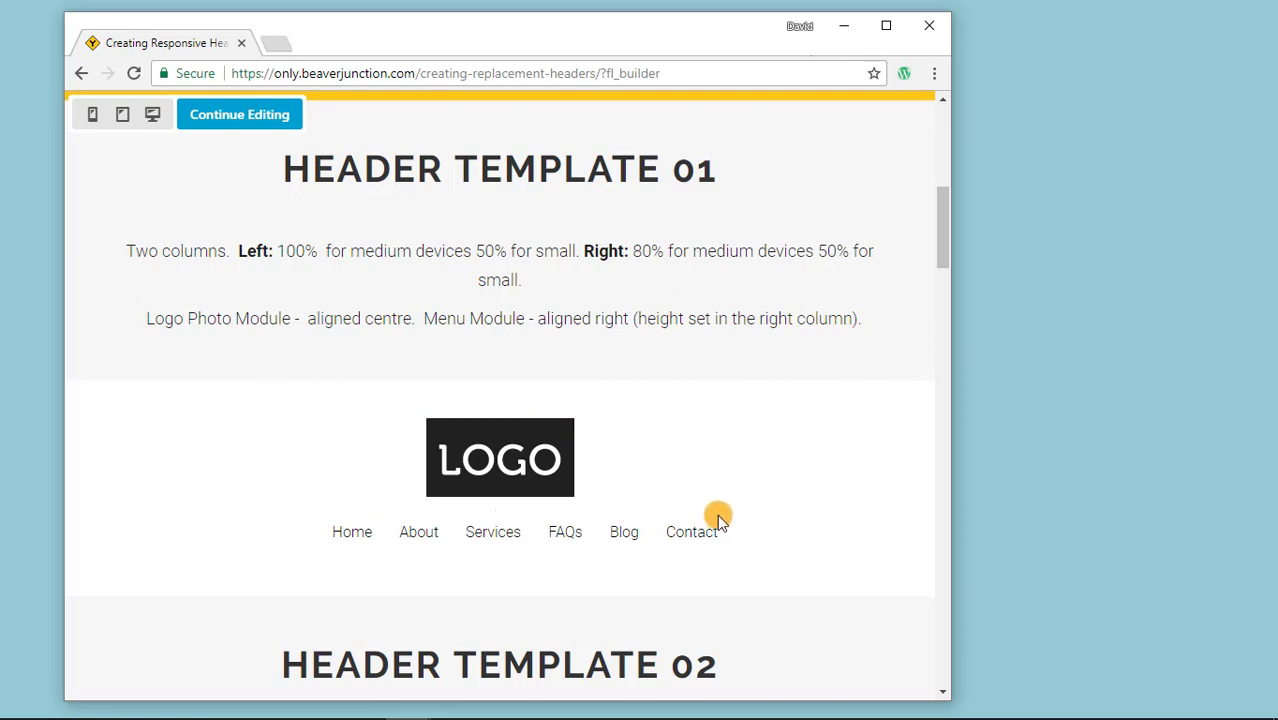
{"action": "mouse_move", "coordinate": [730, 531]}
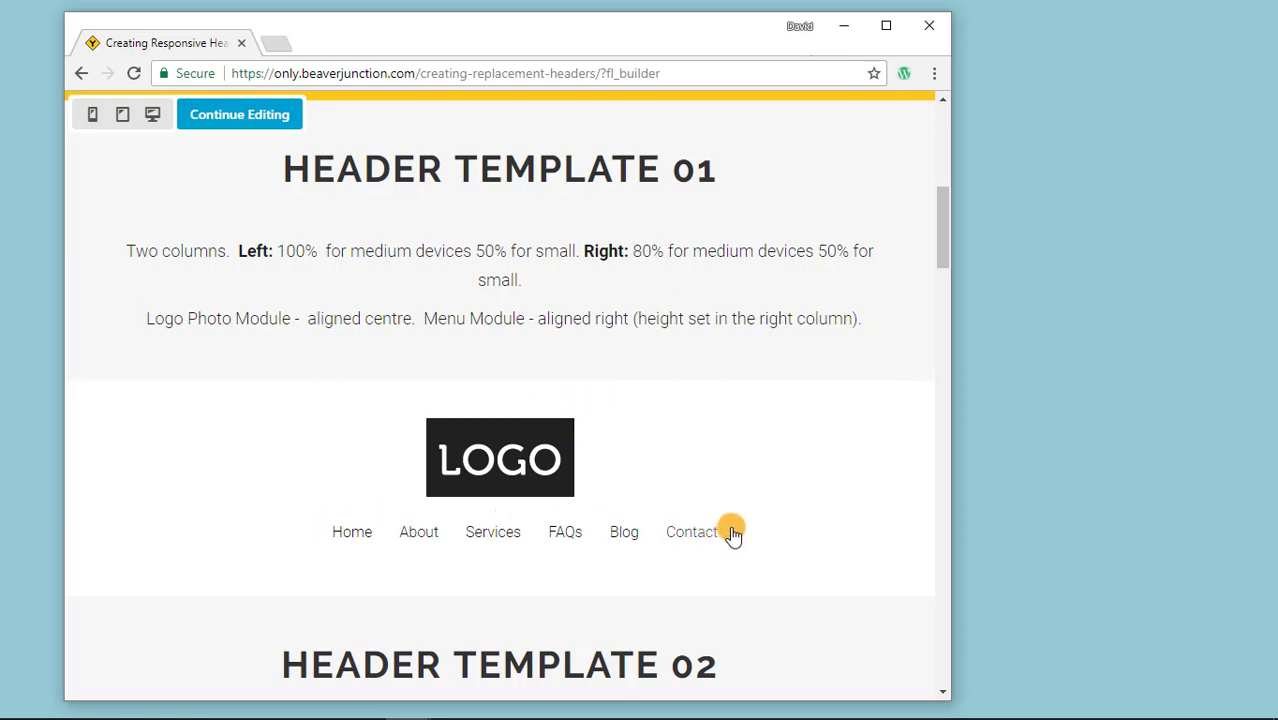
{"action": "mouse_move", "coordinate": [352, 531]}
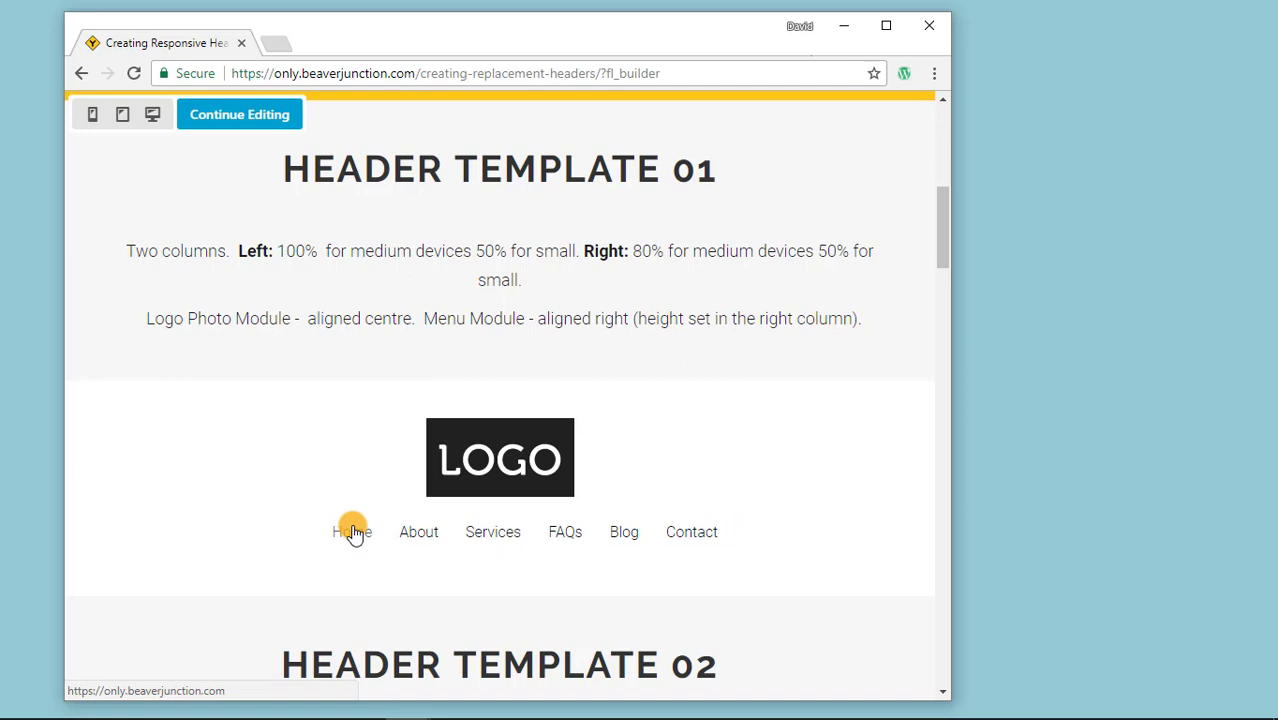
{"action": "mouse_move", "coordinate": [57, 358]}
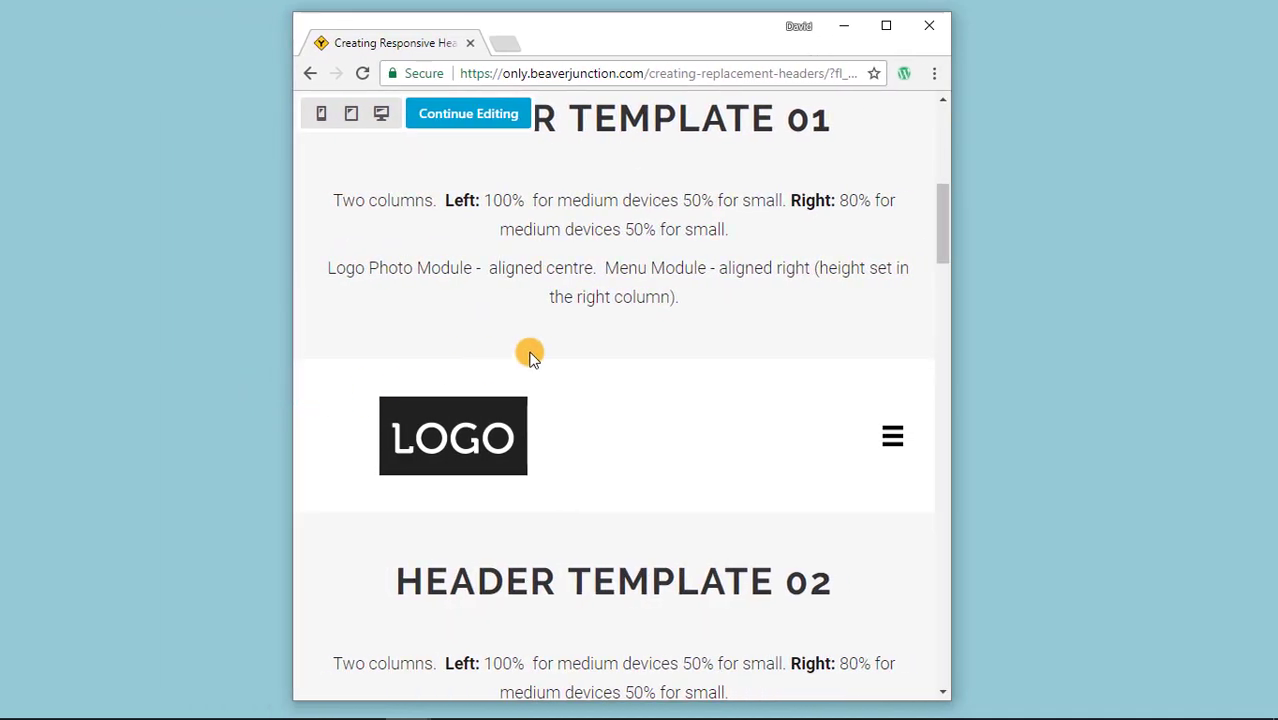
{"action": "mouse_move", "coordinate": [915, 417]}
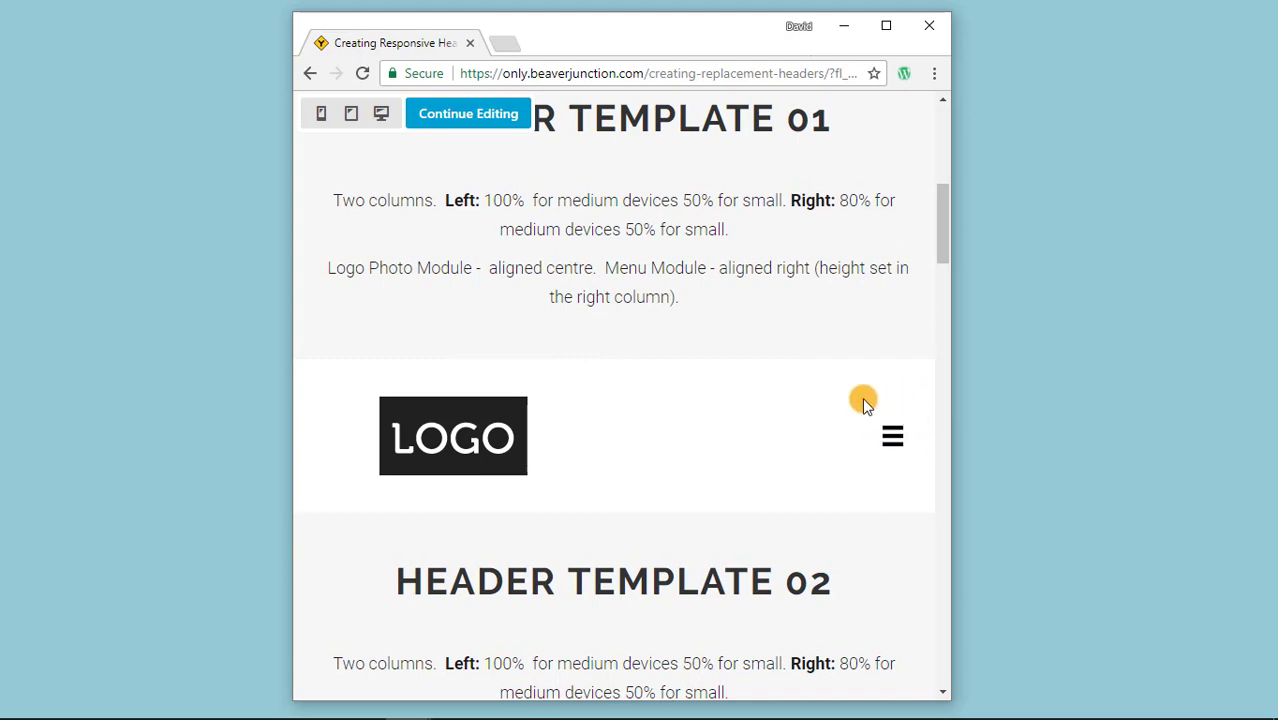
{"action": "mouse_move", "coordinate": [393, 398]}
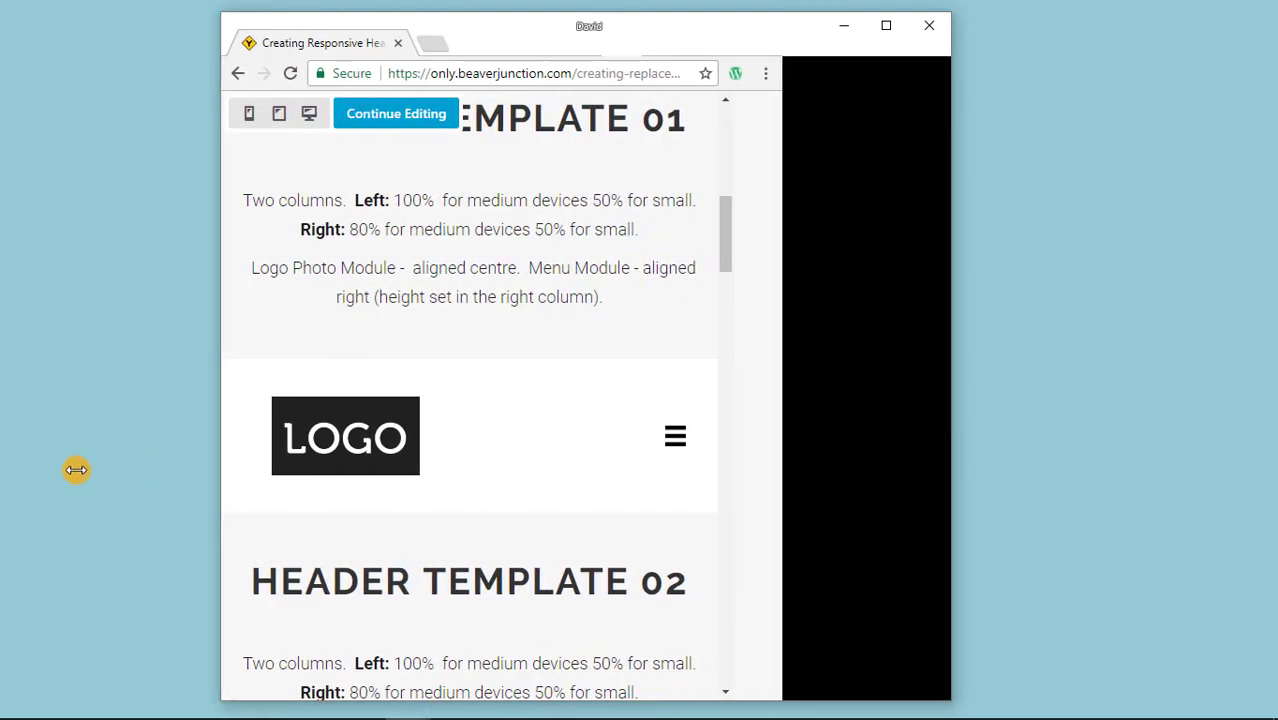
Maximize the browser again and open Header Template 01's logo module for editing.
{"action": "left_click", "coordinate": [885, 25]}
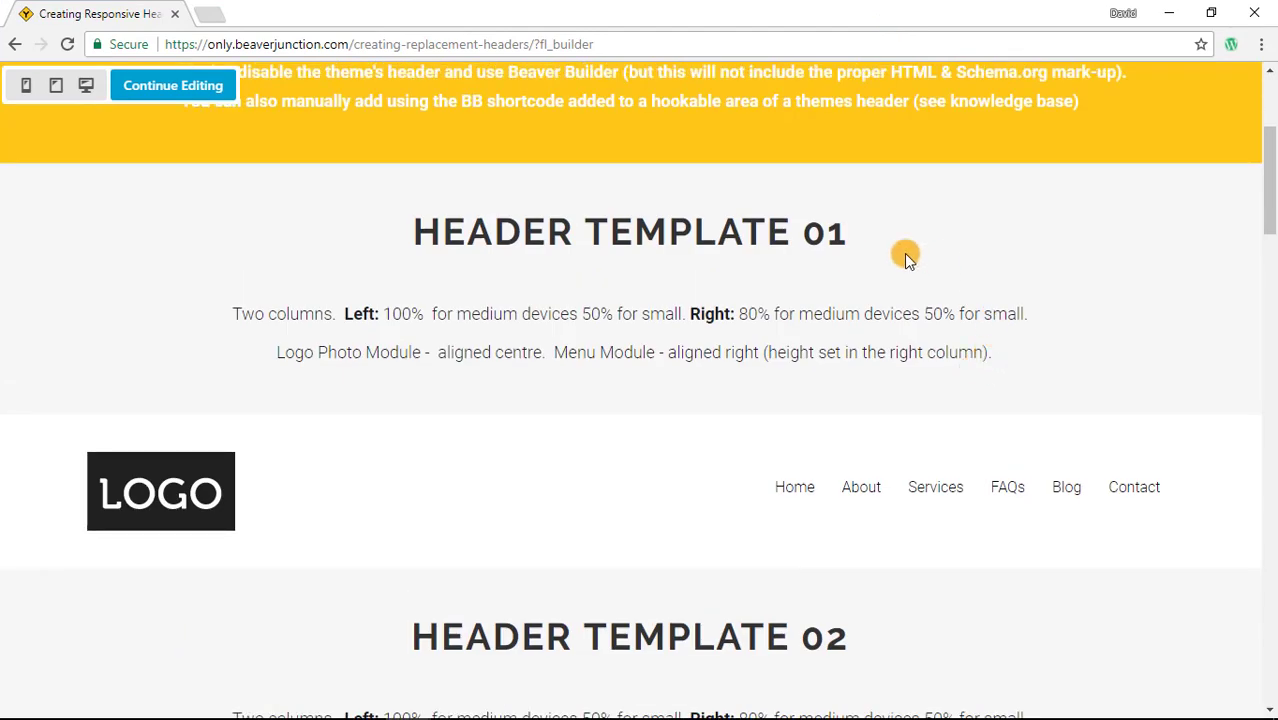
{"action": "mouse_move", "coordinate": [377, 235]}
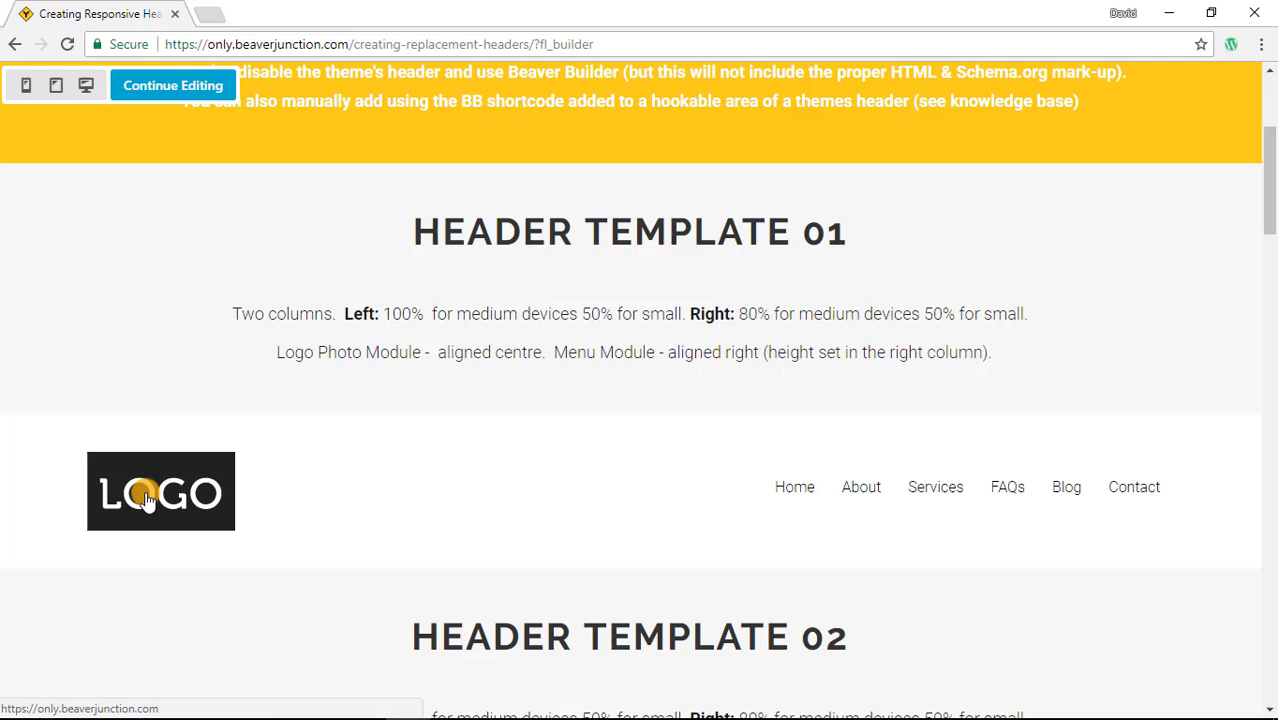
{"action": "left_click", "coordinate": [172, 85]}
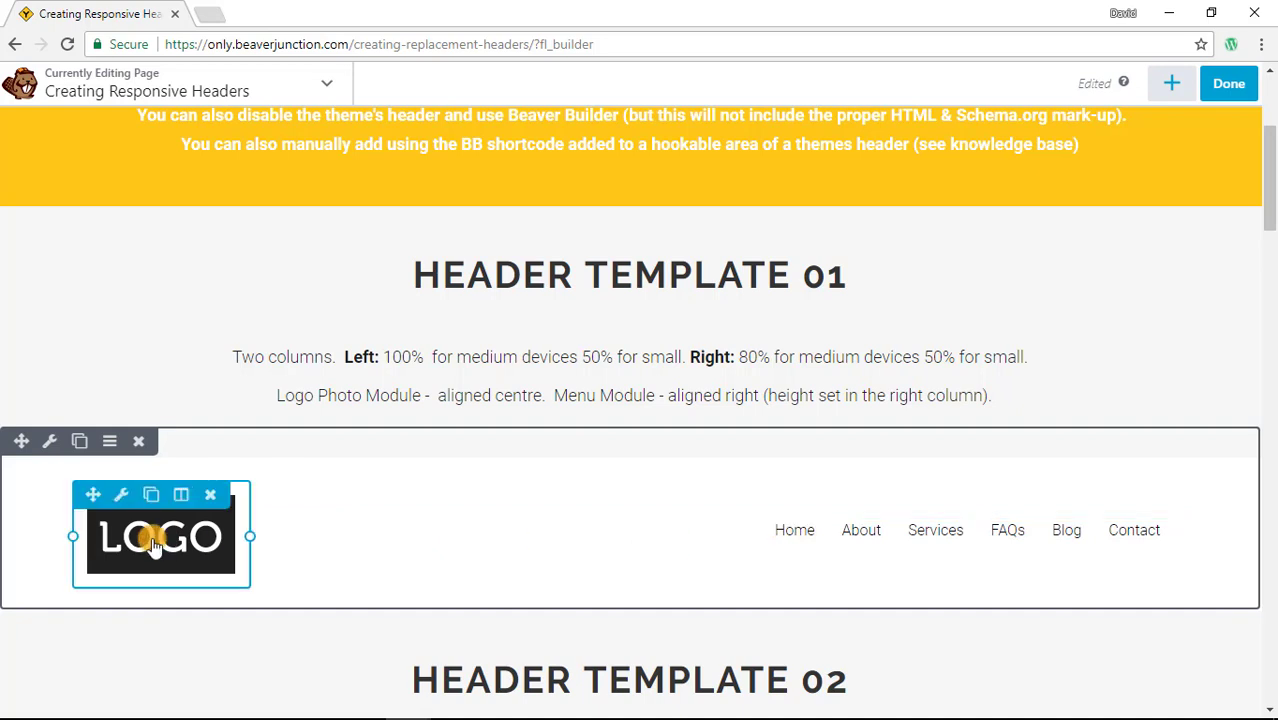
{"action": "mouse_move", "coordinate": [168, 545]}
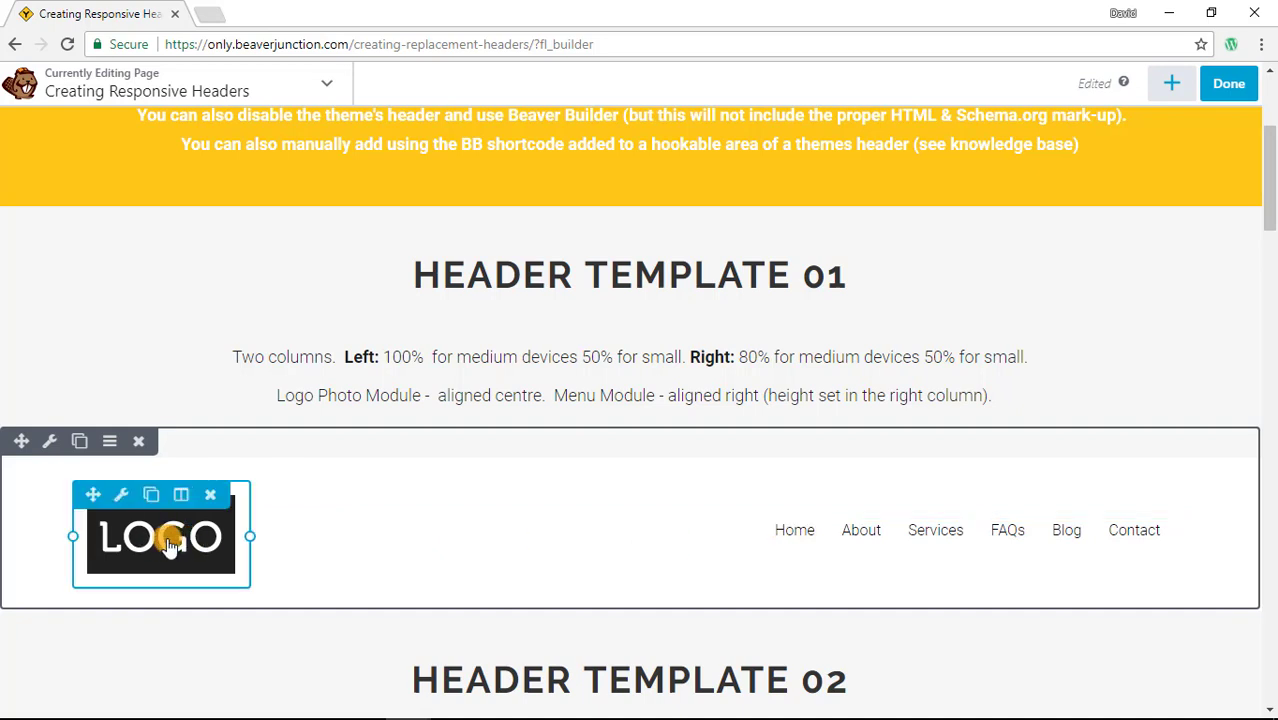
Review the logo's Photo settings: centre alignment, no caption, homepage link.
{"action": "left_click", "coordinate": [121, 494]}
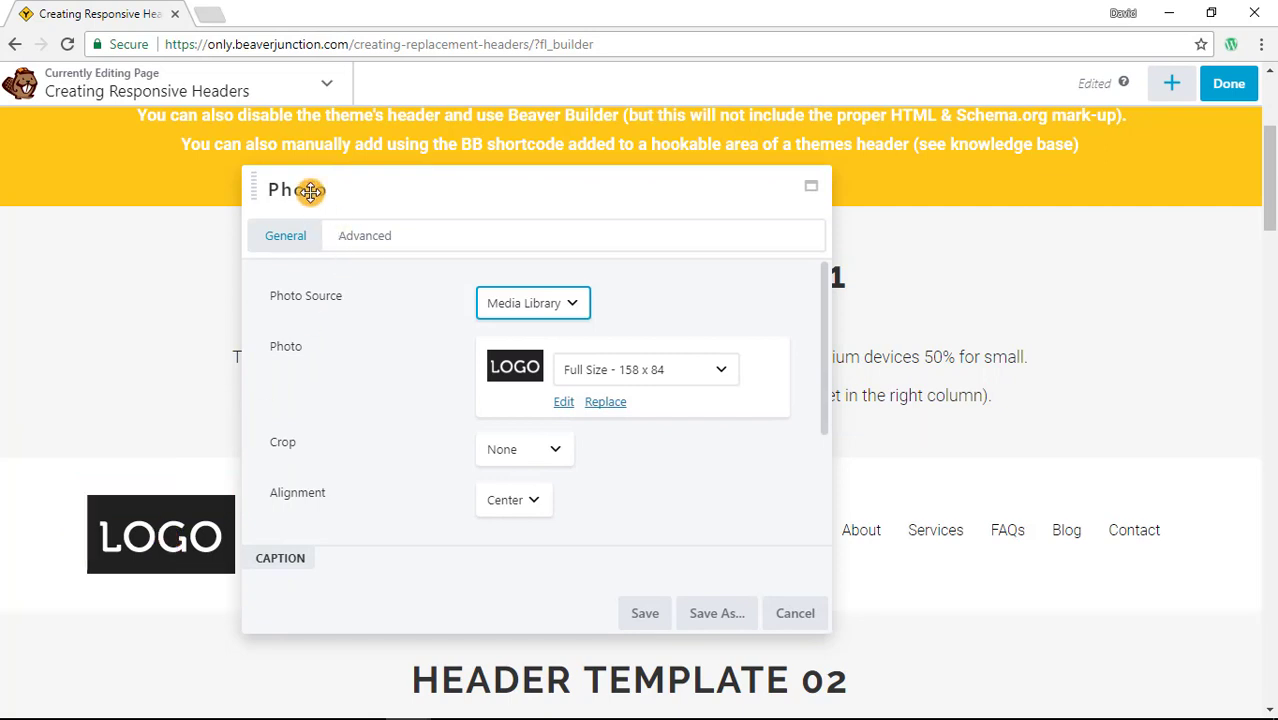
{"action": "scroll", "scroll_direction": "down", "scroll_amount": 3}
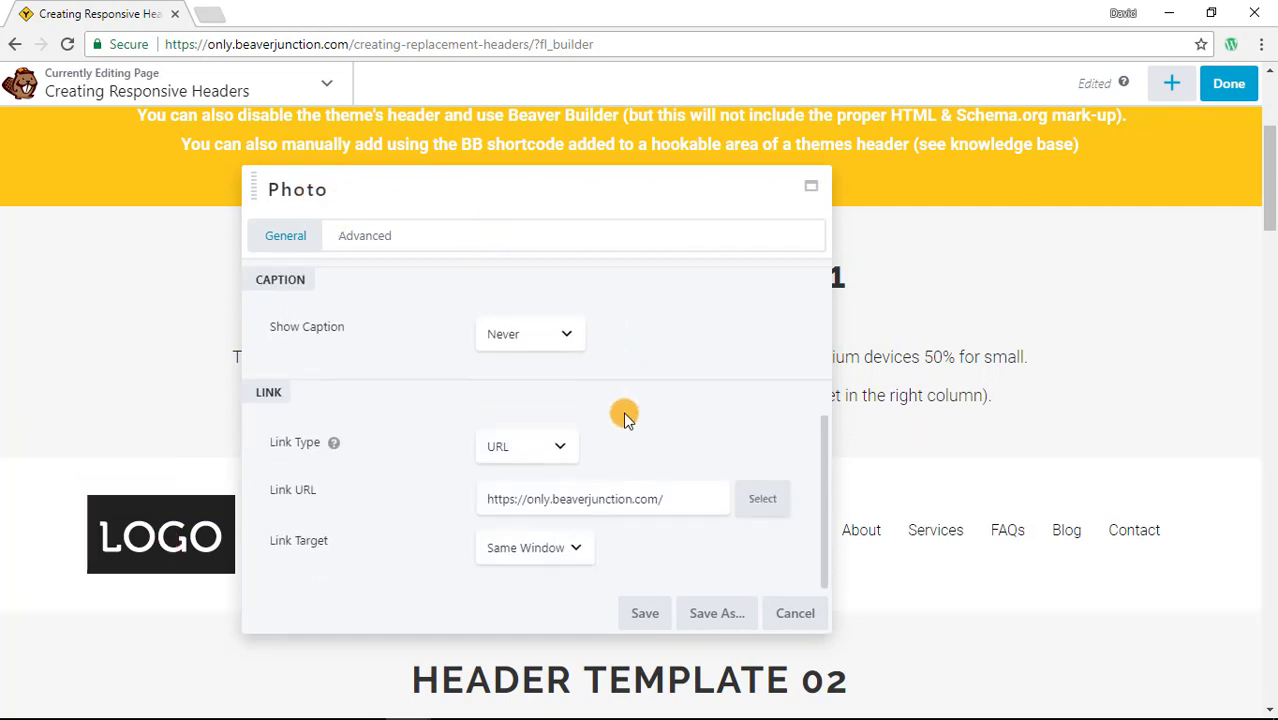
{"action": "mouse_move", "coordinate": [636, 505]}
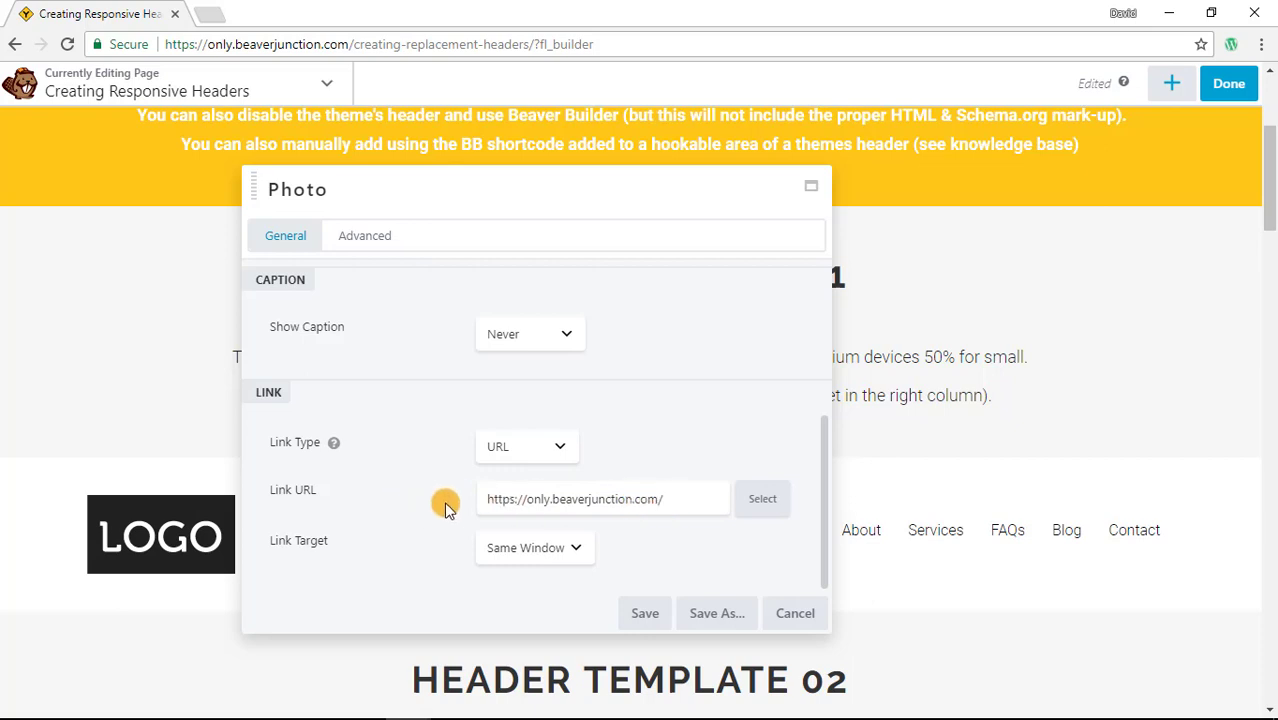
{"action": "mouse_move", "coordinate": [442, 547]}
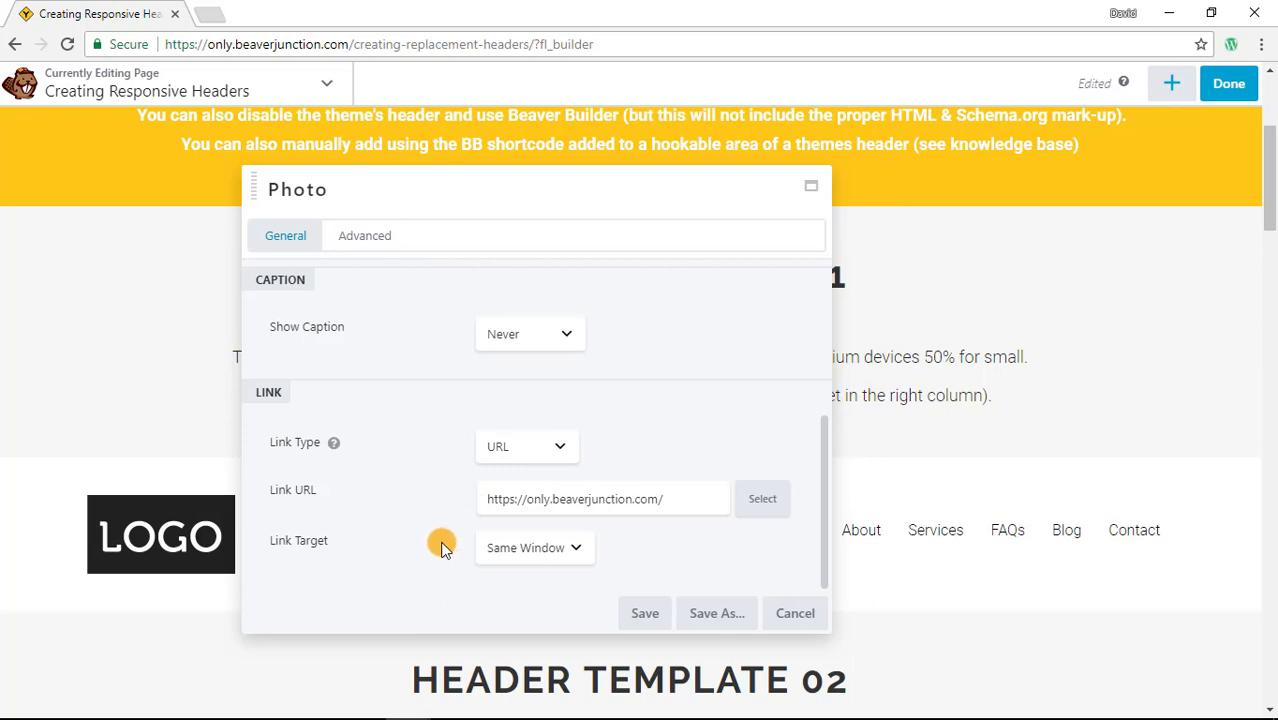
{"action": "scroll", "scroll_direction": "up", "scroll_amount": 3}
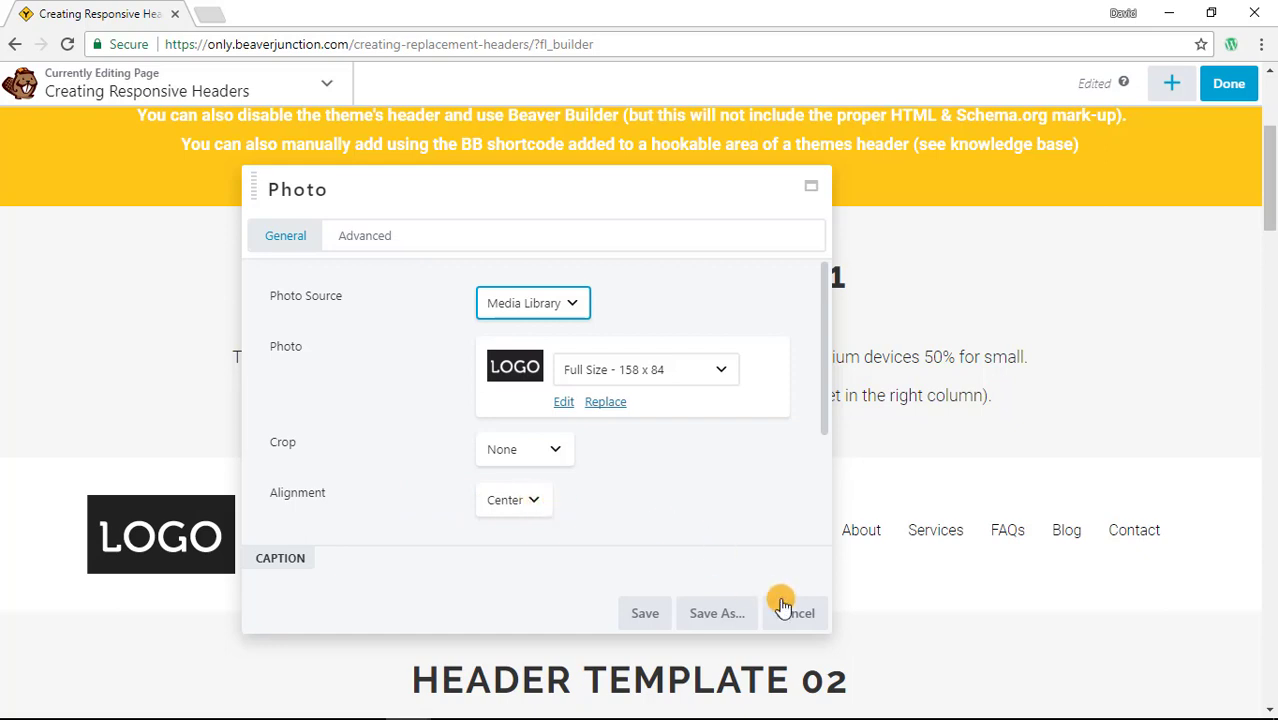
Cancel the logo's Photo settings unchanged and highlight Header Template 01's menu module.
{"action": "left_click", "coordinate": [793, 613]}
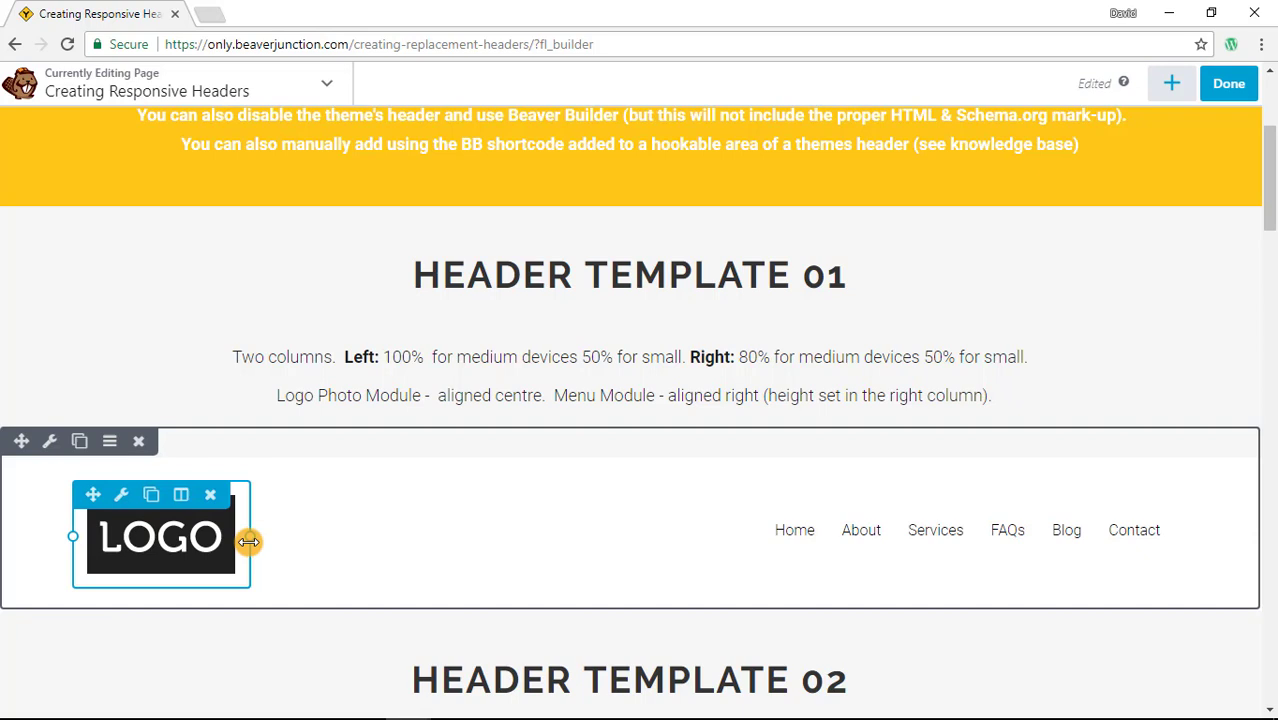
{"action": "left_click_drag", "start_coordinate": [247, 542], "coordinate": [262, 545]}
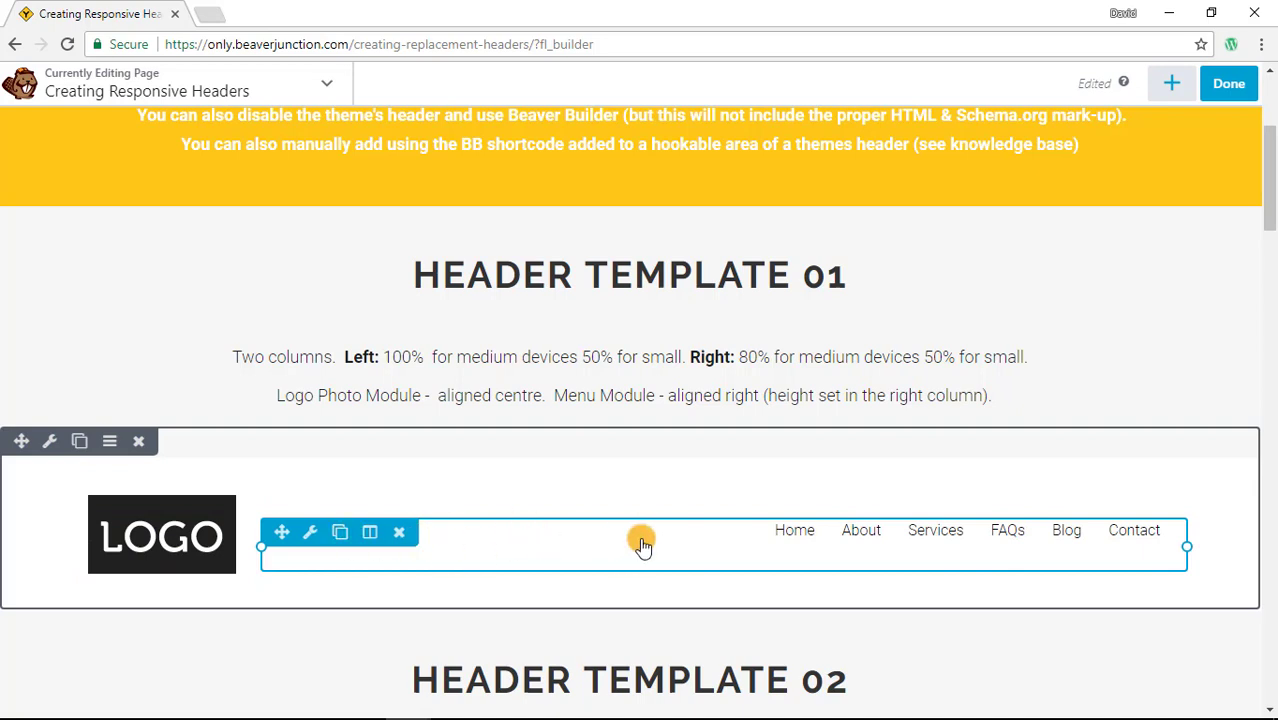
{"action": "left_click", "coordinate": [310, 531]}
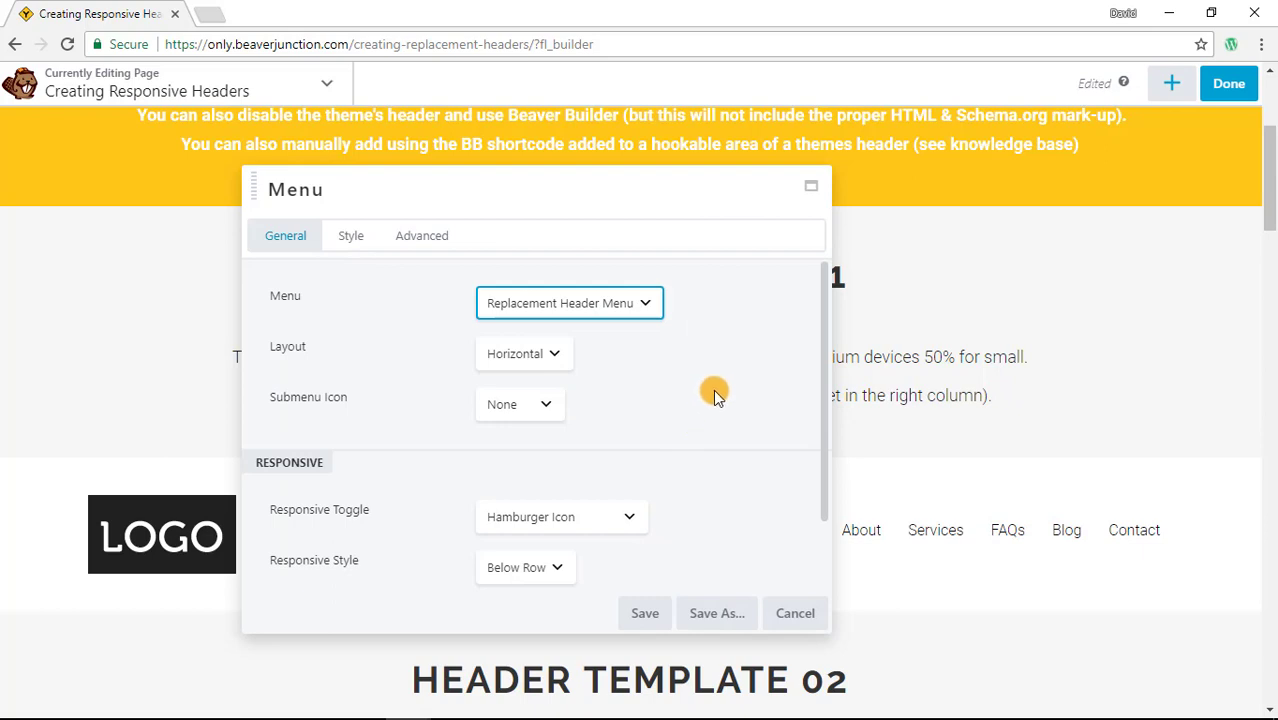
{"action": "mouse_move", "coordinate": [598, 223]}
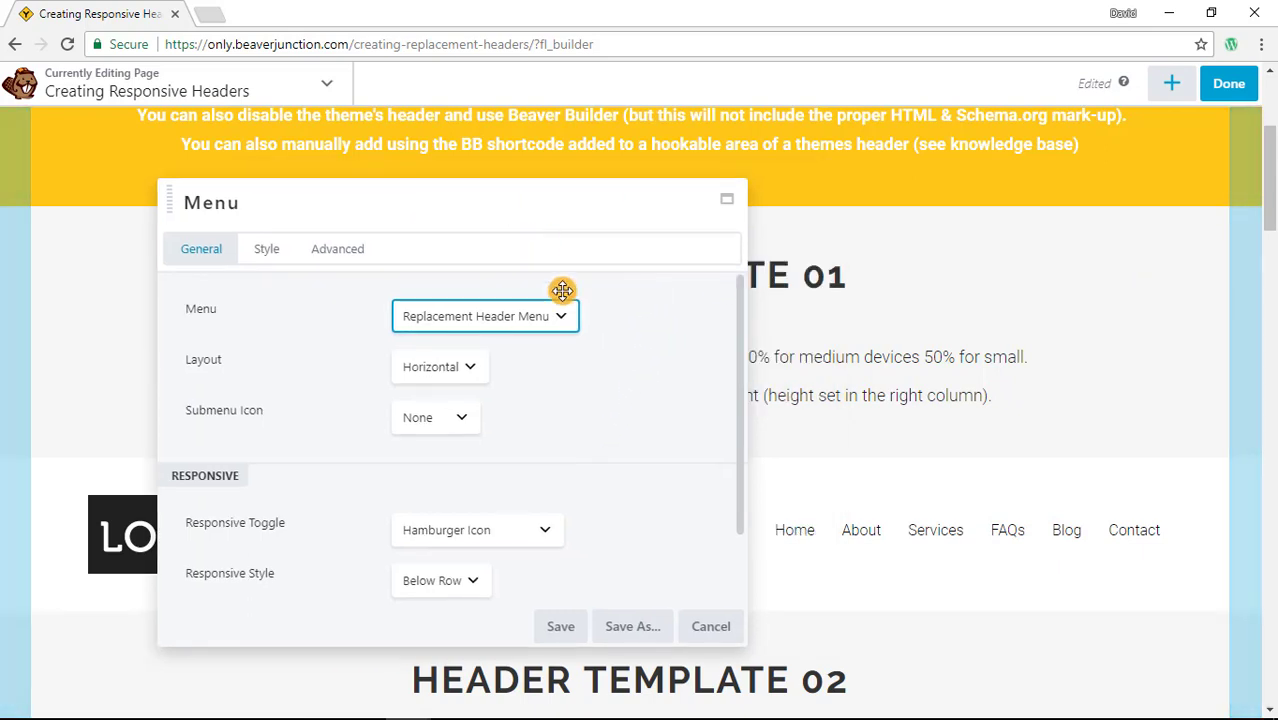
{"action": "left_click", "coordinate": [266, 248]}
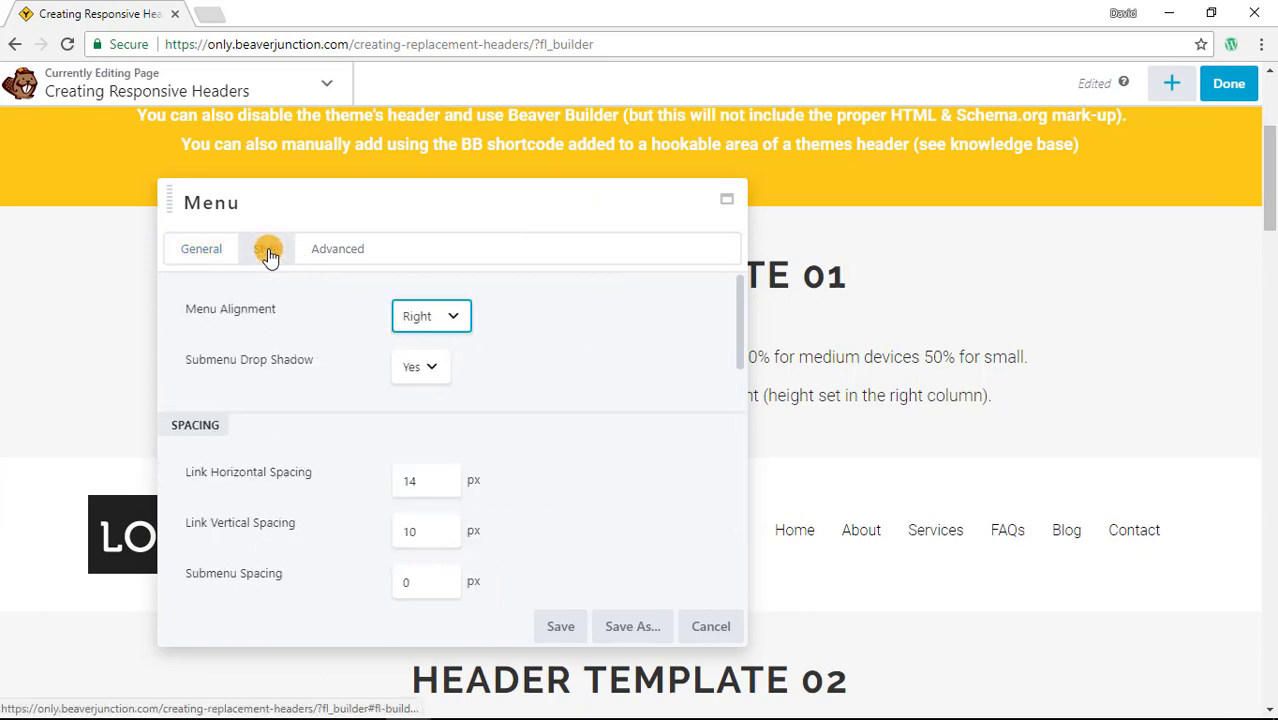
{"action": "left_click", "coordinate": [266, 248]}
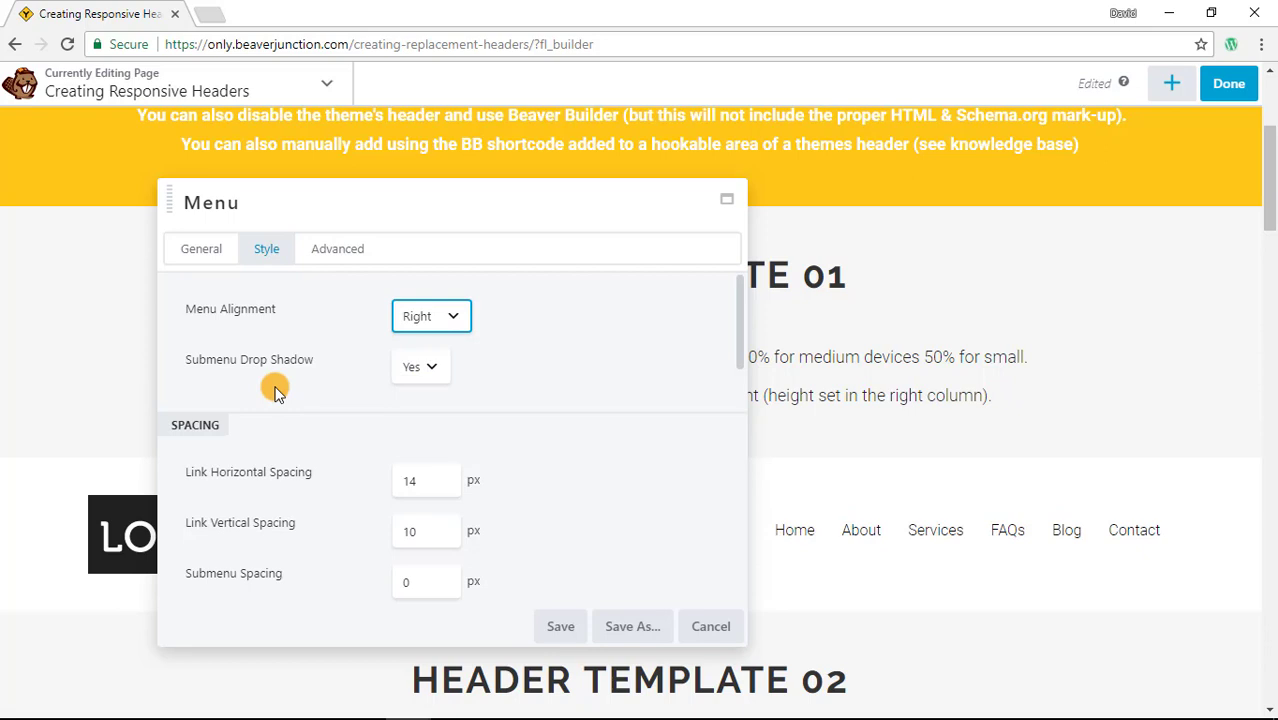
{"action": "mouse_move", "coordinate": [200, 255]}
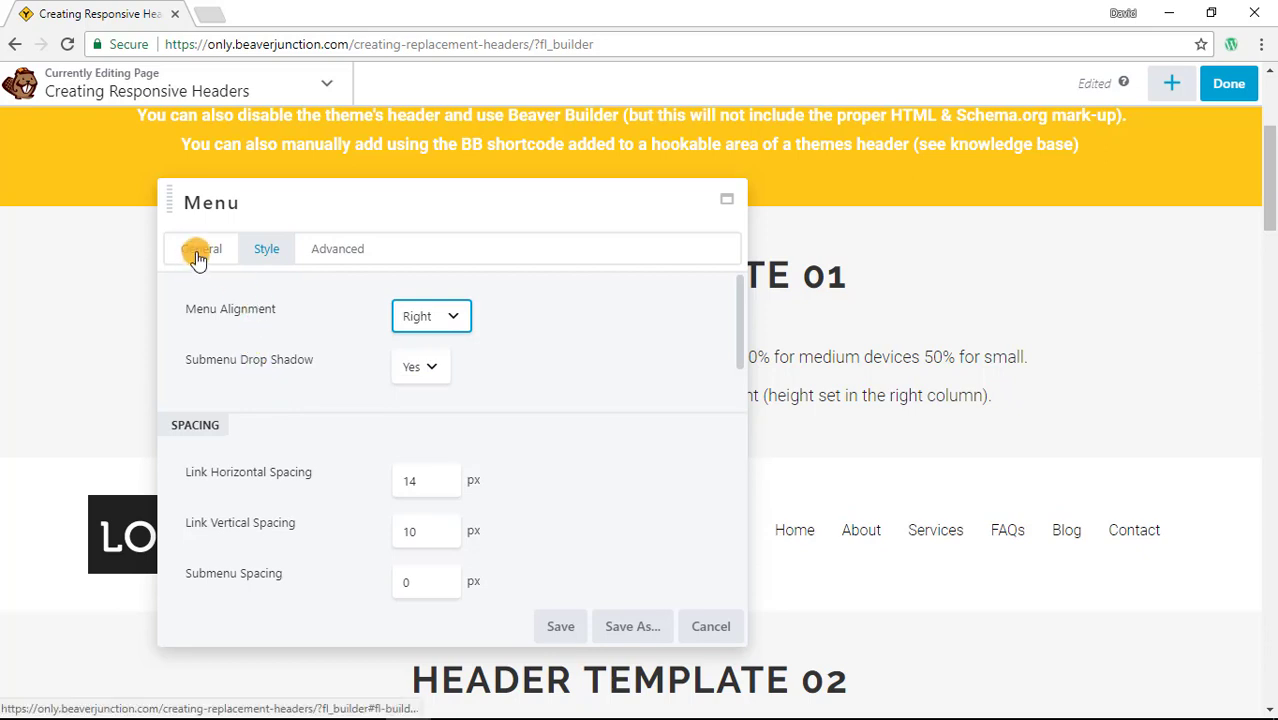
{"action": "left_click", "coordinate": [201, 248]}
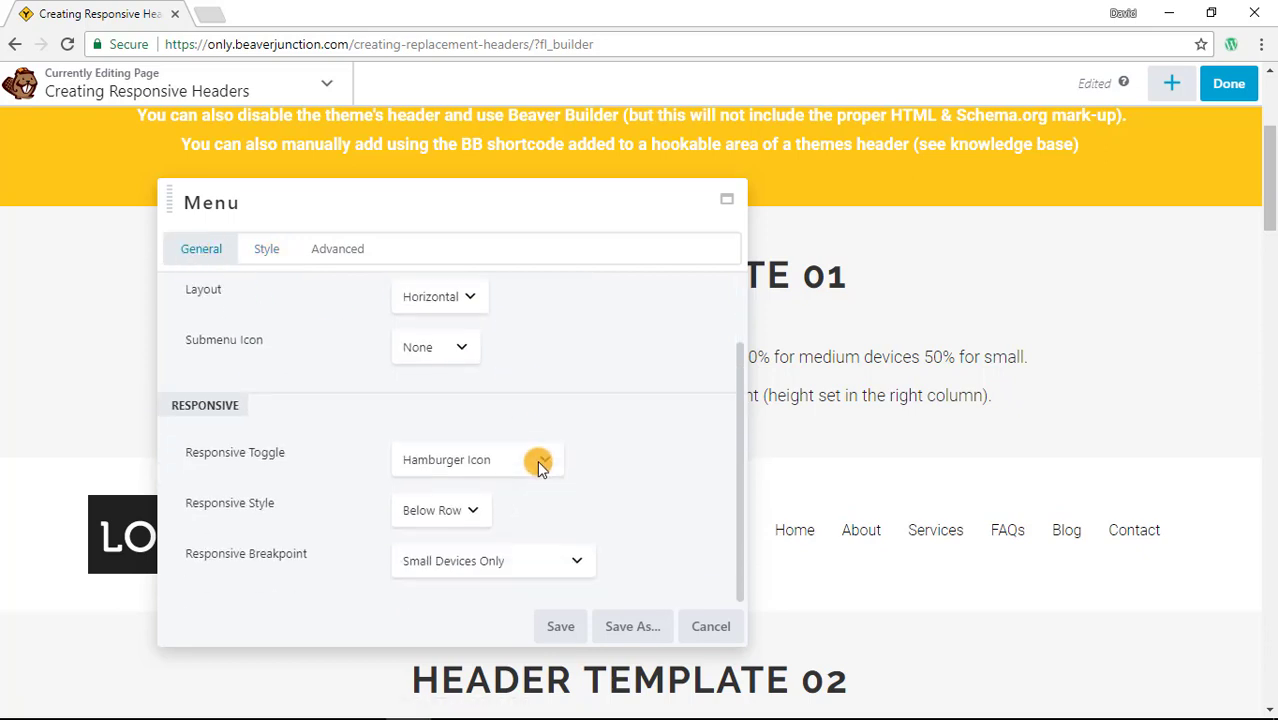
{"action": "left_click", "coordinate": [477, 459]}
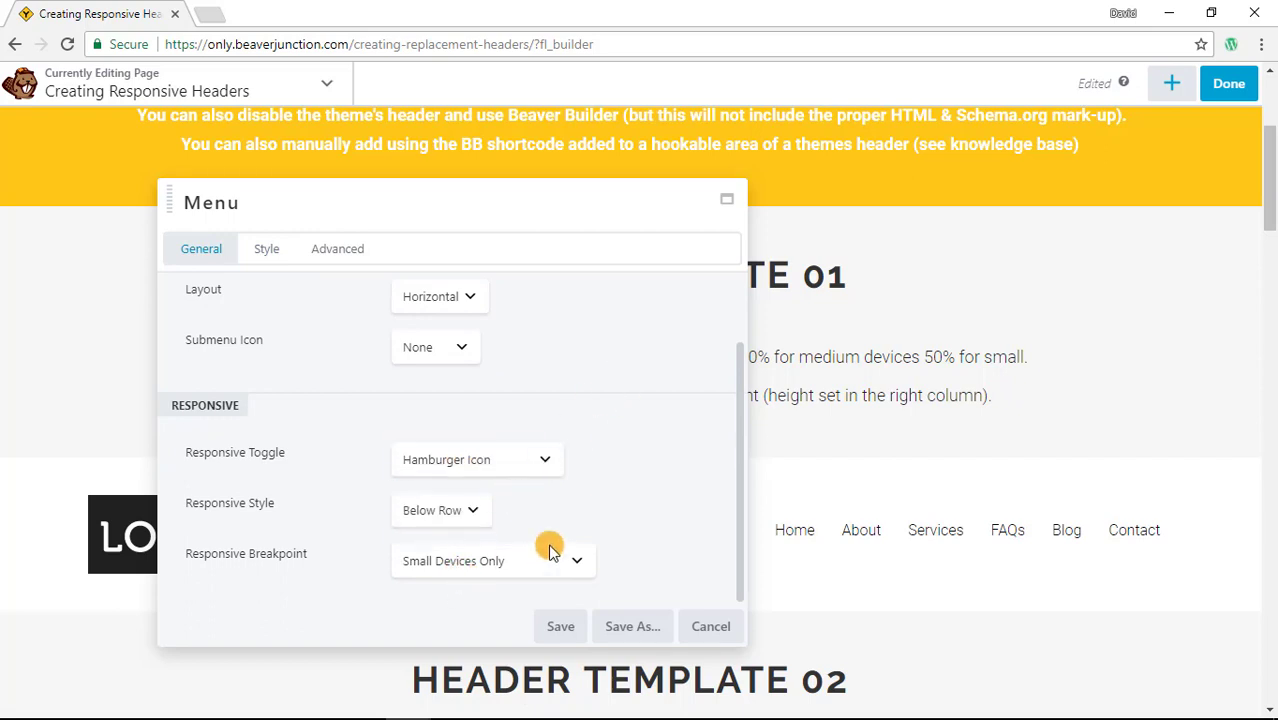
{"action": "left_click", "coordinate": [477, 459]}
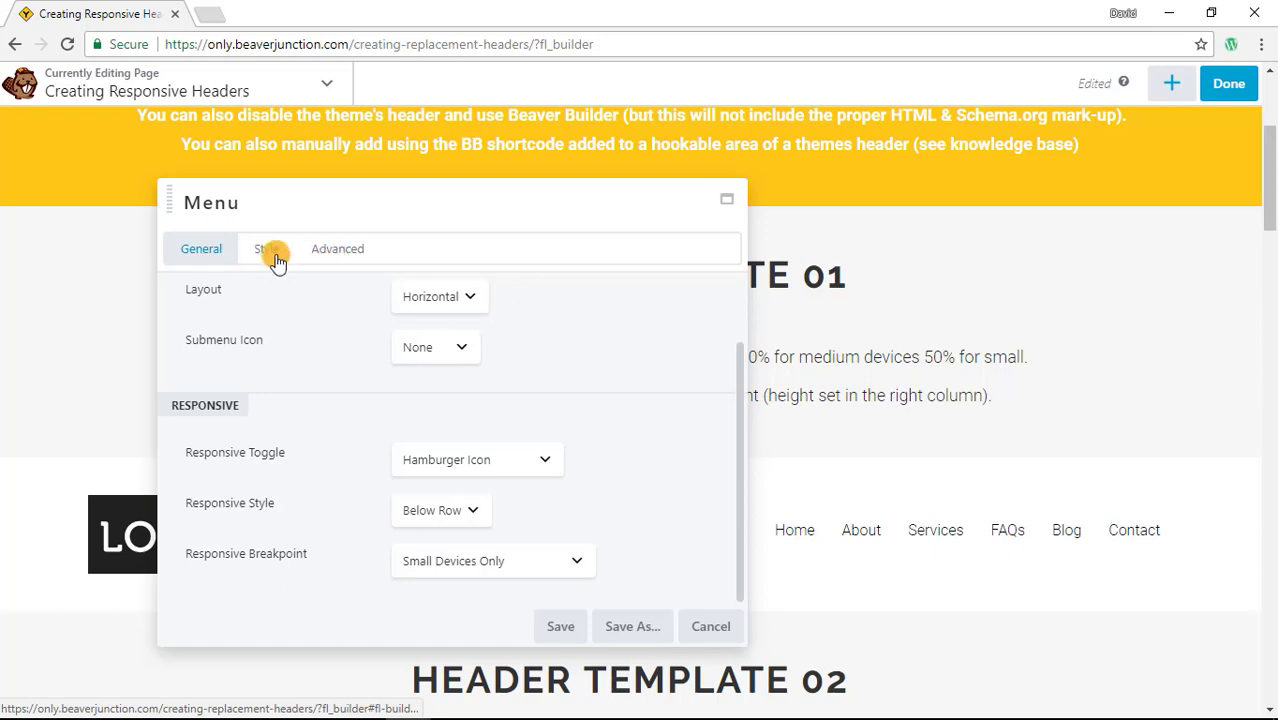
{"action": "left_click", "coordinate": [266, 249]}
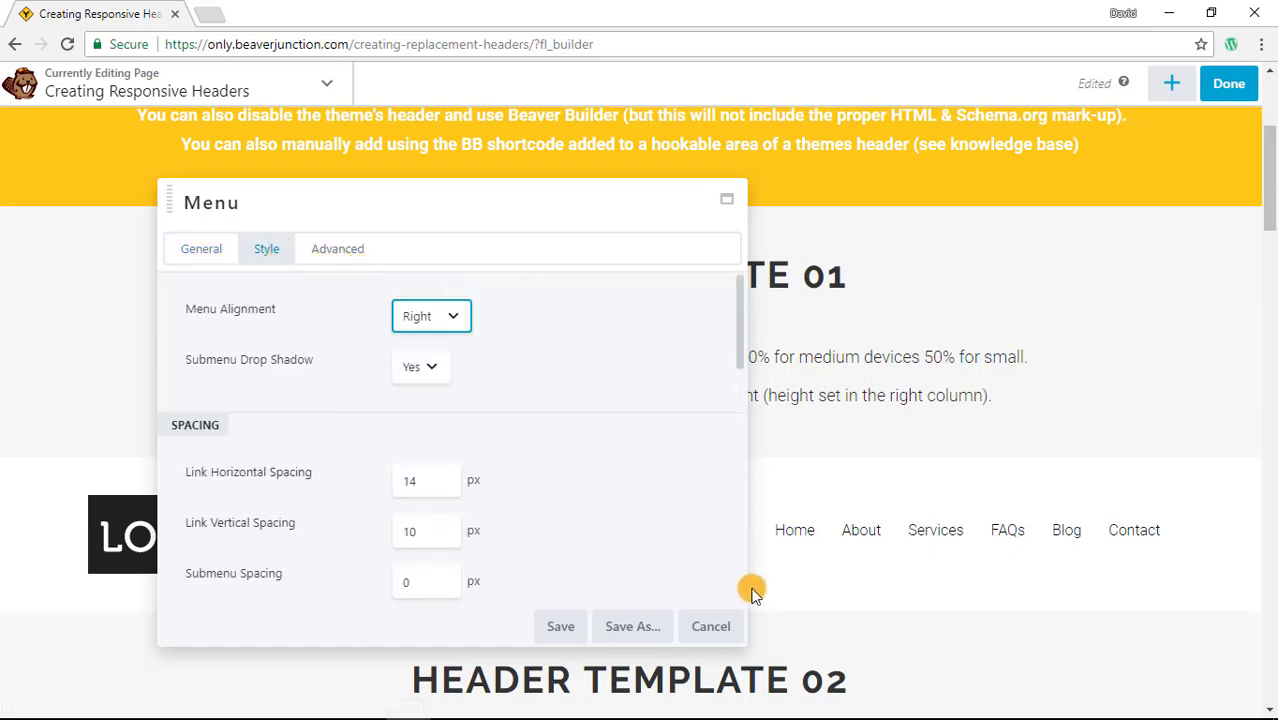
{"action": "mouse_move", "coordinate": [710, 625]}
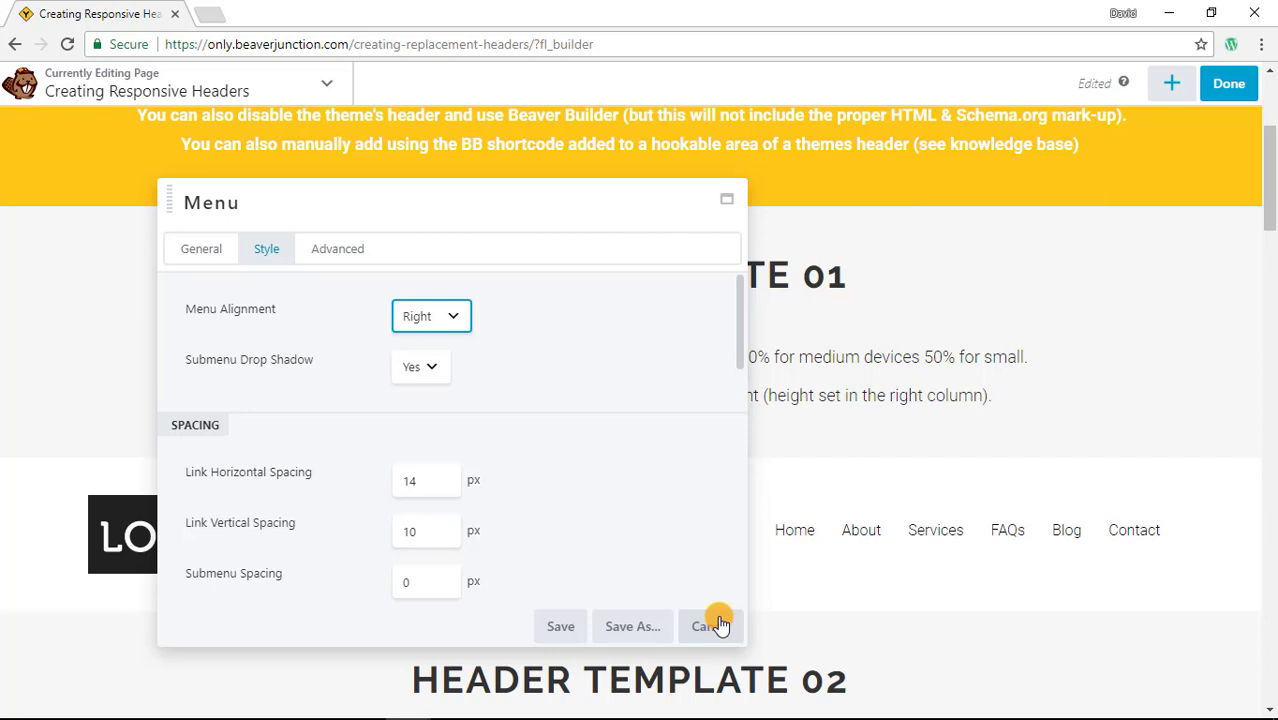
{"action": "mouse_move", "coordinate": [485, 318]}
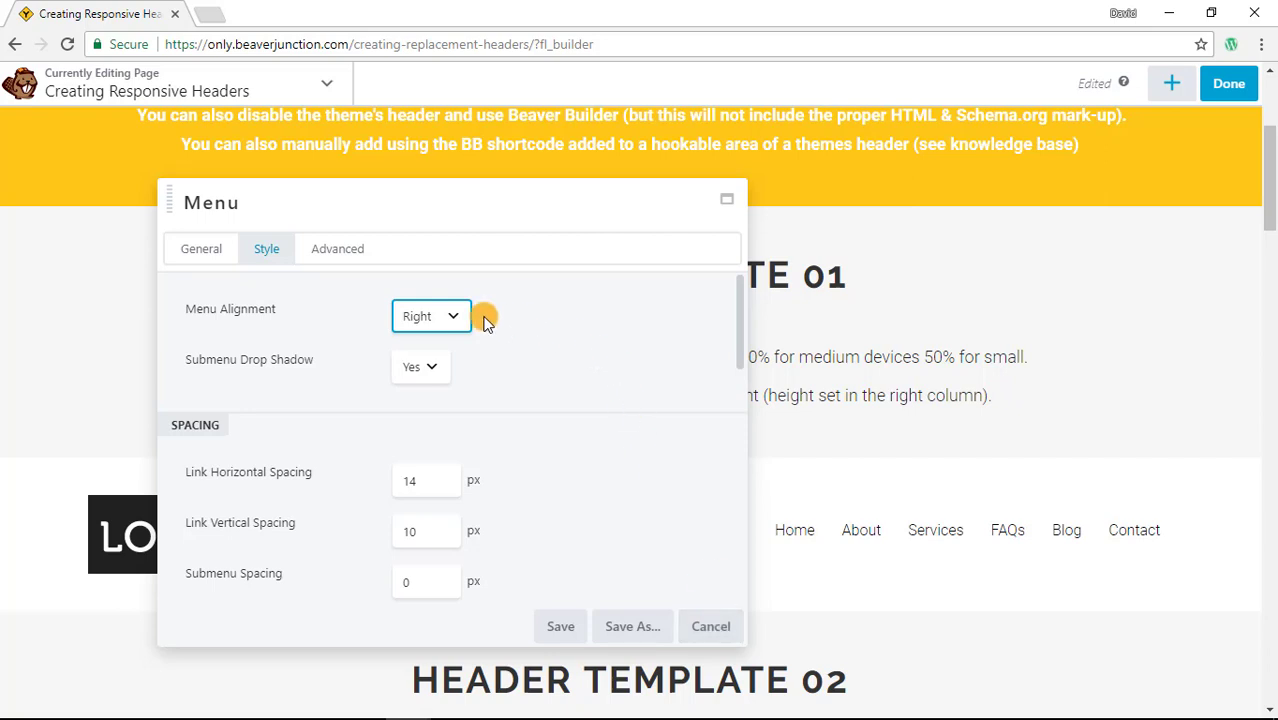
{"action": "mouse_move", "coordinate": [522, 318]}
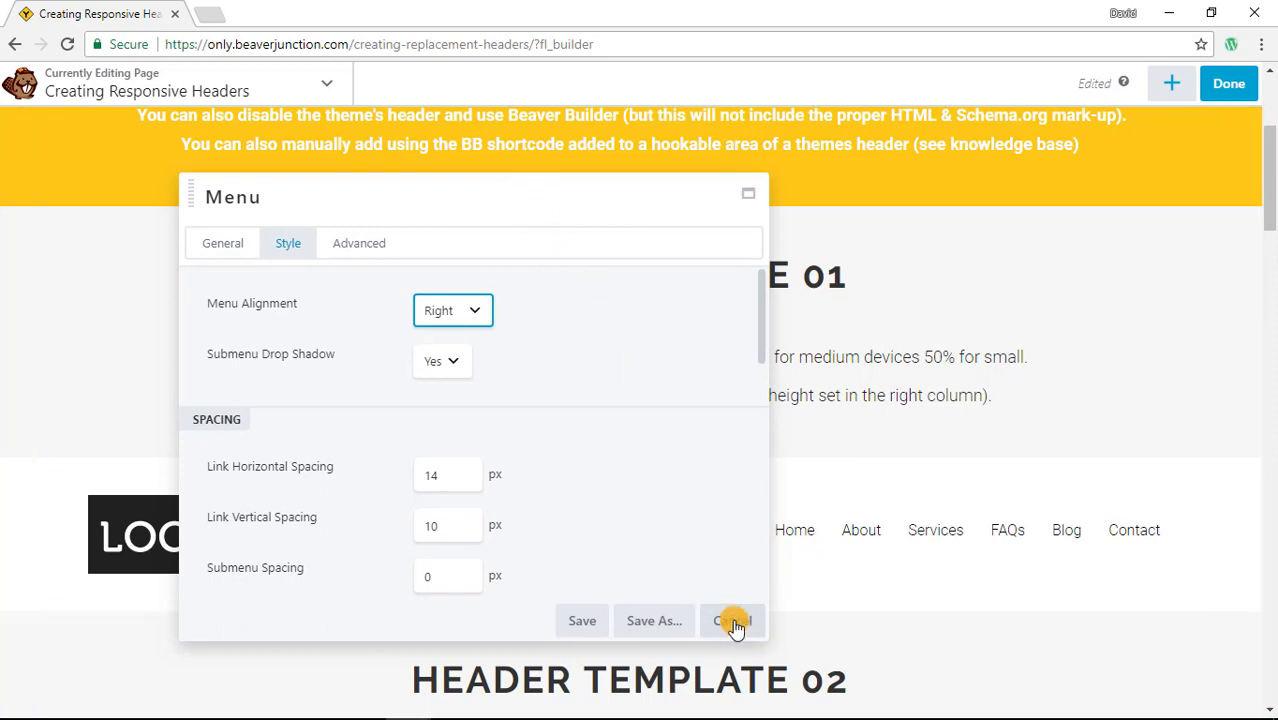
{"action": "left_click", "coordinate": [733, 621]}
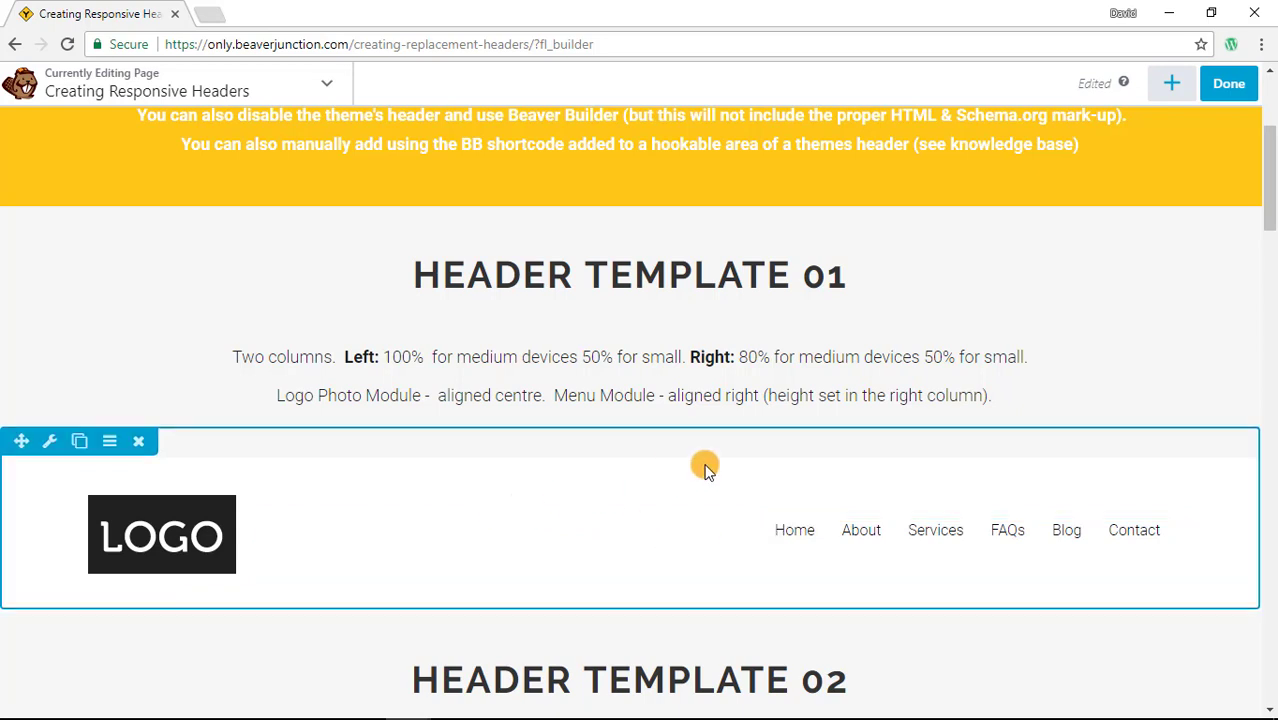
{"action": "mouse_move", "coordinate": [702, 487]}
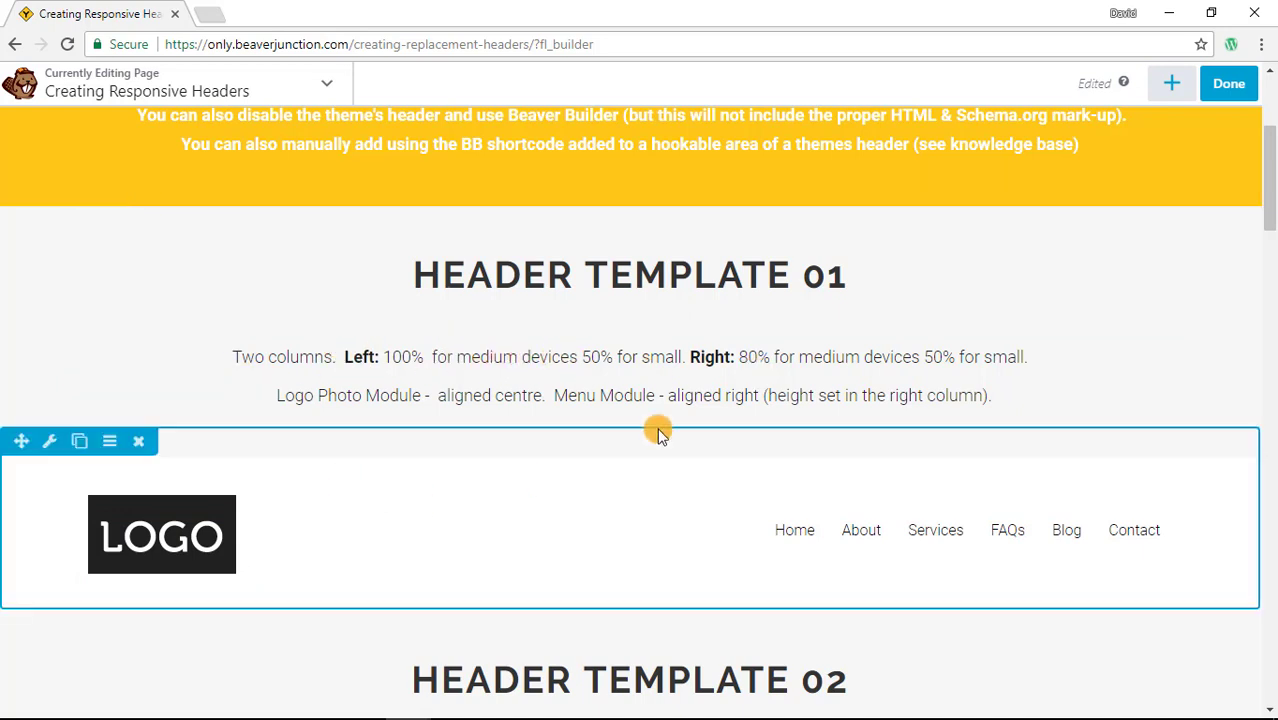
Restore down the Chrome window to preview the header at a narrower width.
{"action": "left_click", "coordinate": [1211, 12]}
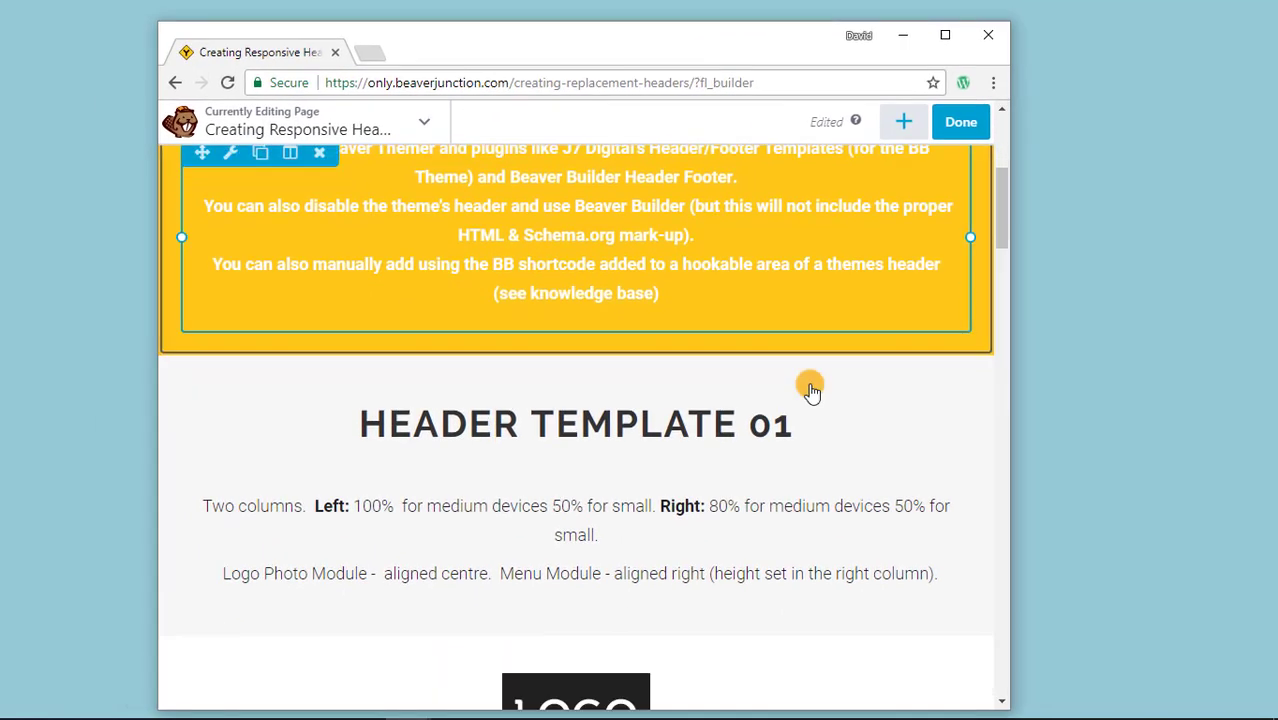
Show the action list for Header Template 01's stacked logo column.
{"action": "scroll", "scroll_direction": "down", "scroll_amount": 3}
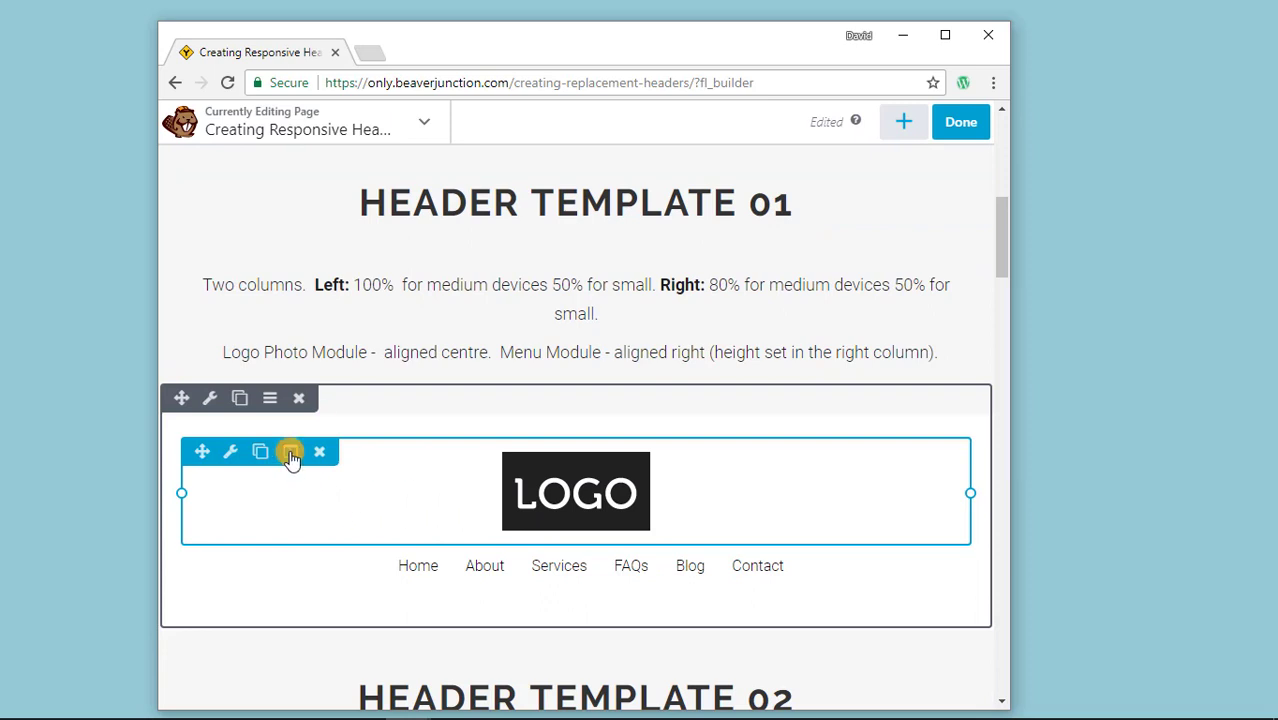
{"action": "left_click", "coordinate": [290, 451]}
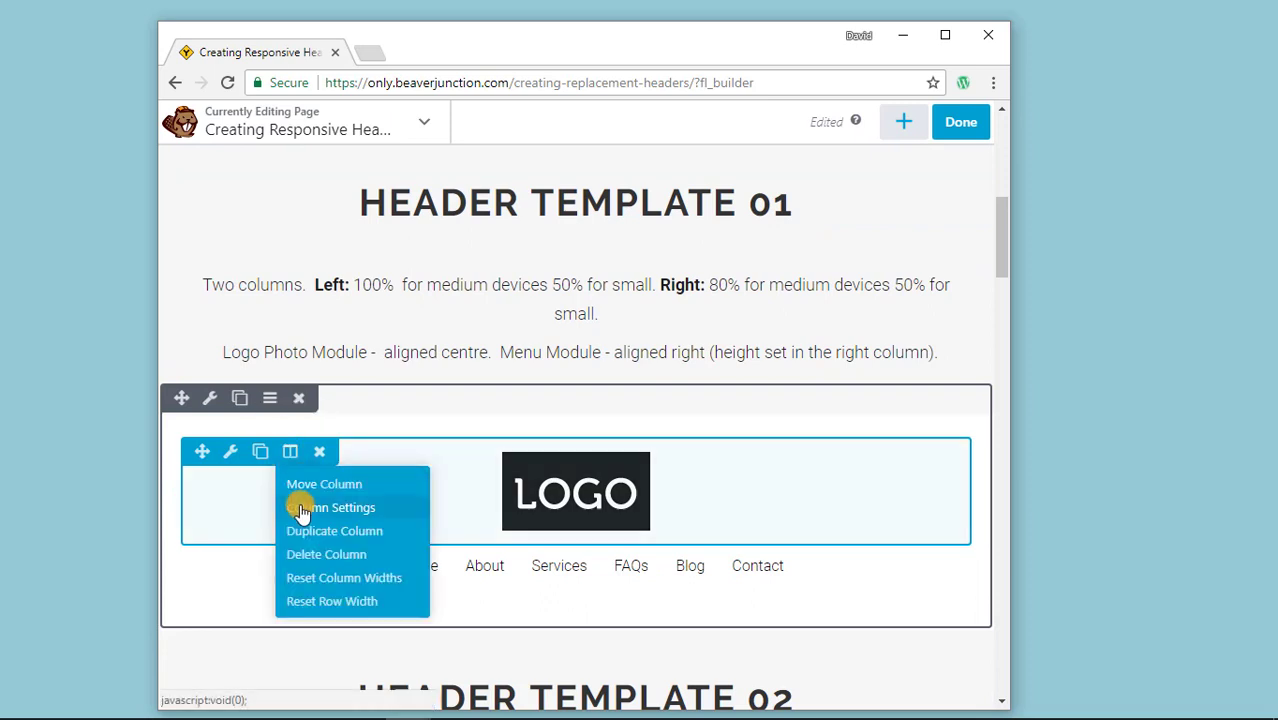
Open the logo column's responsive settings, showing 100% medium and 50% small widths.
{"action": "left_click", "coordinate": [333, 507]}
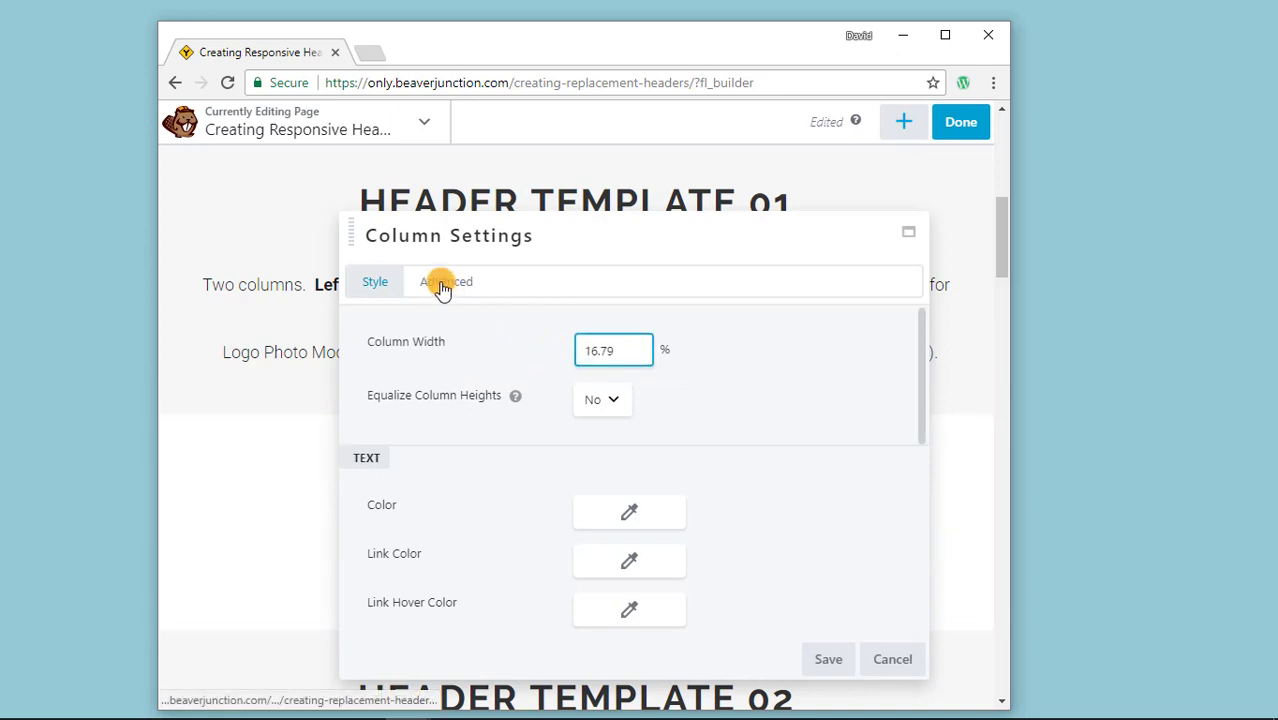
{"action": "left_click", "coordinate": [446, 281]}
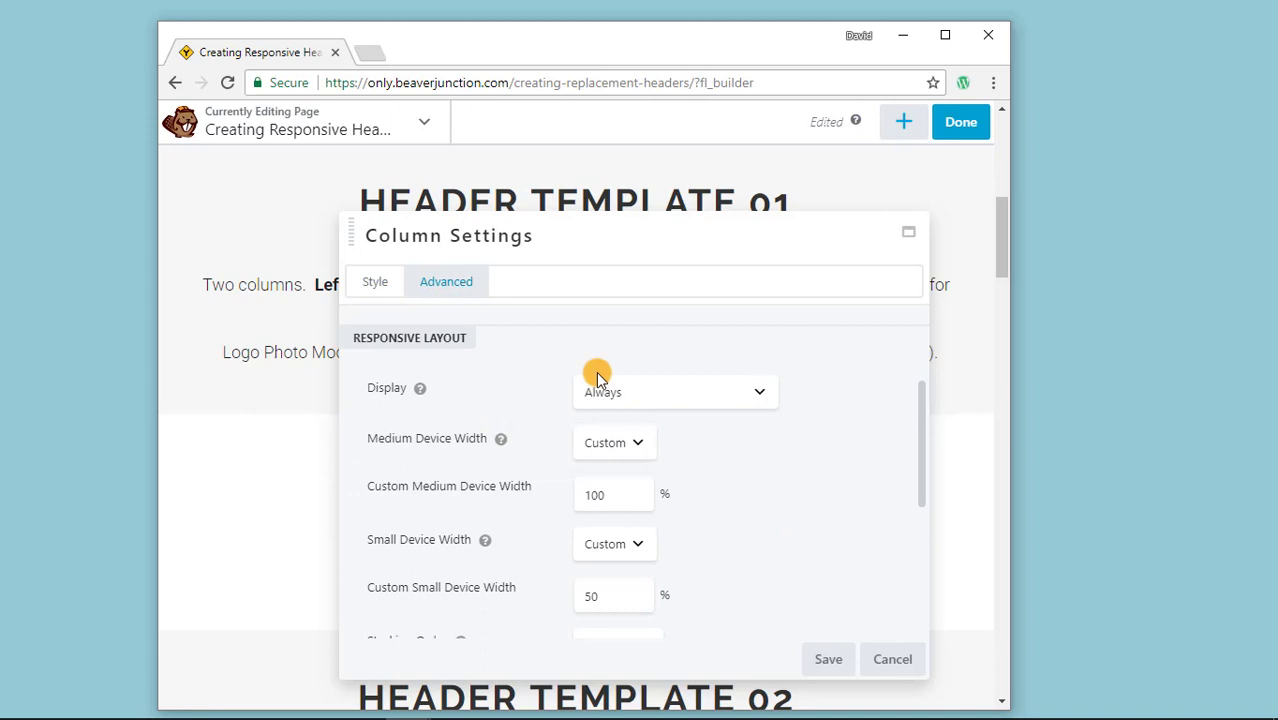
{"action": "mouse_move", "coordinate": [630, 443]}
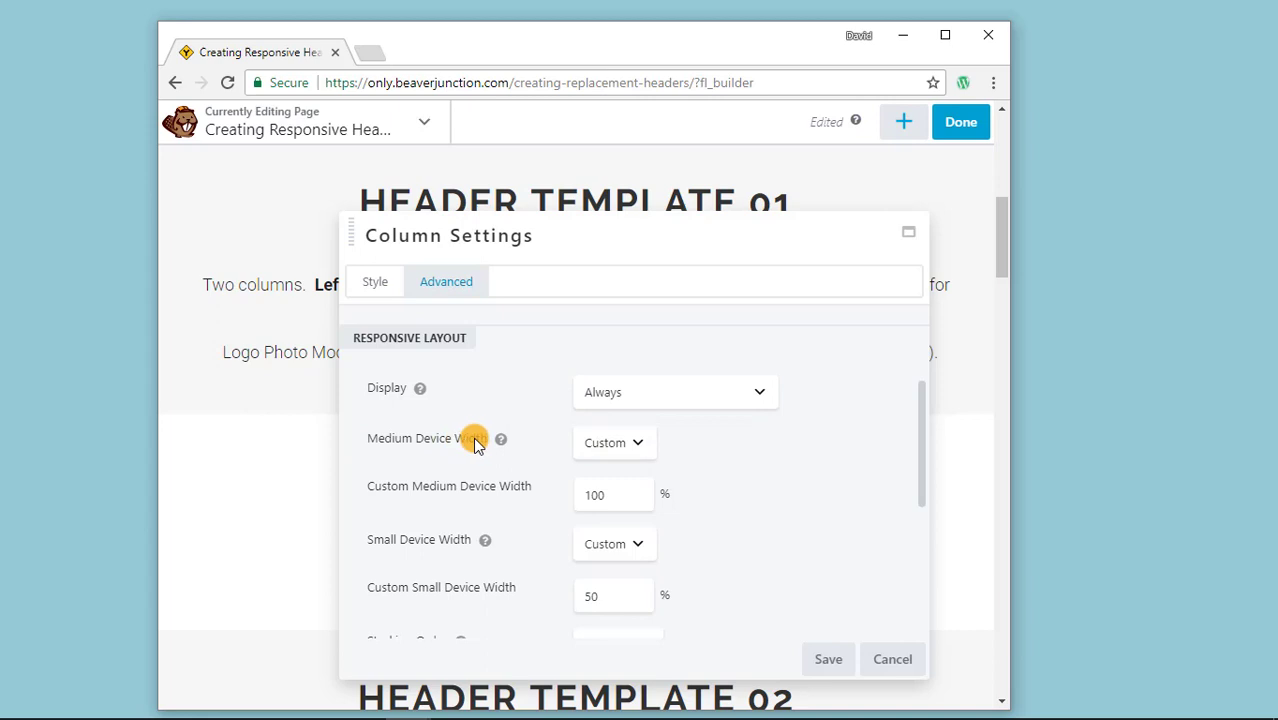
{"action": "mouse_move", "coordinate": [582, 233]}
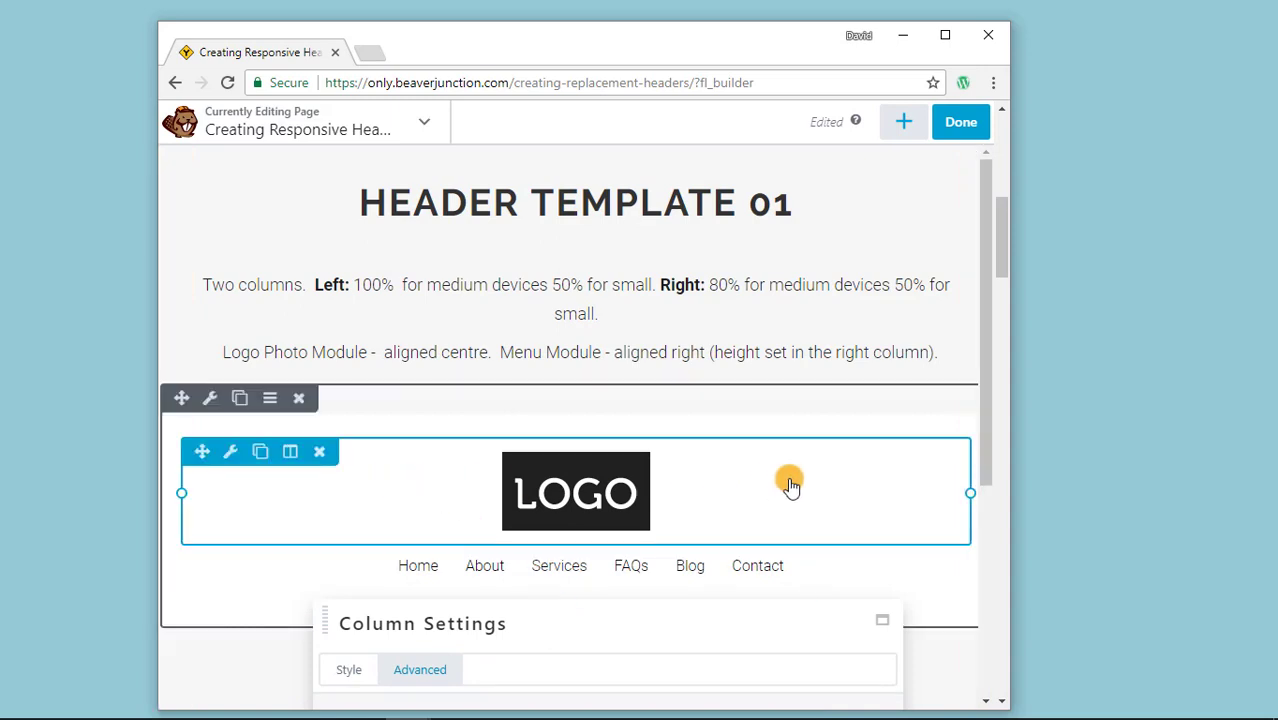
{"action": "mouse_move", "coordinate": [878, 474]}
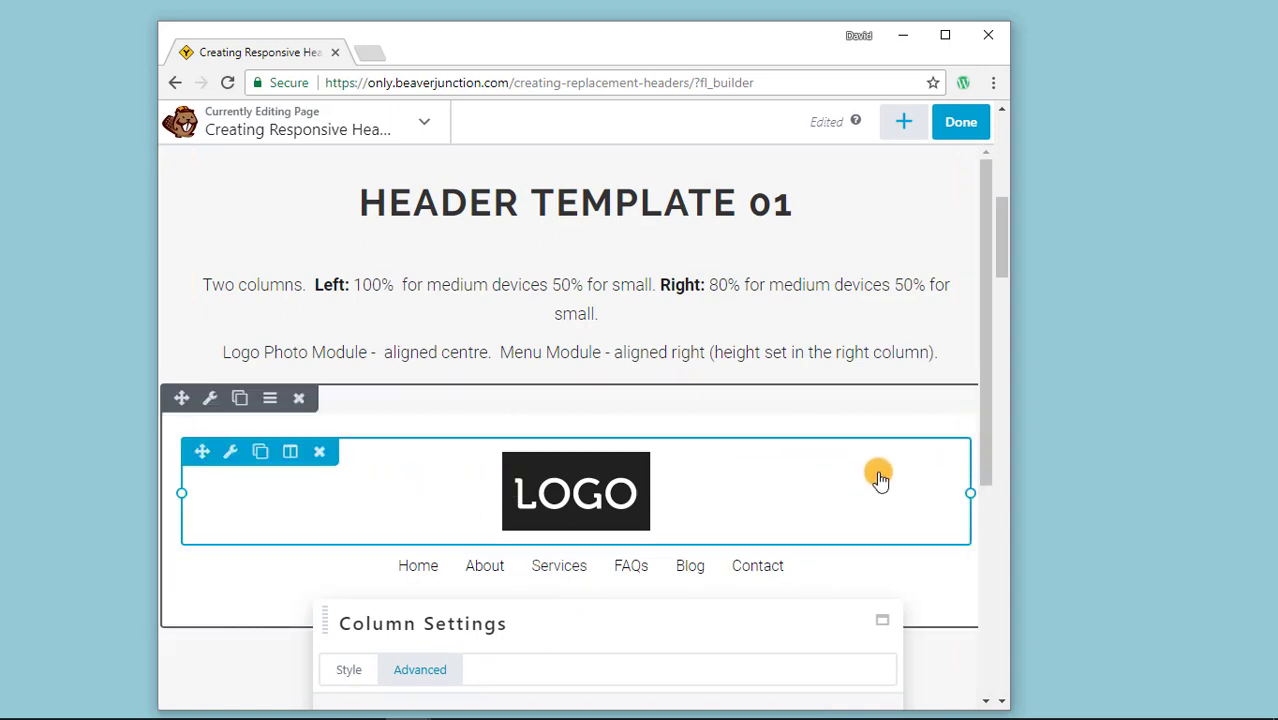
{"action": "mouse_move", "coordinate": [495, 485]}
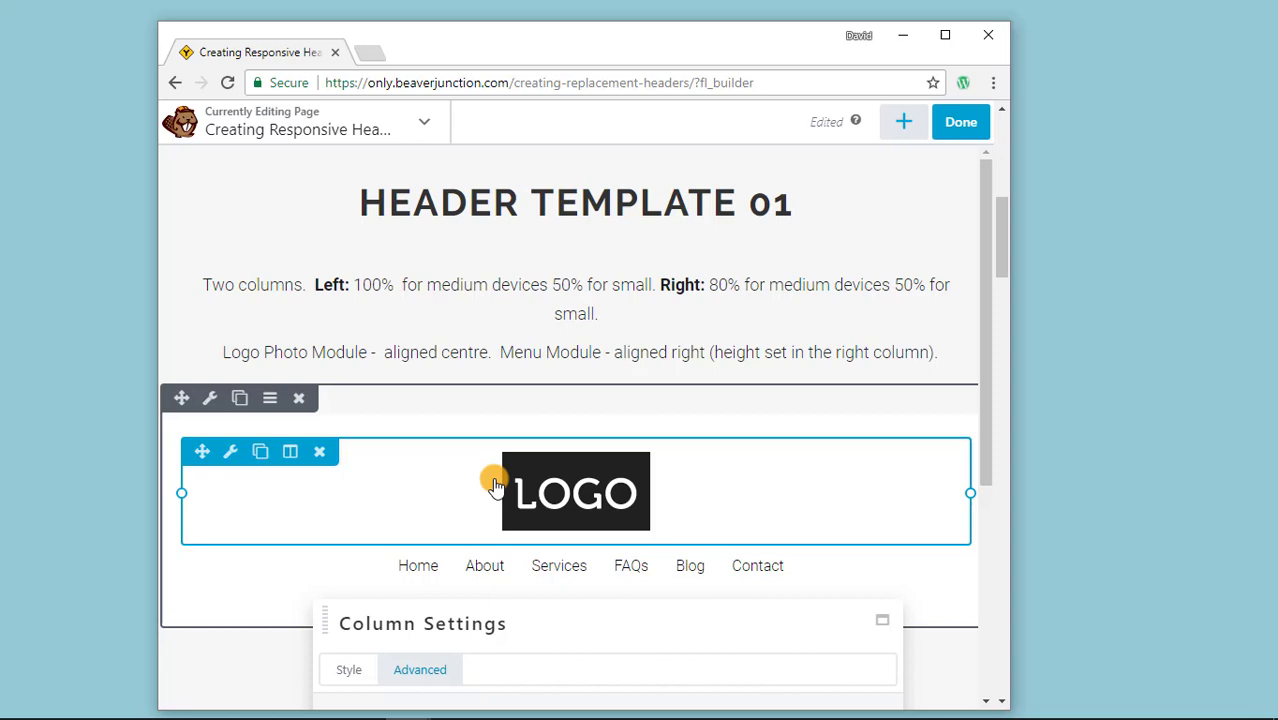
{"action": "mouse_move", "coordinate": [760, 474]}
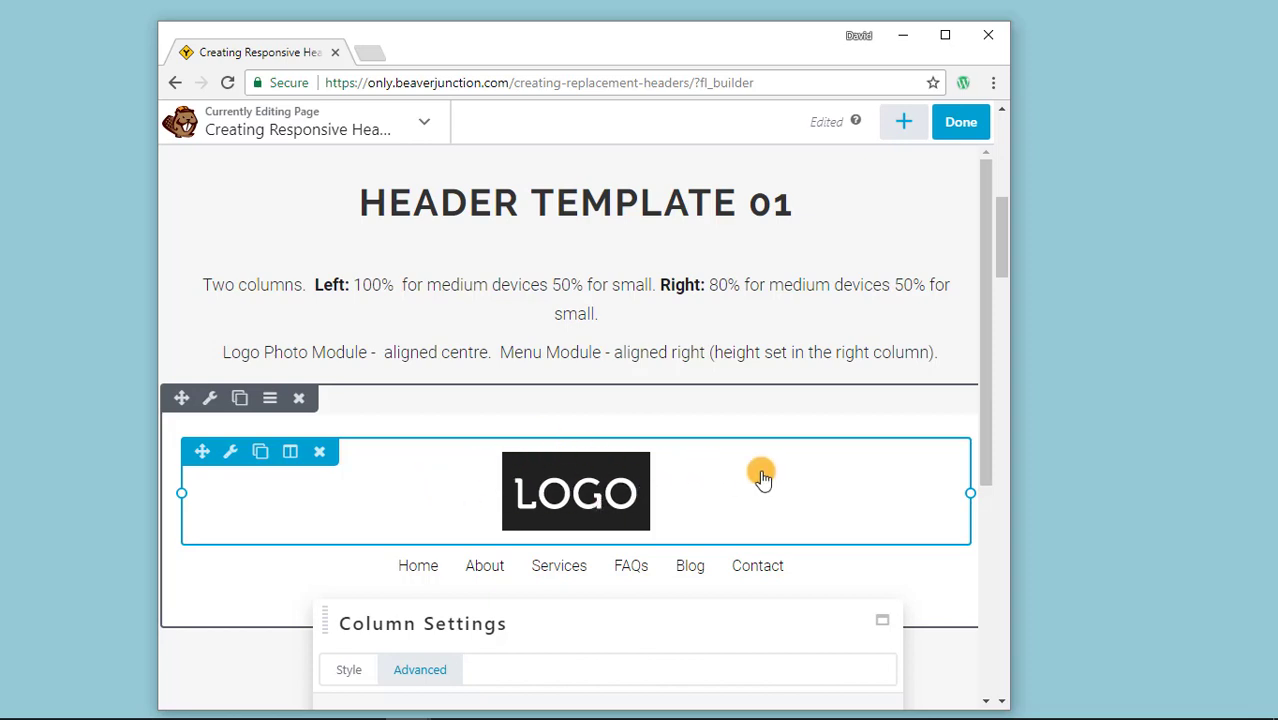
{"action": "mouse_move", "coordinate": [500, 510]}
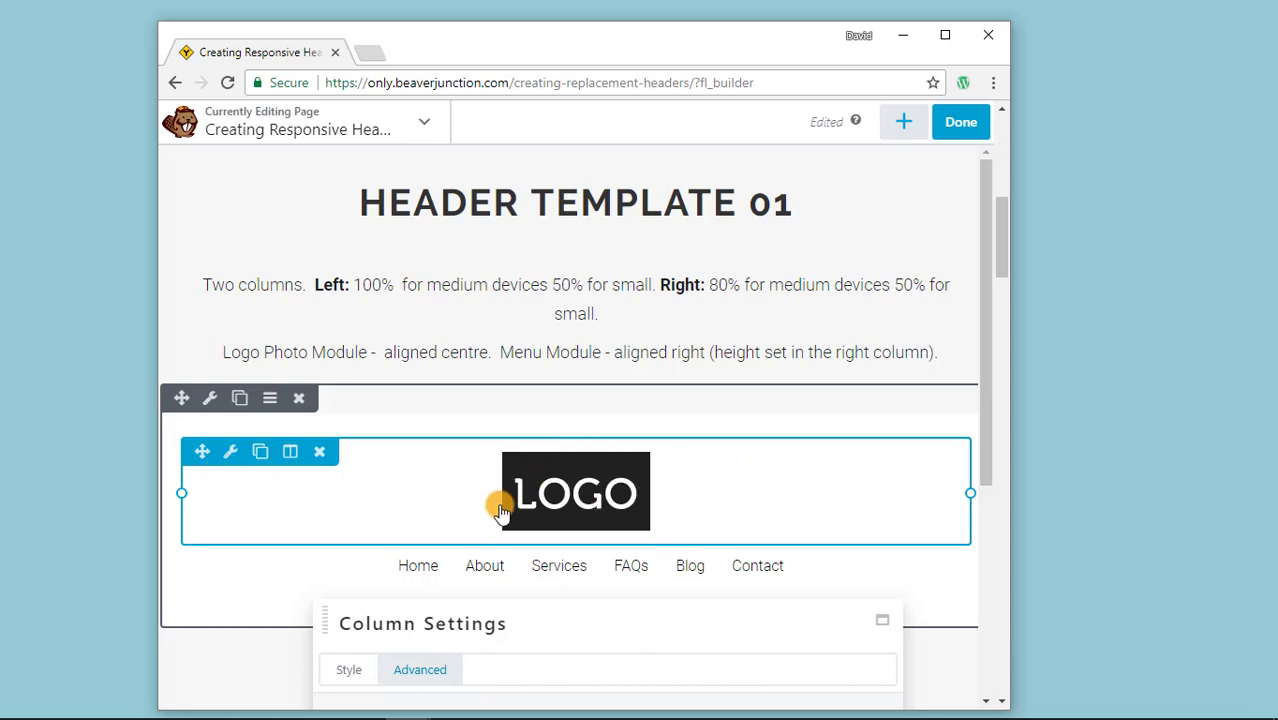
{"action": "mouse_move", "coordinate": [907, 500]}
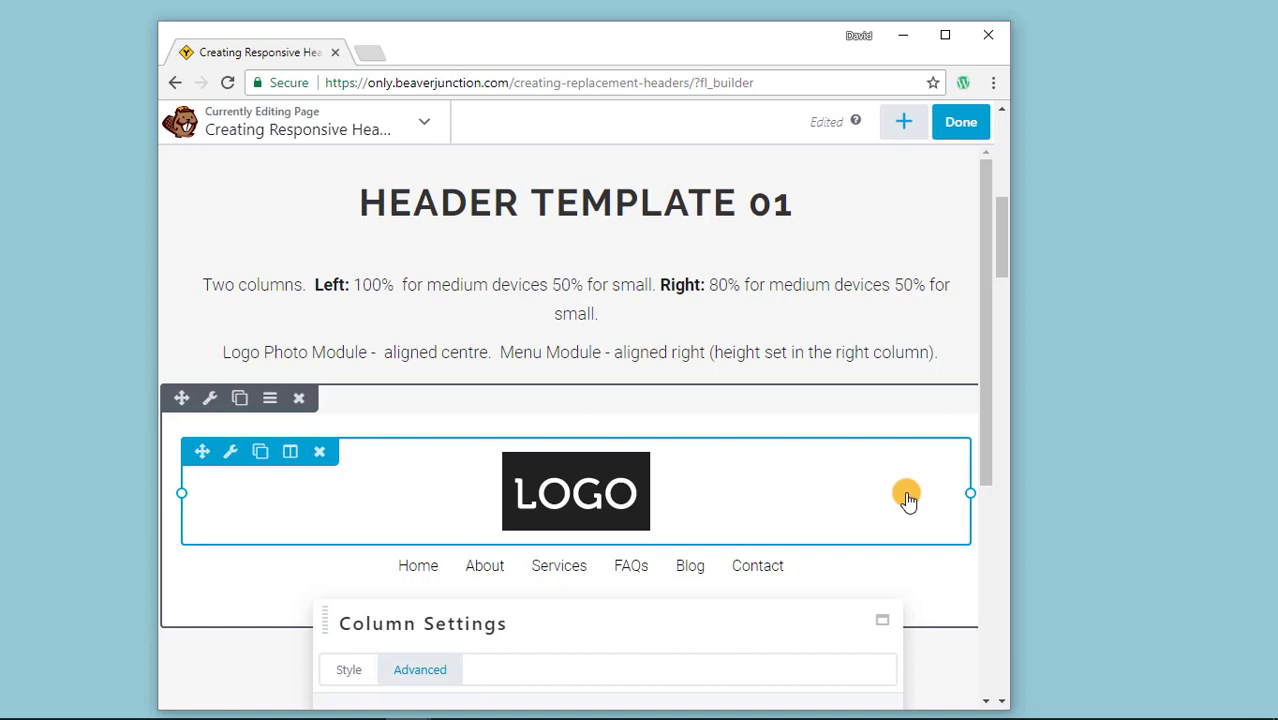
{"action": "mouse_move", "coordinate": [765, 555]}
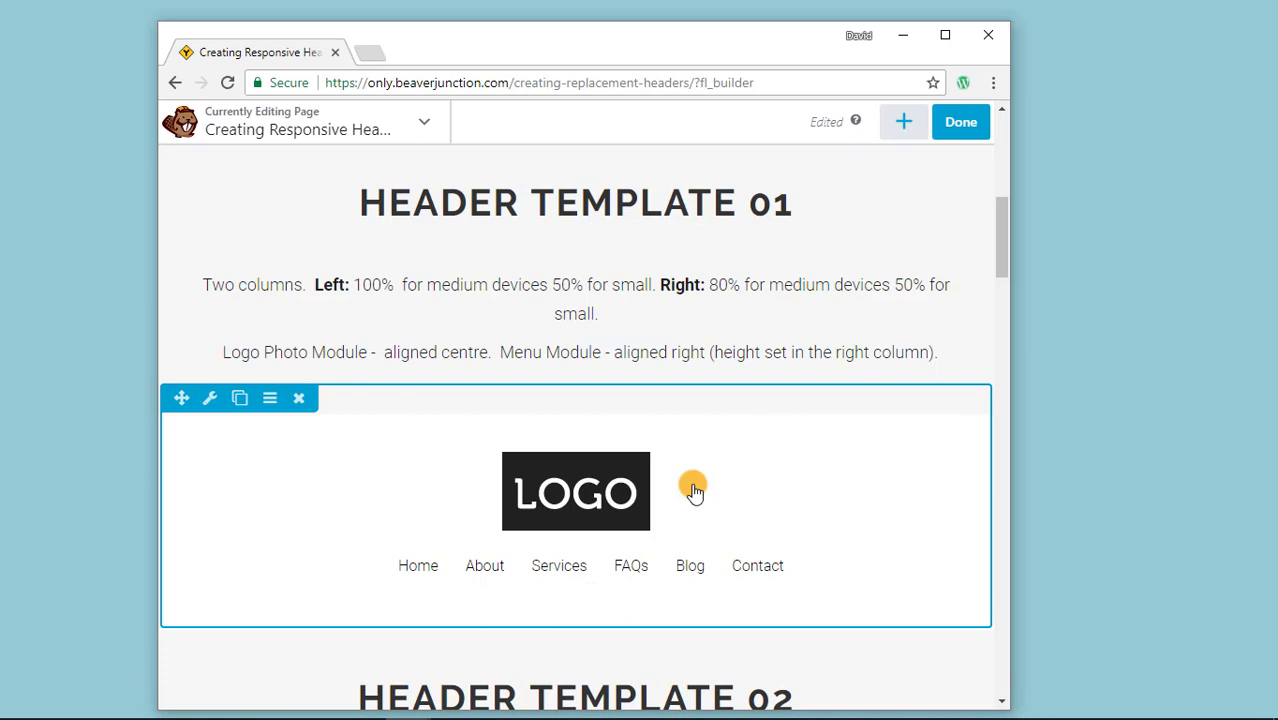
{"action": "left_click", "coordinate": [580, 565]}
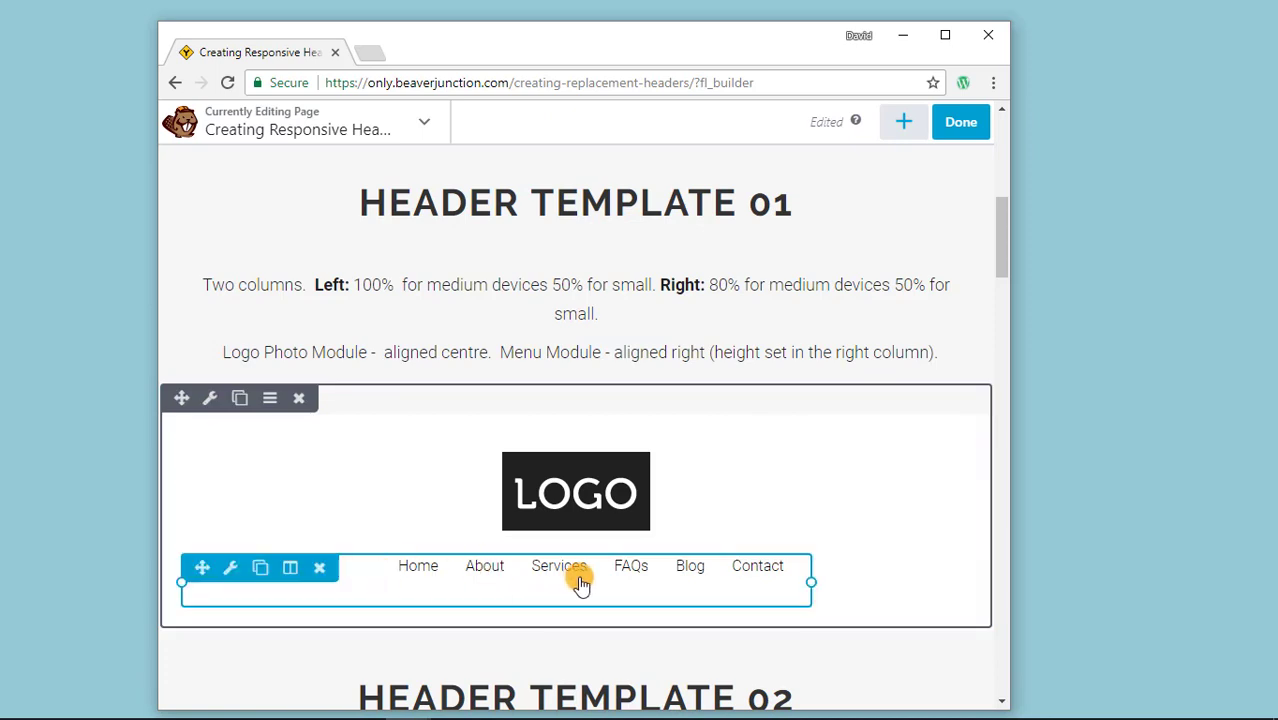
{"action": "mouse_move", "coordinate": [595, 578]}
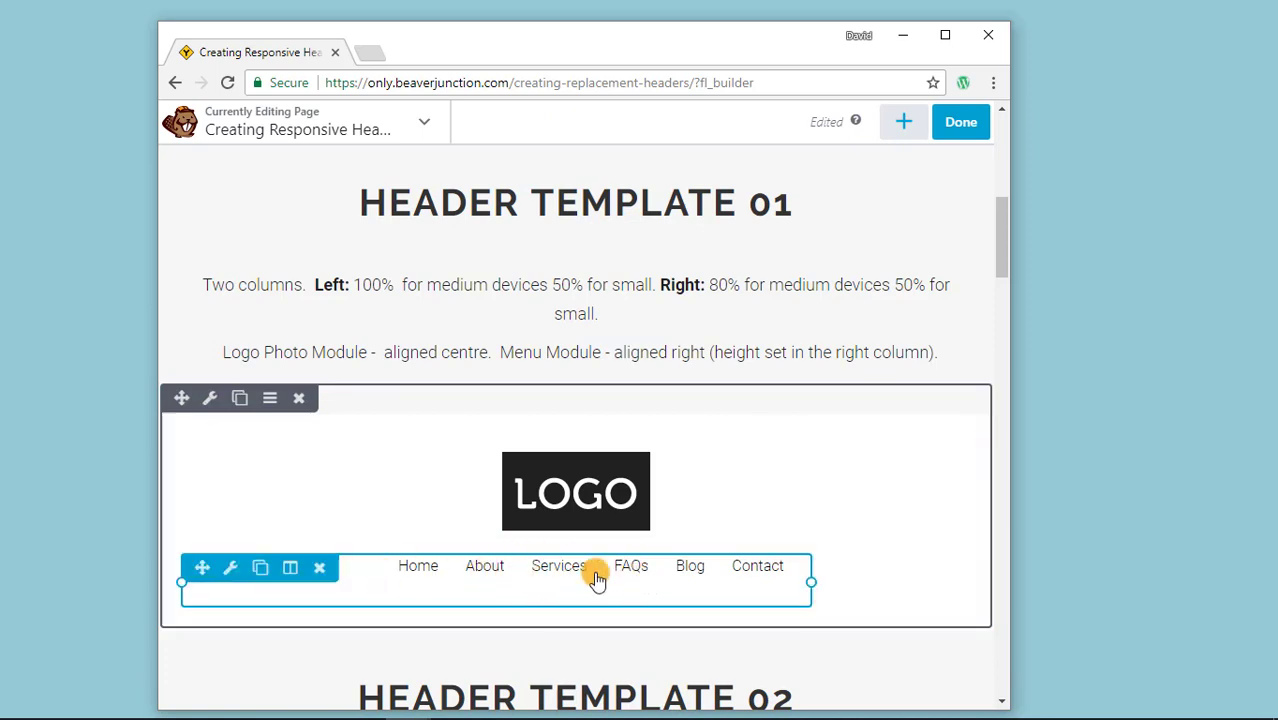
{"action": "mouse_move", "coordinate": [560, 582]}
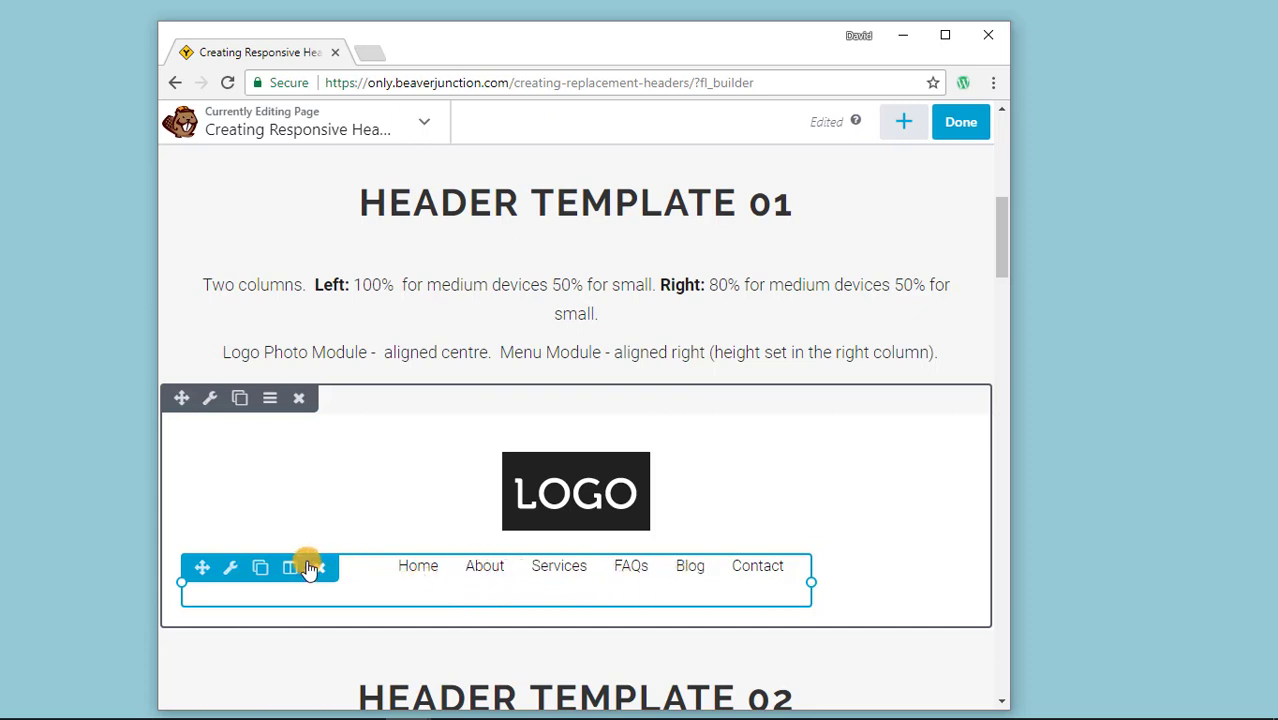
{"action": "left_click", "coordinate": [290, 567]}
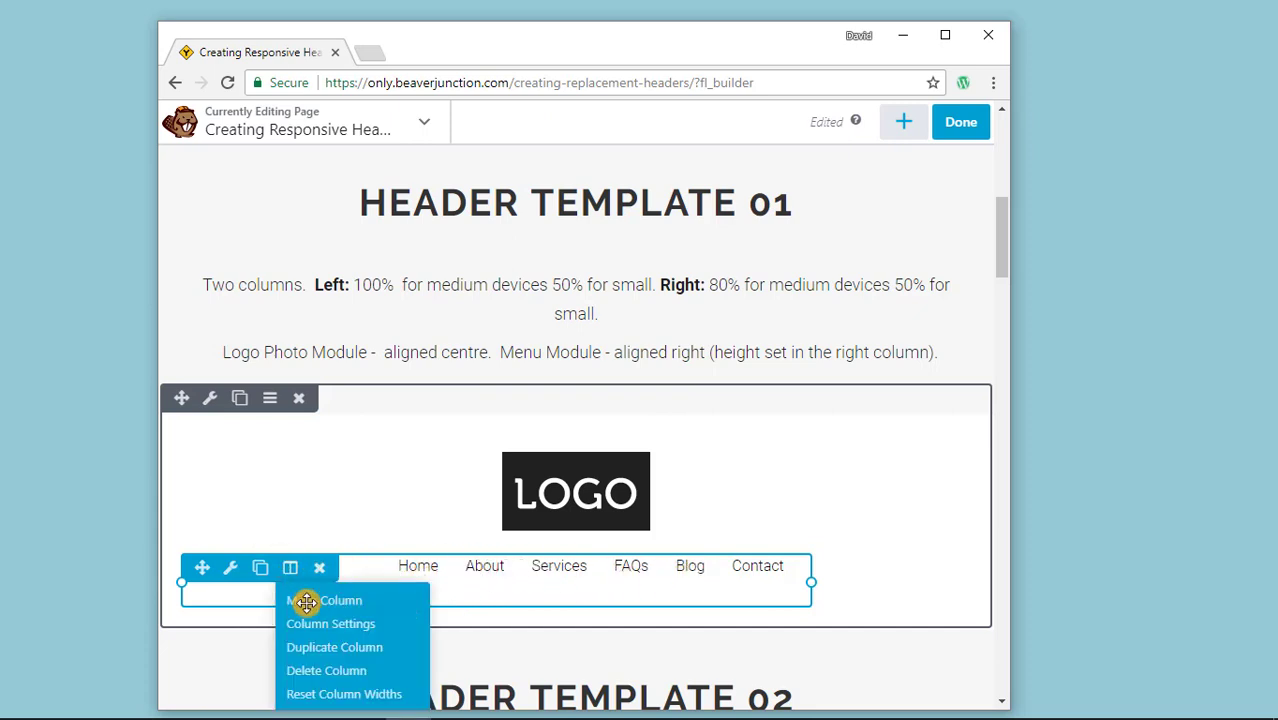
{"action": "left_click", "coordinate": [330, 623]}
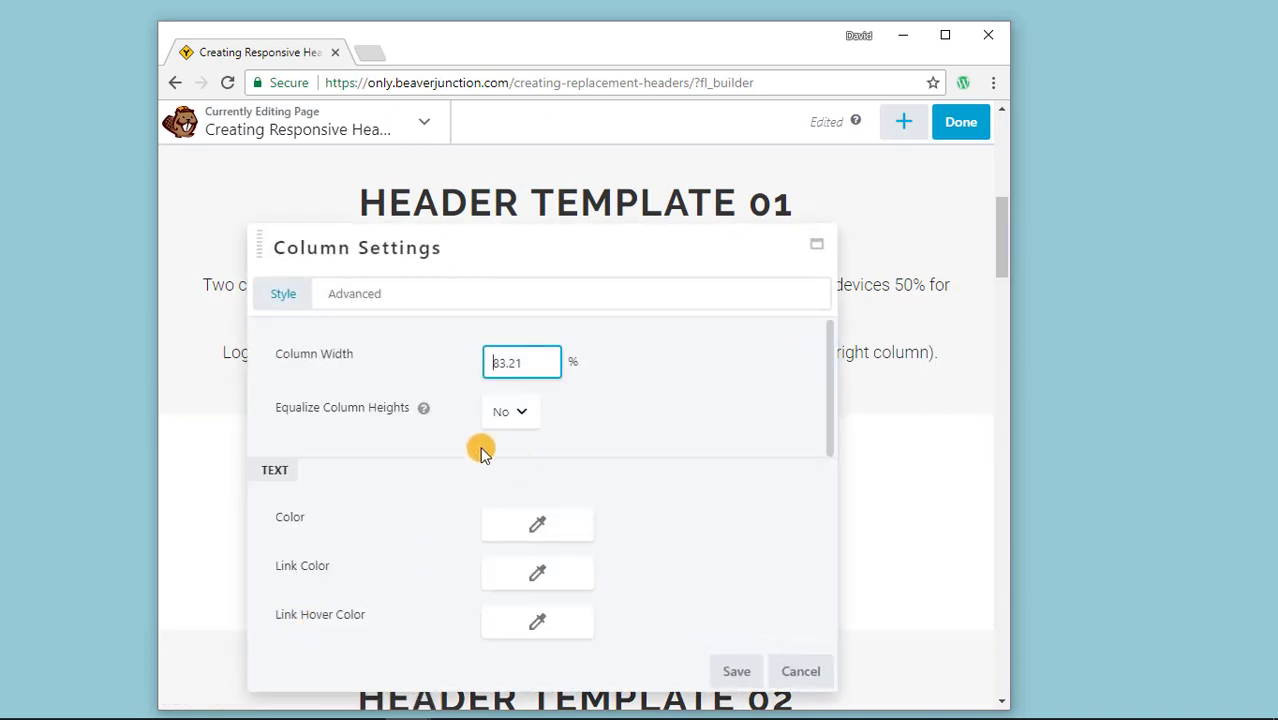
{"action": "left_click", "coordinate": [354, 293]}
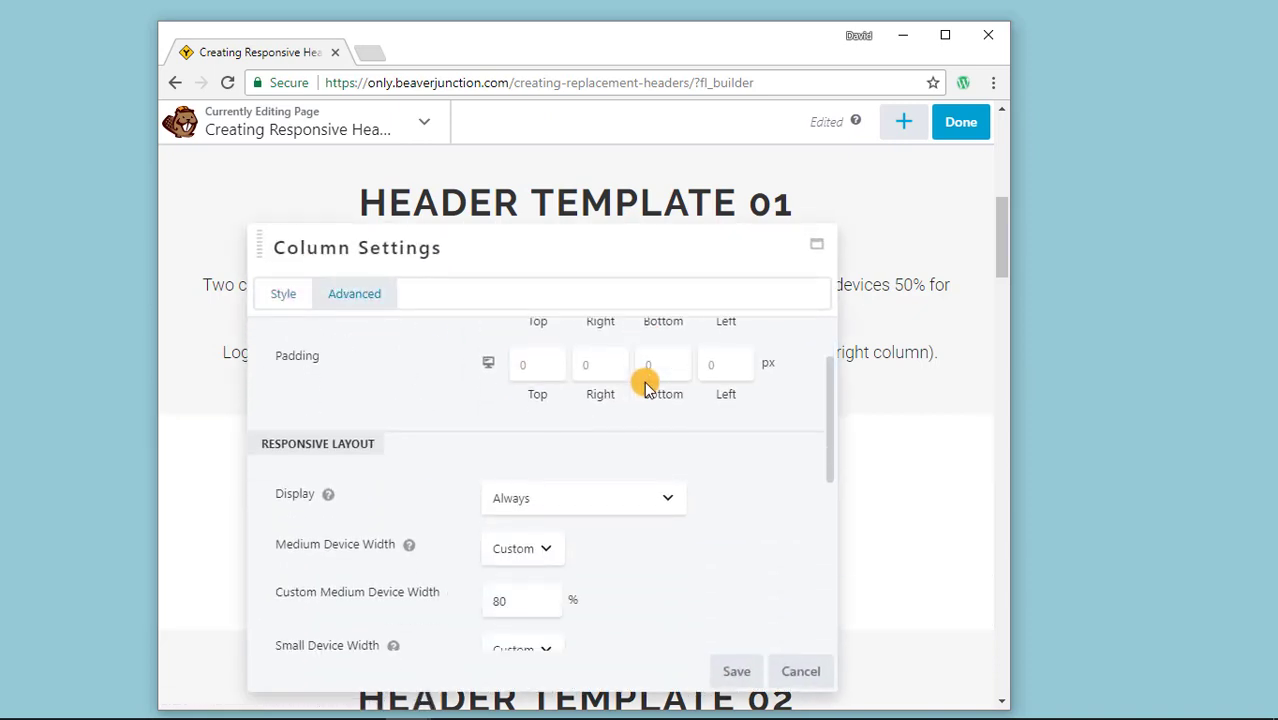
{"action": "scroll", "scroll_direction": "down", "scroll_amount": 3}
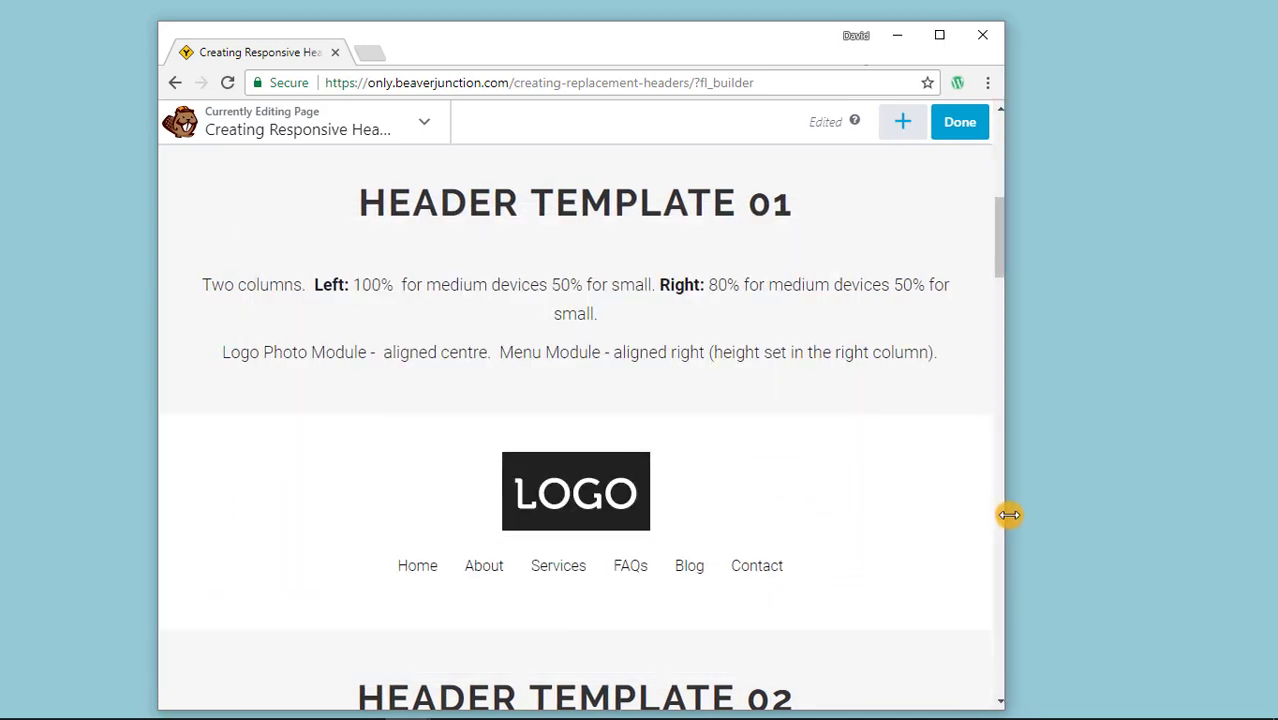
Preview the header at a narrow screen width, then restore full desktop width.
{"action": "left_click", "coordinate": [573, 491]}
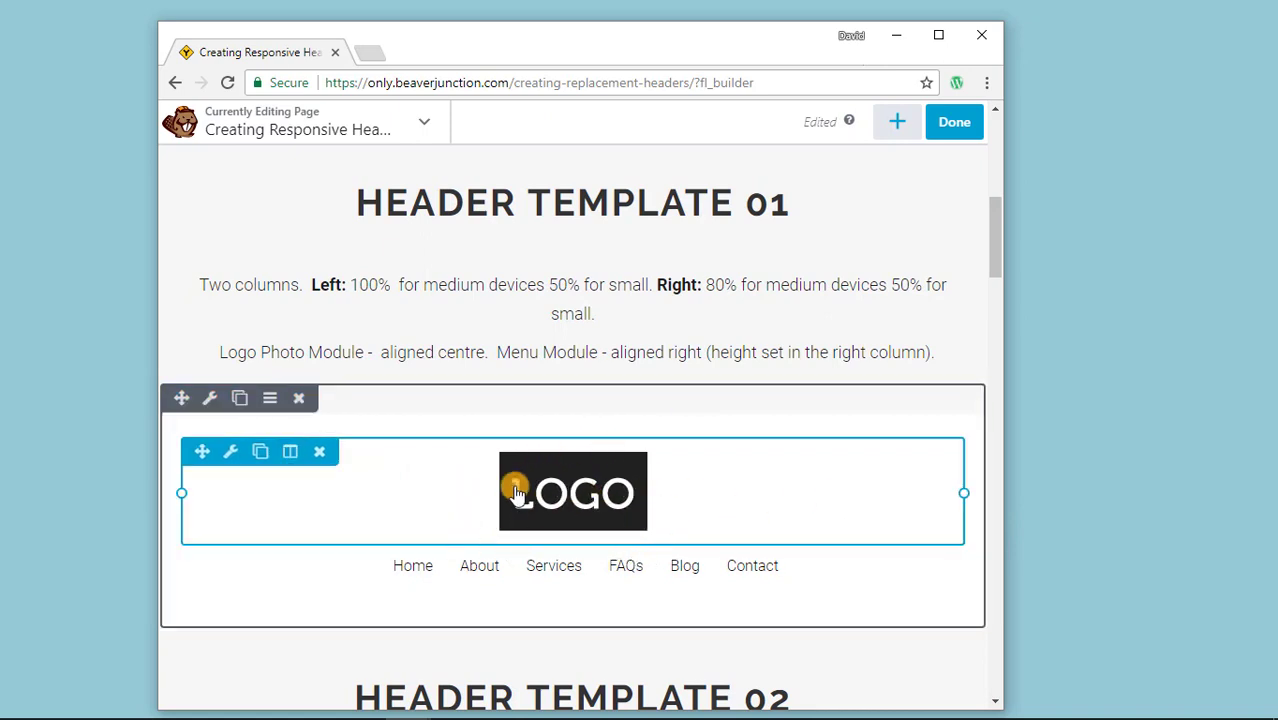
{"action": "mouse_move", "coordinate": [540, 480]}
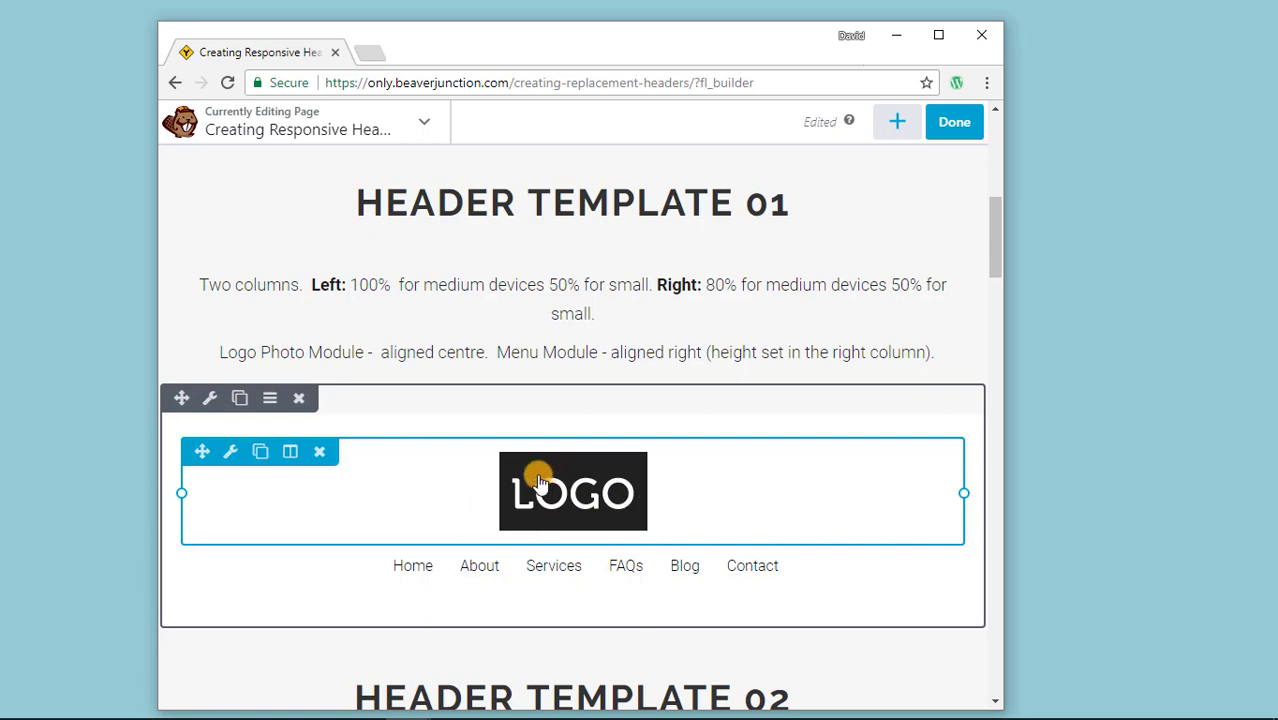
{"action": "mouse_move", "coordinate": [583, 494]}
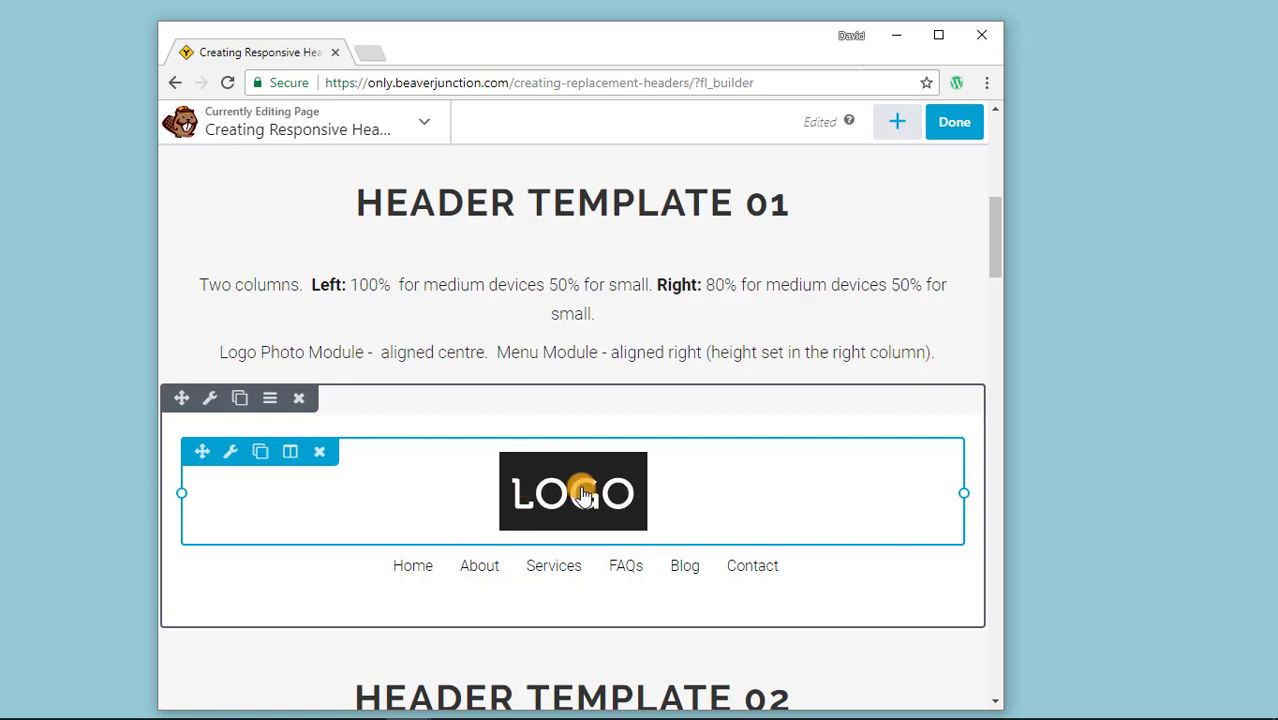
{"action": "mouse_move", "coordinate": [628, 498]}
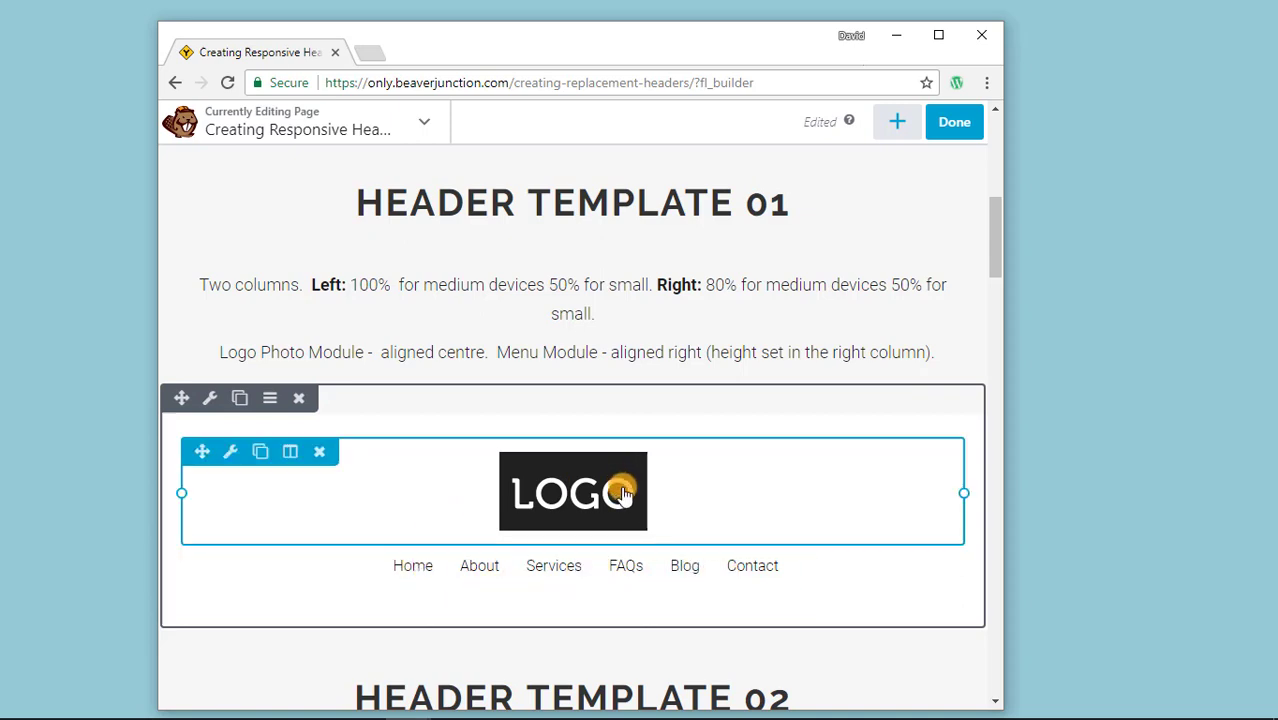
{"action": "mouse_move", "coordinate": [968, 468]}
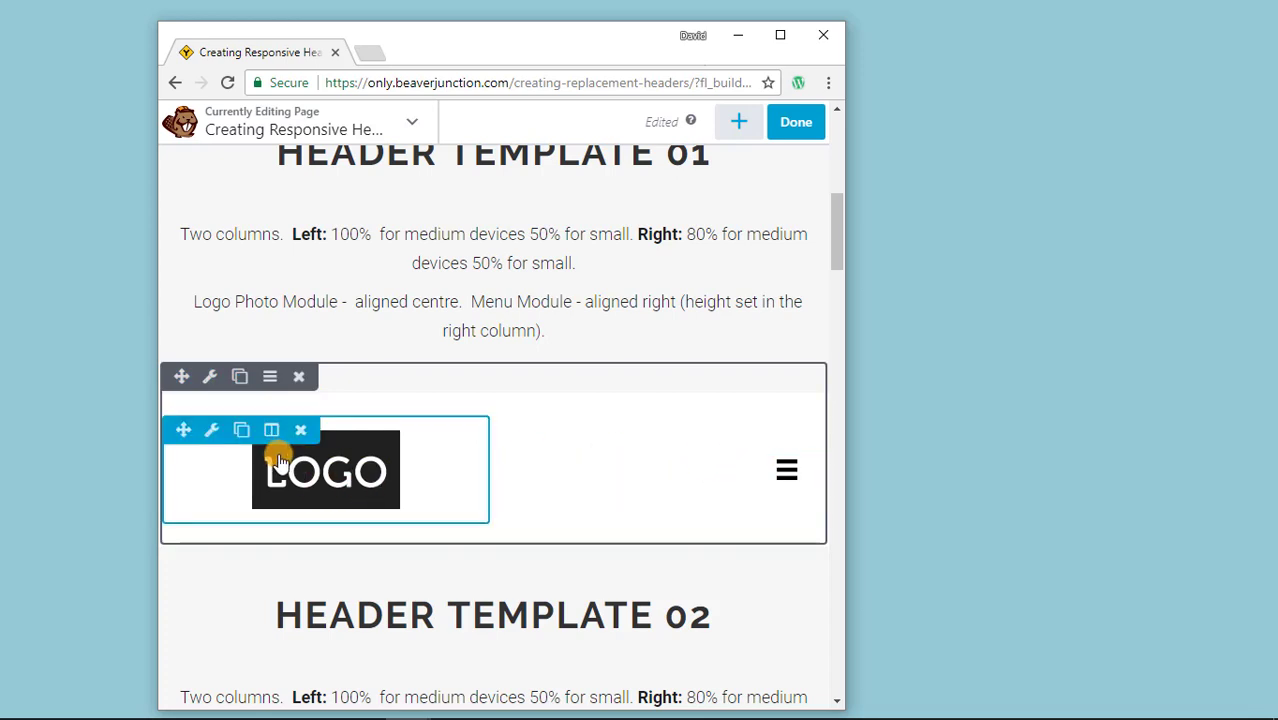
{"action": "mouse_move", "coordinate": [291, 493]}
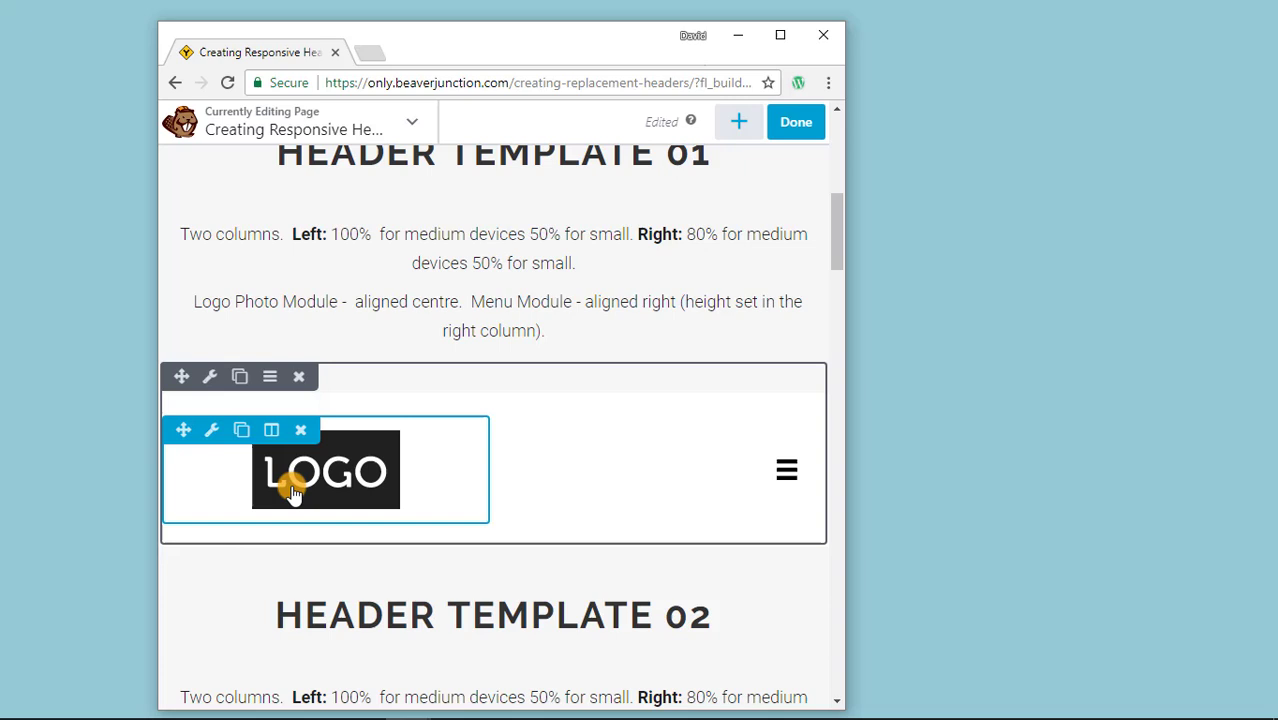
{"action": "mouse_move", "coordinate": [289, 502]}
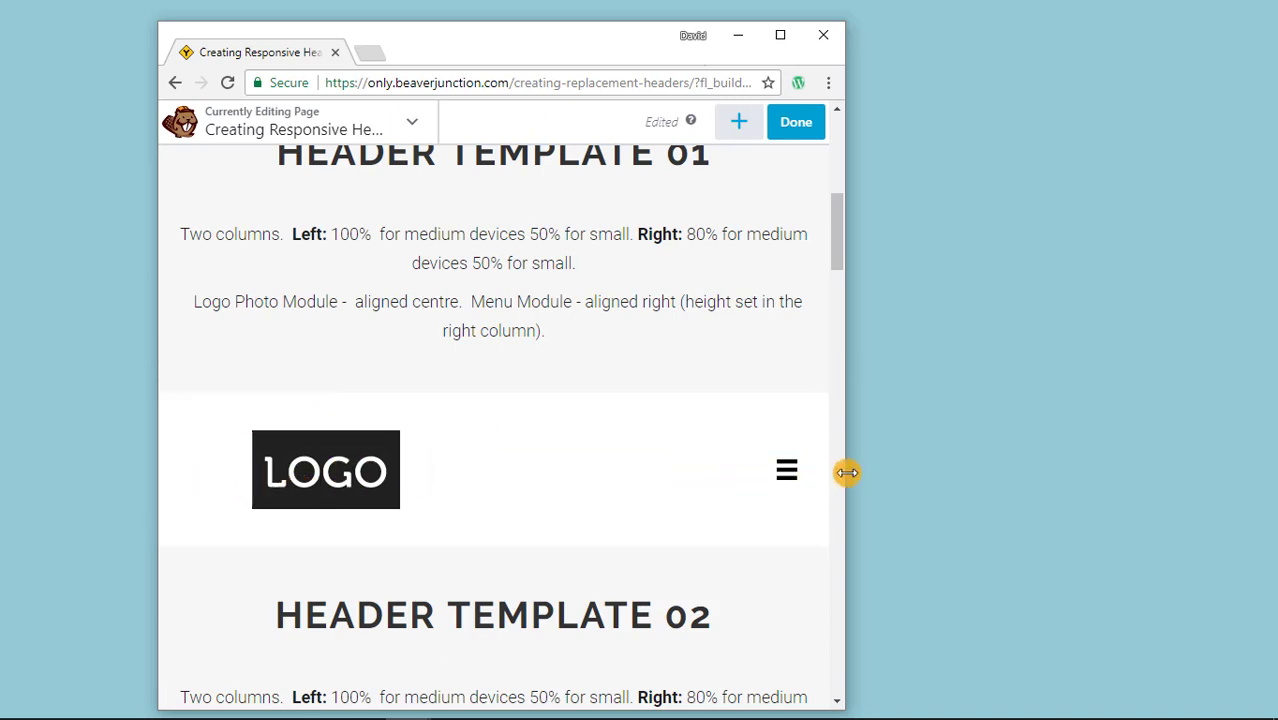
{"action": "left_click", "coordinate": [325, 471]}
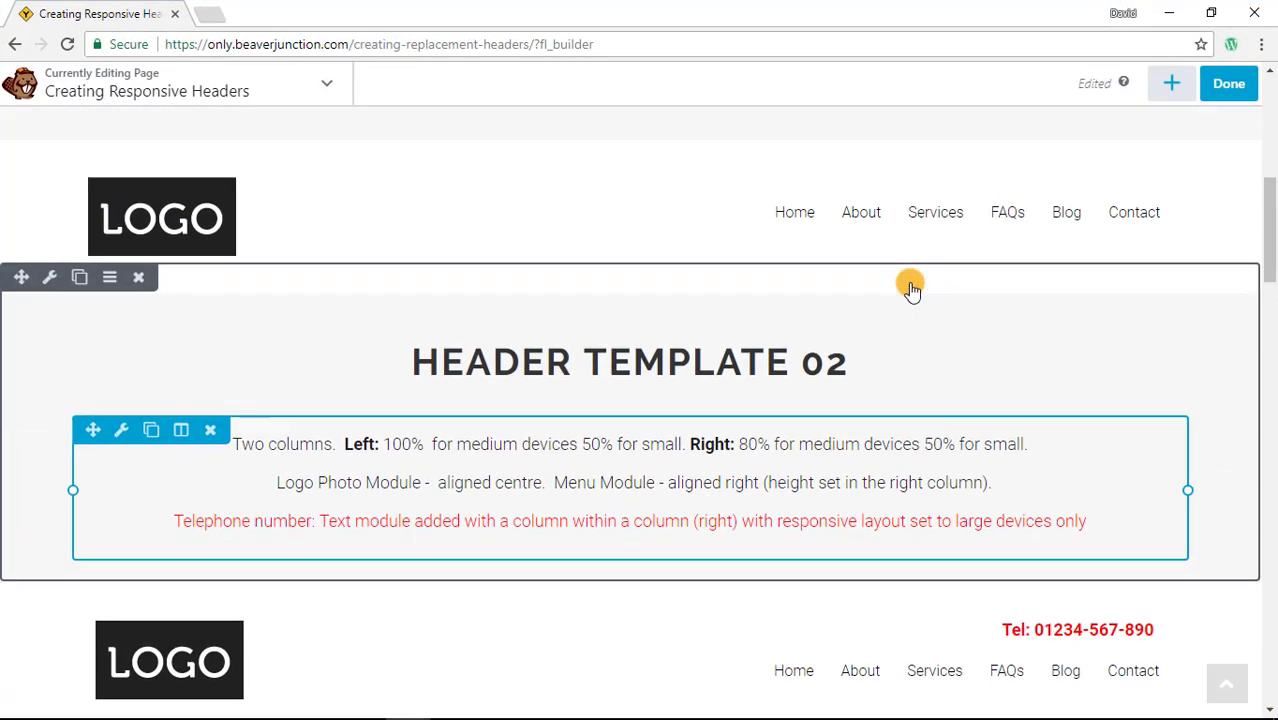
Open Header Template 02's red telephone number Text module in the Text Editor.
{"action": "scroll", "scroll_direction": "down", "scroll_amount": 3}
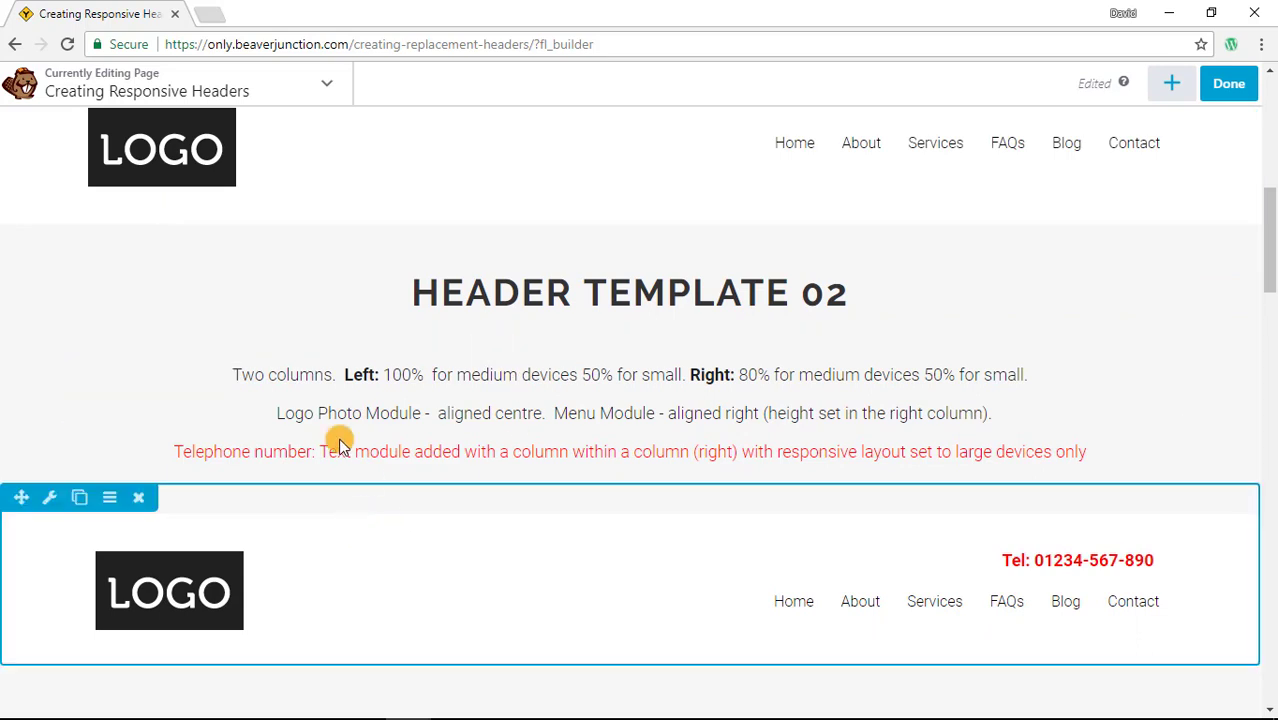
{"action": "scroll", "scroll_direction": "down", "scroll_amount": 3}
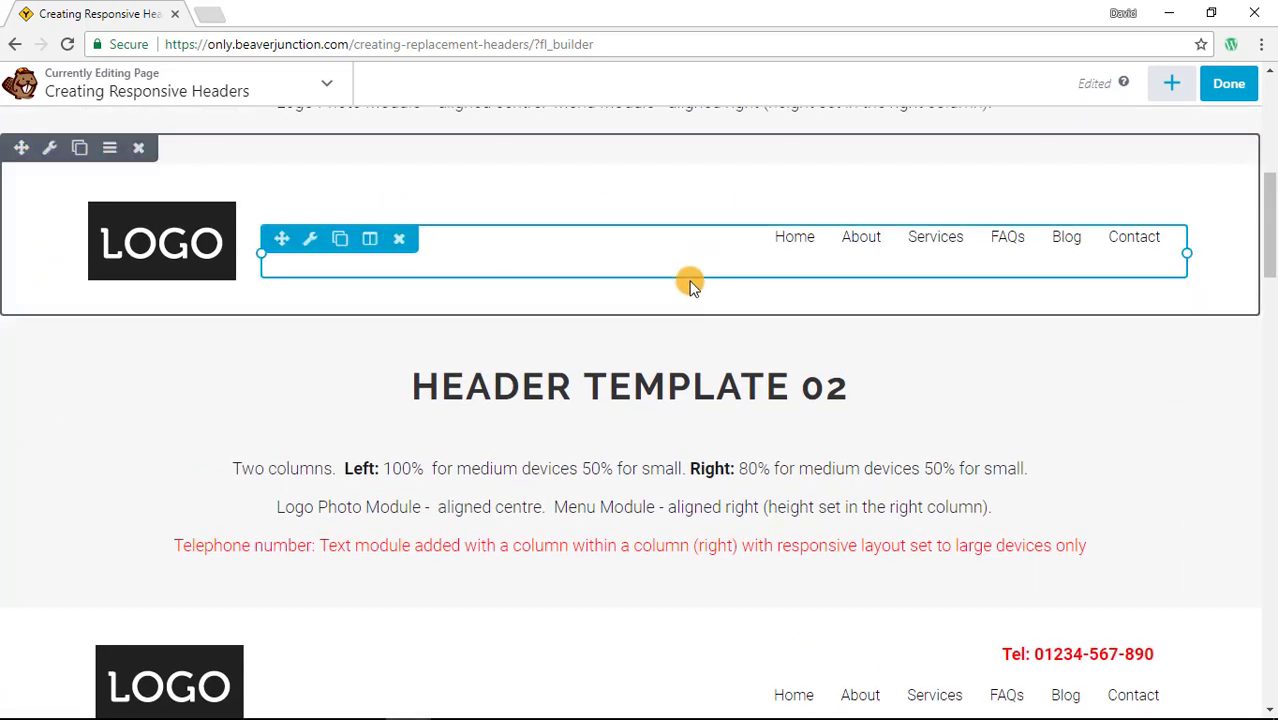
{"action": "scroll", "scroll_direction": "down", "scroll_amount": 3}
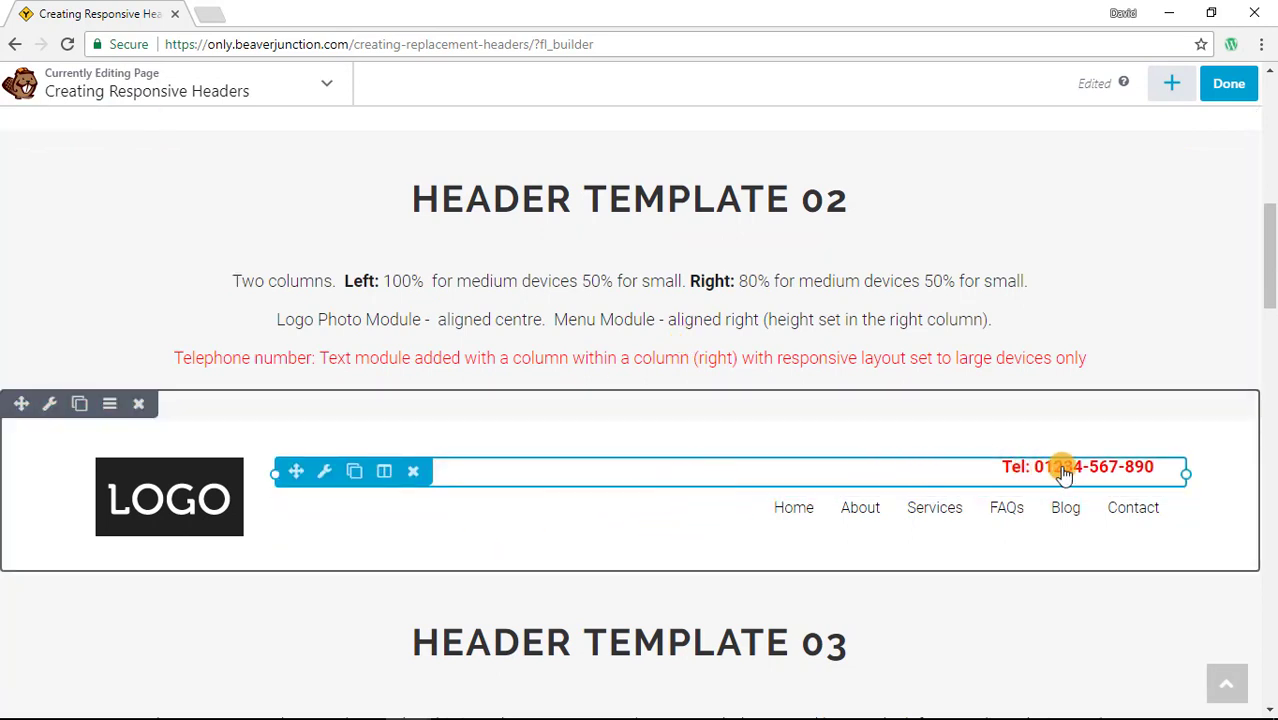
{"action": "mouse_move", "coordinate": [903, 480]}
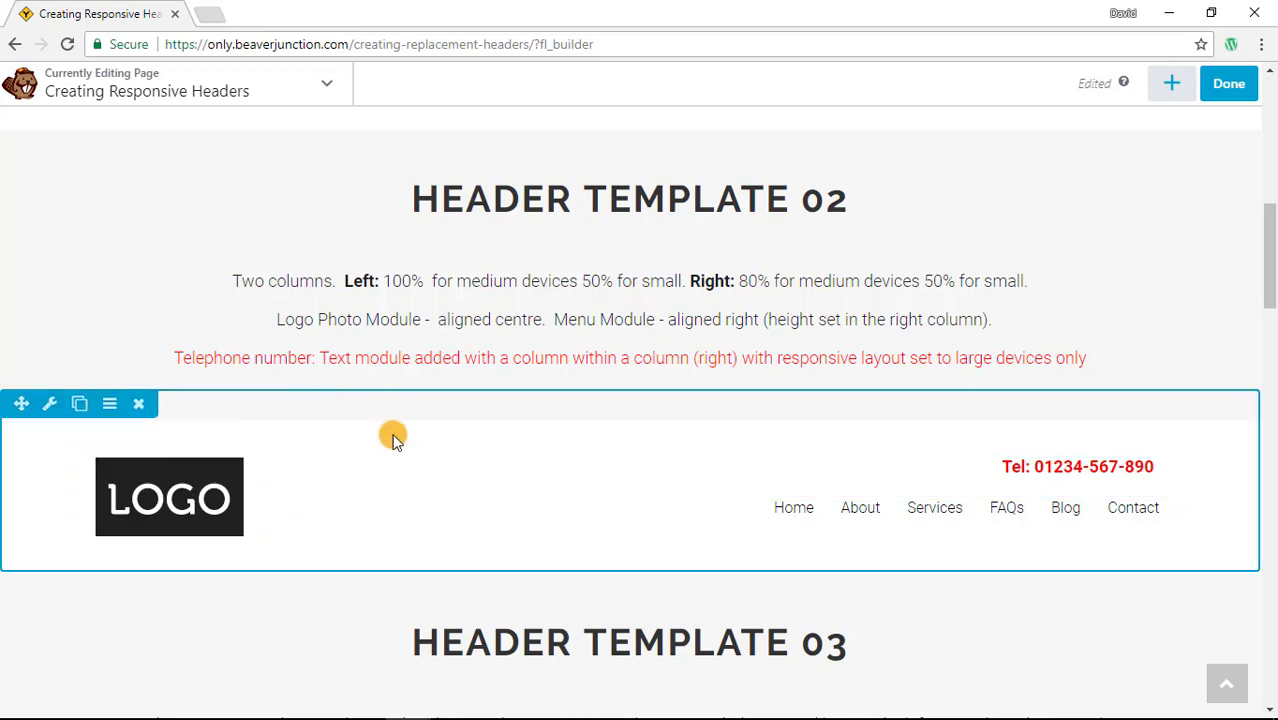
{"action": "mouse_move", "coordinate": [605, 484]}
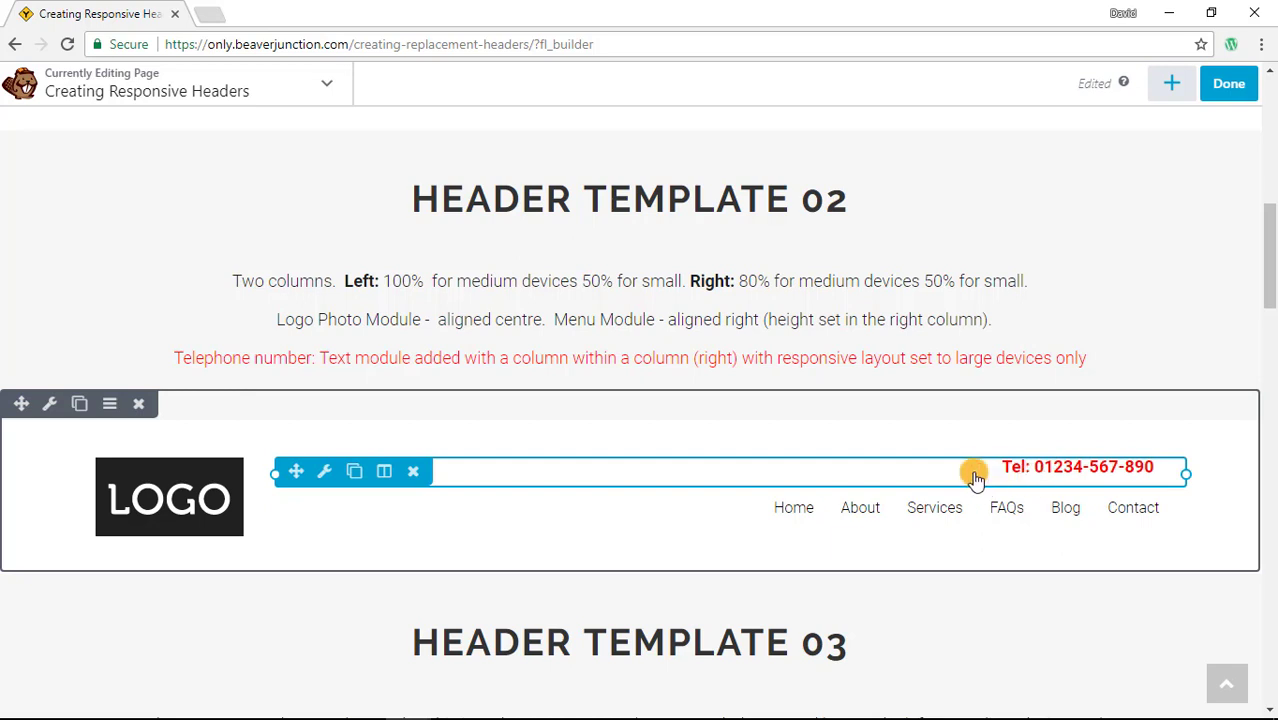
{"action": "mouse_move", "coordinate": [983, 469]}
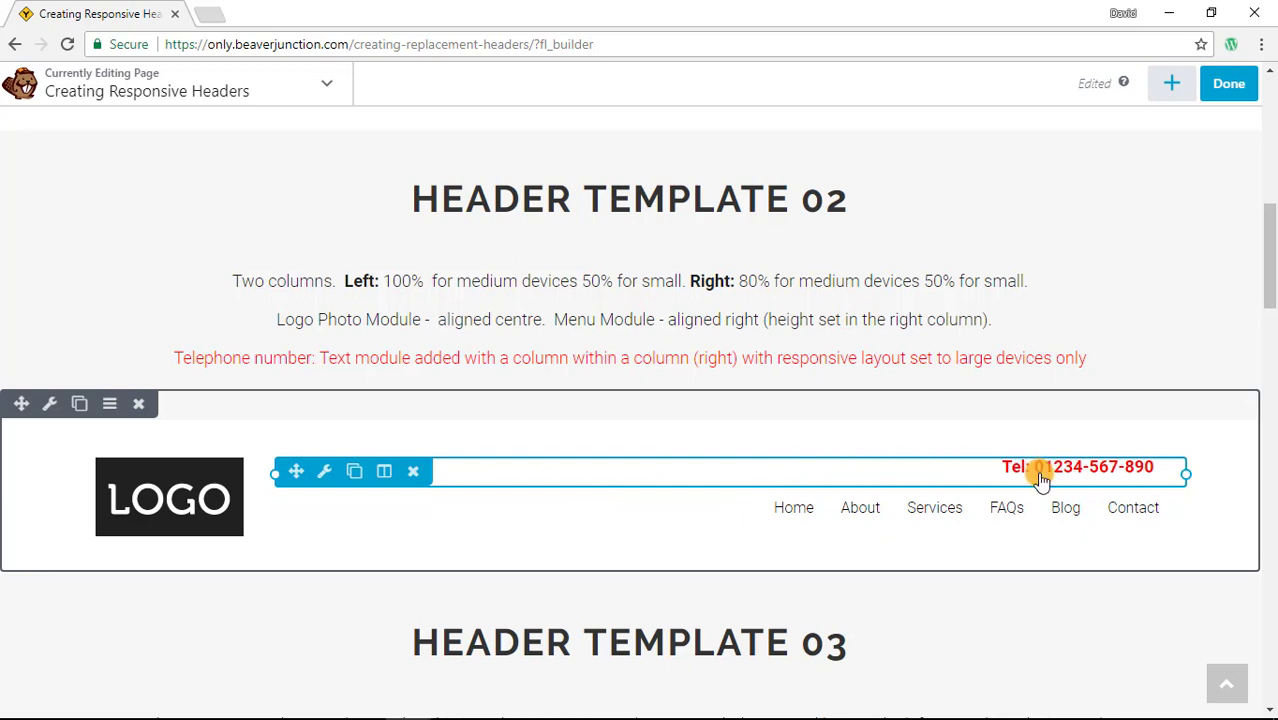
{"action": "mouse_move", "coordinate": [1022, 452]}
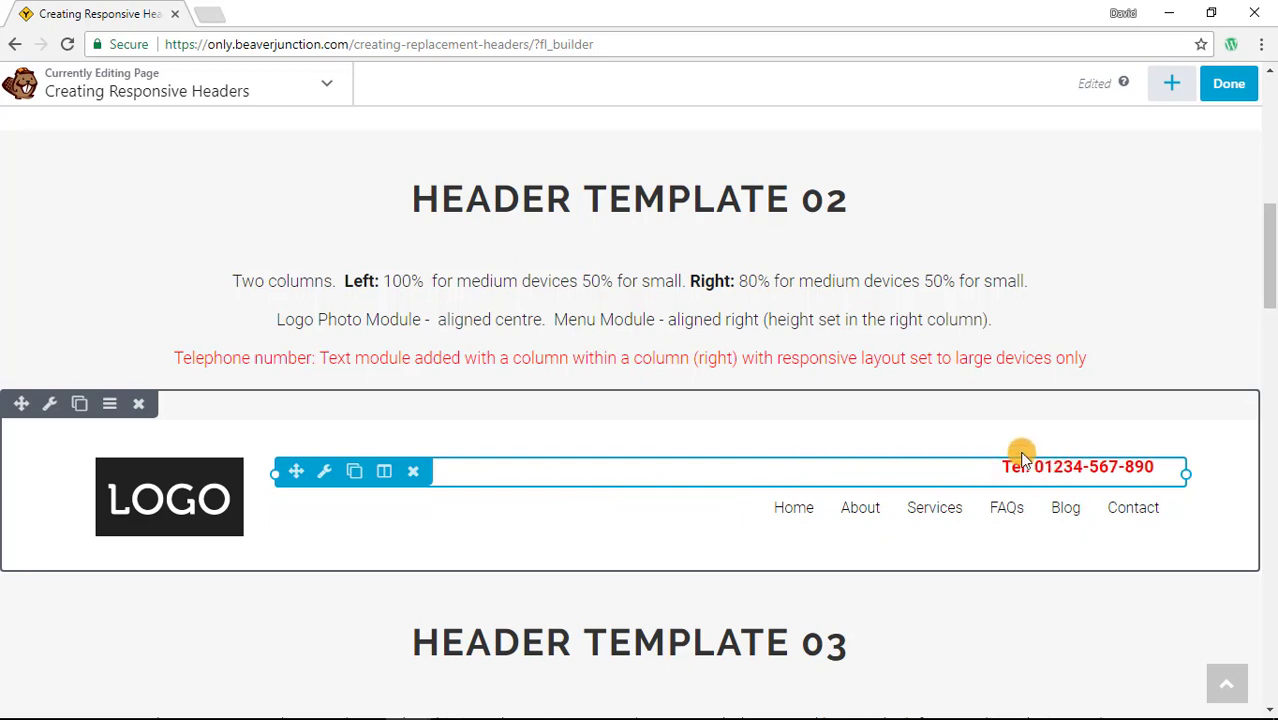
{"action": "mouse_move", "coordinate": [960, 470]}
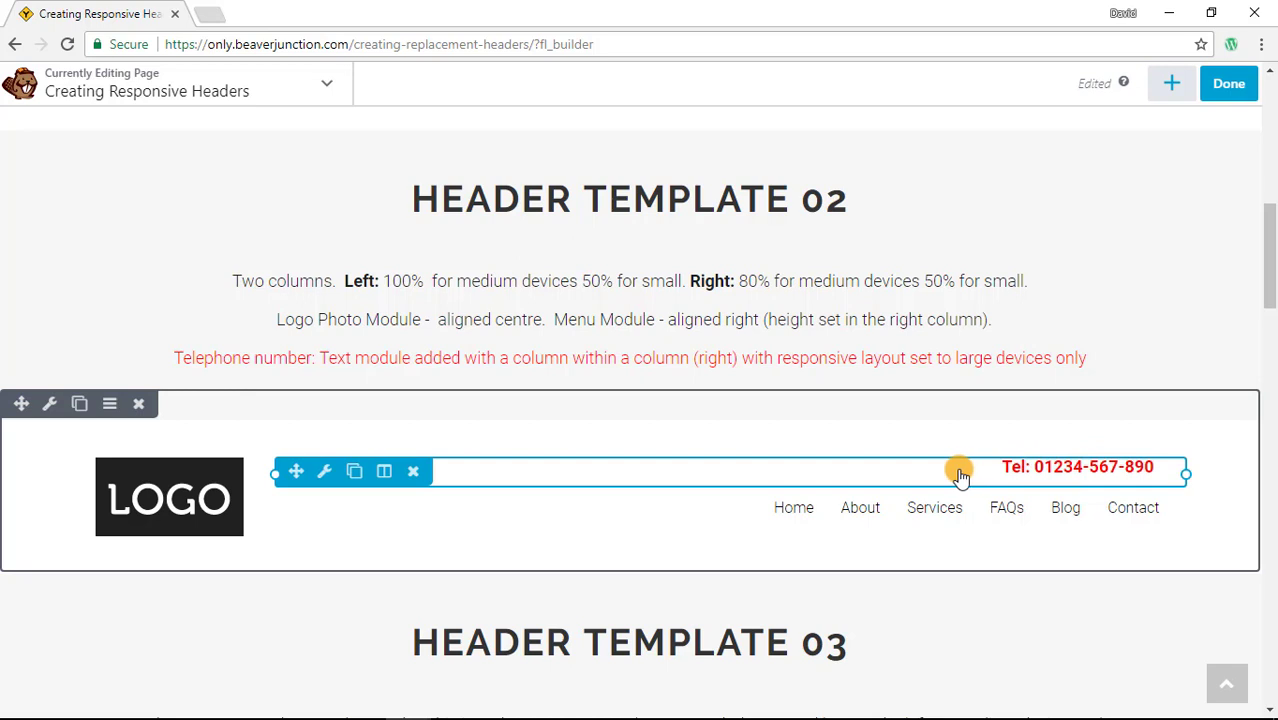
{"action": "left_click", "coordinate": [324, 471]}
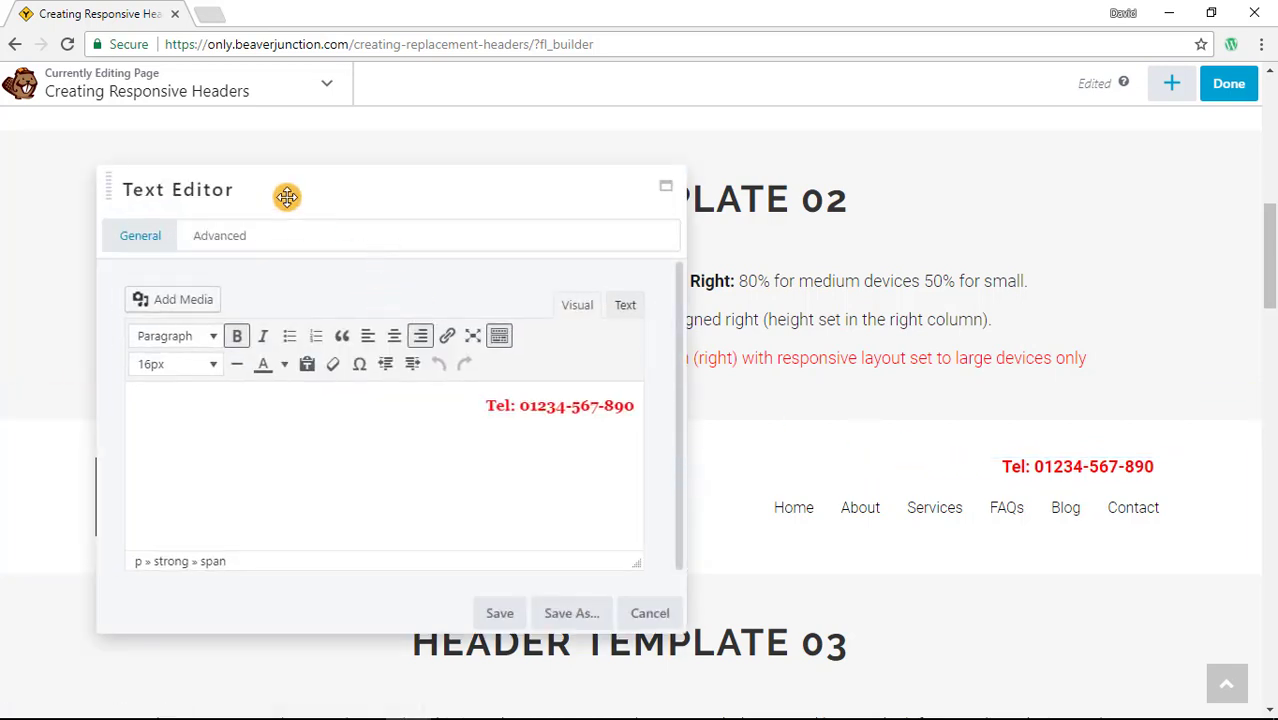
Move the text editor aside and review the phone number's Large Devices Only display setting.
{"action": "left_click_drag", "start_coordinate": [287, 196], "coordinate": [444, 164]}
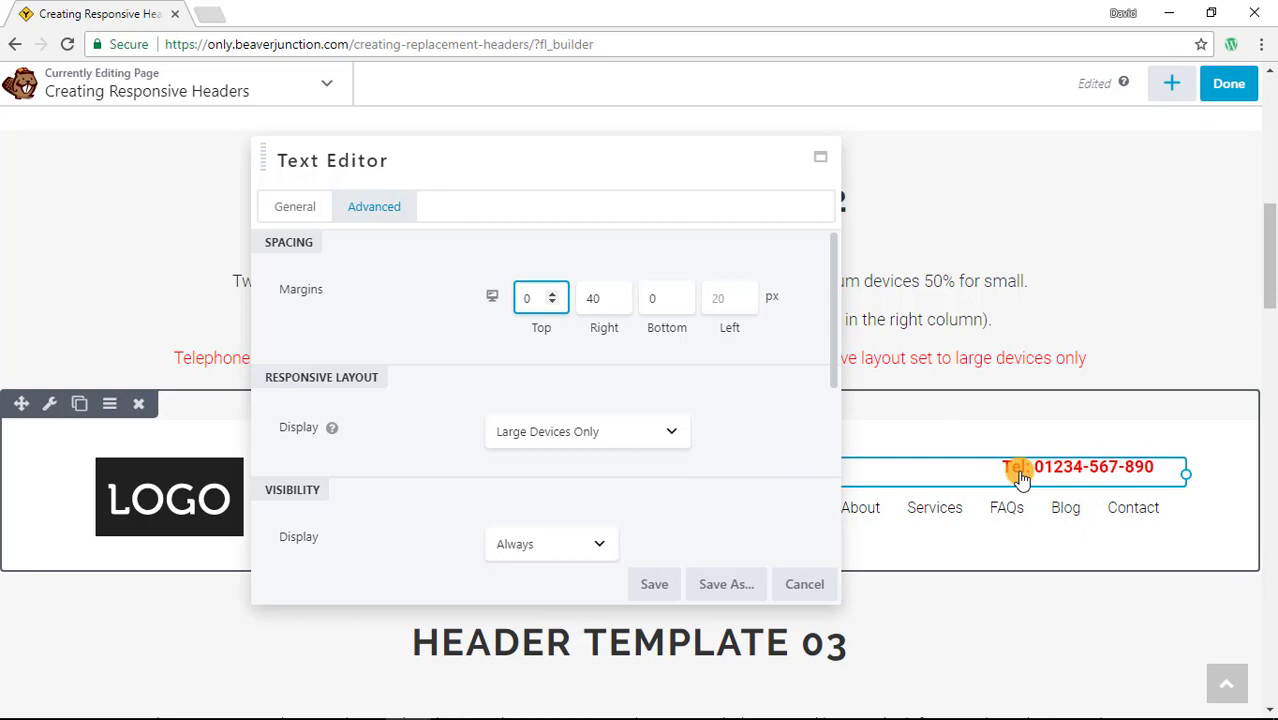
{"action": "left_click", "coordinate": [804, 584]}
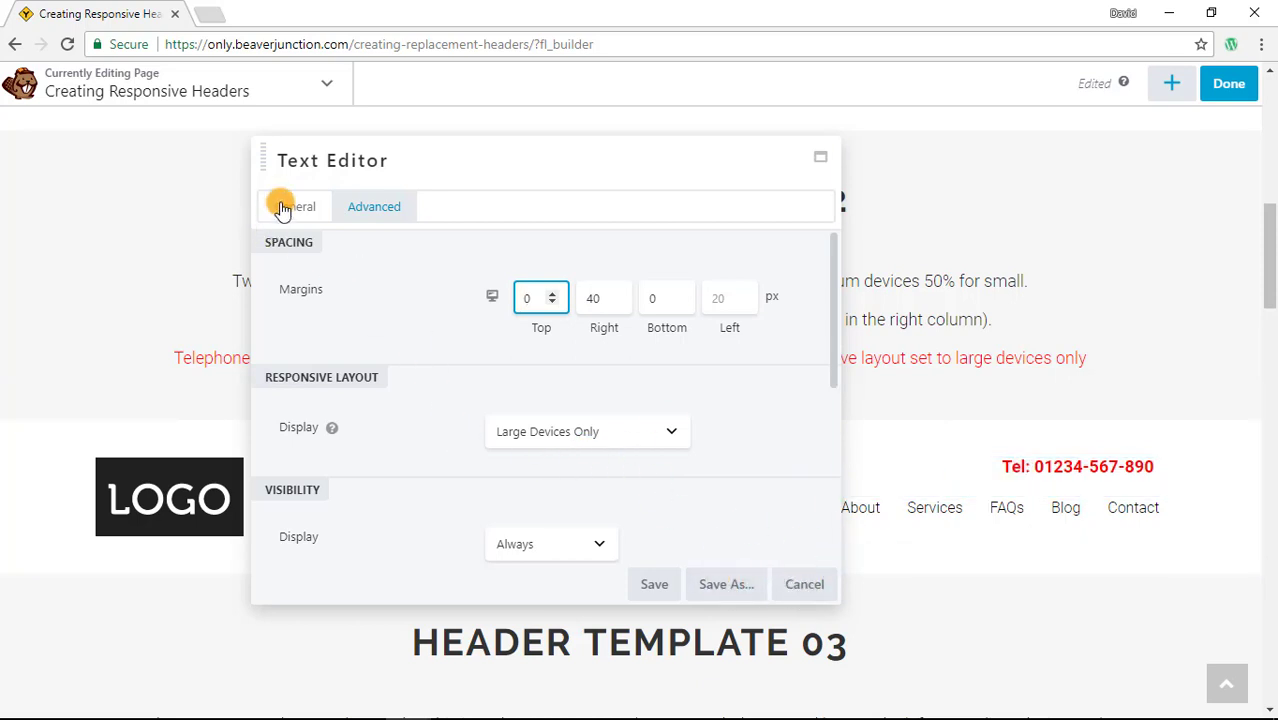
{"action": "left_click", "coordinate": [294, 206]}
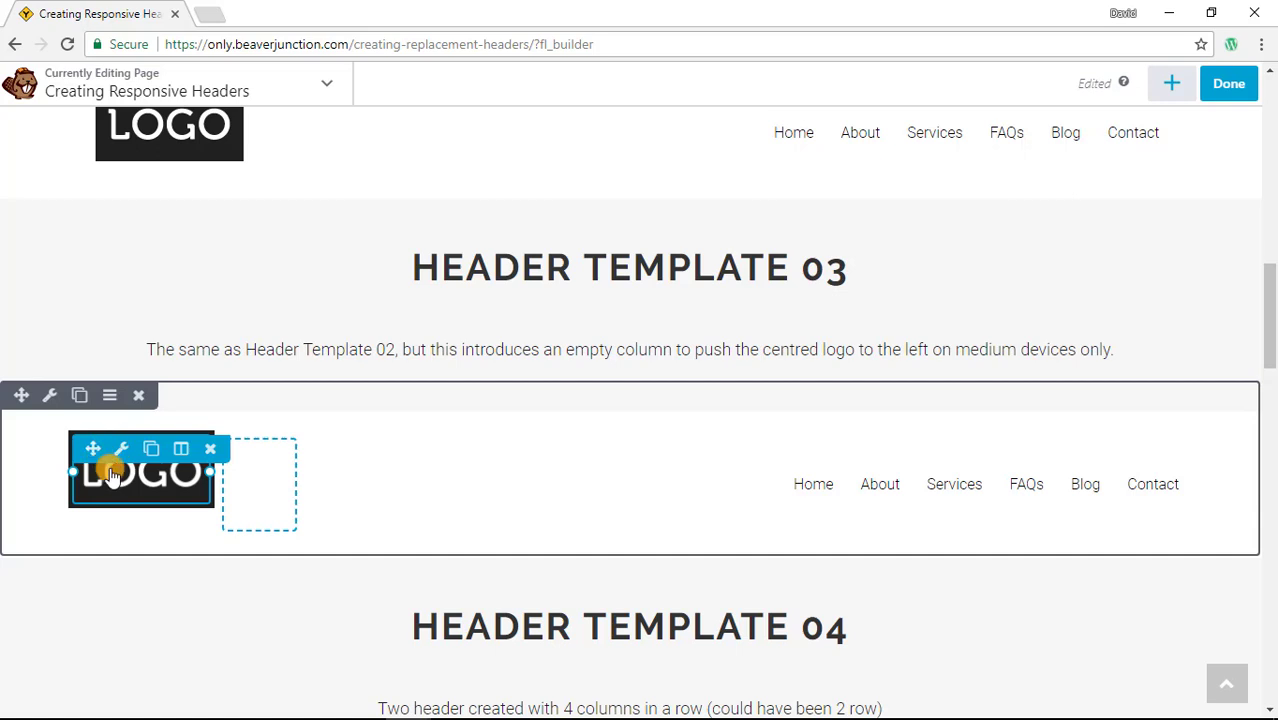
Scroll to Header Template 03 and open the action list for the empty column beside the logo.
{"action": "scroll", "scroll_direction": "down", "scroll_amount": 3}
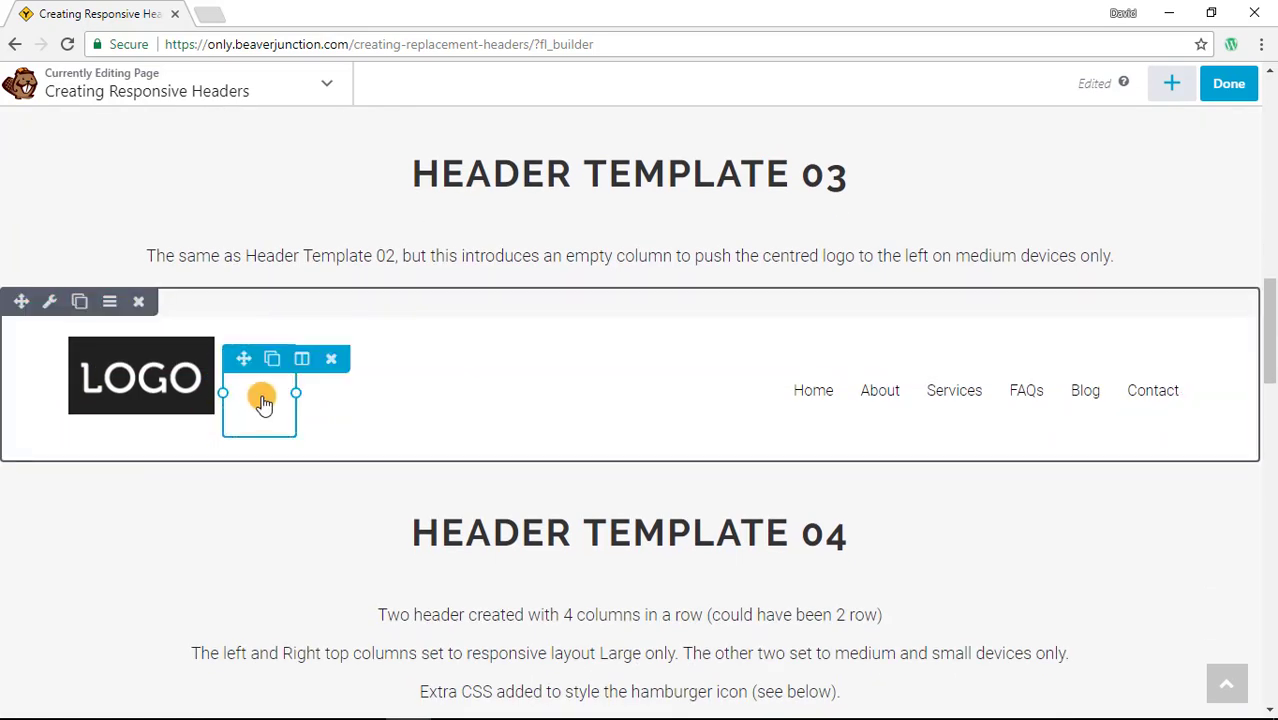
{"action": "mouse_move", "coordinate": [258, 408]}
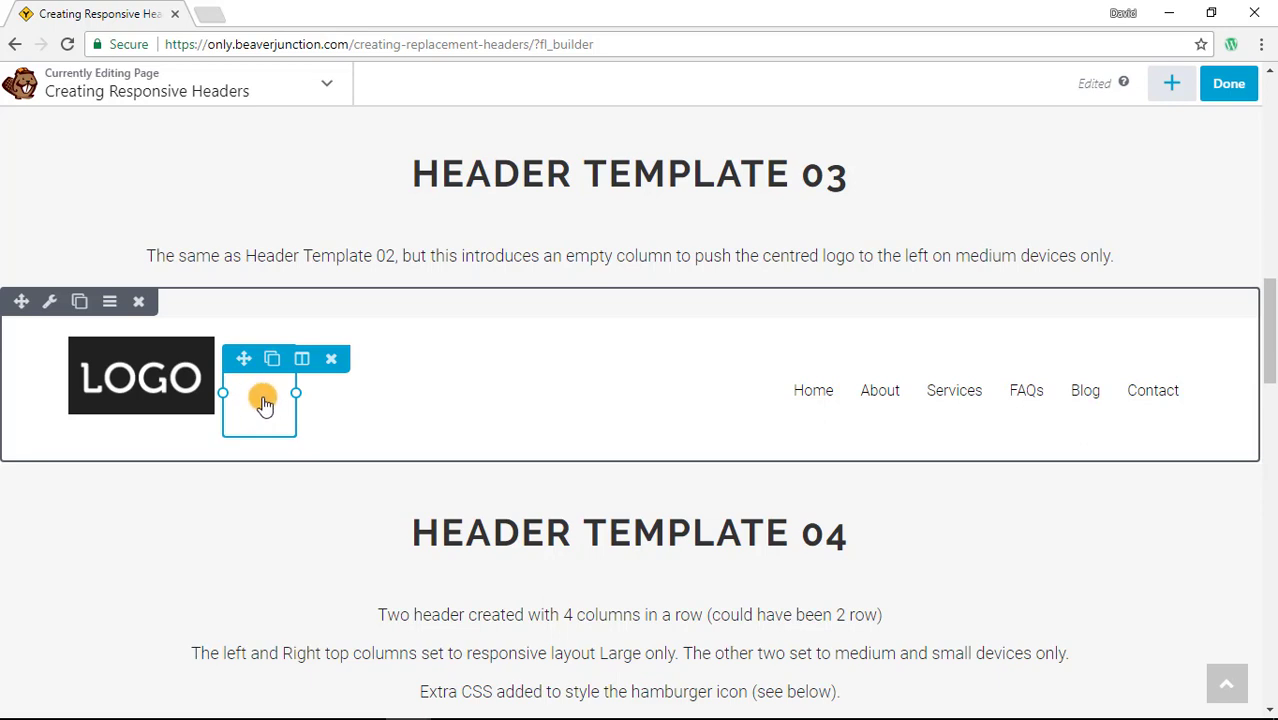
{"action": "scroll", "scroll_direction": "down", "scroll_amount": 3}
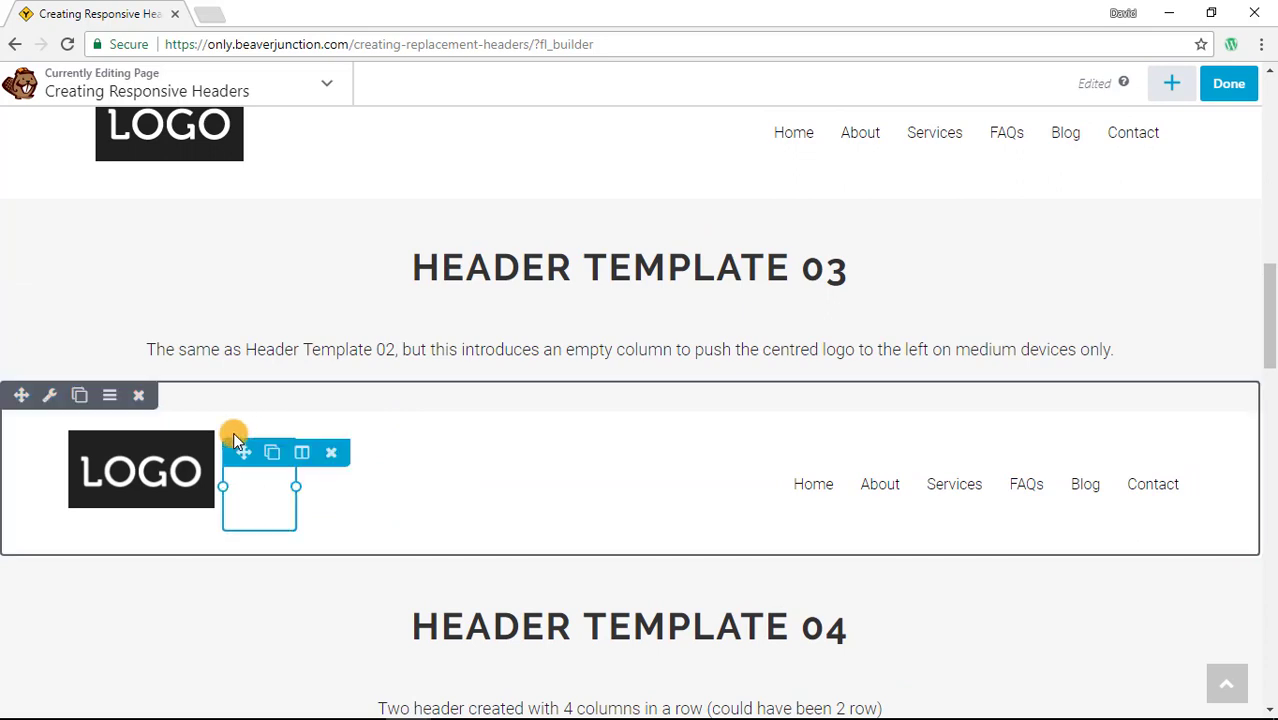
{"action": "mouse_move", "coordinate": [240, 485]}
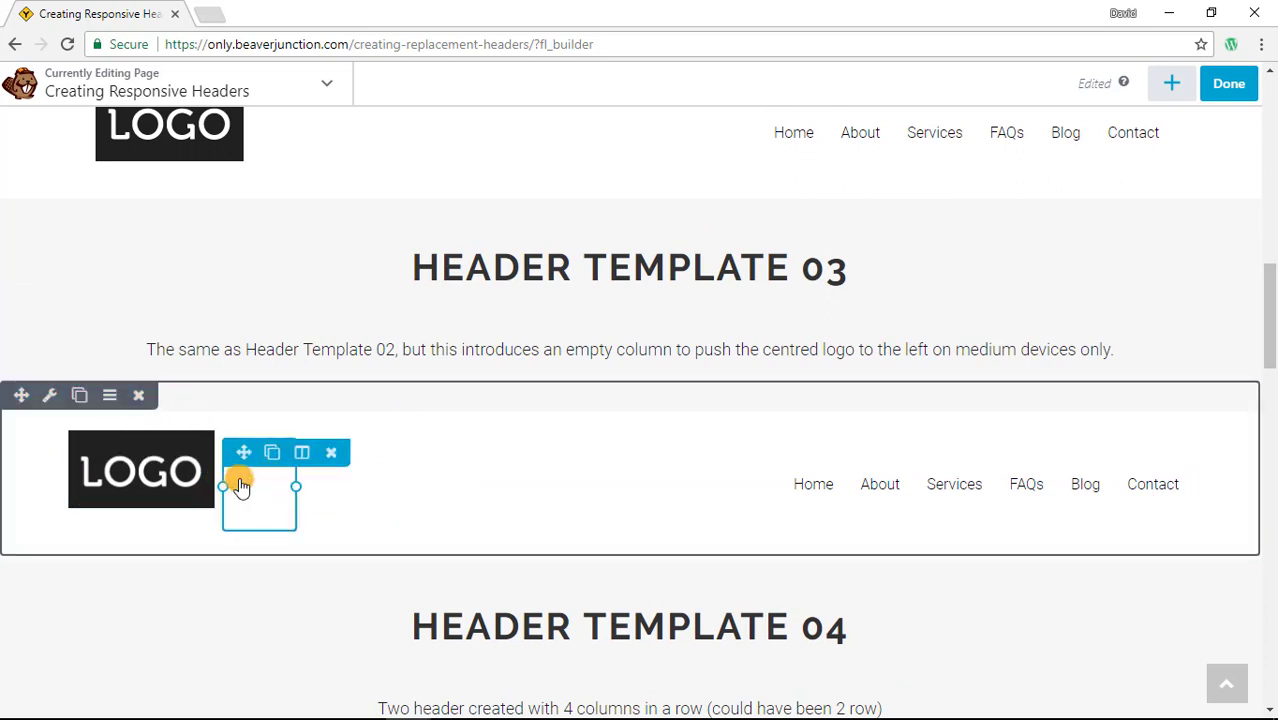
{"action": "mouse_move", "coordinate": [301, 452]}
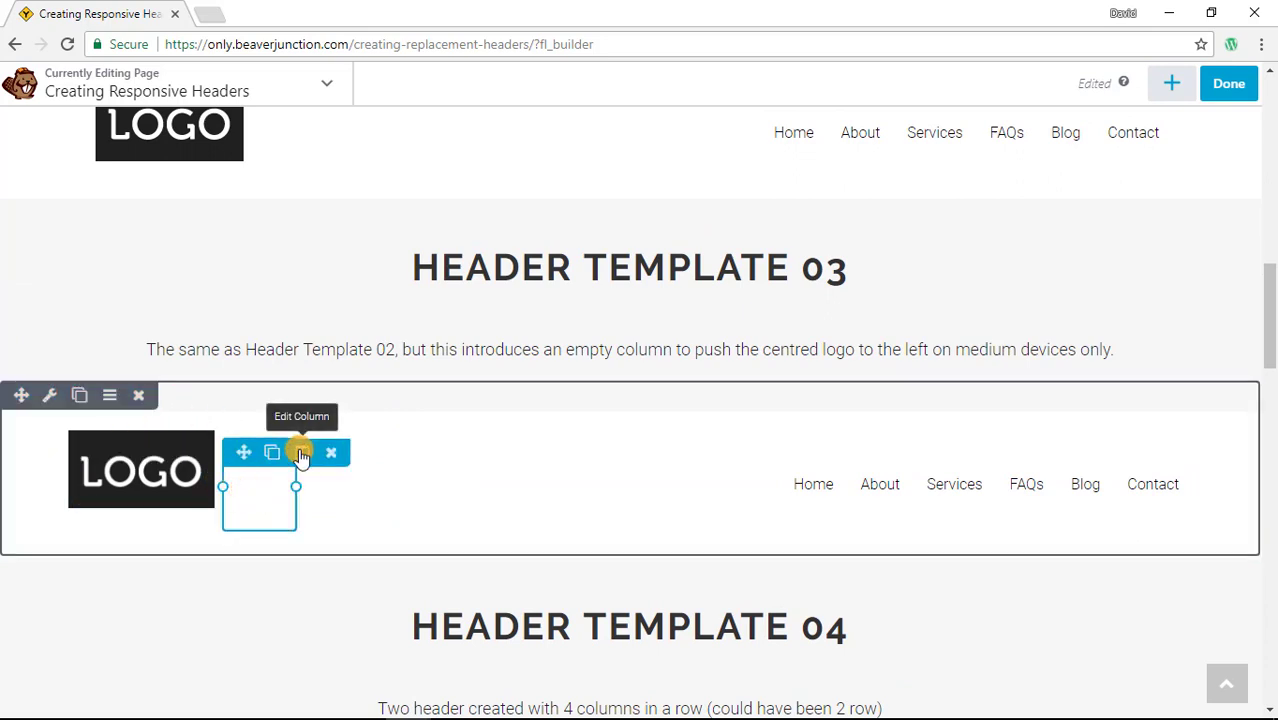
{"action": "left_click", "coordinate": [301, 452]}
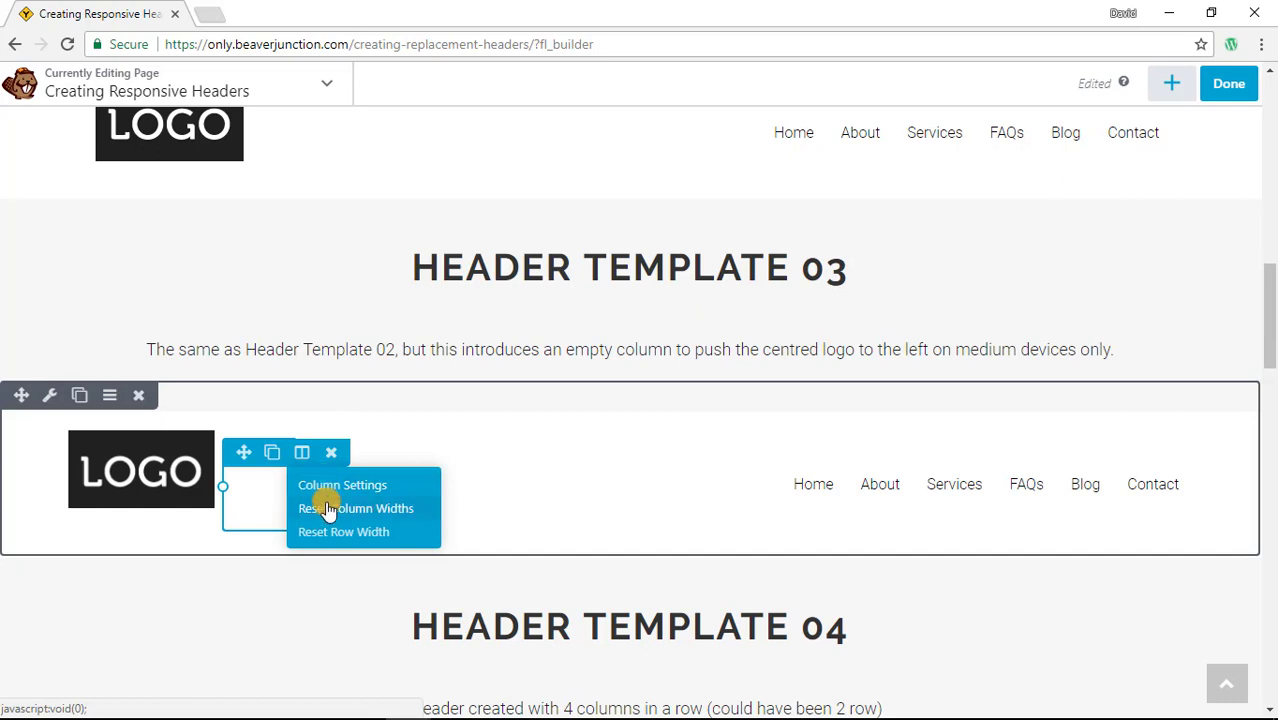
{"action": "left_click", "coordinate": [342, 485]}
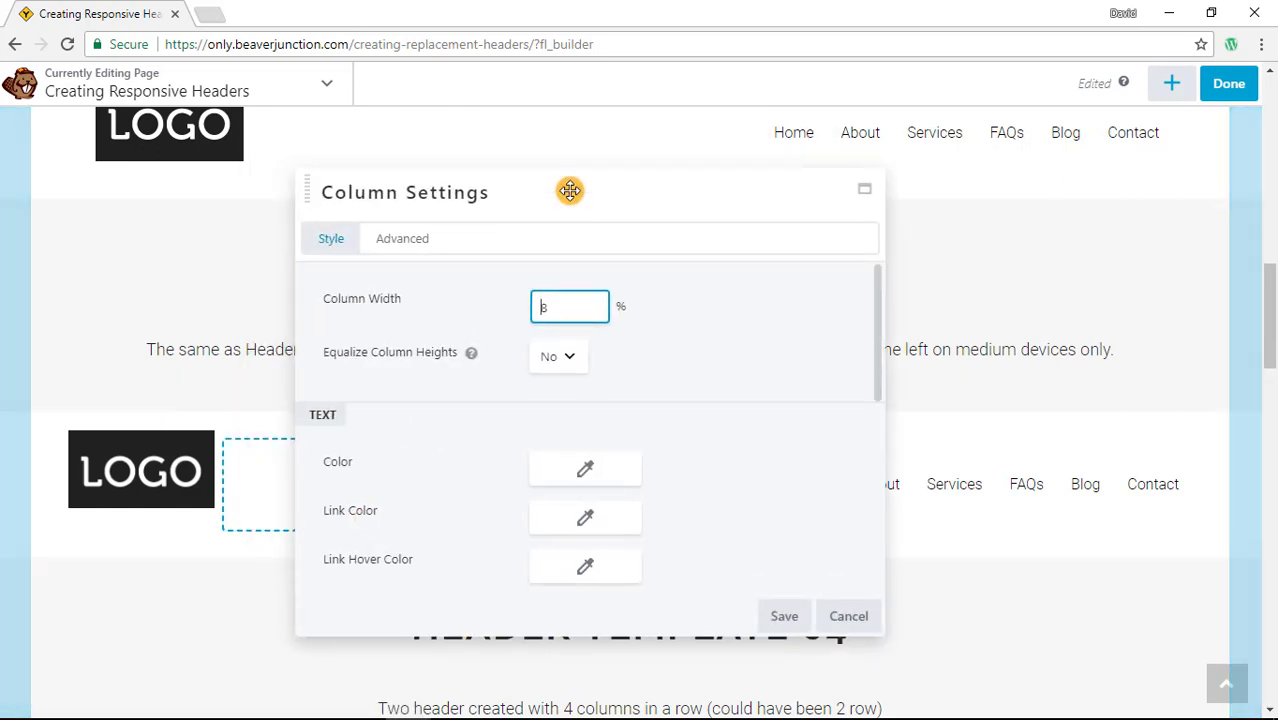
{"action": "left_click_drag", "start_coordinate": [570, 191], "coordinate": [645, 258]}
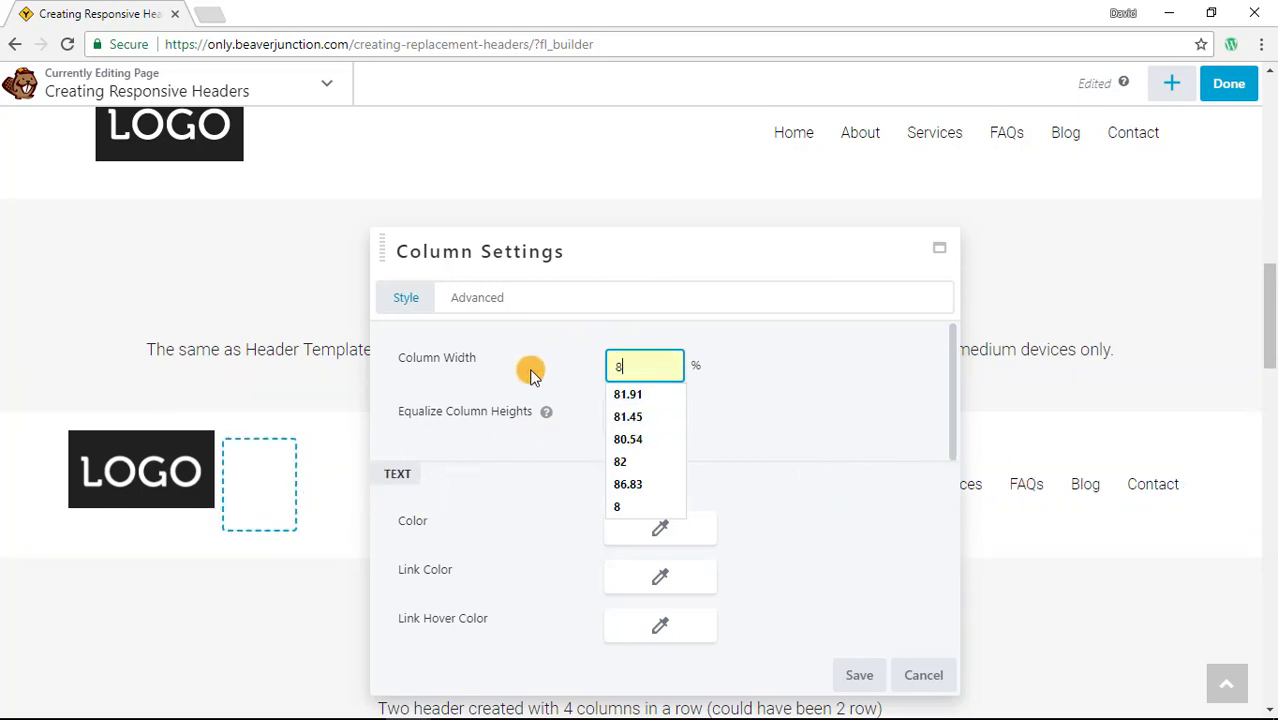
{"action": "left_click", "coordinate": [477, 297]}
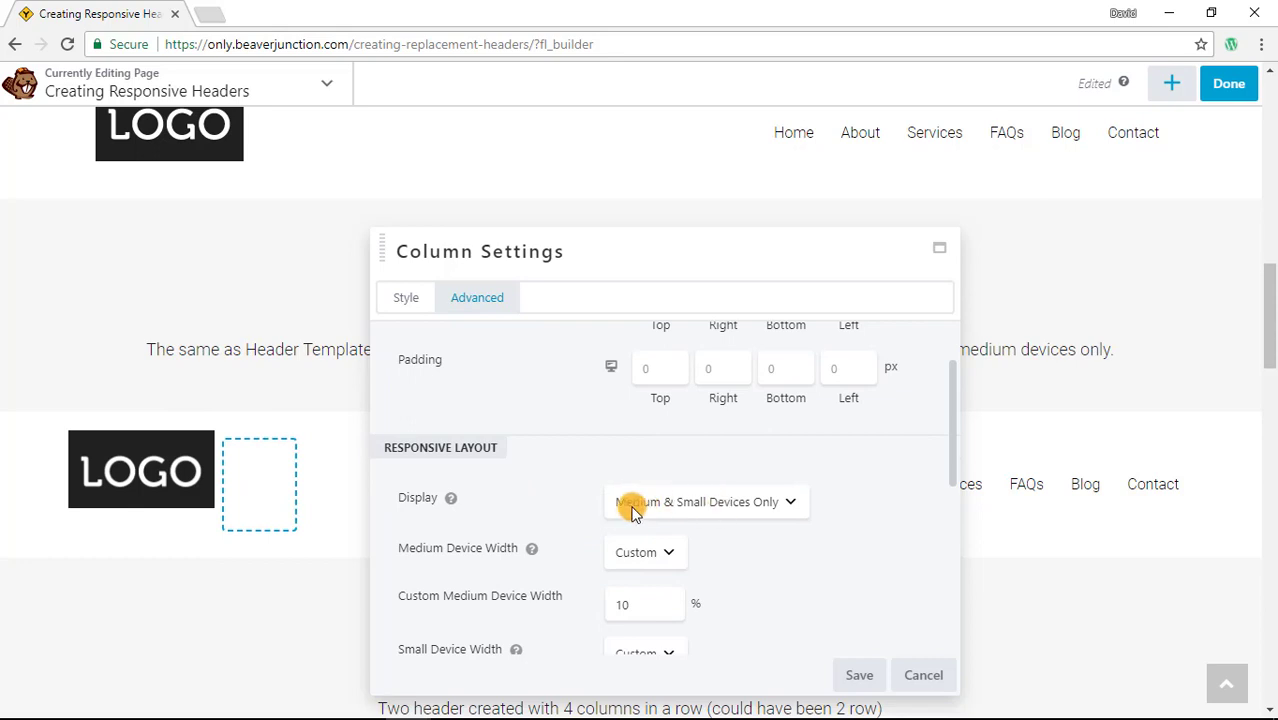
{"action": "mouse_move", "coordinate": [685, 307]}
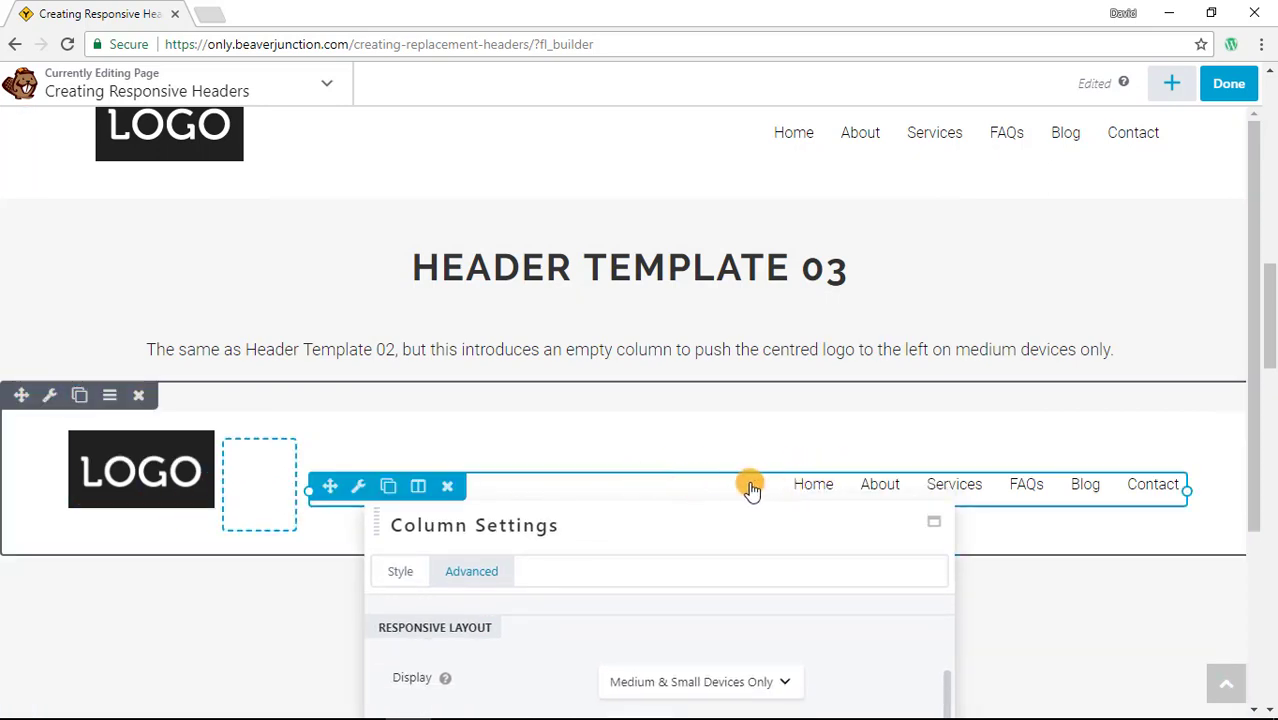
{"action": "mouse_move", "coordinate": [855, 495]}
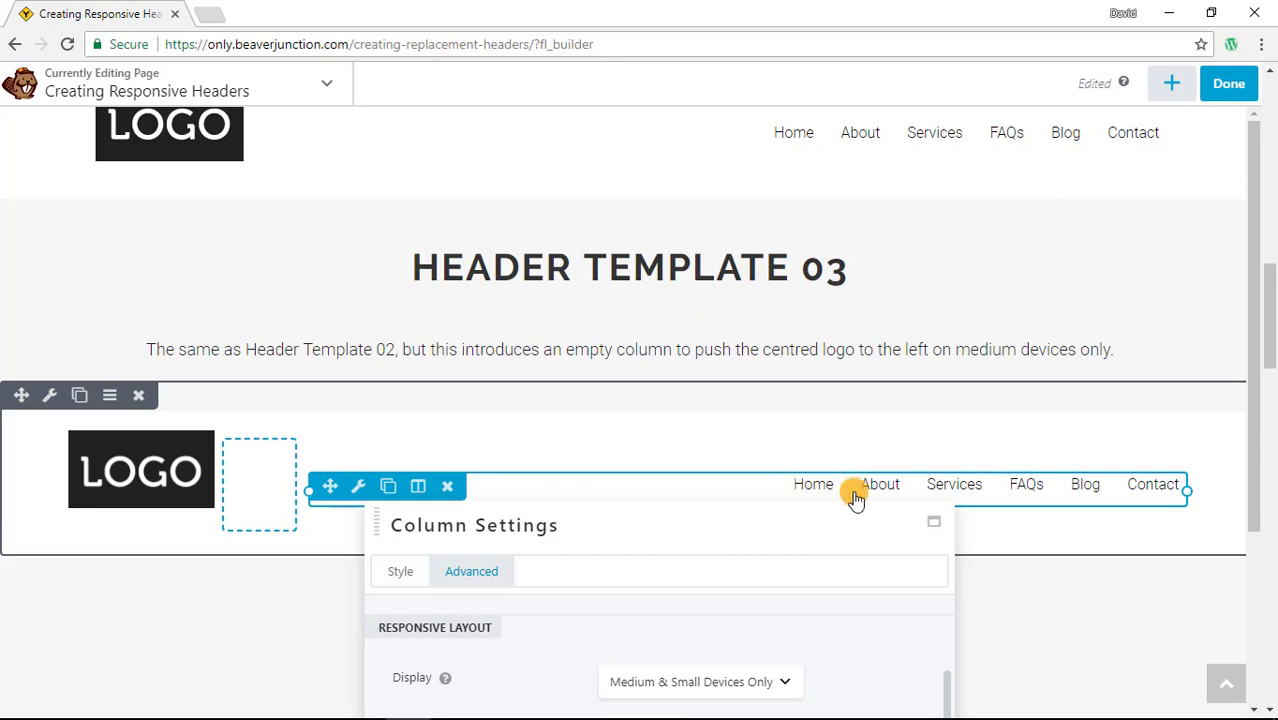
{"action": "mouse_move", "coordinate": [565, 492]}
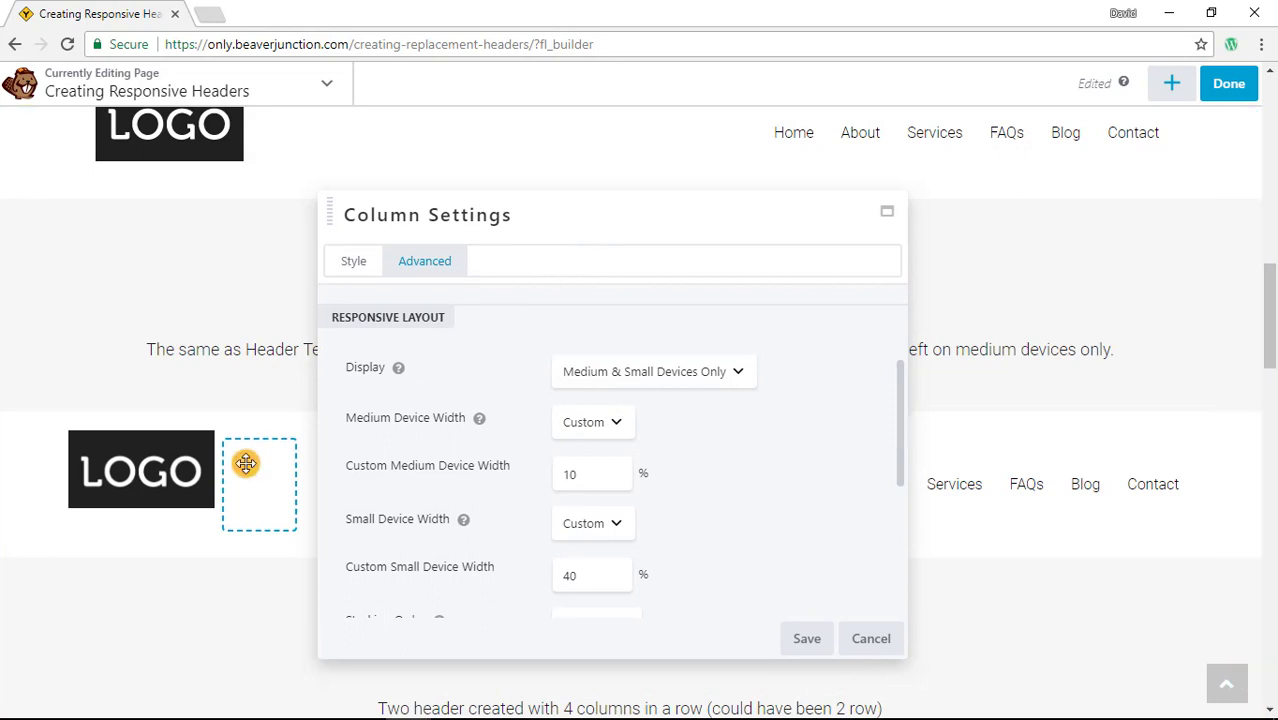
{"action": "scroll", "scroll_direction": "down", "scroll_amount": 3}
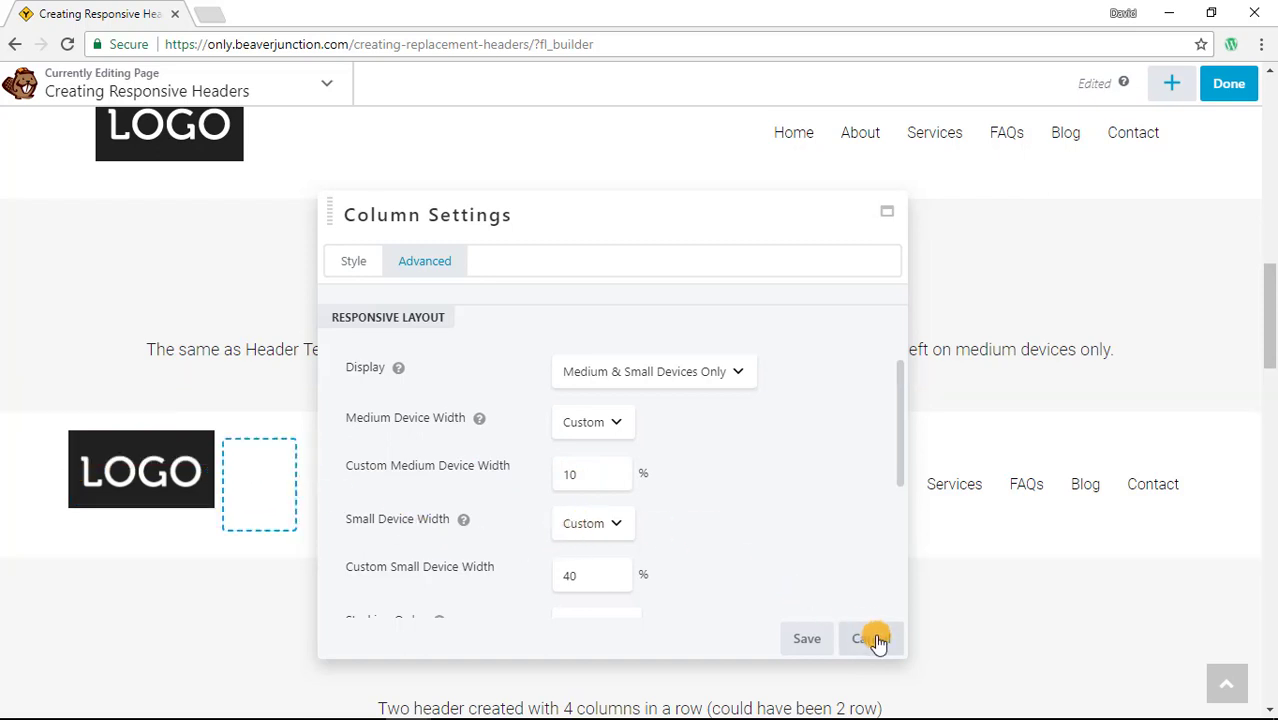
{"action": "left_click", "coordinate": [870, 638]}
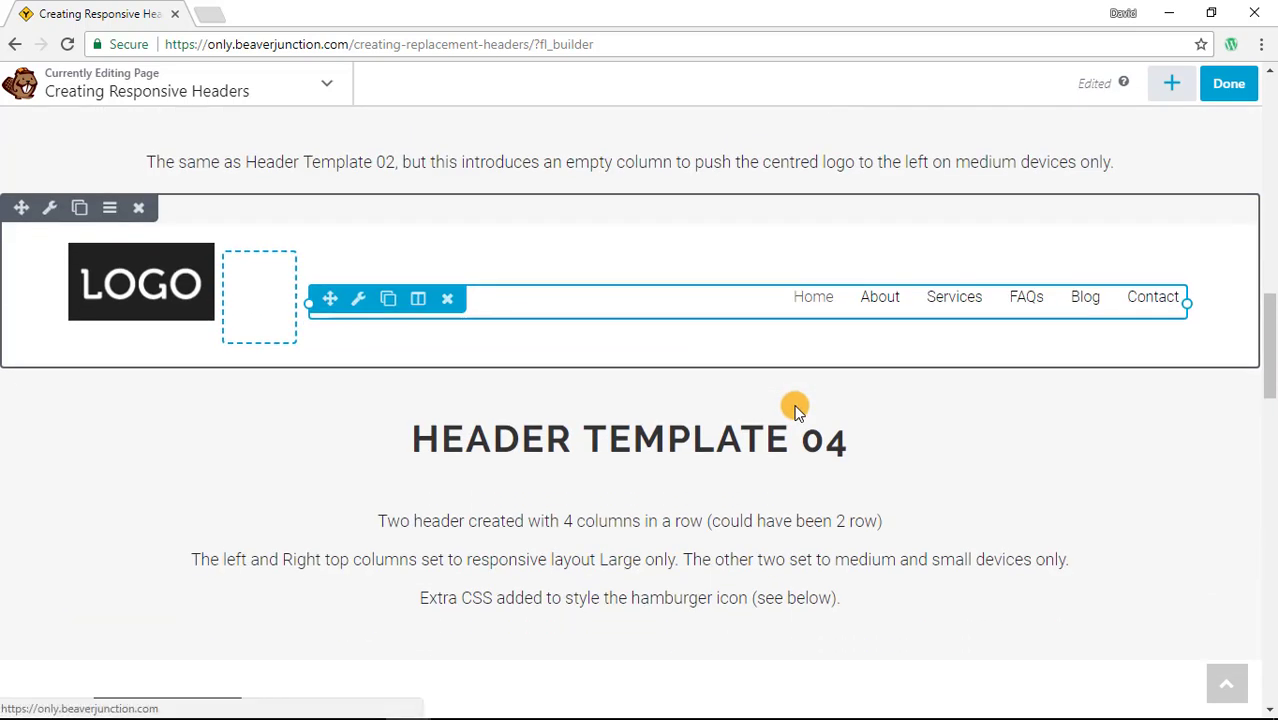
Scroll to Header Template 04 and open the desktop menu column's options.
{"action": "scroll", "scroll_direction": "down", "scroll_amount": 3}
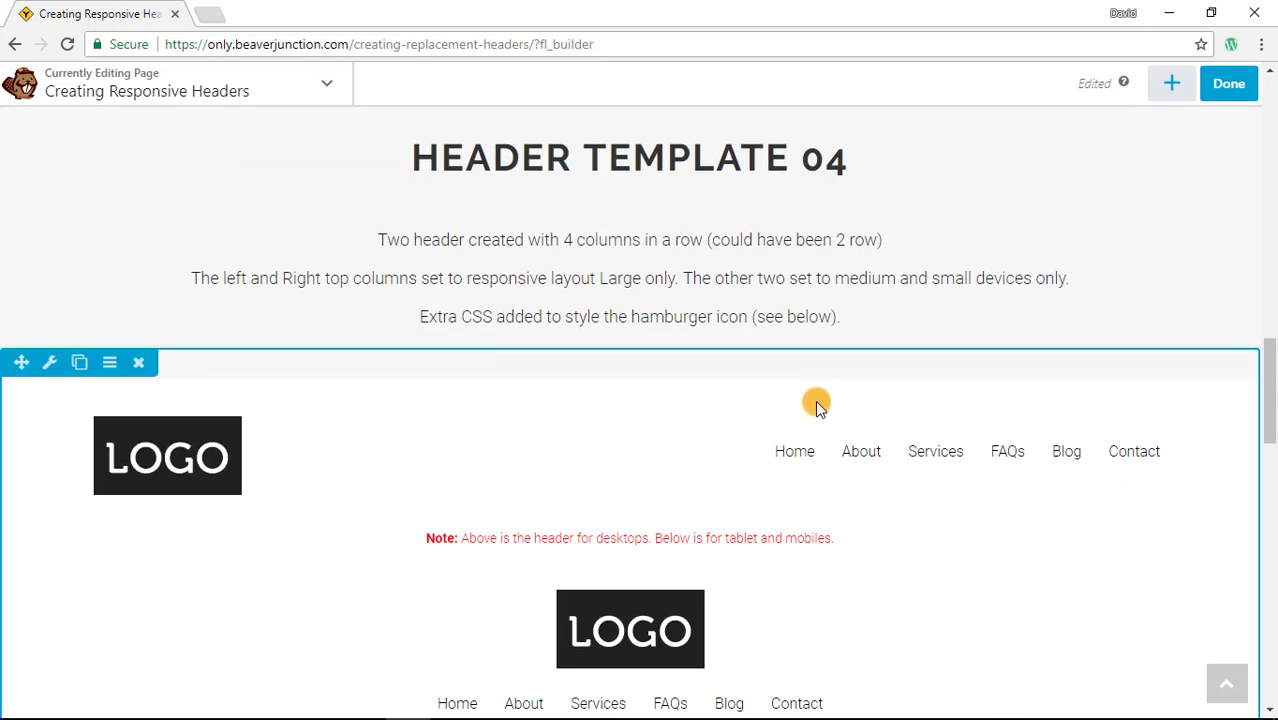
{"action": "mouse_move", "coordinate": [610, 433]}
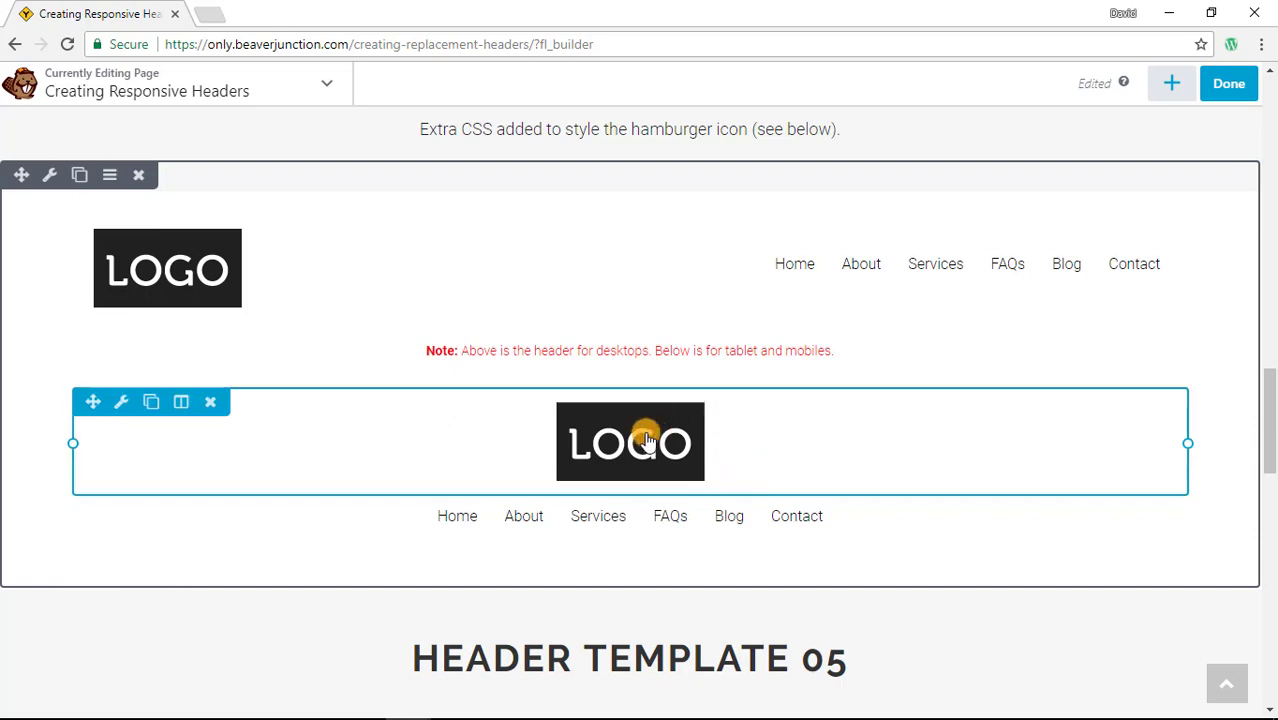
{"action": "mouse_move", "coordinate": [758, 505]}
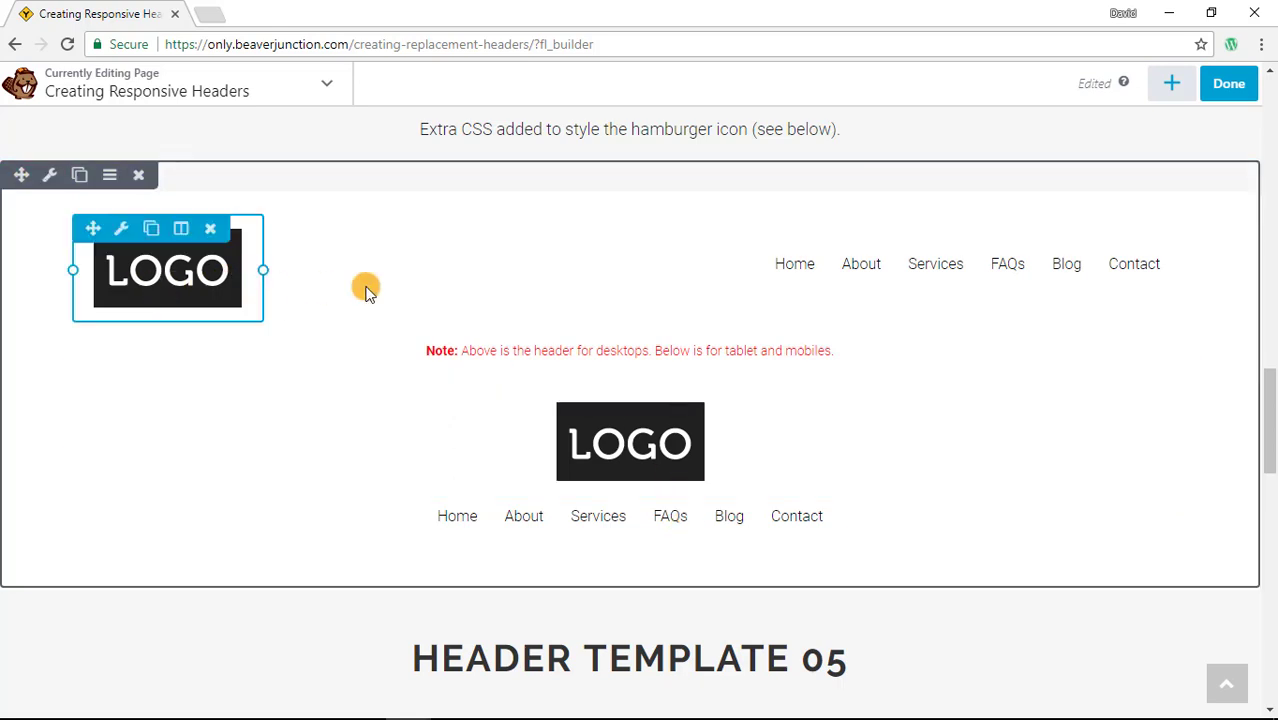
{"action": "mouse_move", "coordinate": [195, 260]}
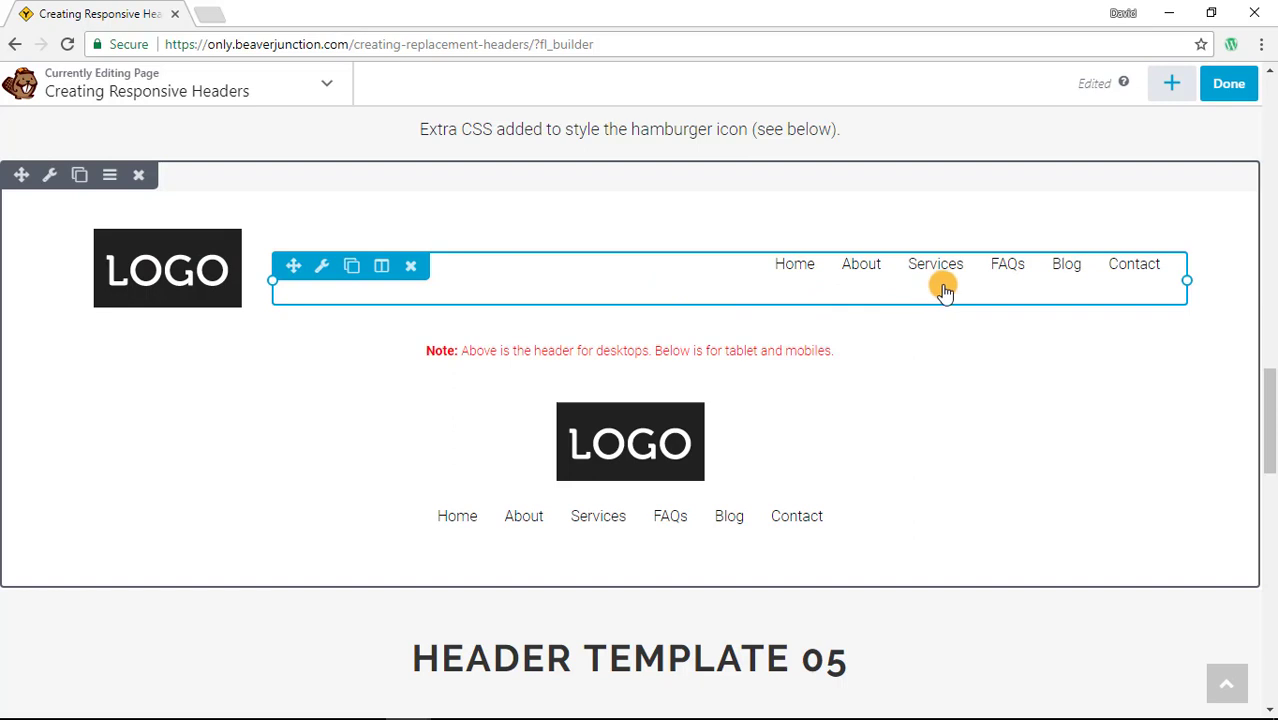
{"action": "mouse_move", "coordinate": [940, 283]}
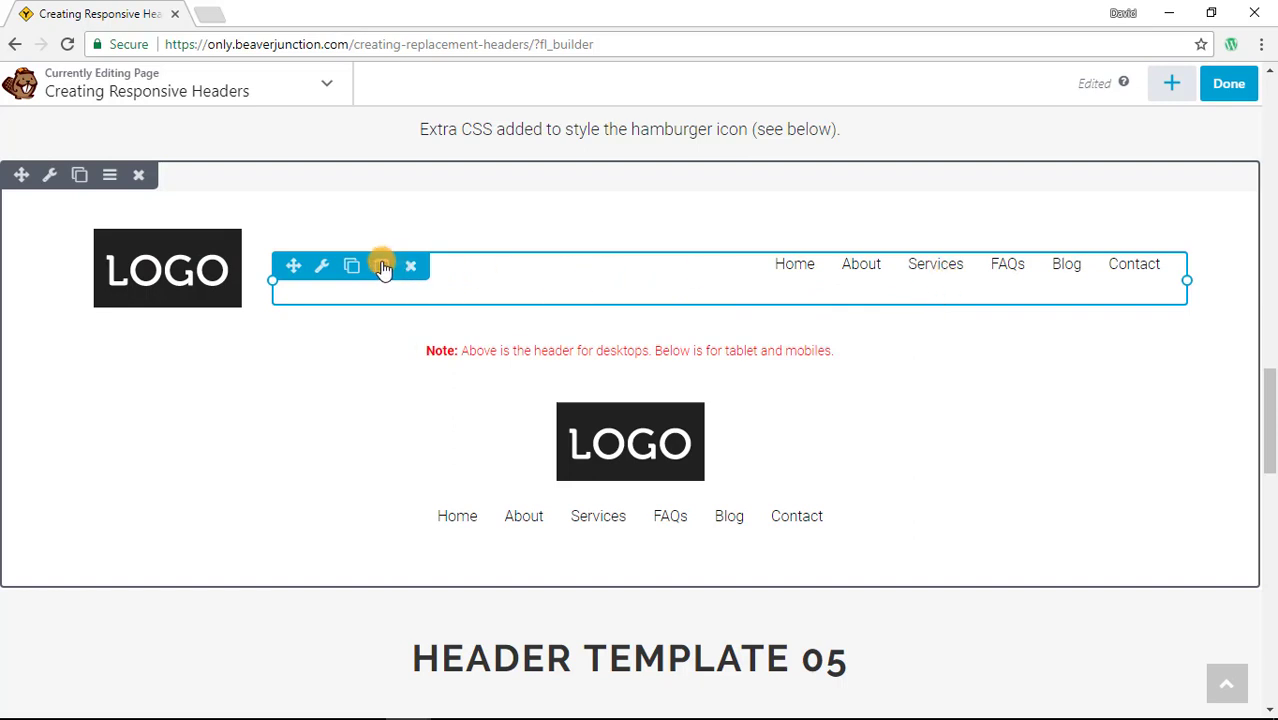
{"action": "mouse_move", "coordinate": [383, 265]}
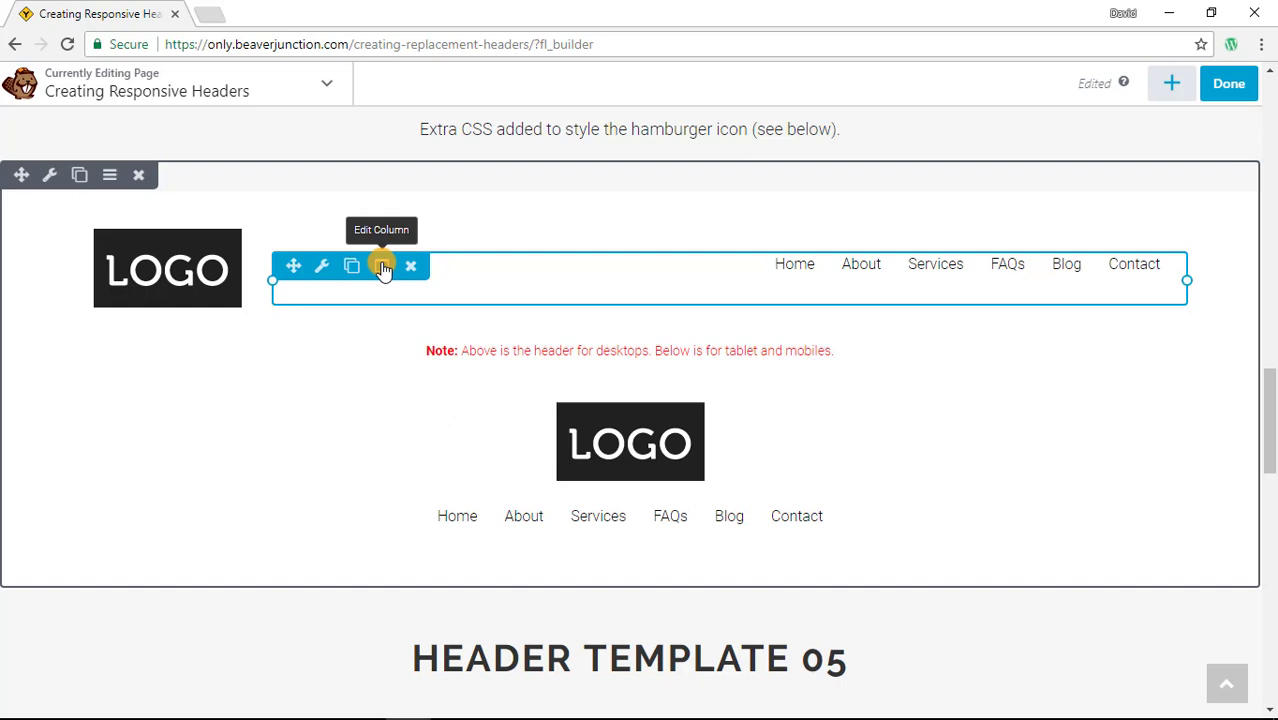
{"action": "left_click", "coordinate": [381, 265]}
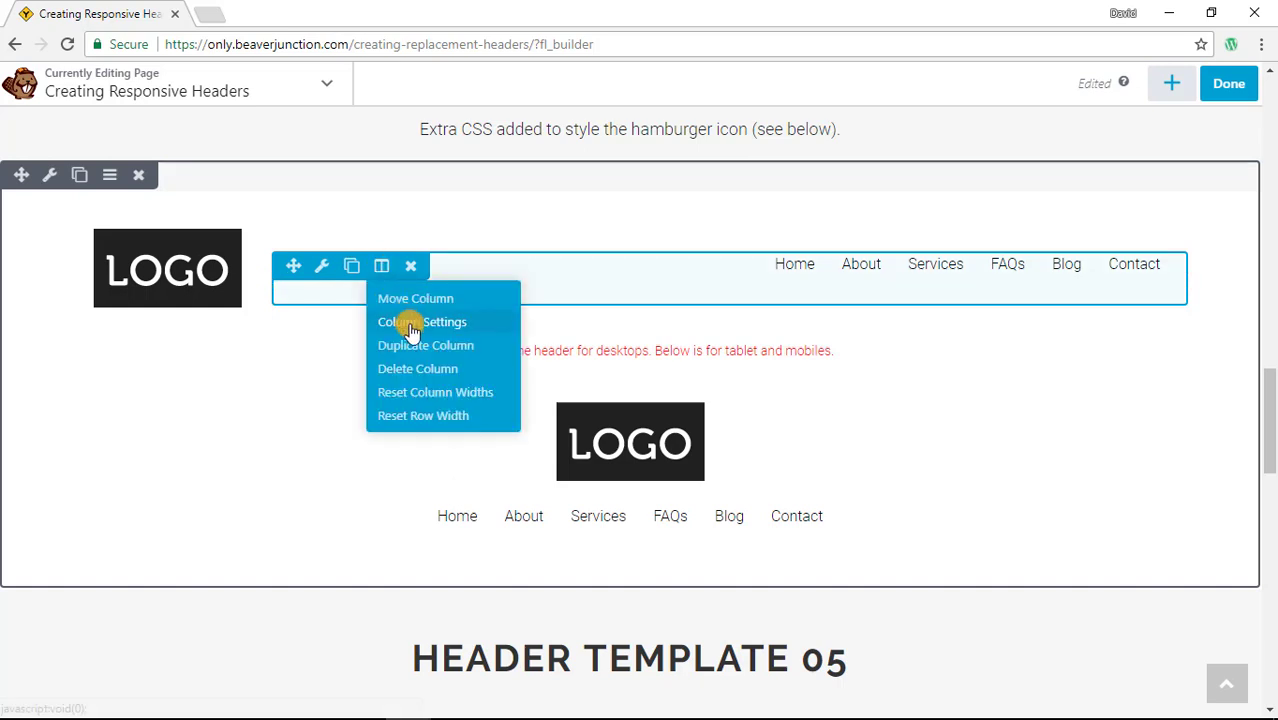
{"action": "left_click", "coordinate": [421, 321]}
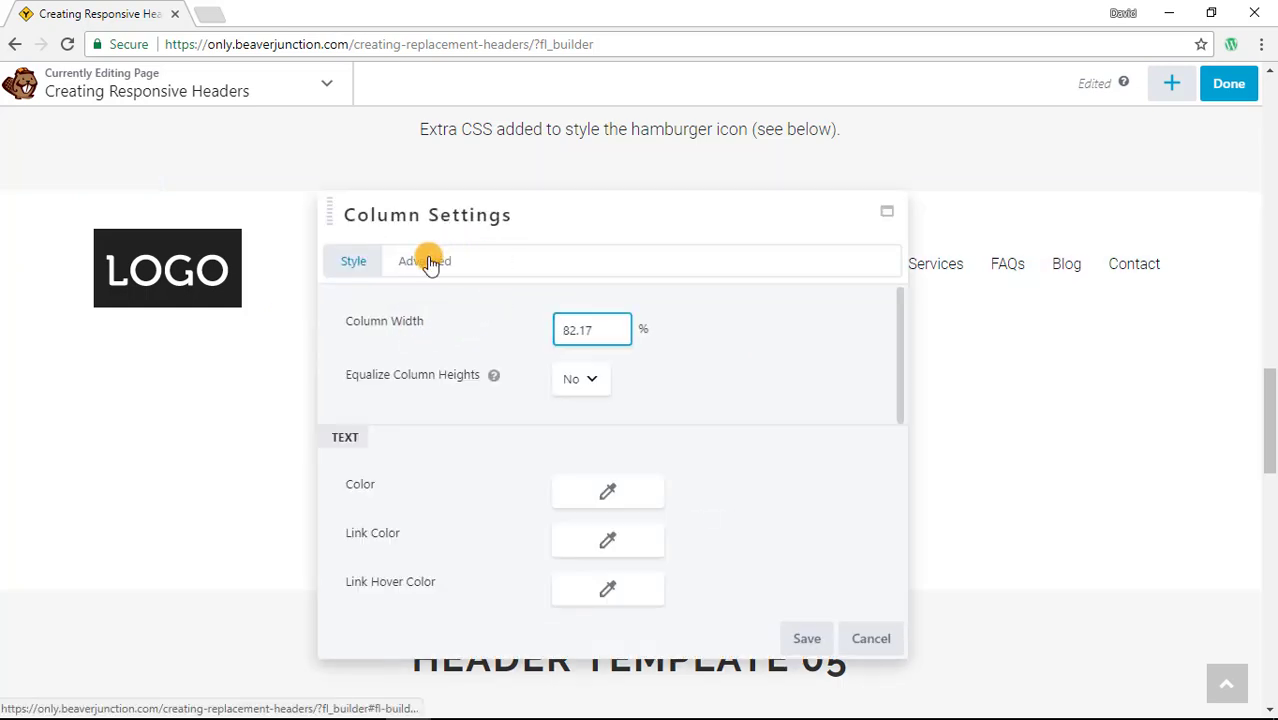
{"action": "left_click", "coordinate": [424, 261]}
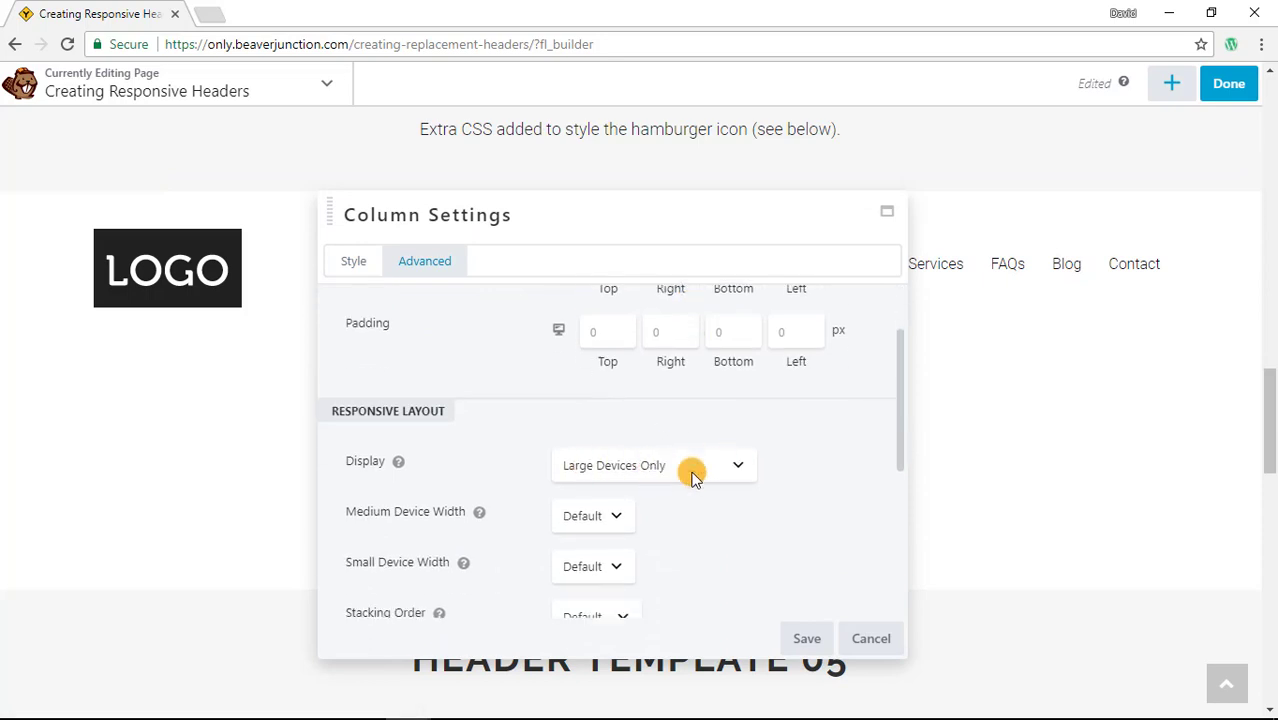
{"action": "mouse_move", "coordinate": [877, 638]}
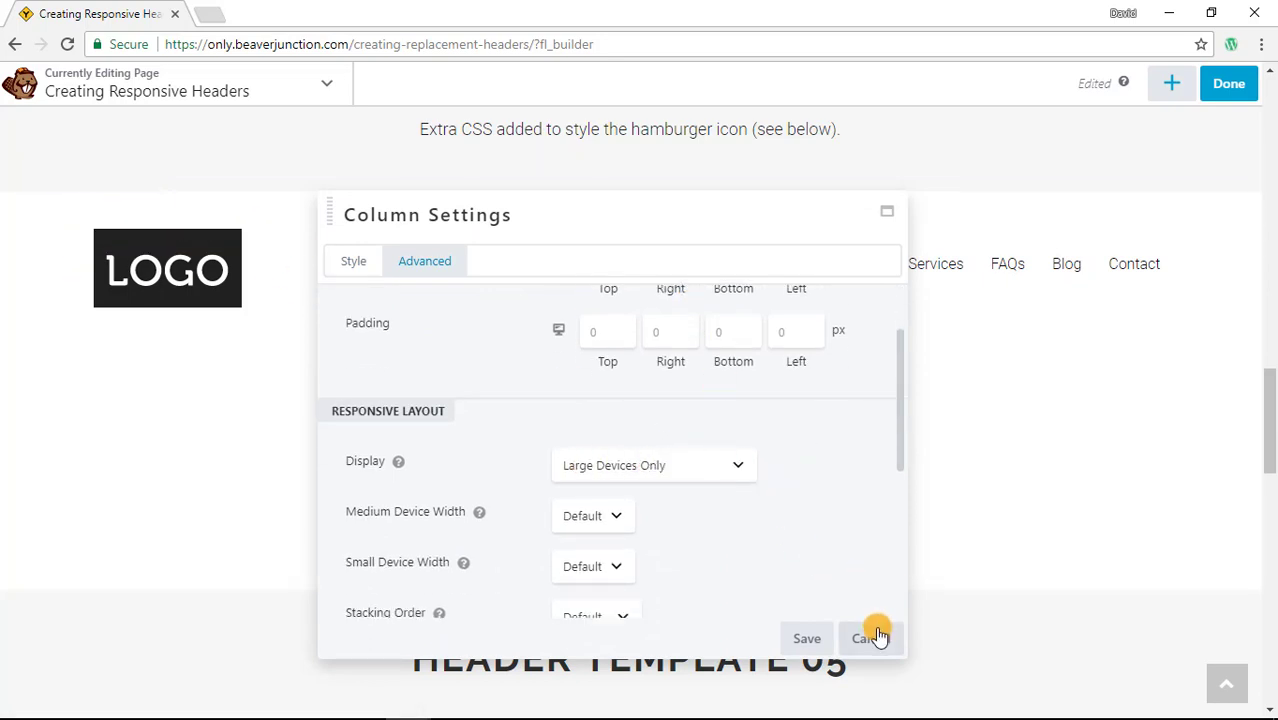
{"action": "left_click", "coordinate": [866, 638]}
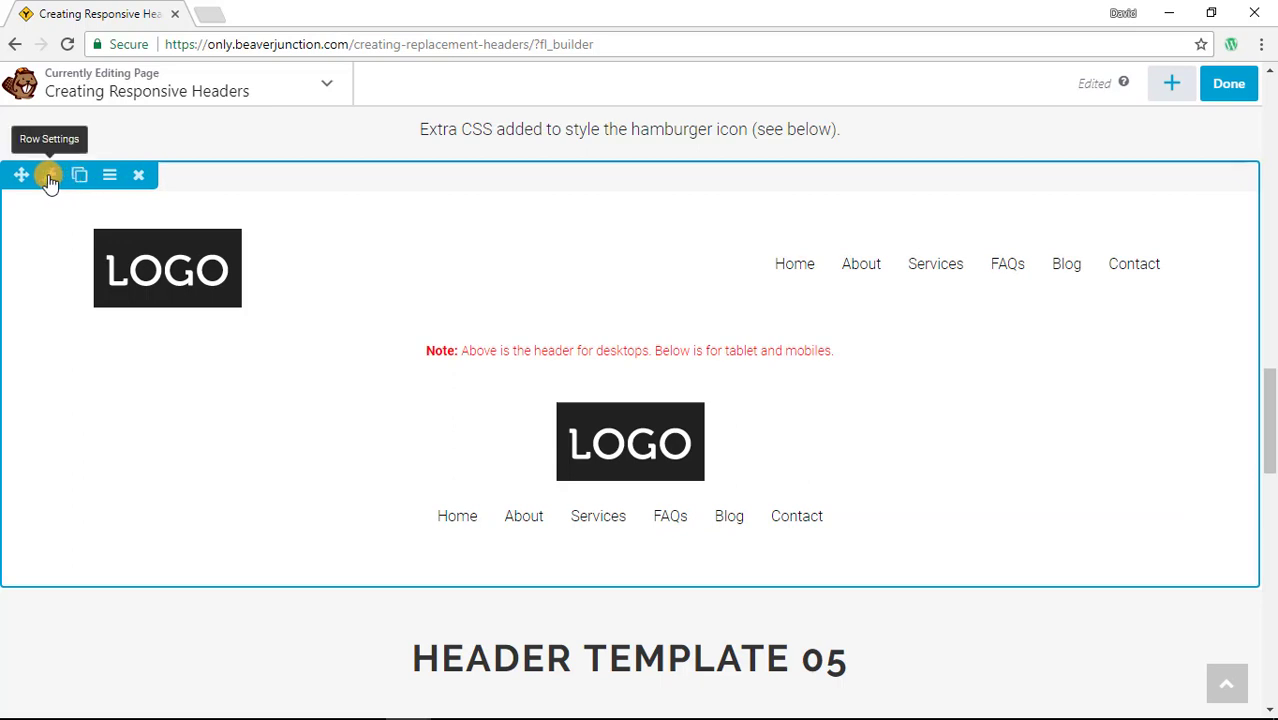
{"action": "left_click", "coordinate": [50, 175]}
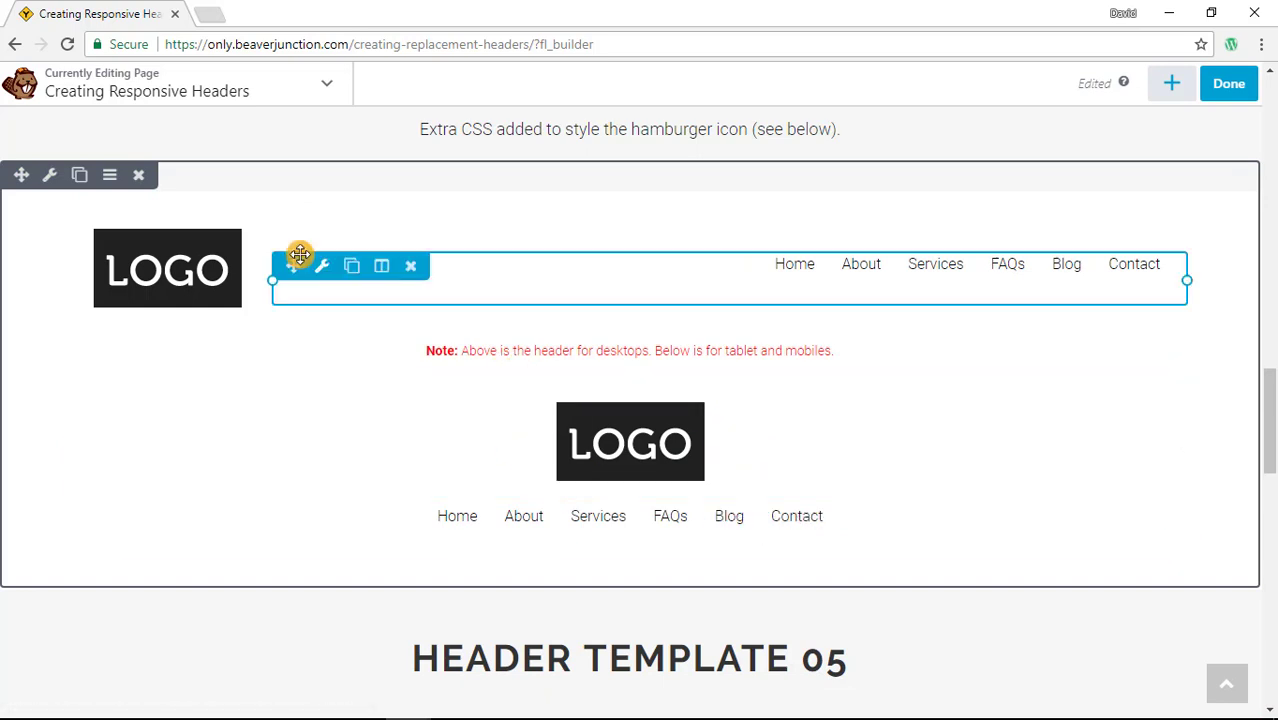
{"action": "mouse_move", "coordinate": [1070, 270]}
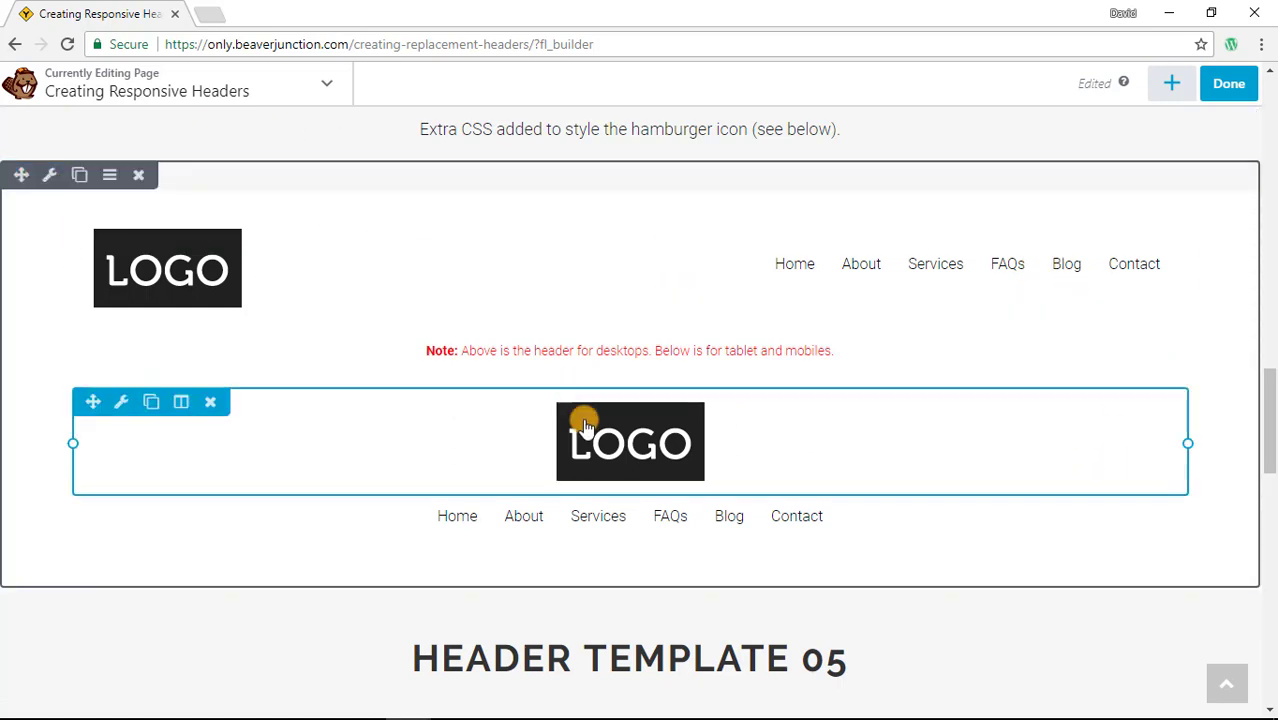
{"action": "mouse_move", "coordinate": [688, 497]}
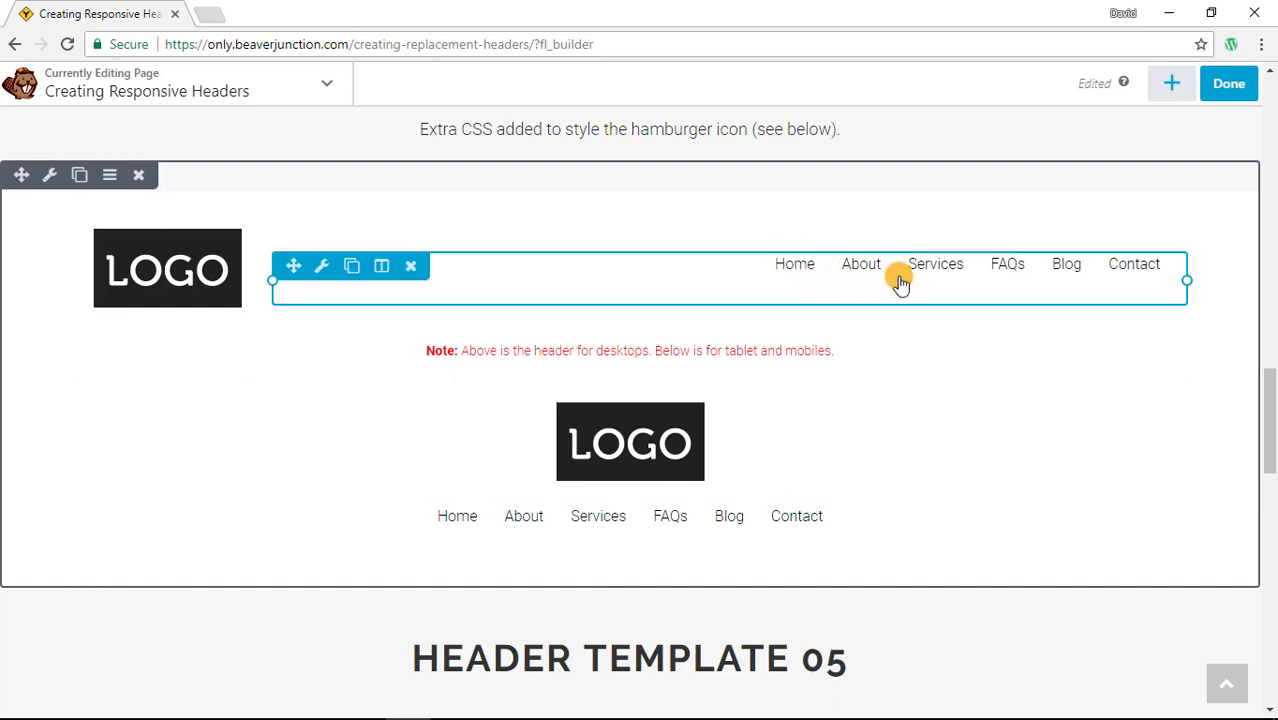
{"action": "mouse_move", "coordinate": [950, 285]}
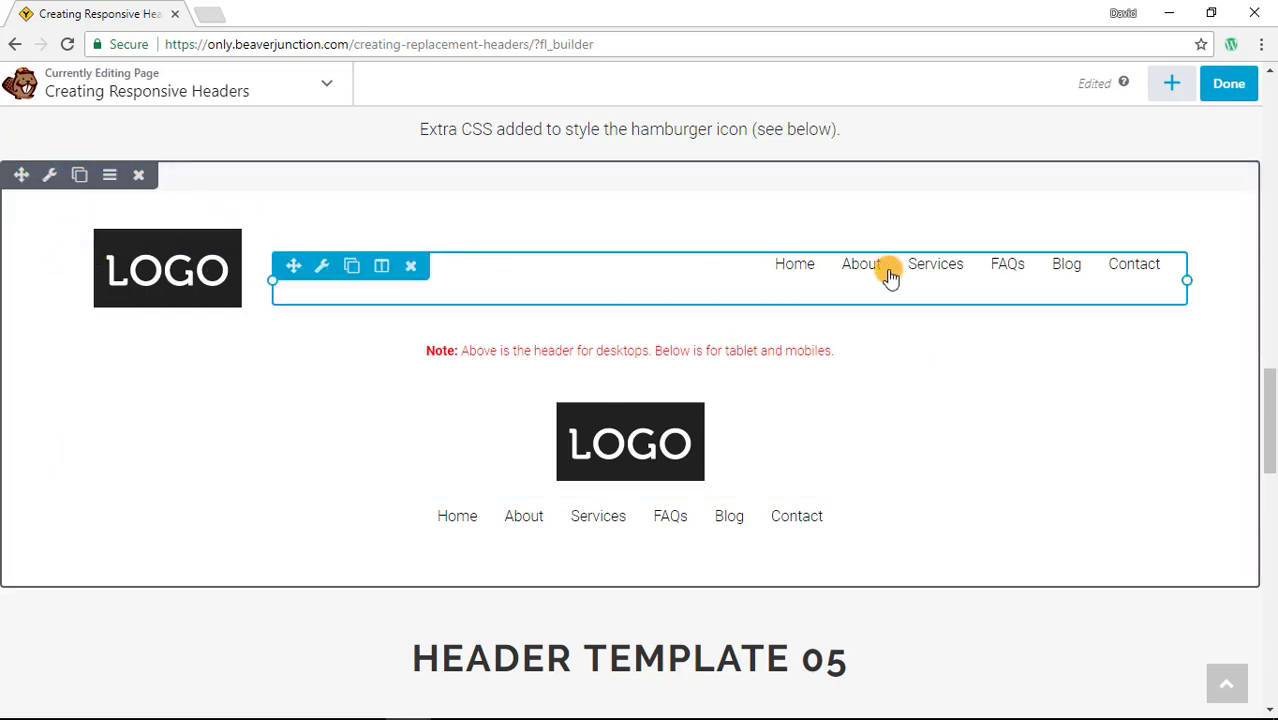
{"action": "mouse_move", "coordinate": [650, 262]}
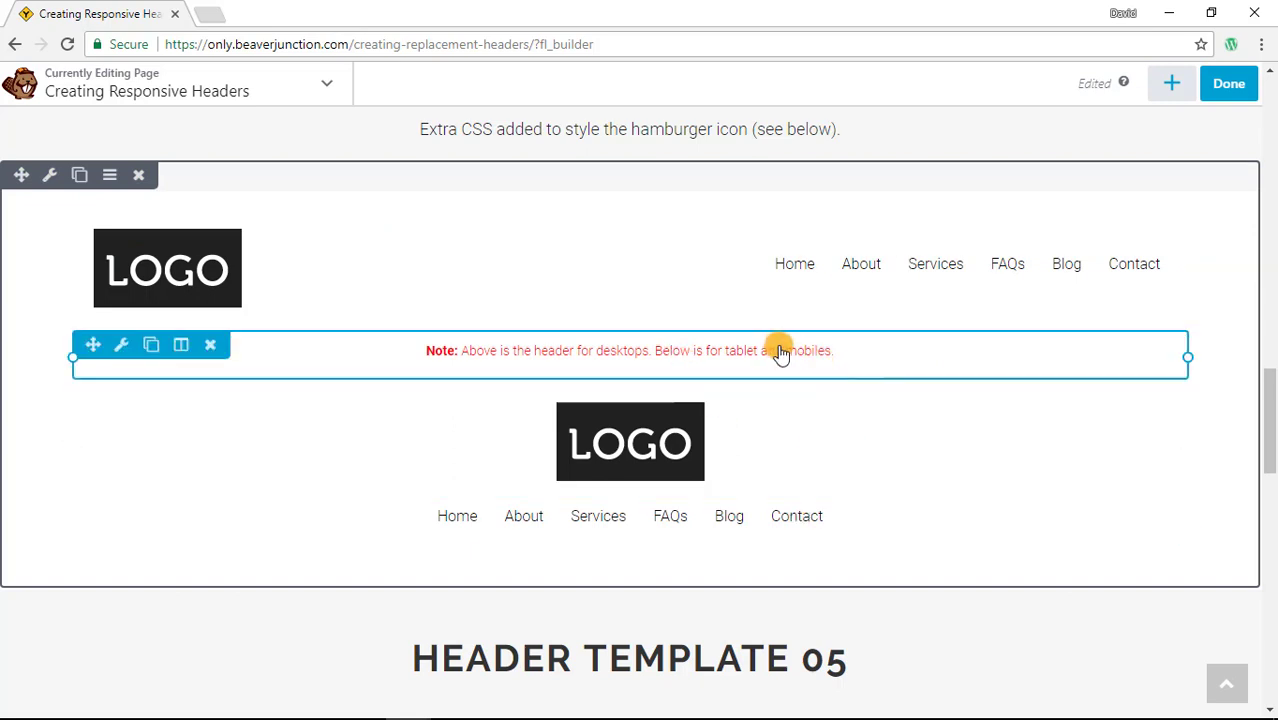
{"action": "mouse_move", "coordinate": [493, 355]}
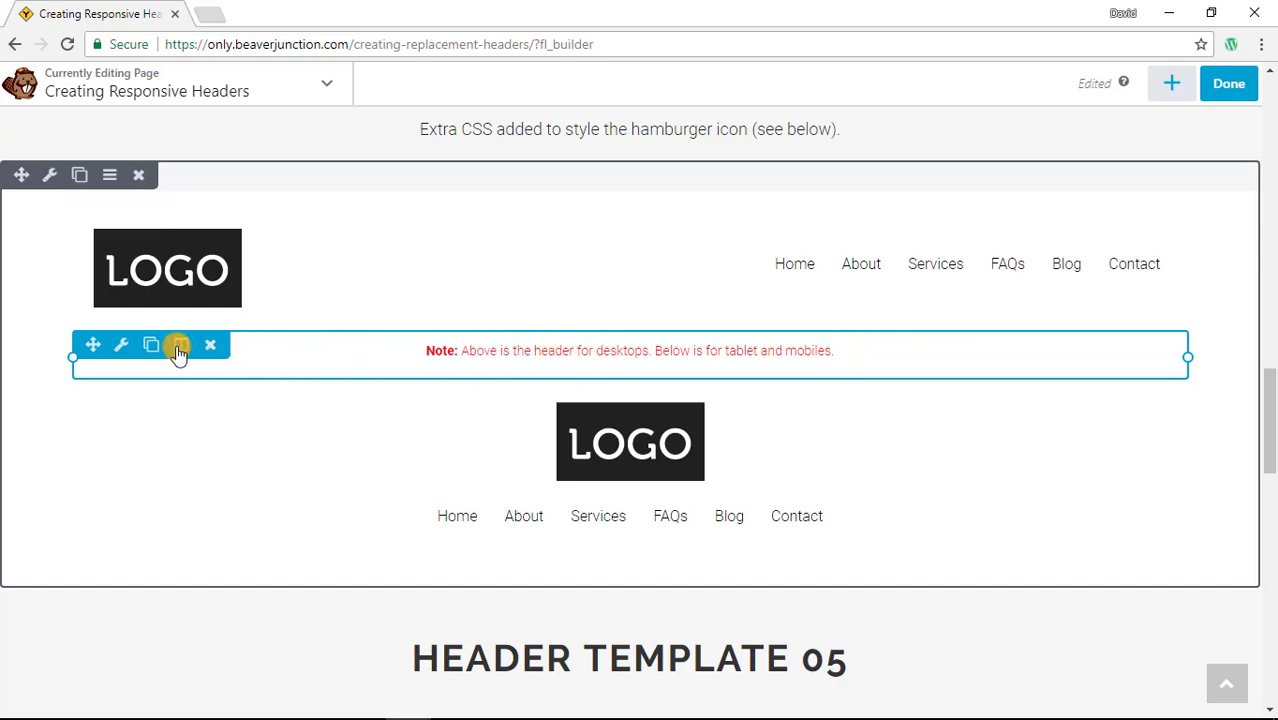
{"action": "mouse_move", "coordinate": [180, 345]}
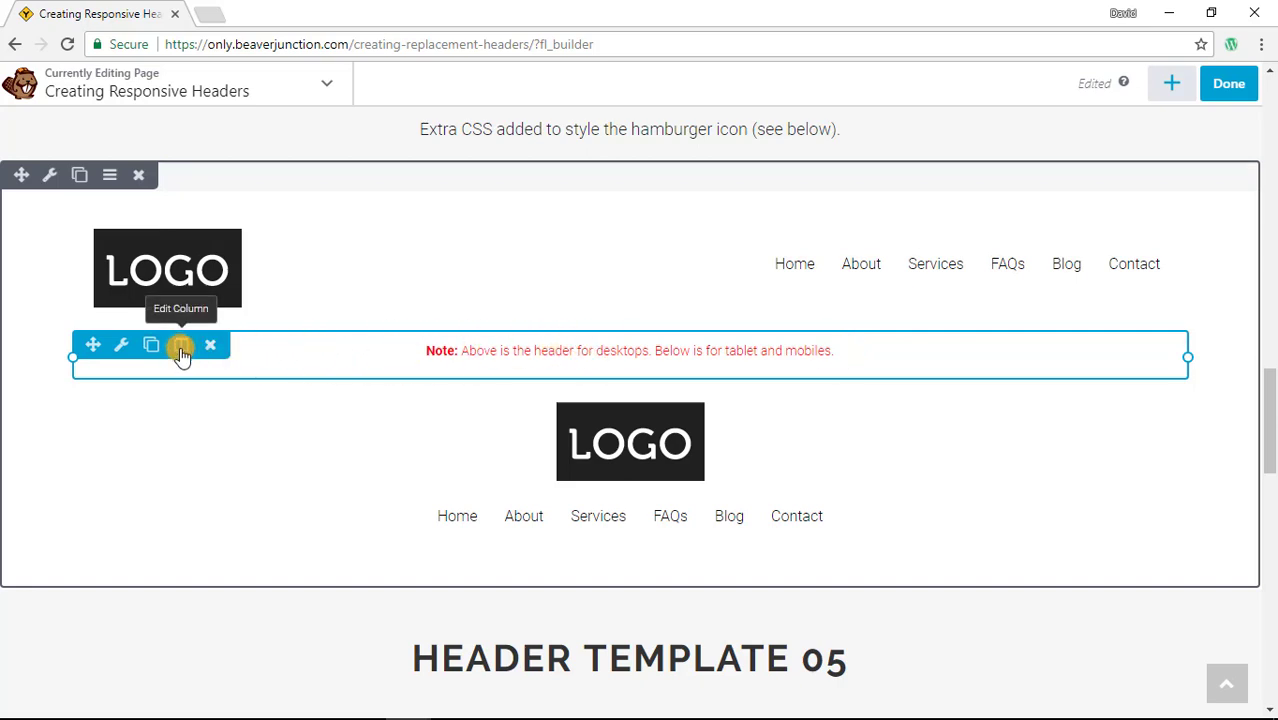
{"action": "left_click", "coordinate": [180, 345]}
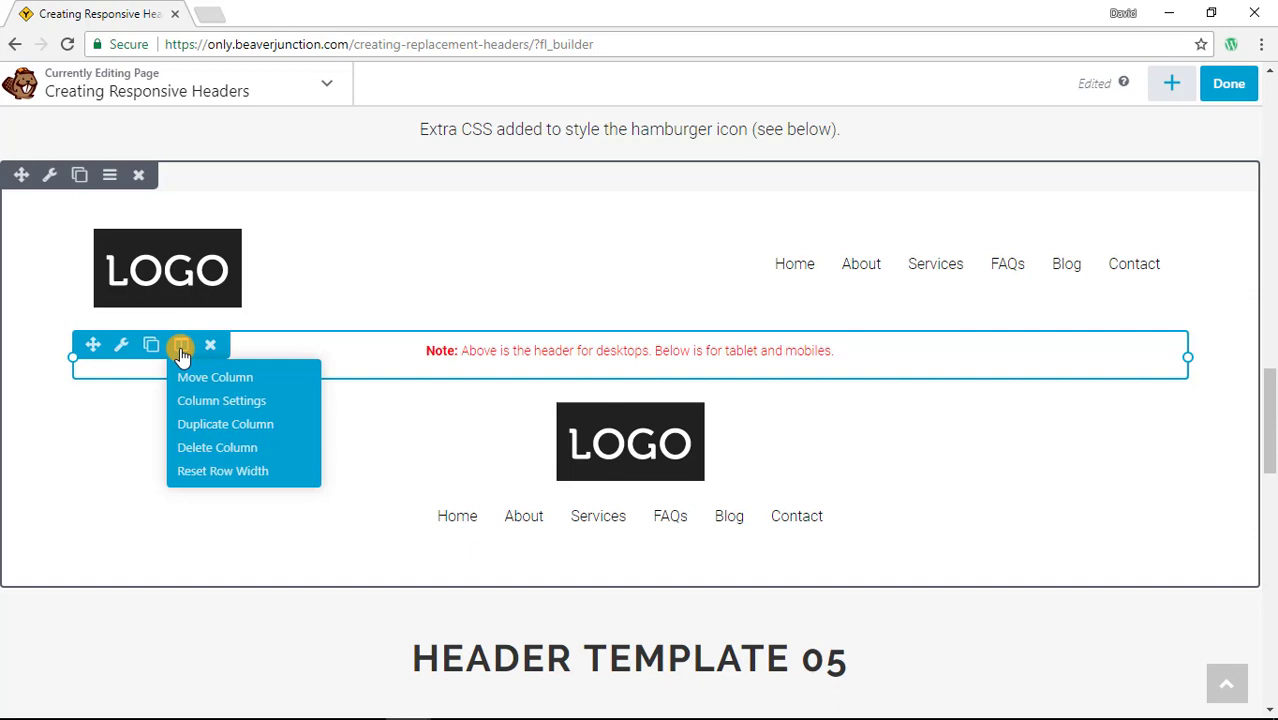
{"action": "left_click", "coordinate": [180, 344]}
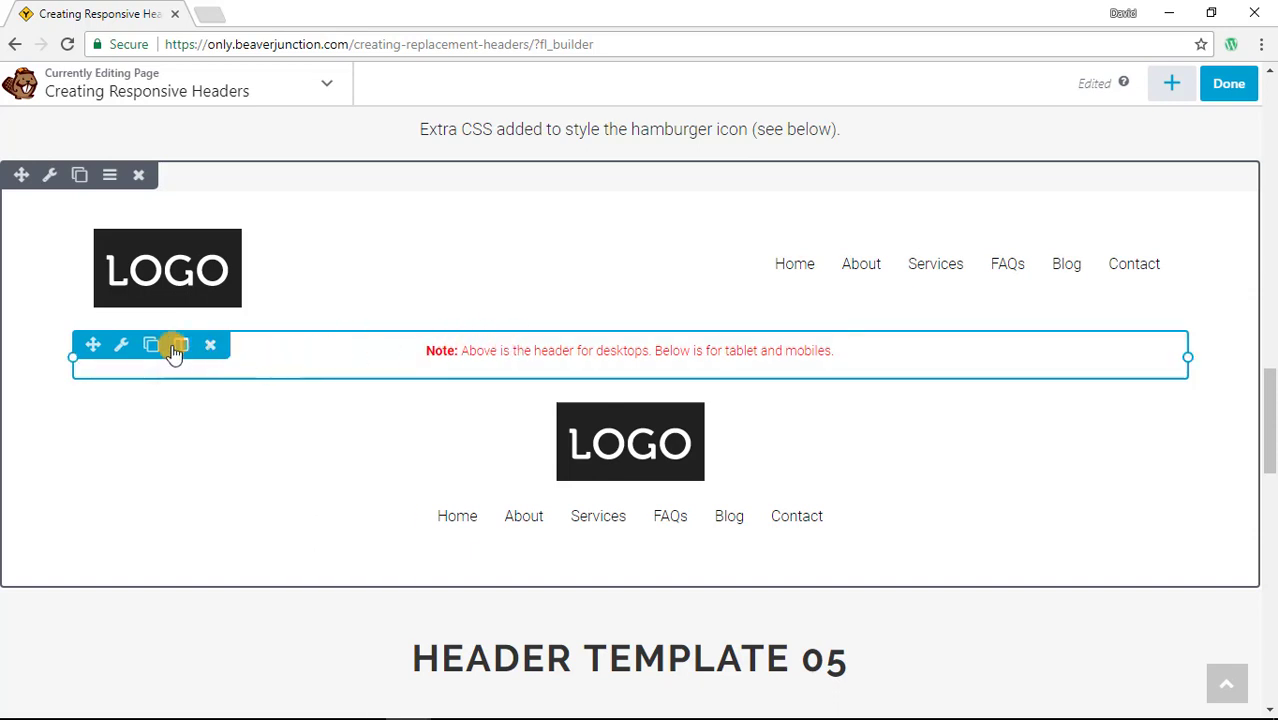
{"action": "left_click", "coordinate": [173, 344]}
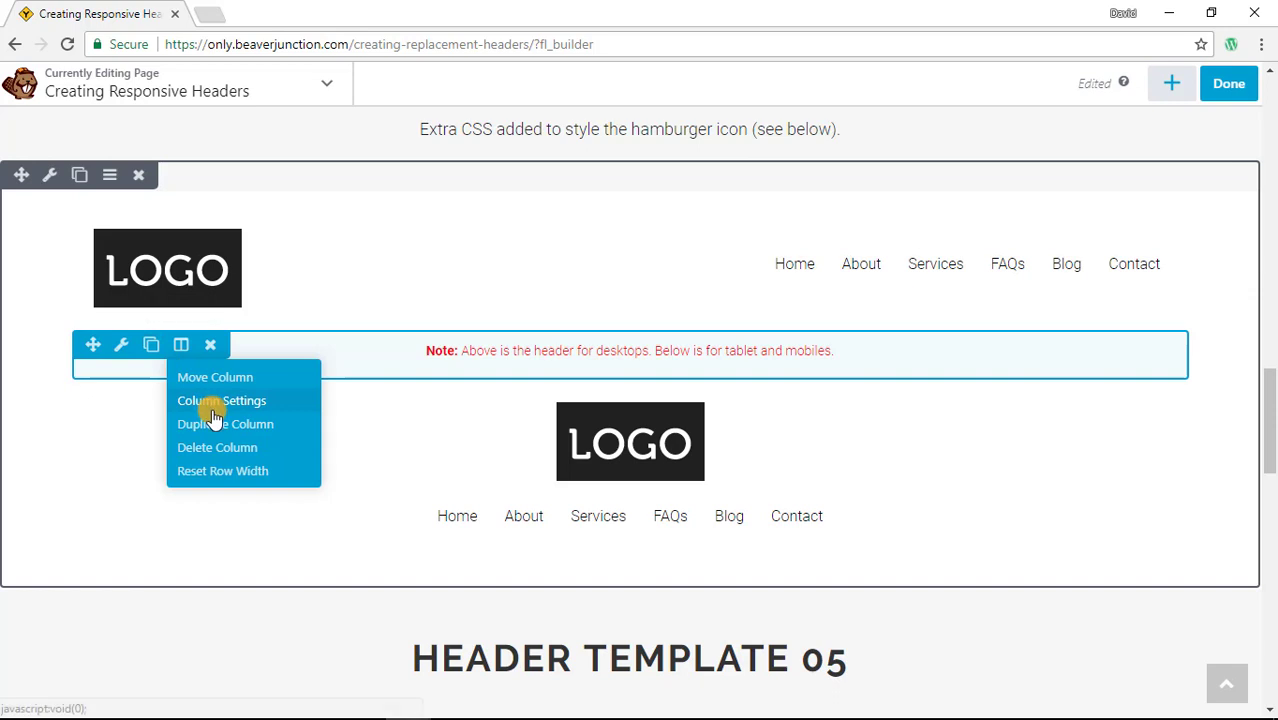
{"action": "mouse_move", "coordinate": [216, 408]}
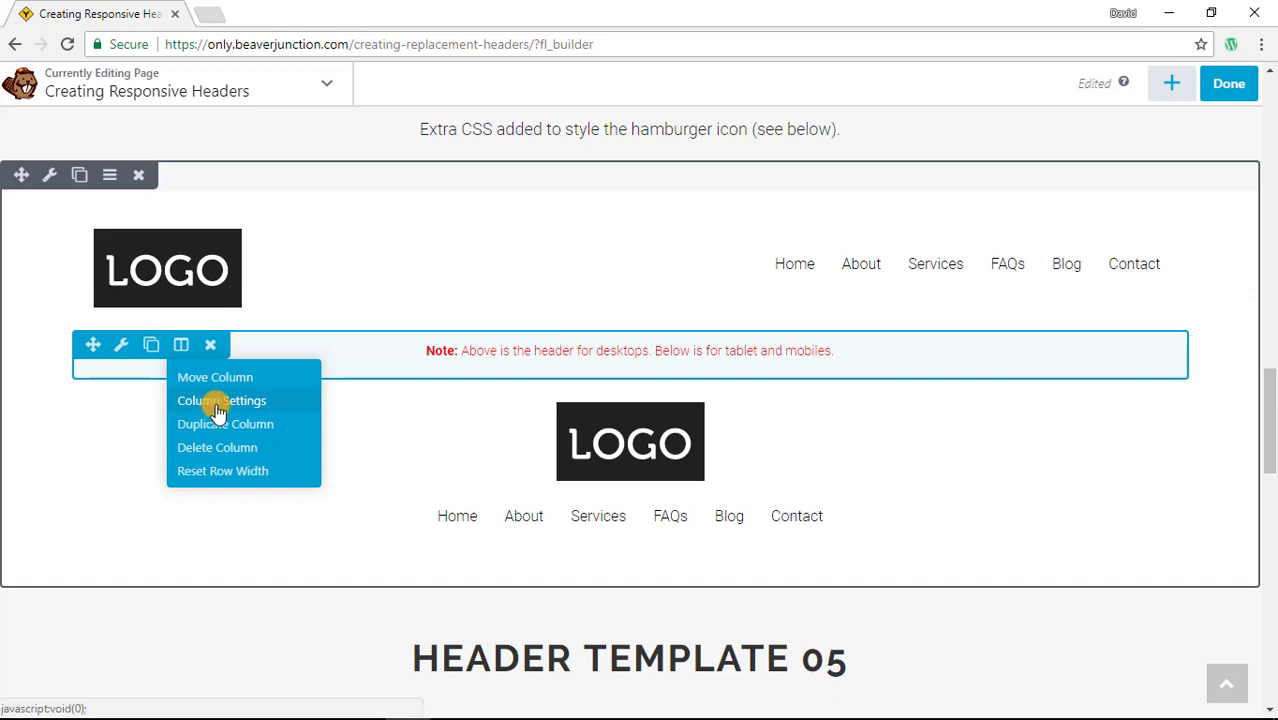
{"action": "left_click", "coordinate": [221, 400]}
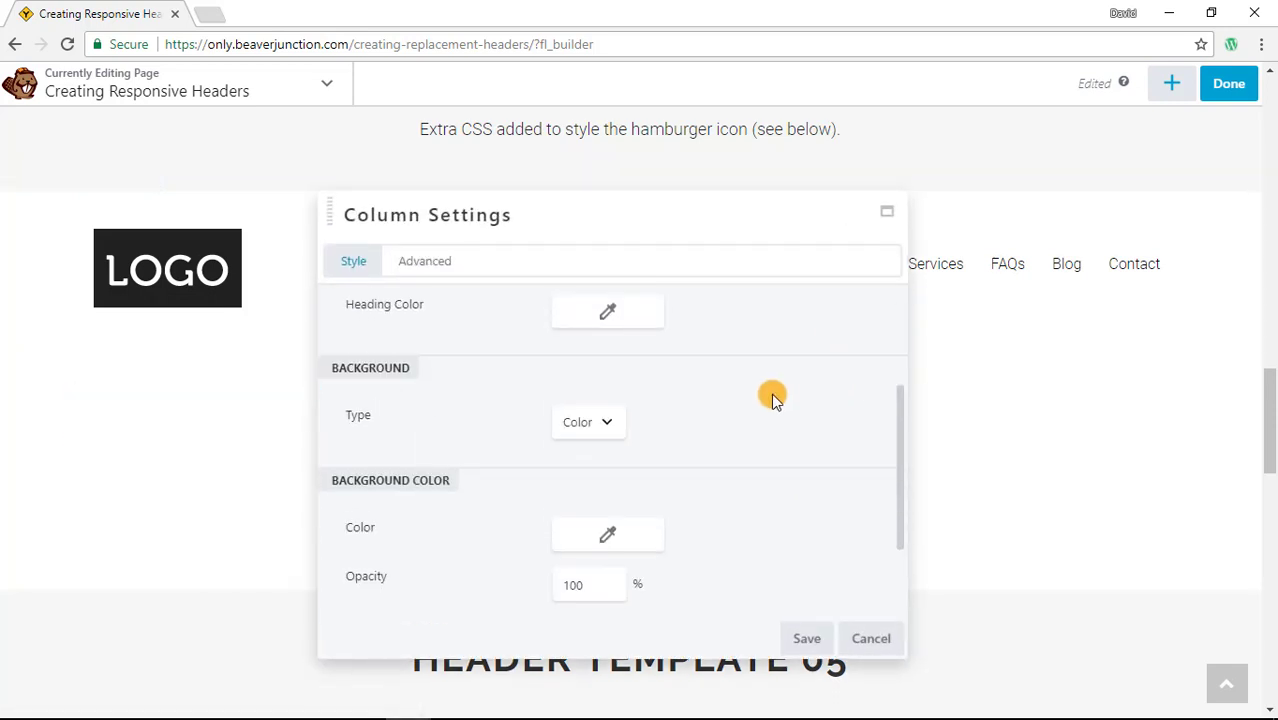
{"action": "scroll", "scroll_direction": "down", "scroll_amount": 3}
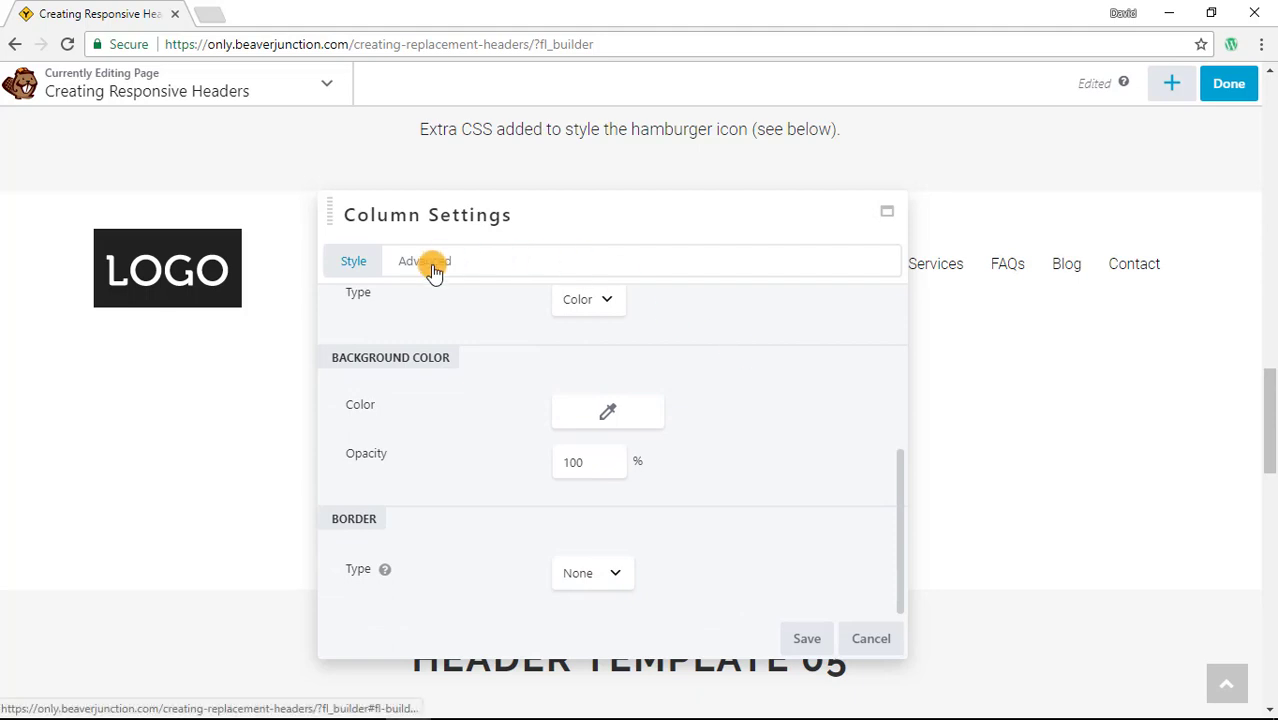
{"action": "left_click", "coordinate": [424, 261]}
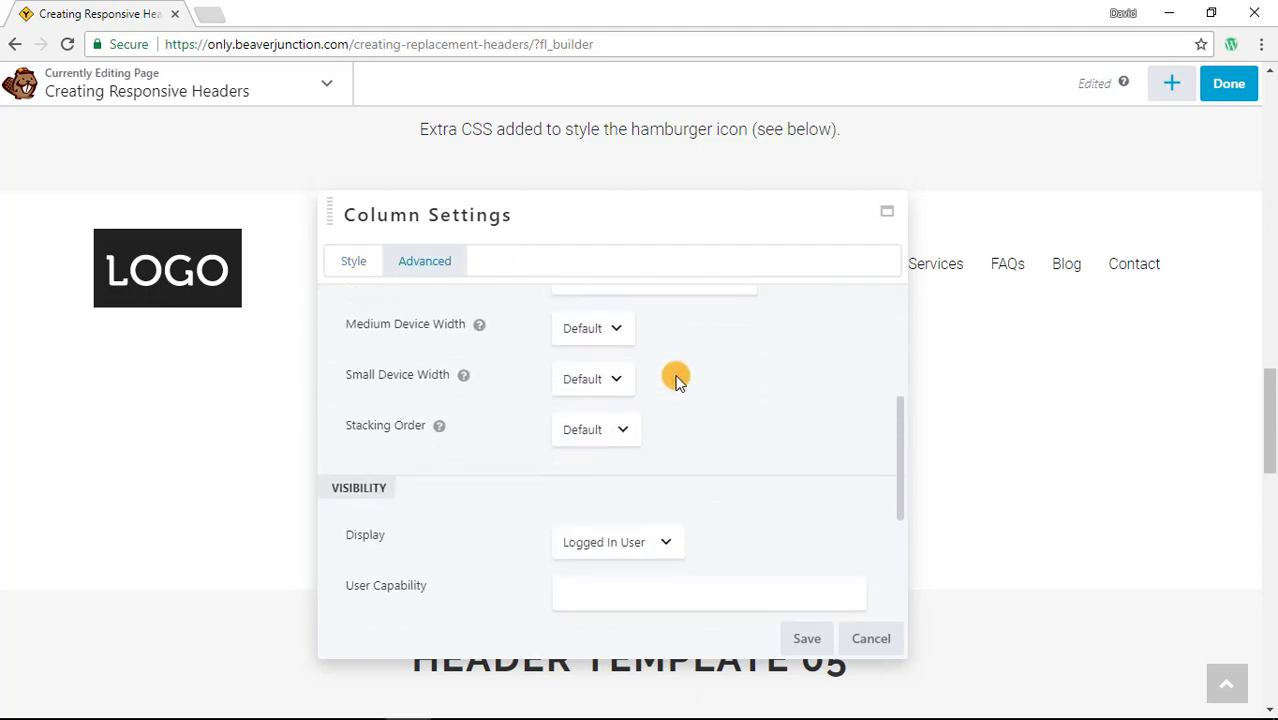
{"action": "scroll", "scroll_direction": "down", "scroll_amount": 3}
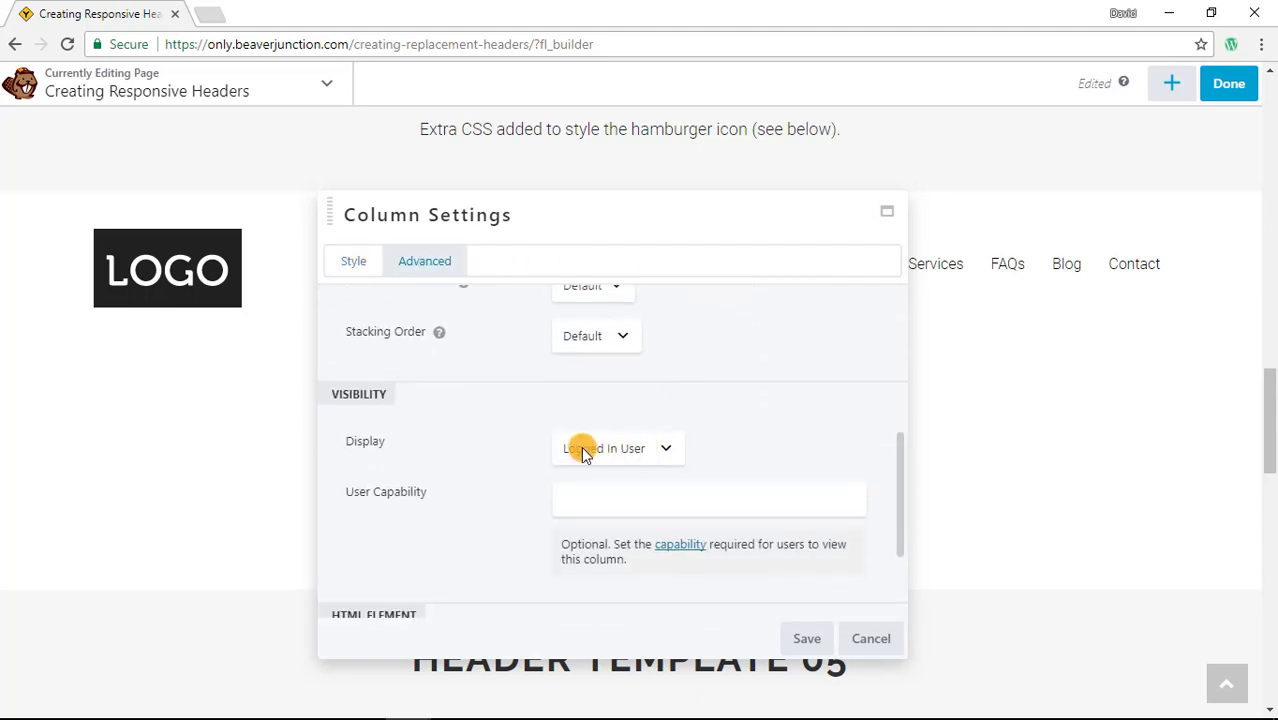
{"action": "mouse_move", "coordinate": [620, 497]}
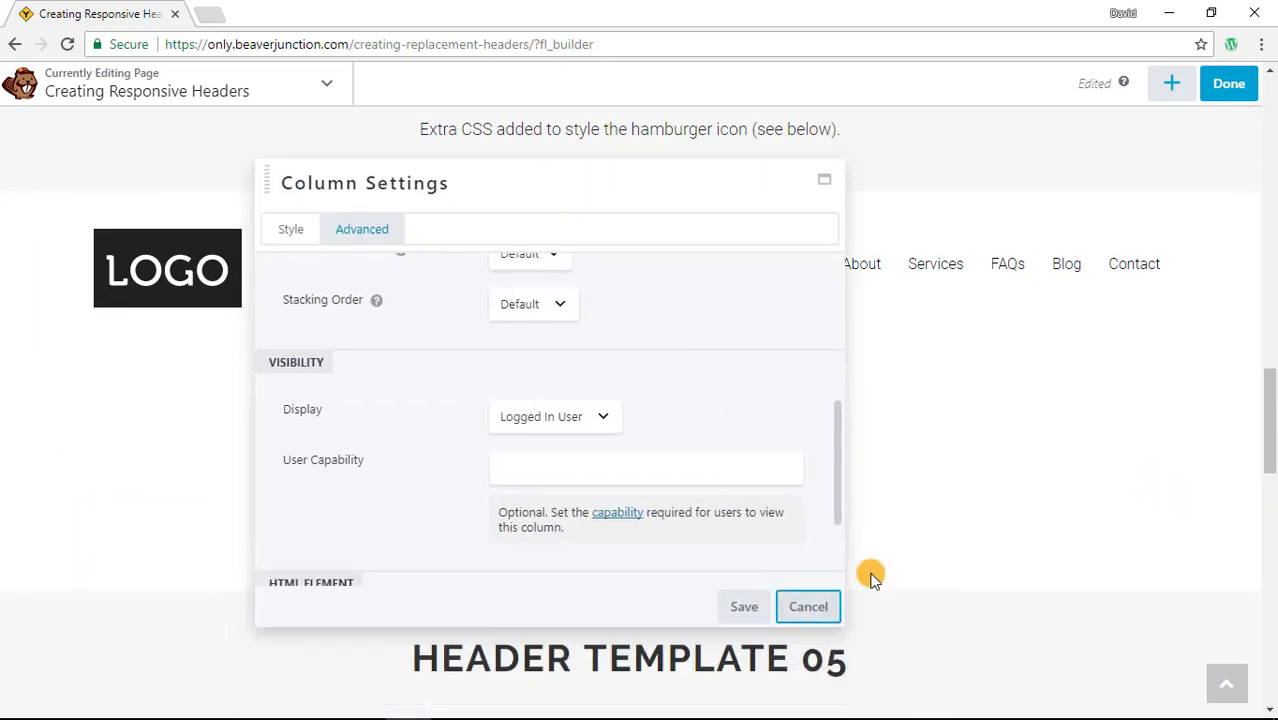
{"action": "left_click", "coordinate": [808, 606]}
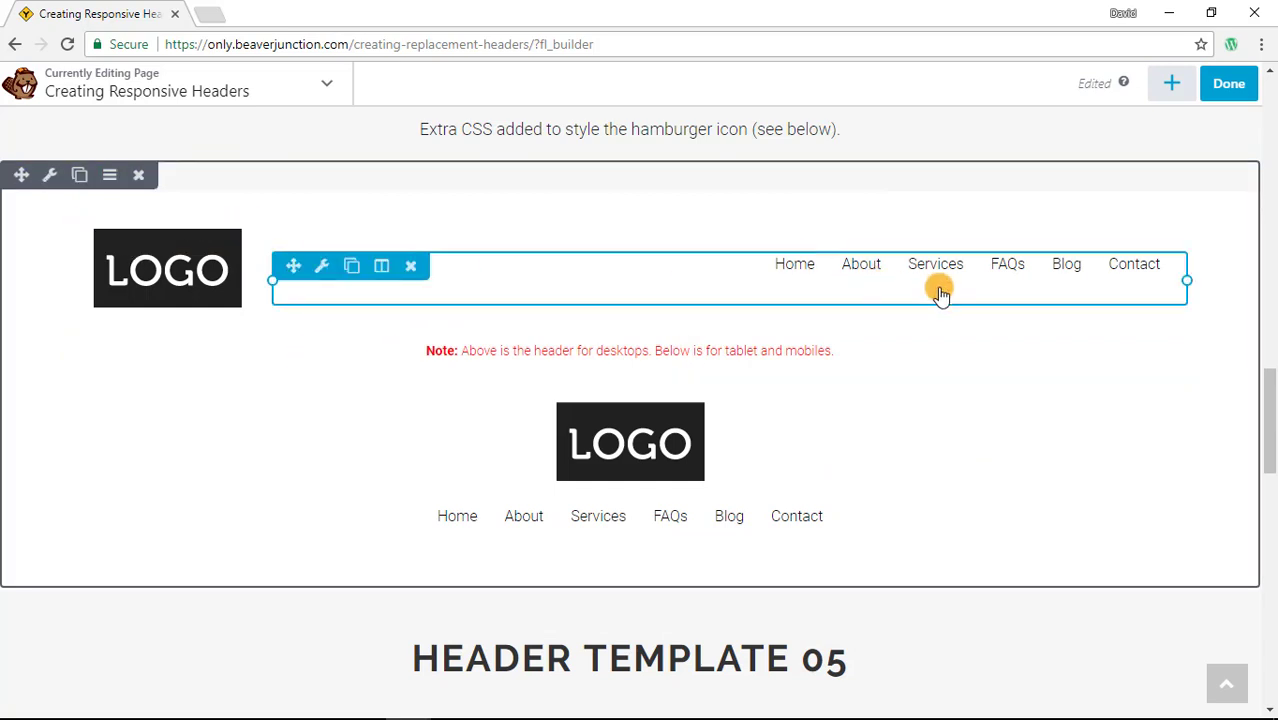
Scroll further down the builder page before switching to the narrow Chrome preview.
{"action": "scroll", "scroll_direction": "down", "scroll_amount": 3}
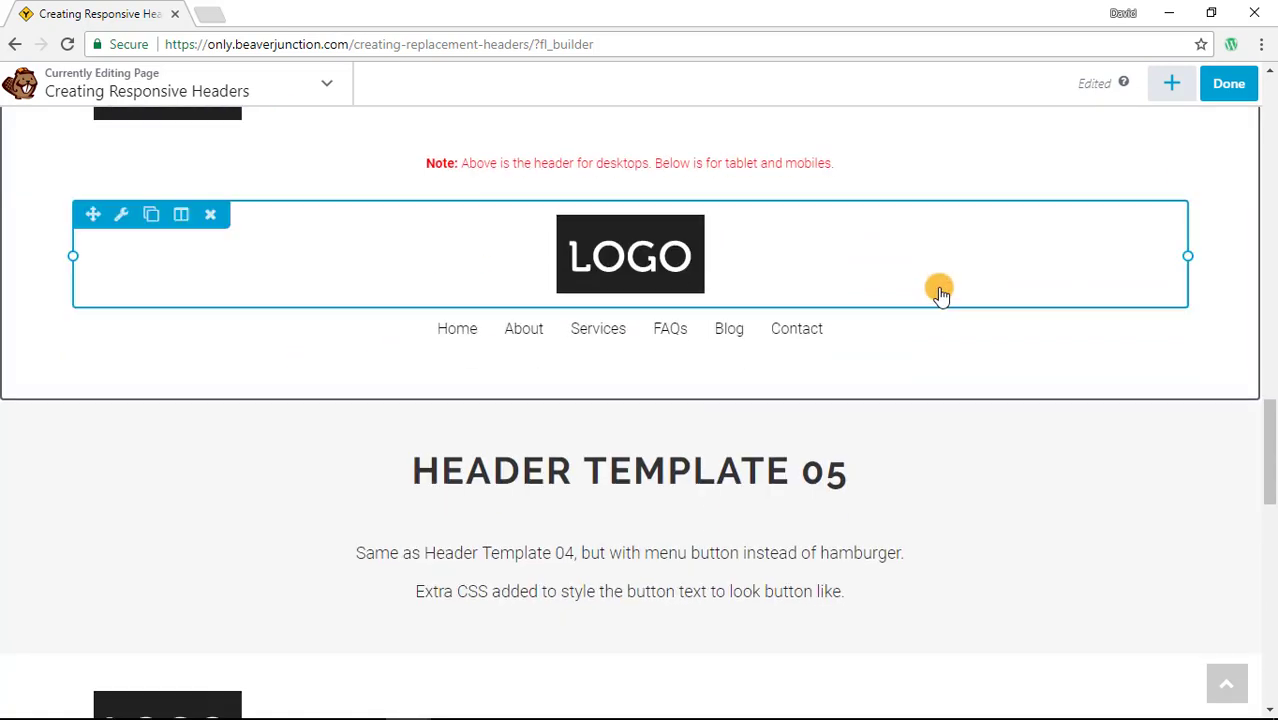
{"action": "scroll", "scroll_direction": "down", "scroll_amount": 3}
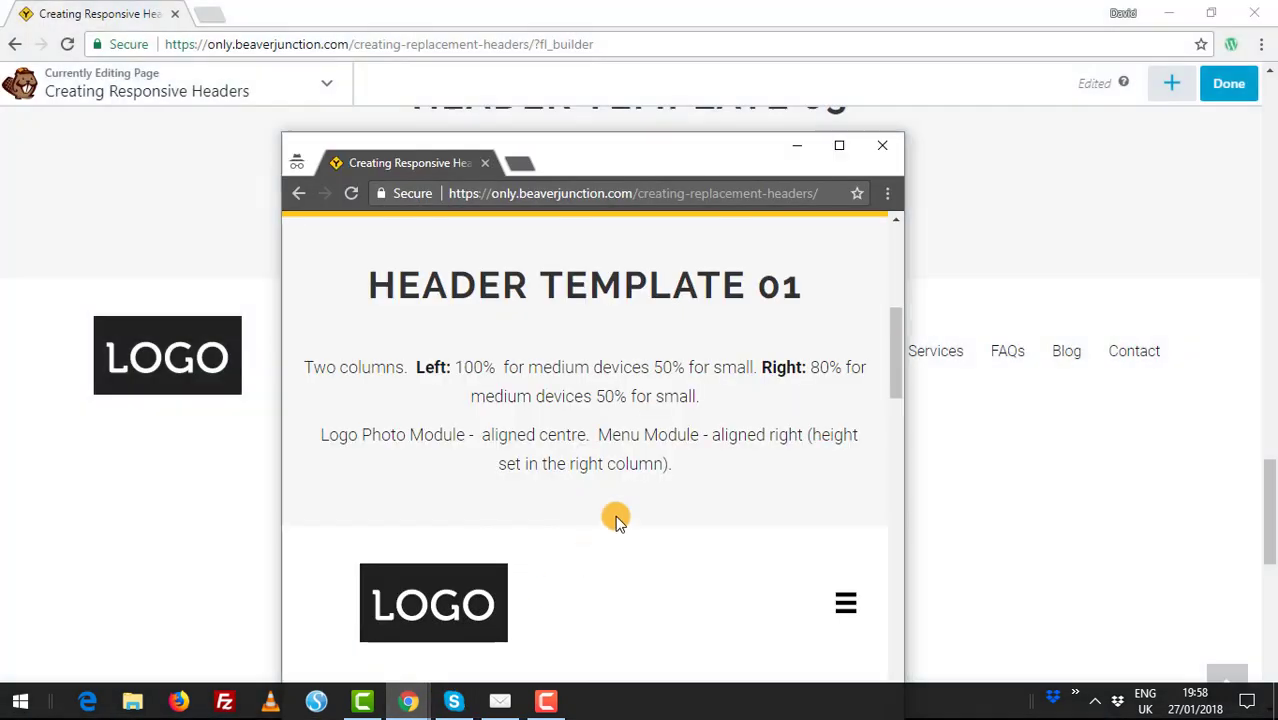
Scroll through the mobile headers and expand Header Template 04's styled hamburger menu.
{"action": "scroll", "scroll_direction": "down", "scroll_amount": 3}
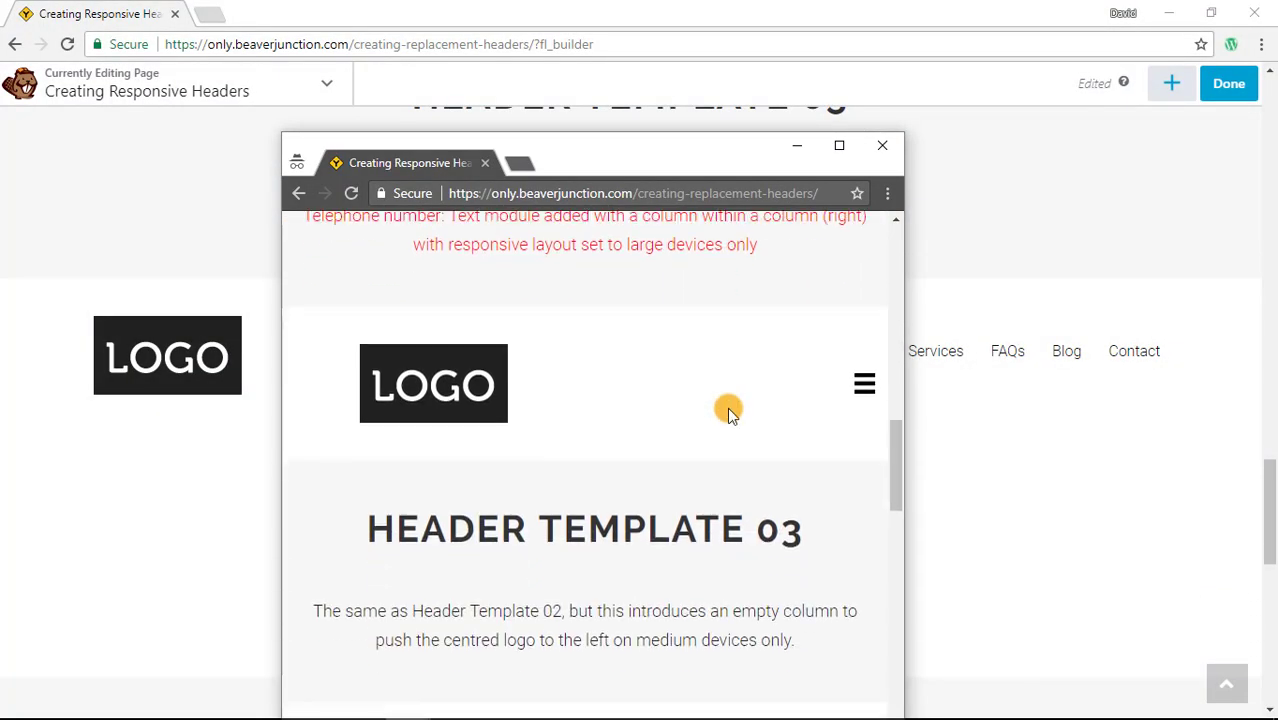
{"action": "scroll", "scroll_direction": "down", "scroll_amount": 3}
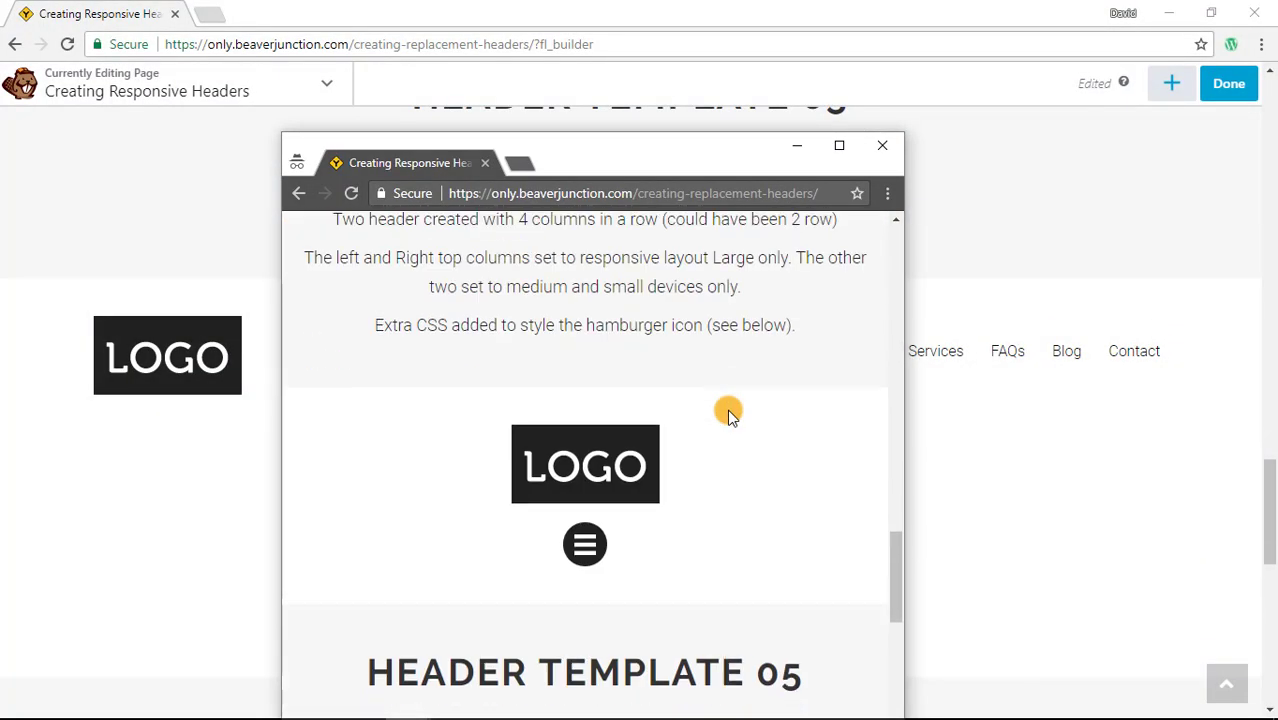
{"action": "scroll", "scroll_direction": "down", "scroll_amount": 3}
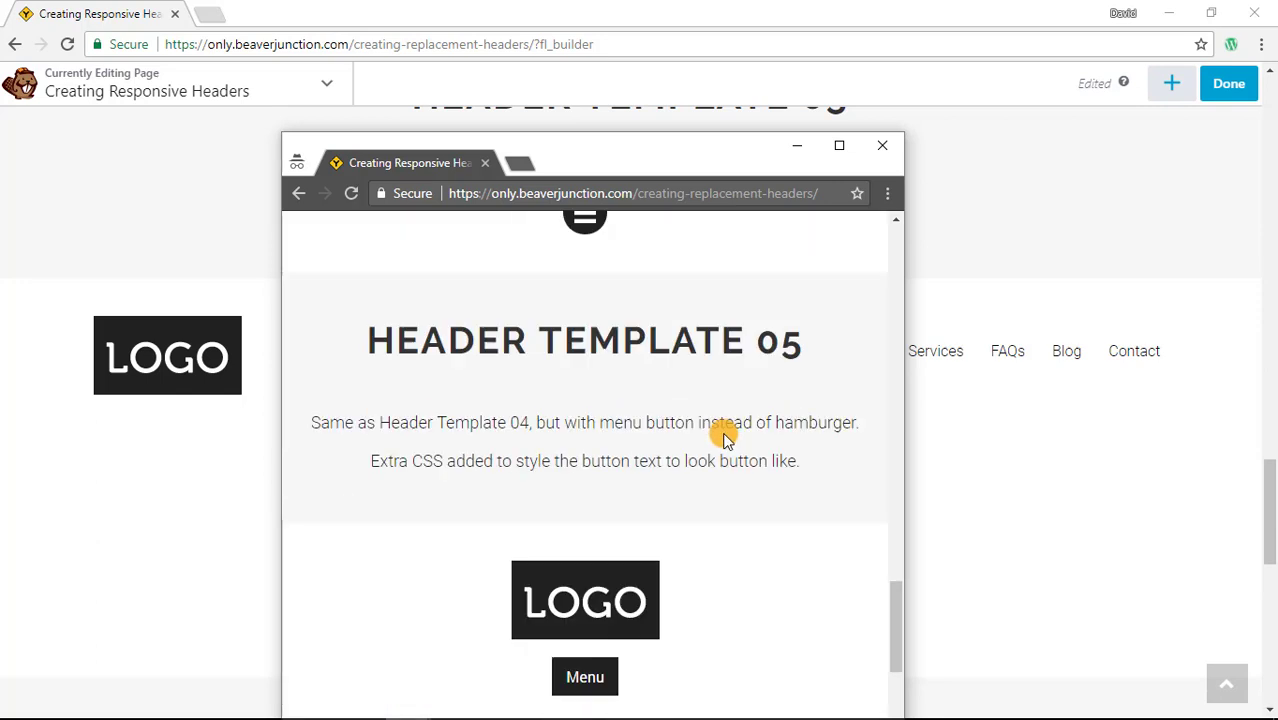
{"action": "scroll", "scroll_direction": "down", "scroll_amount": 3}
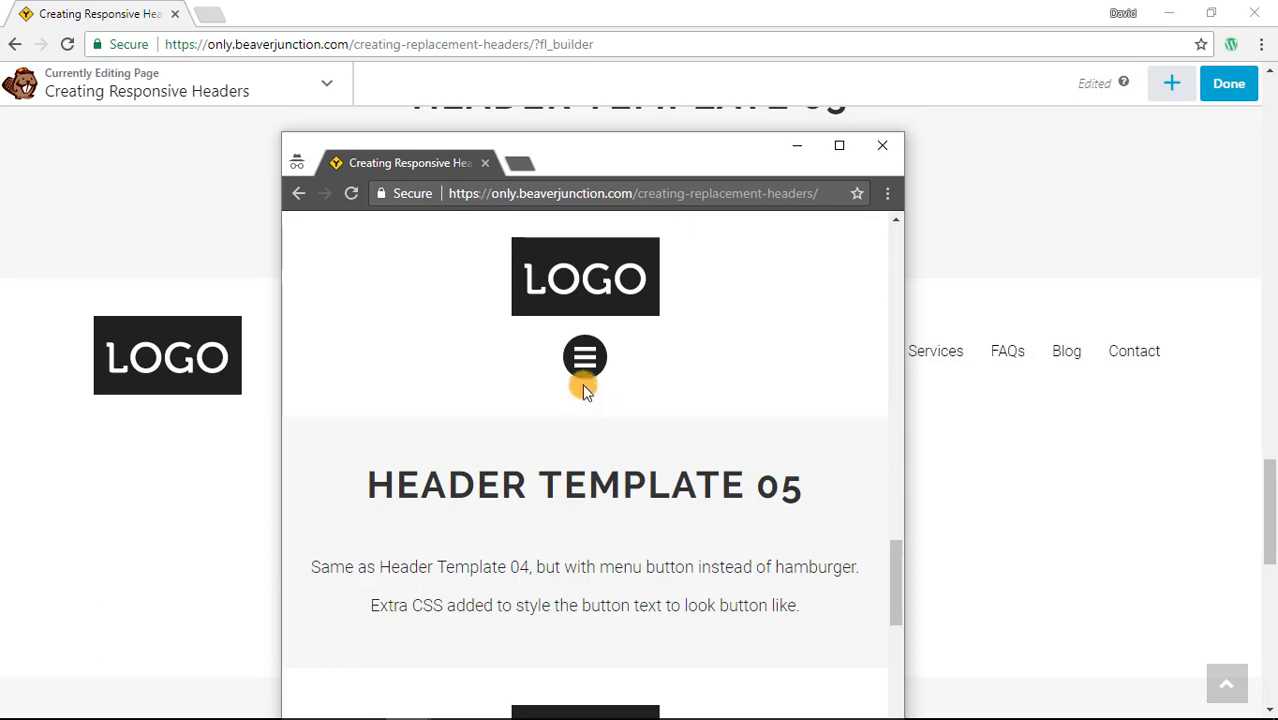
{"action": "left_click", "coordinate": [585, 357]}
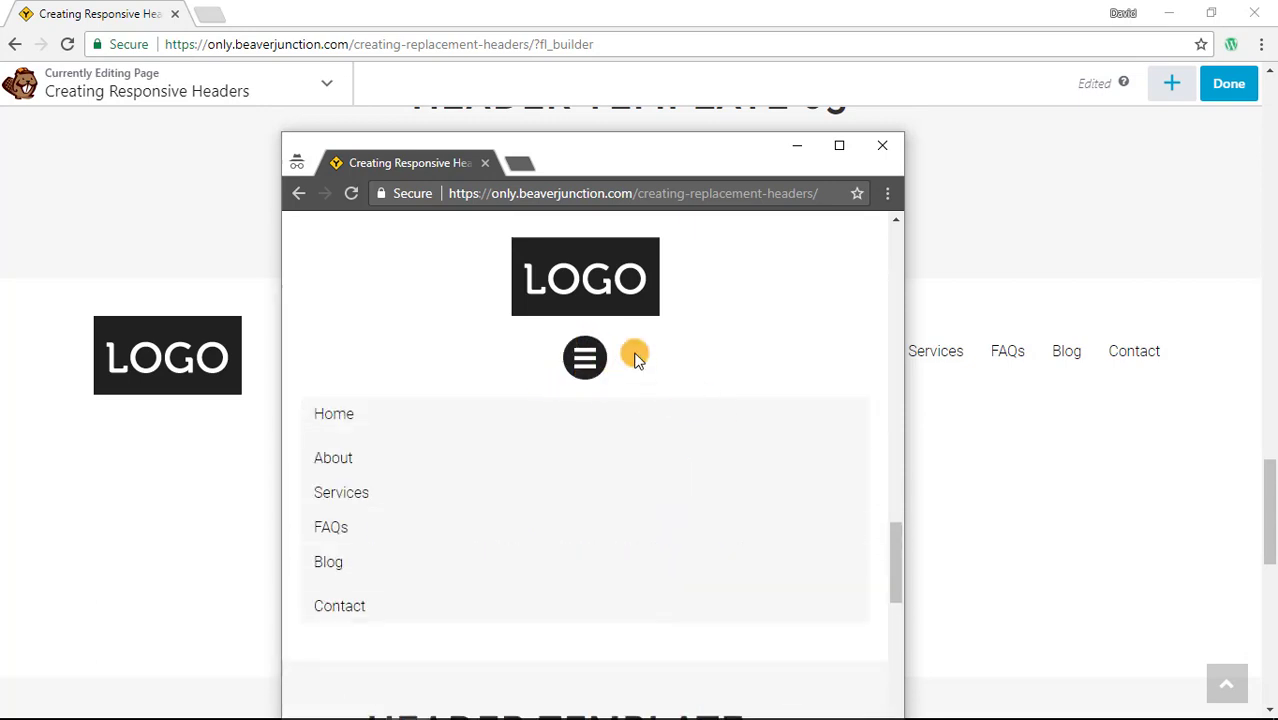
{"action": "mouse_move", "coordinate": [717, 343]}
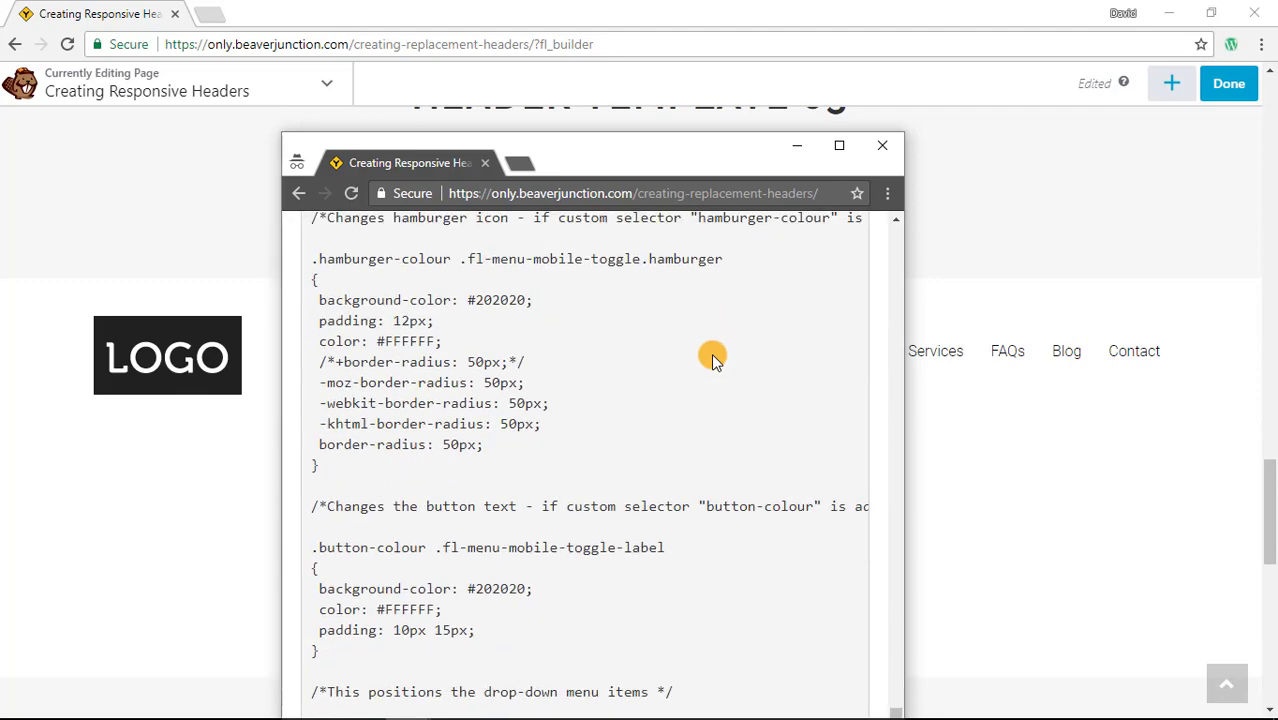
Expand Header Template 05's Menu button dropdown and scroll down to the custom CSS.
{"action": "scroll", "scroll_direction": "down", "scroll_amount": 3}
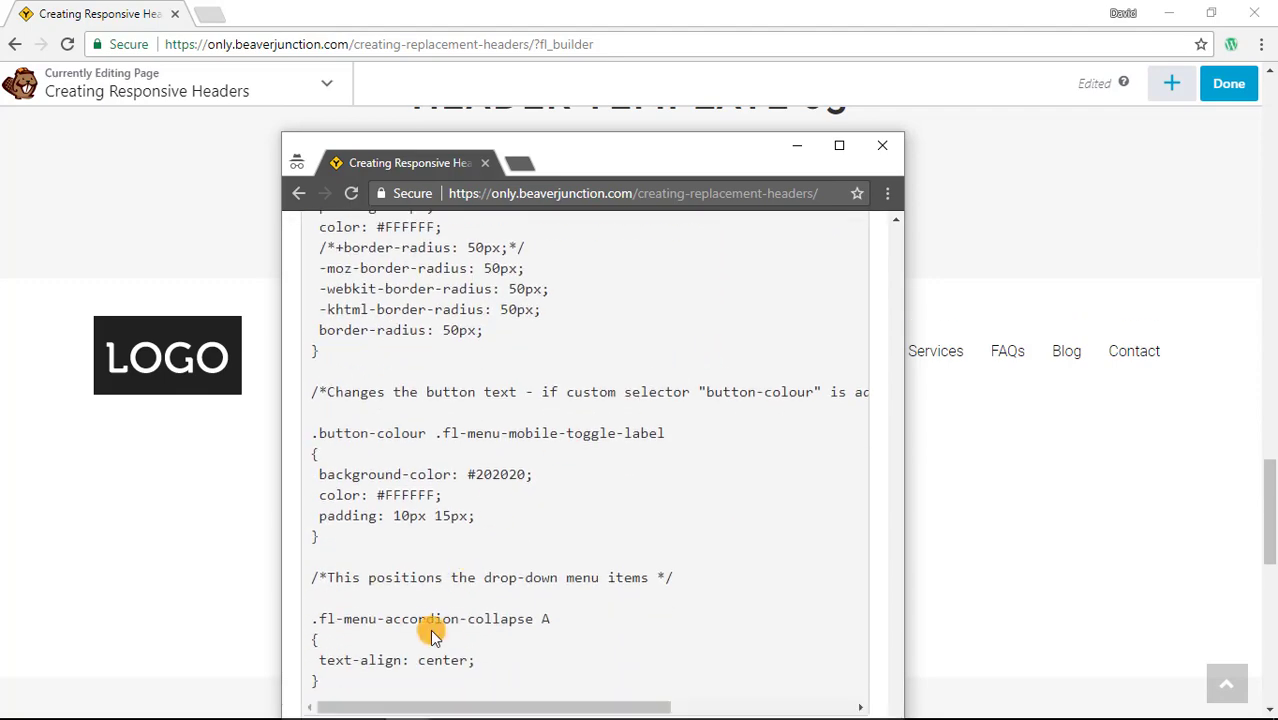
{"action": "mouse_move", "coordinate": [414, 571]}
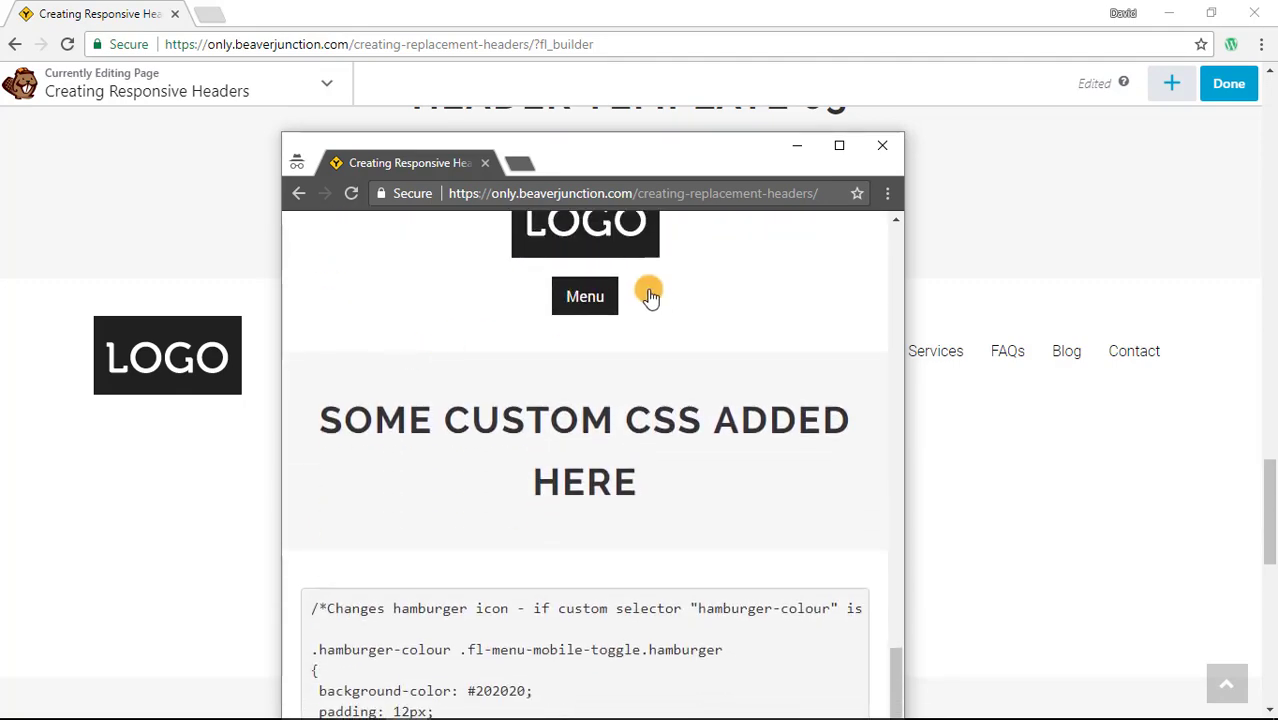
{"action": "left_click", "coordinate": [585, 296]}
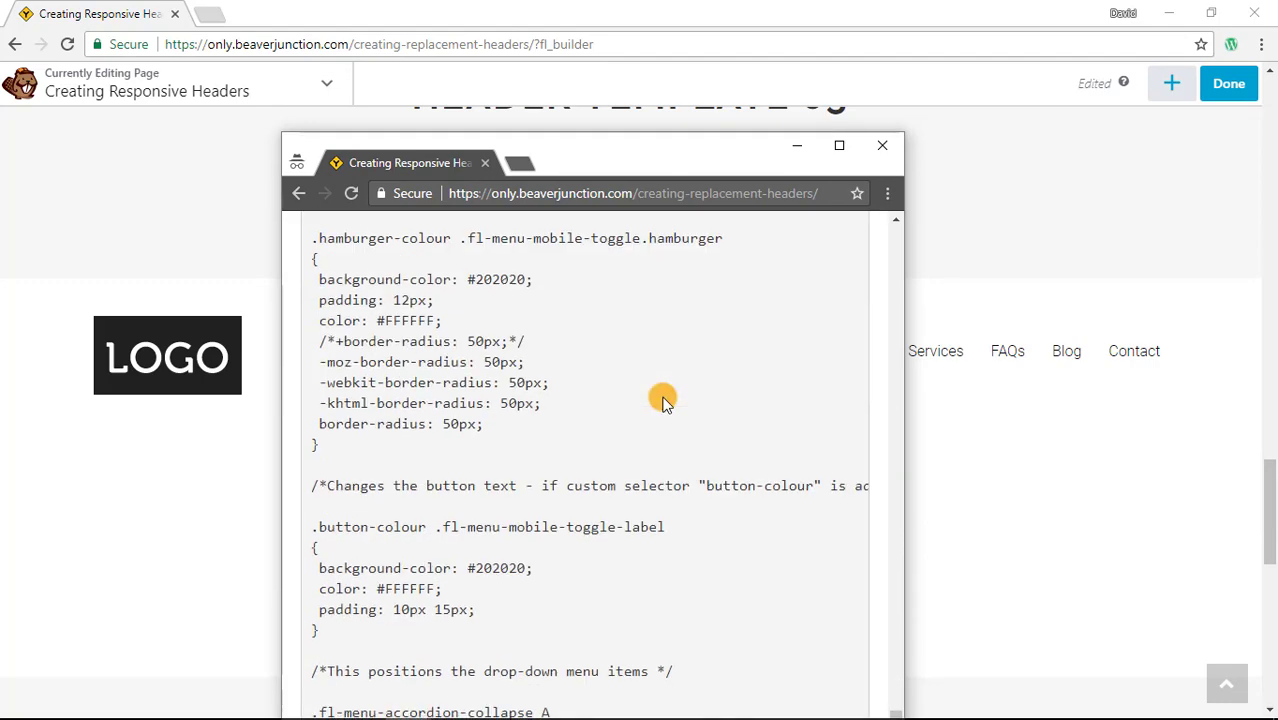
{"action": "scroll", "scroll_direction": "down", "scroll_amount": 3}
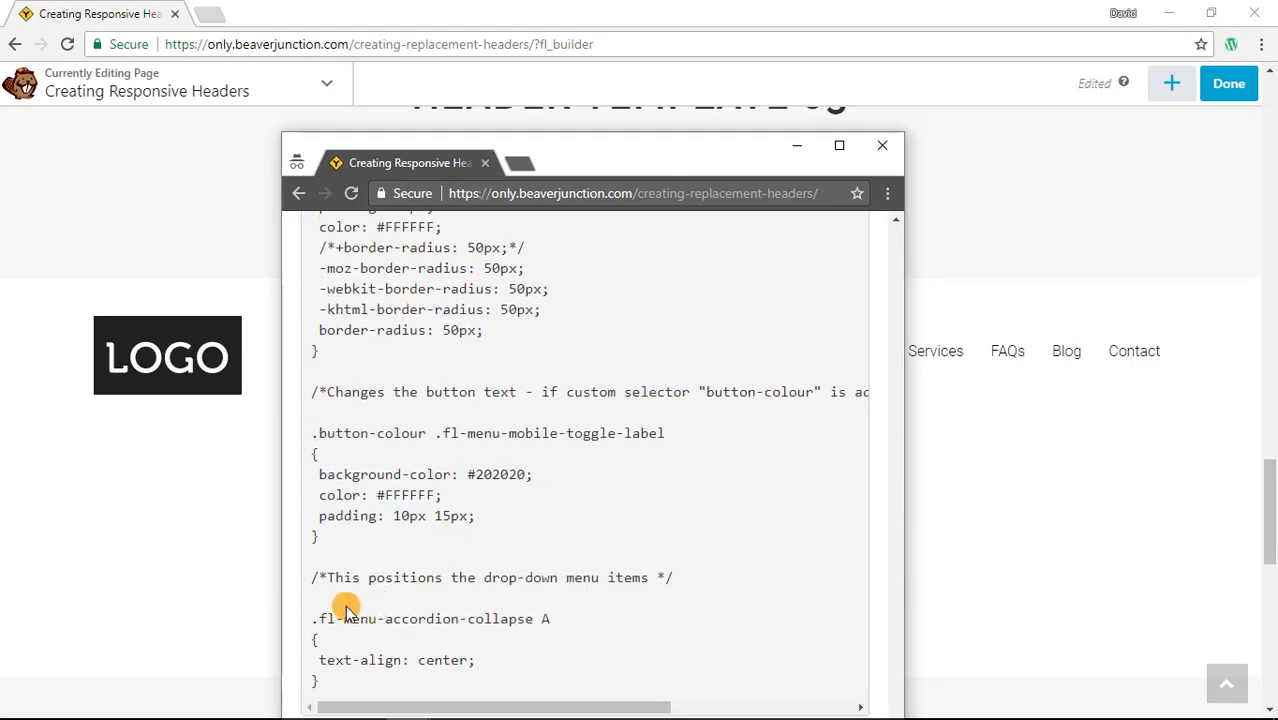
{"action": "mouse_move", "coordinate": [480, 617]}
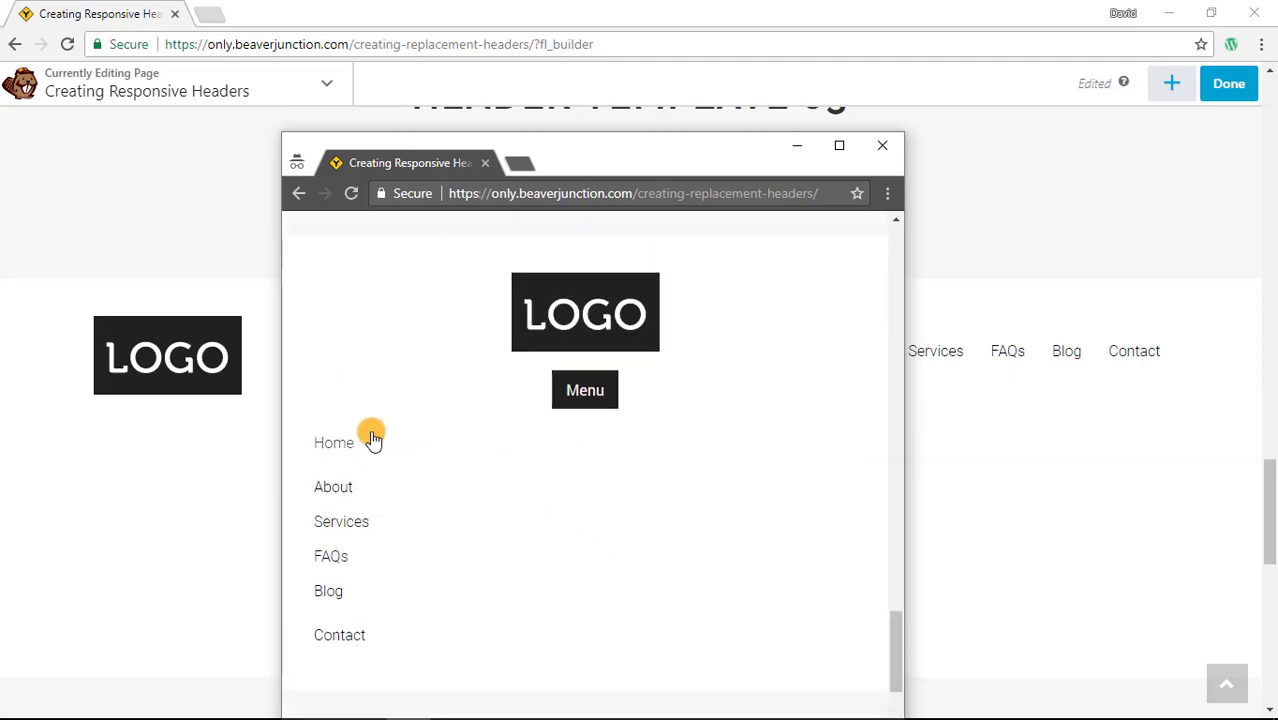
{"action": "mouse_move", "coordinate": [596, 623]}
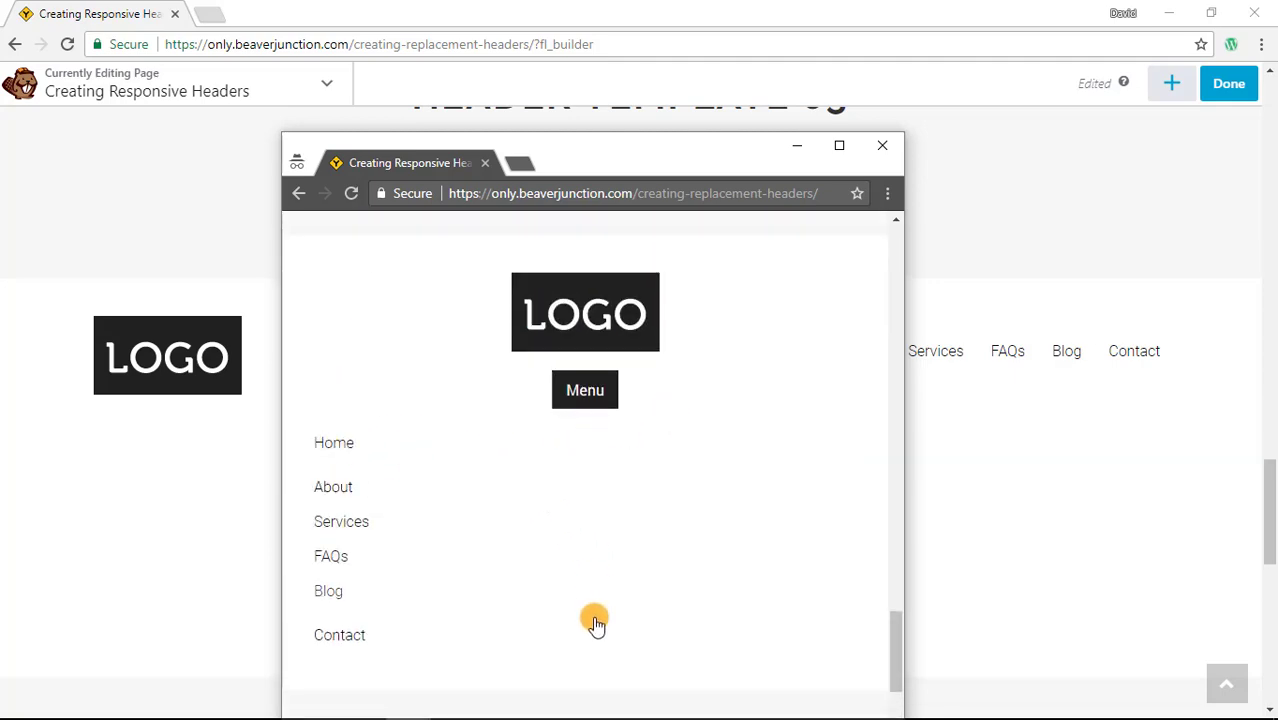
{"action": "scroll", "scroll_direction": "down", "scroll_amount": 3}
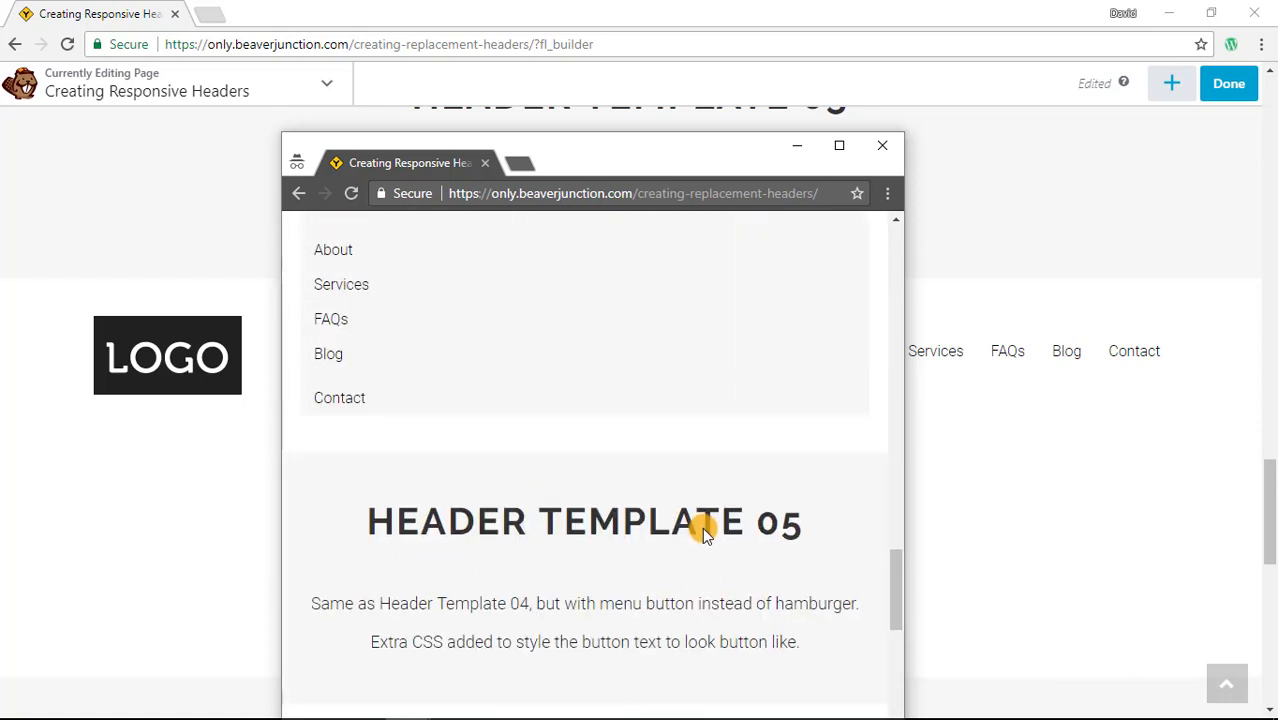
{"action": "scroll", "scroll_direction": "down", "scroll_amount": 3}
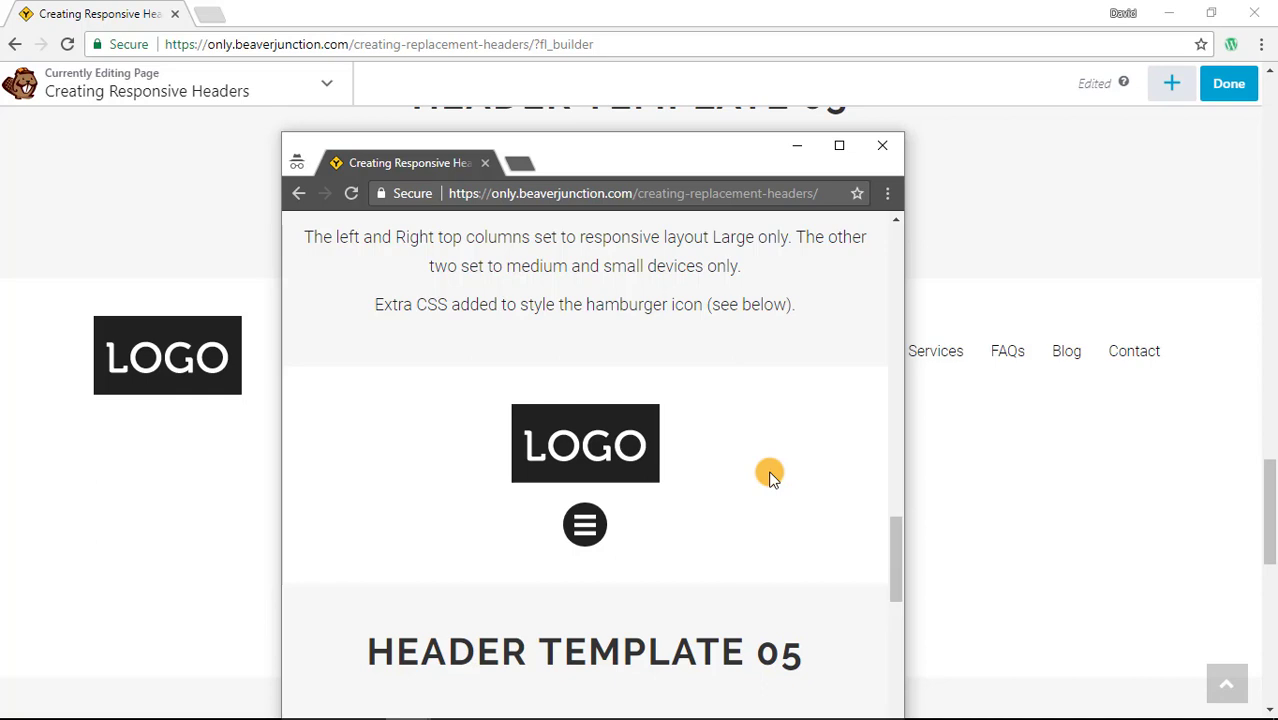
{"action": "mouse_move", "coordinate": [724, 163]}
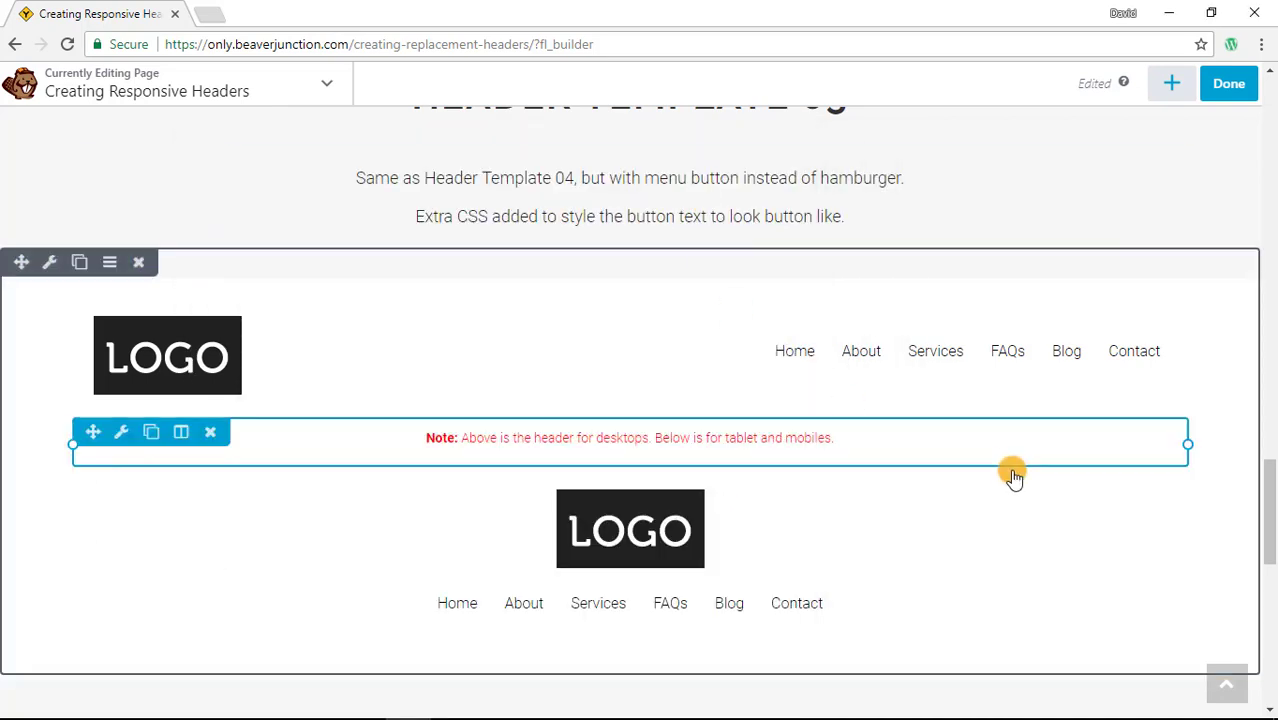
{"action": "scroll", "scroll_direction": "down", "scroll_amount": 3}
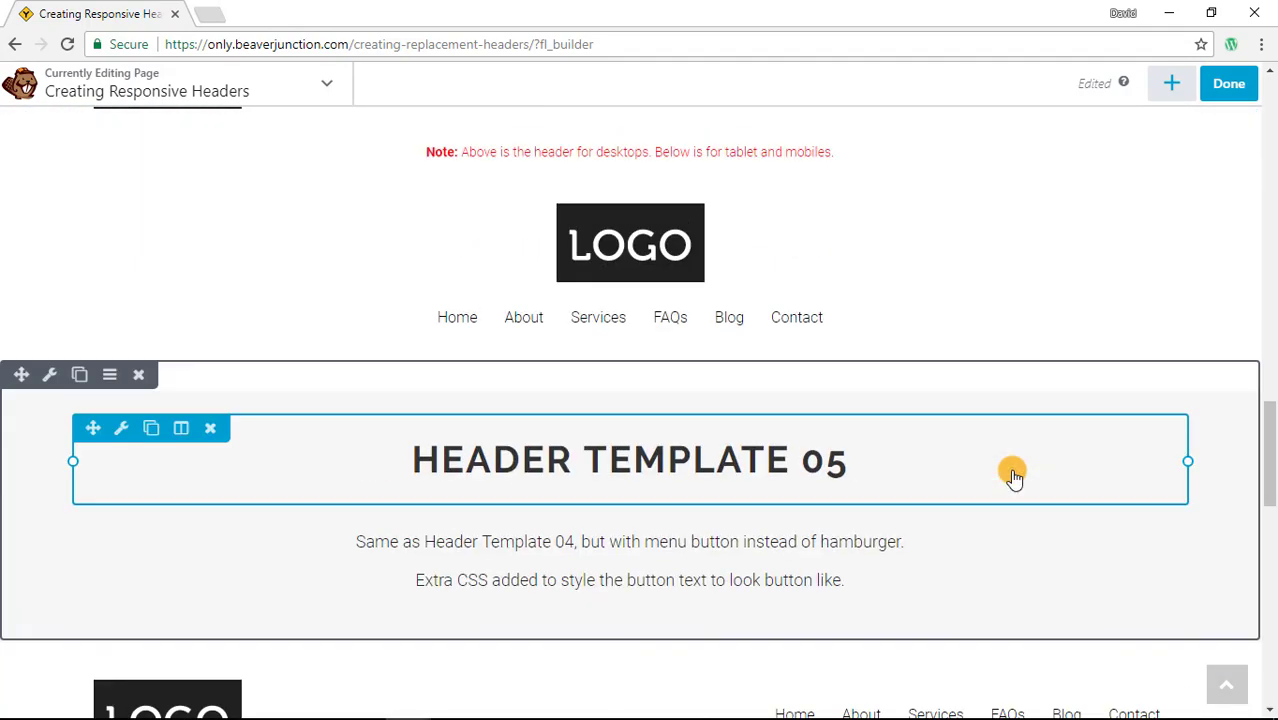
{"action": "scroll", "scroll_direction": "down", "scroll_amount": 3}
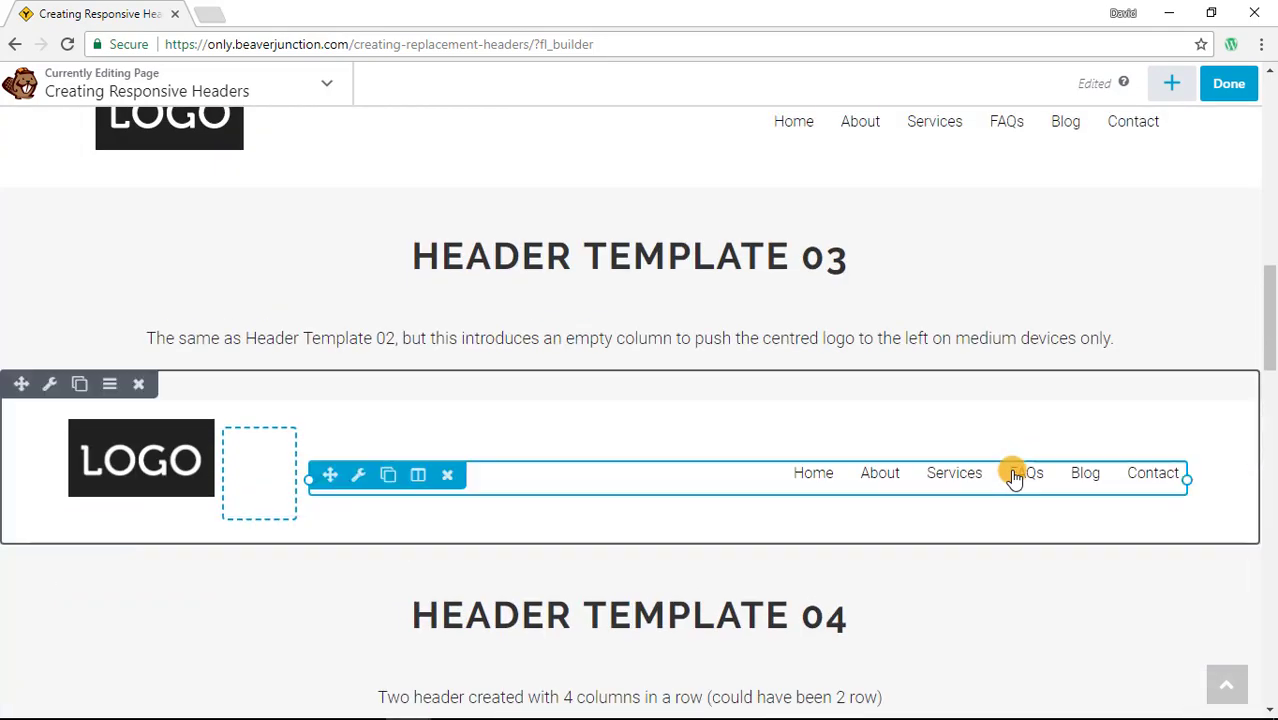